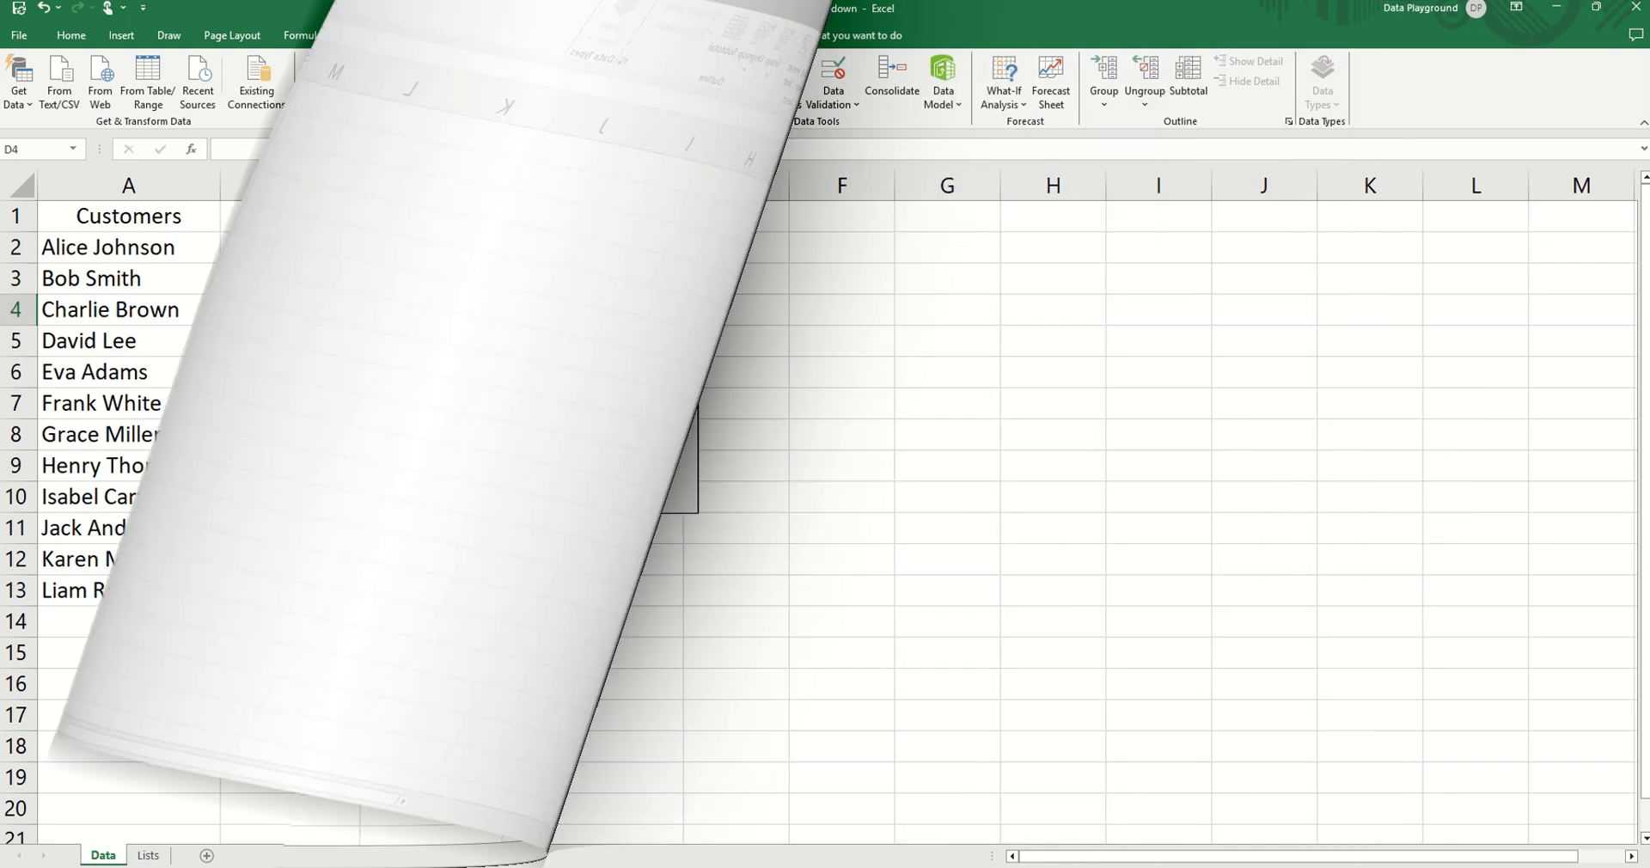
- Choose a city for the Quebec customer from its City dropdown
{"action": "left_click", "coordinate": [689, 285]}
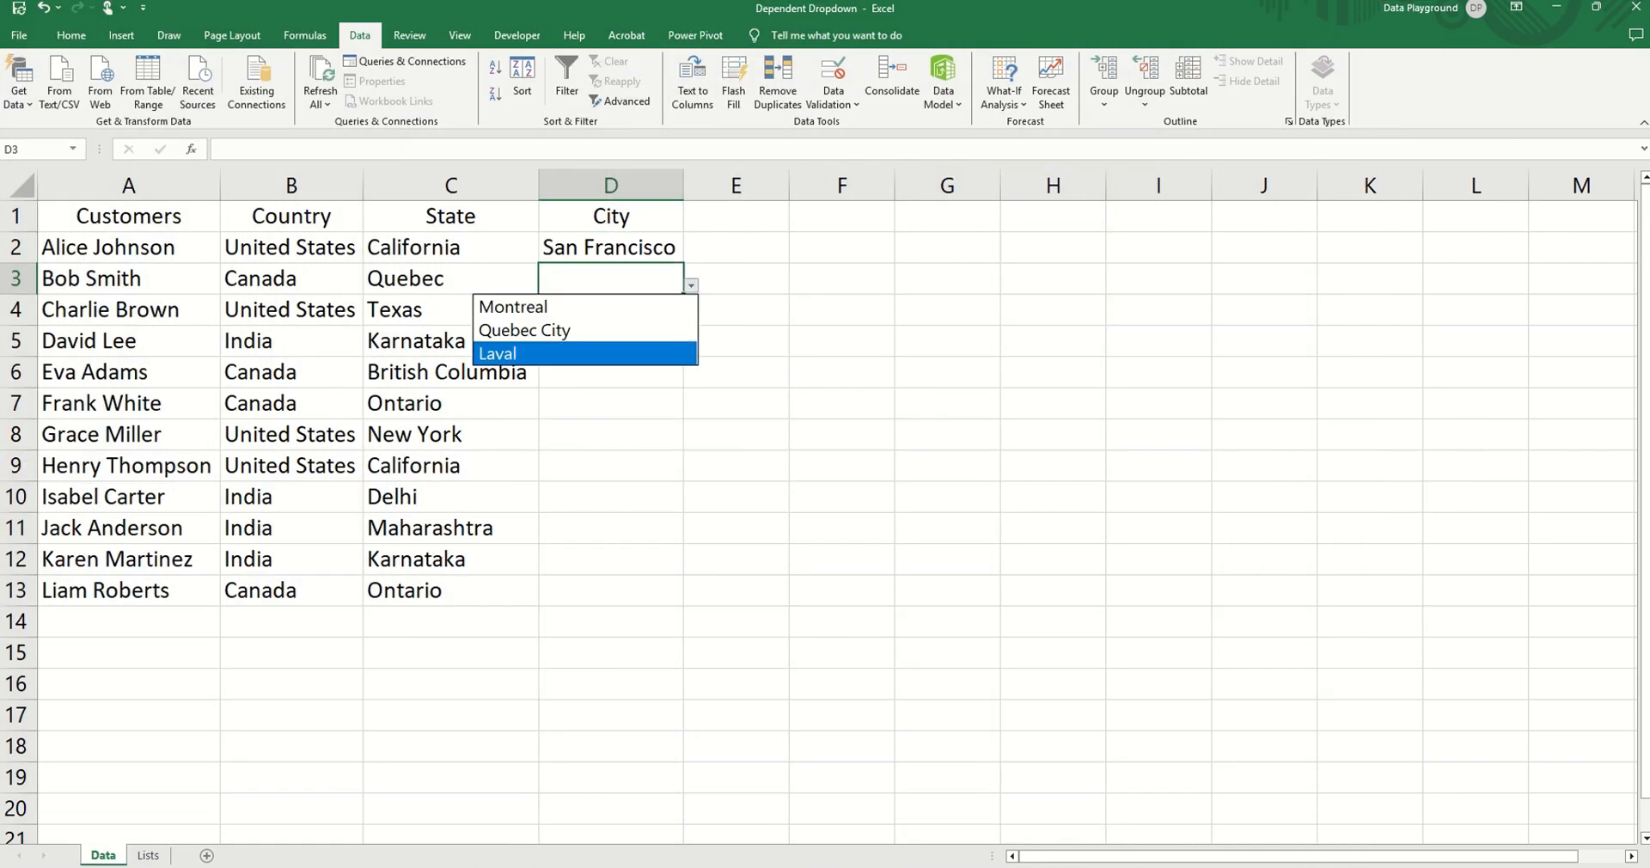
{"action": "left_click", "coordinate": [512, 306]}
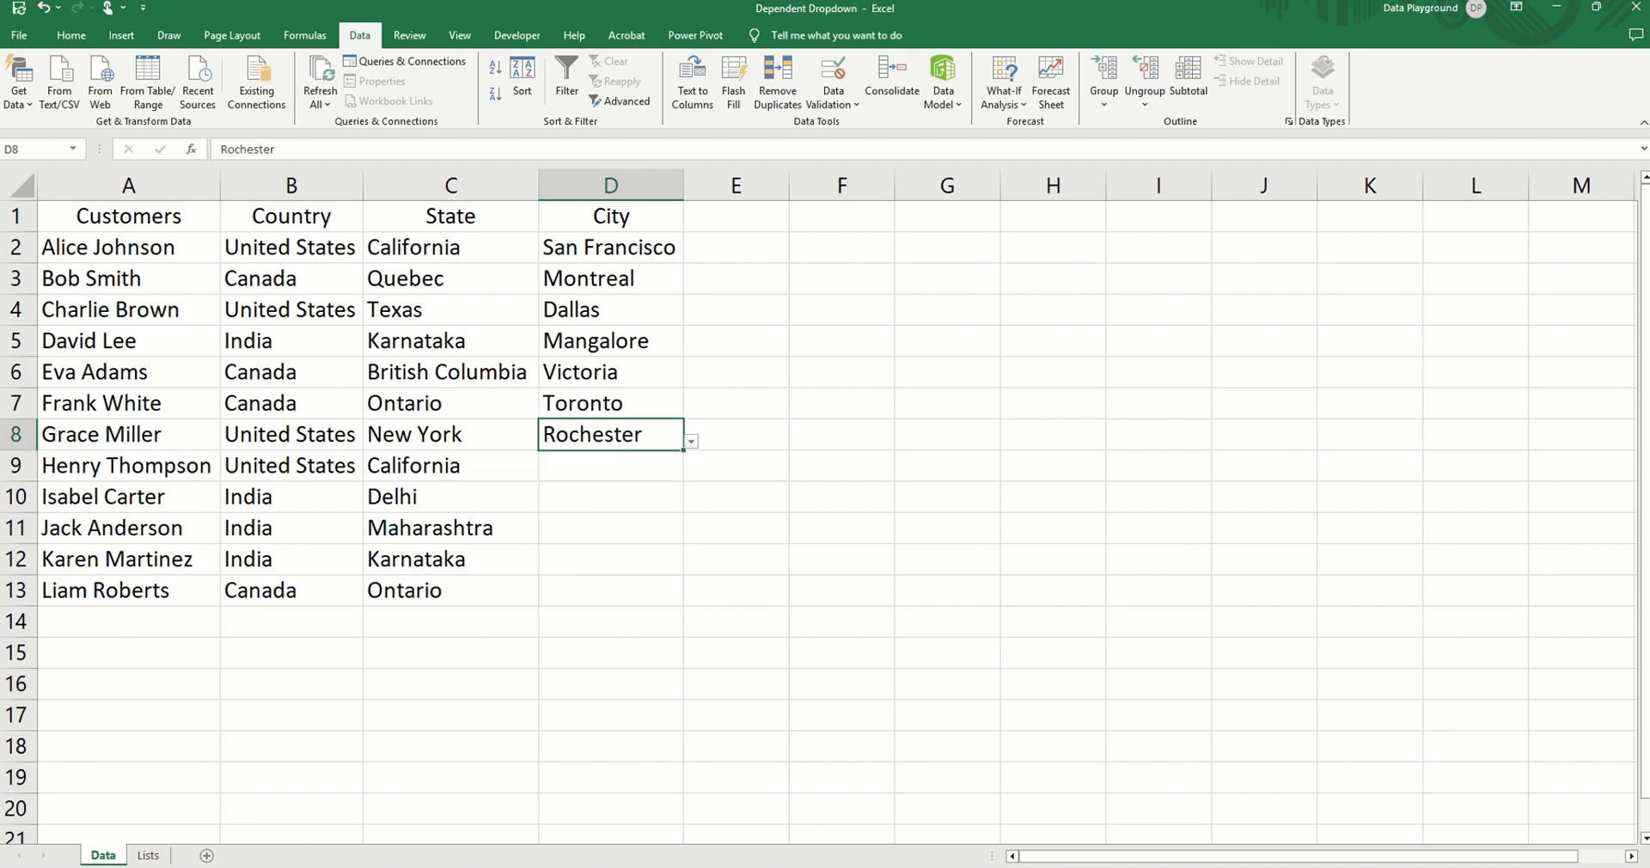
{"action": "left_click", "coordinate": [72, 35]}
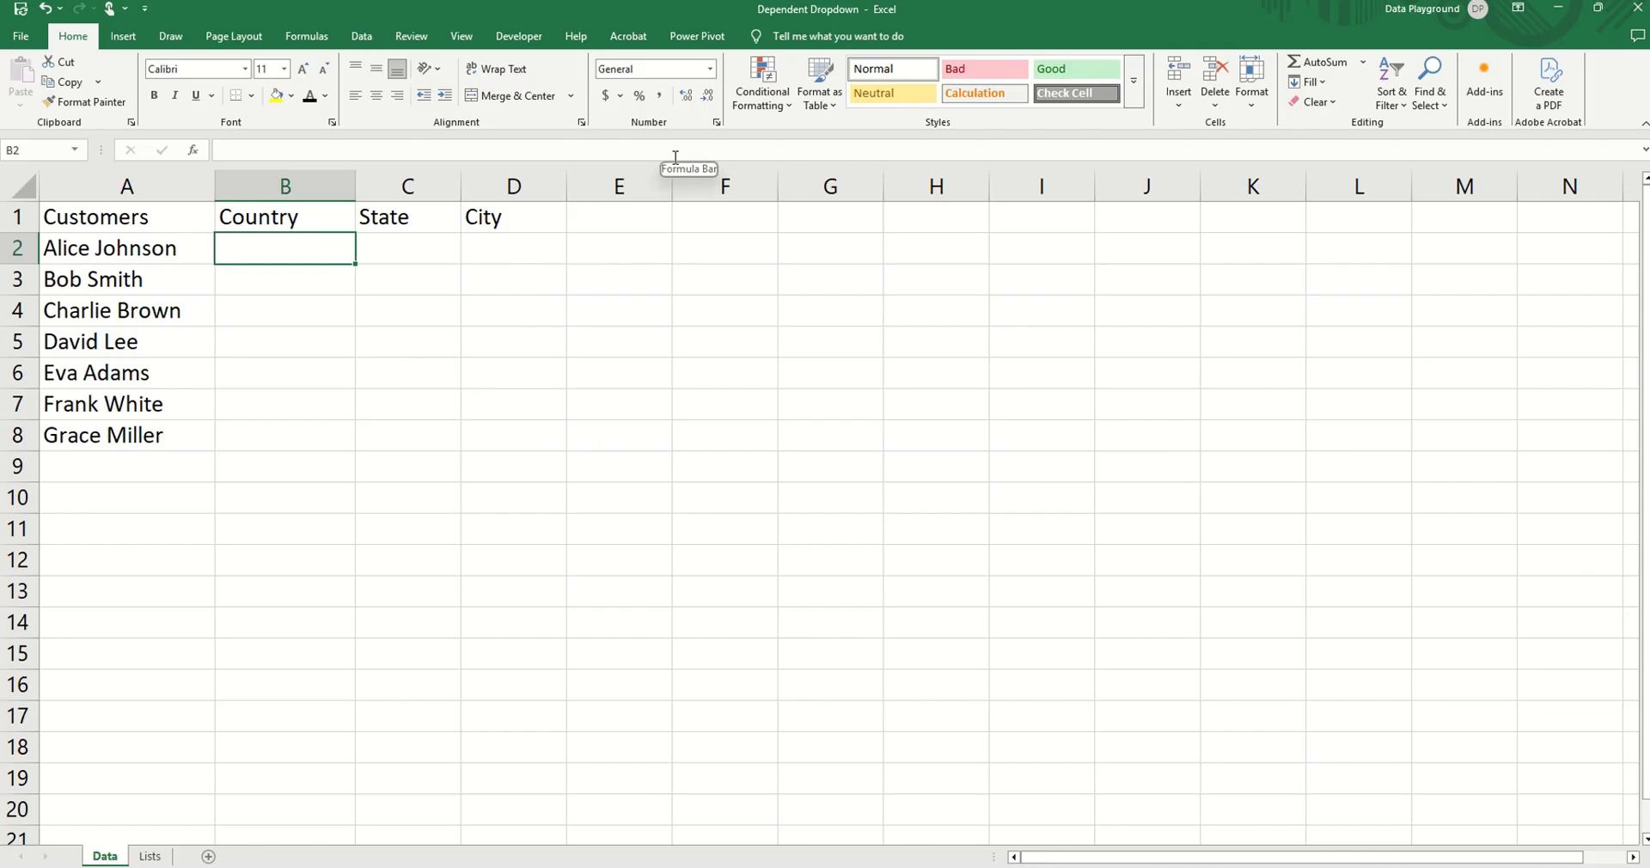
{"action": "mouse_move", "coordinate": [118, 446]}
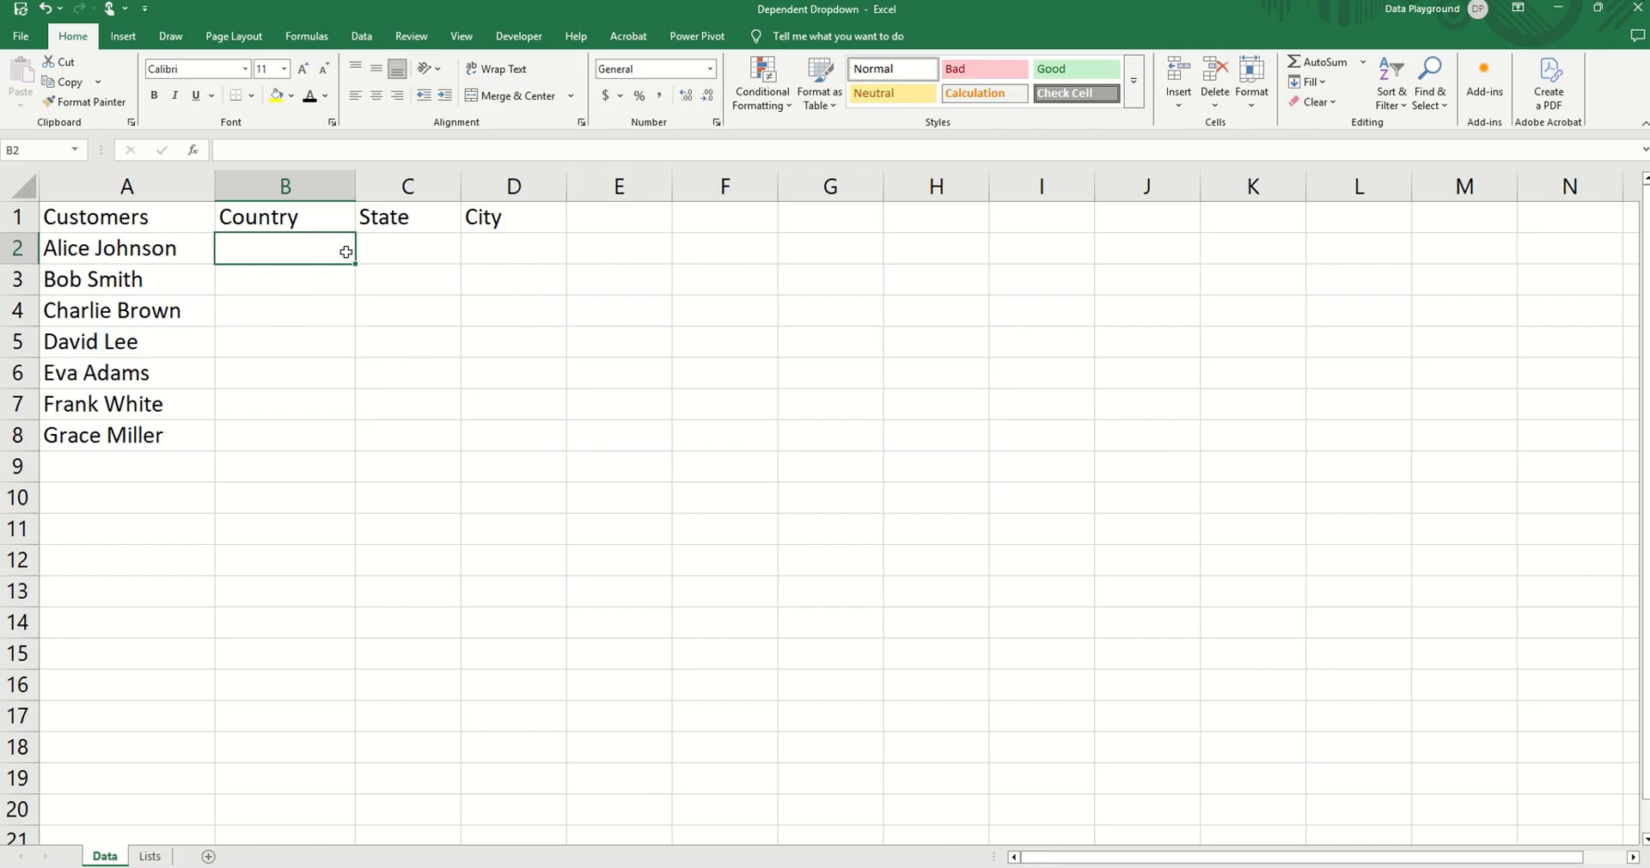
{"action": "mouse_move", "coordinate": [332, 254]}
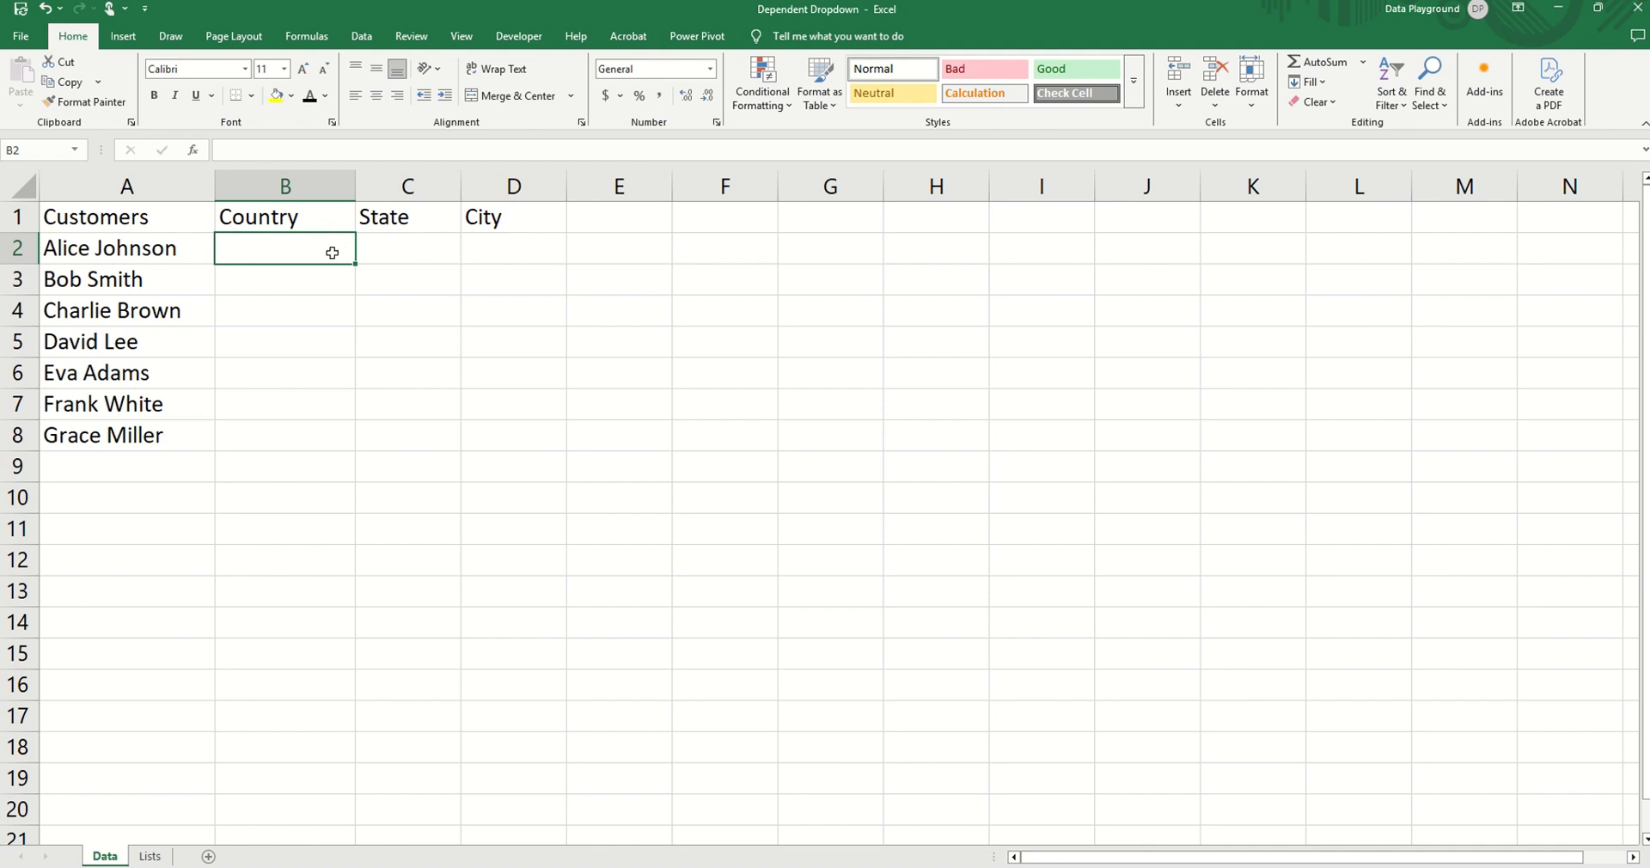
{"action": "mouse_move", "coordinate": [520, 245]}
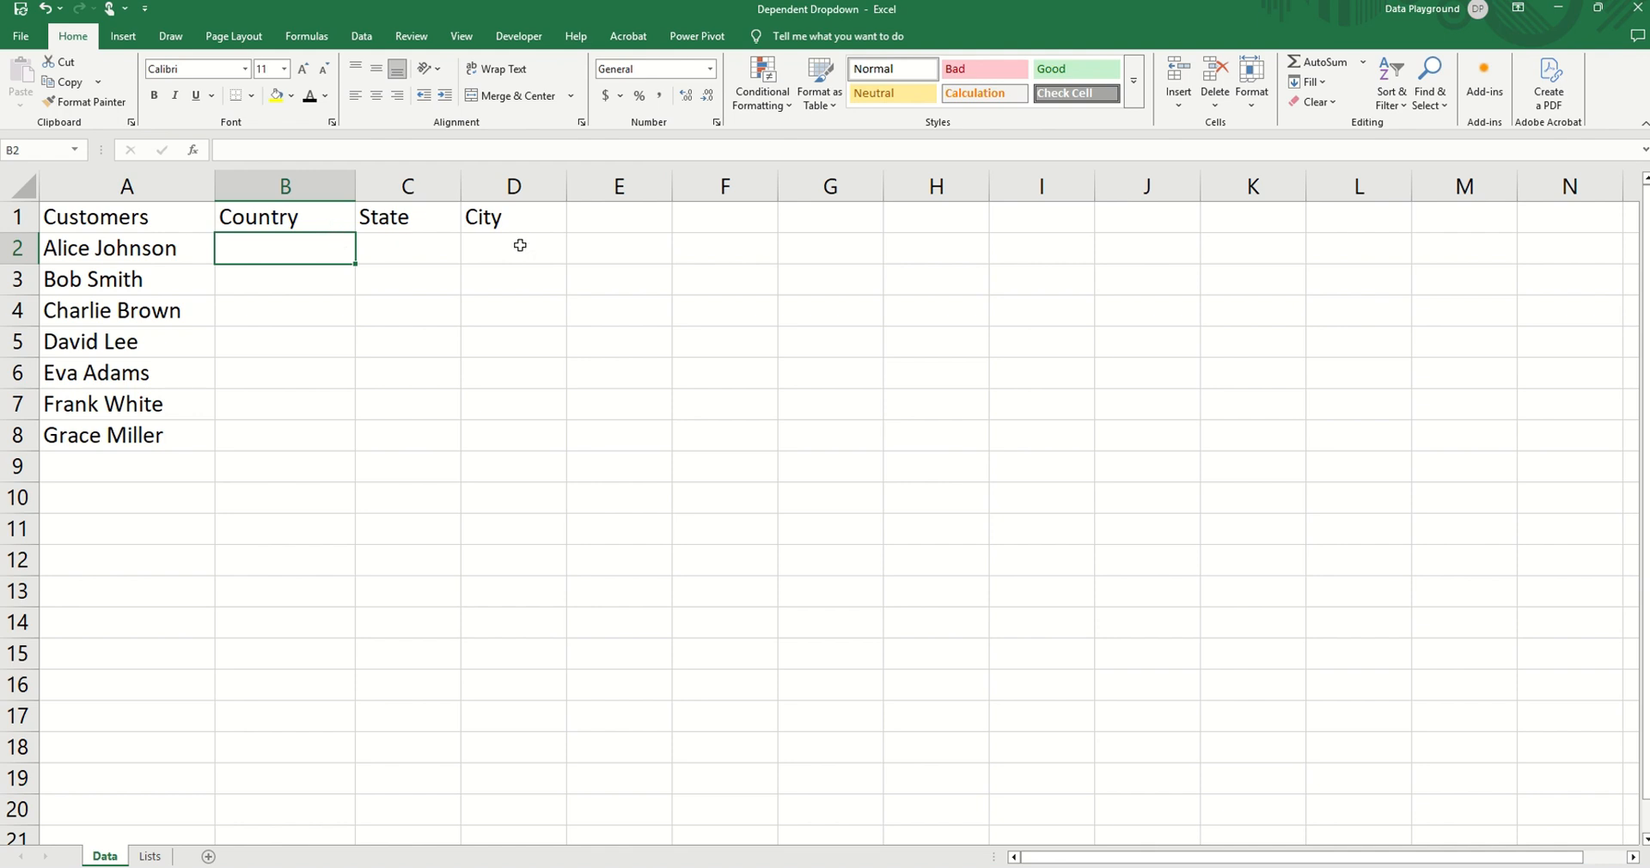
- Switch to the Lists sheet holding the country, state and city source lists
{"action": "left_click", "coordinate": [148, 855]}
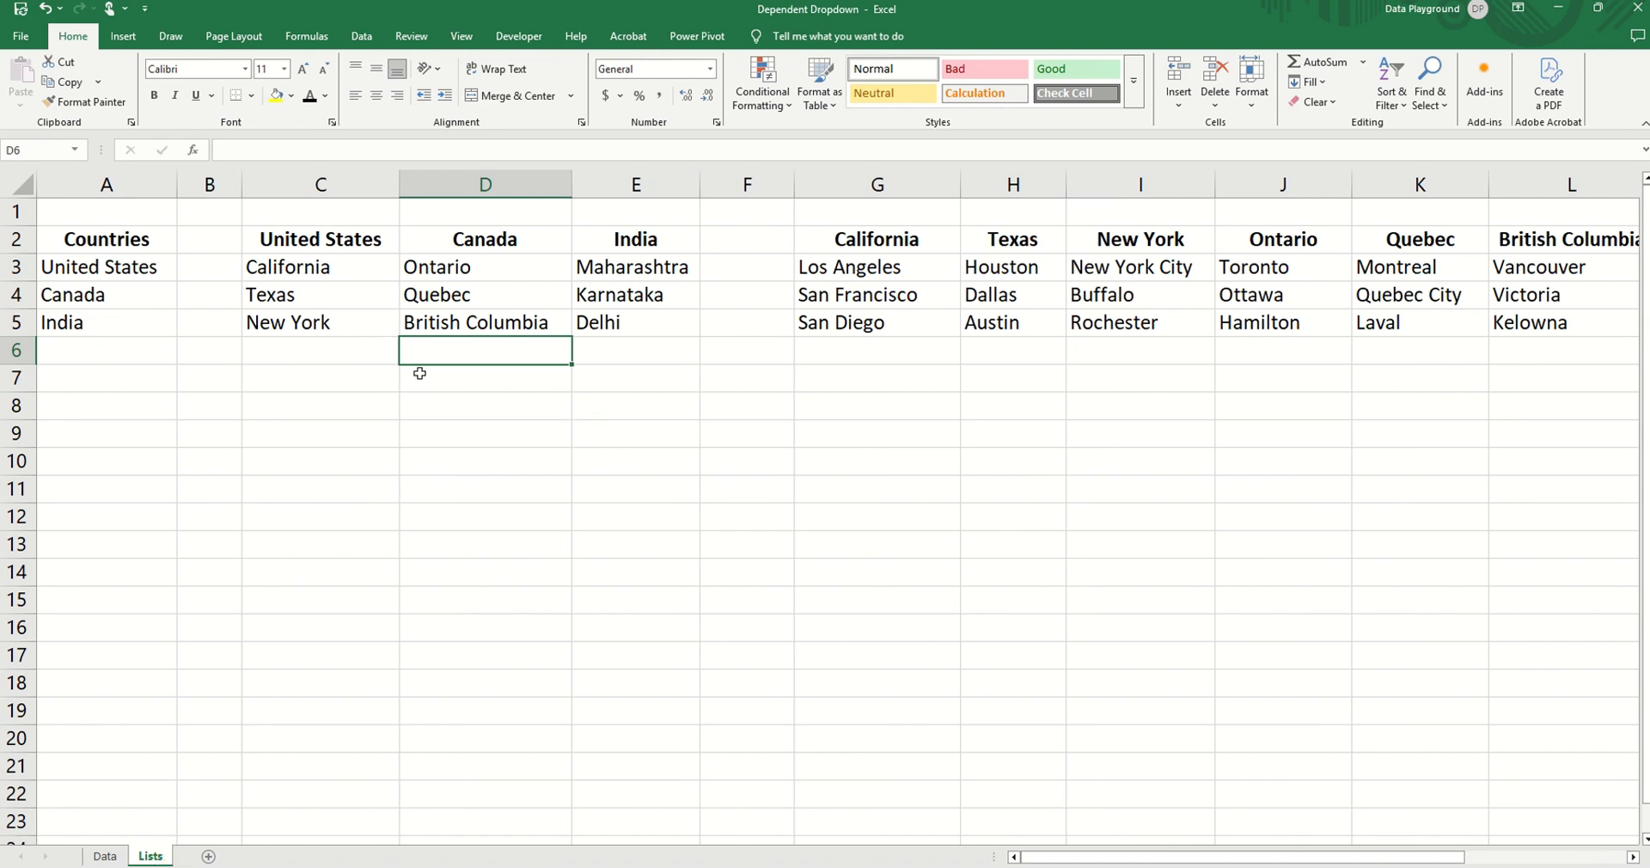
{"action": "mouse_move", "coordinate": [312, 312]}
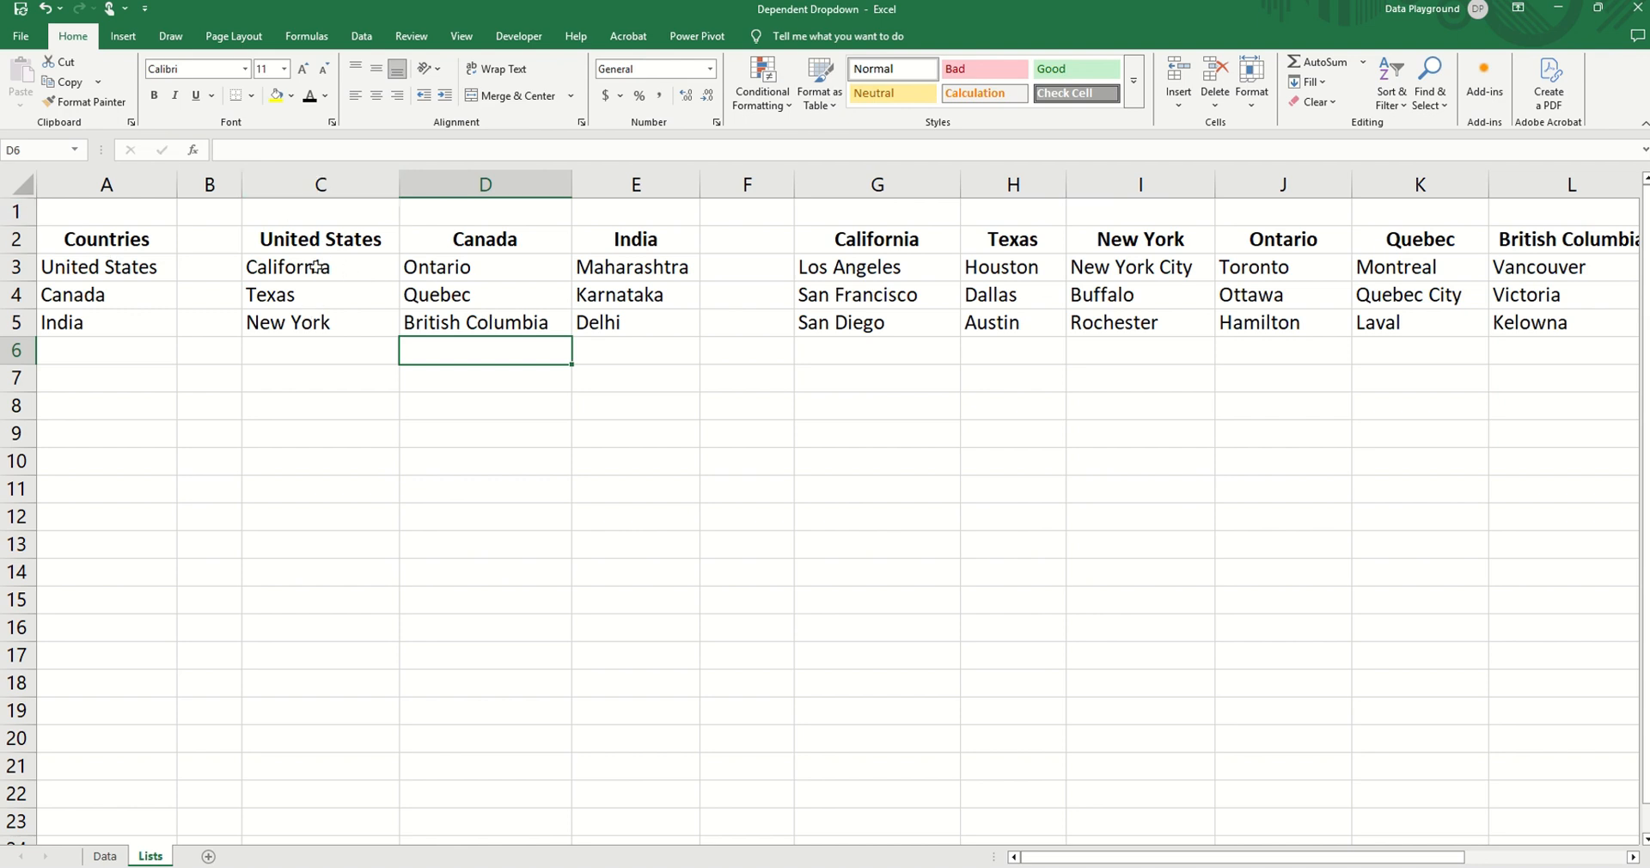
{"action": "mouse_move", "coordinate": [340, 245]}
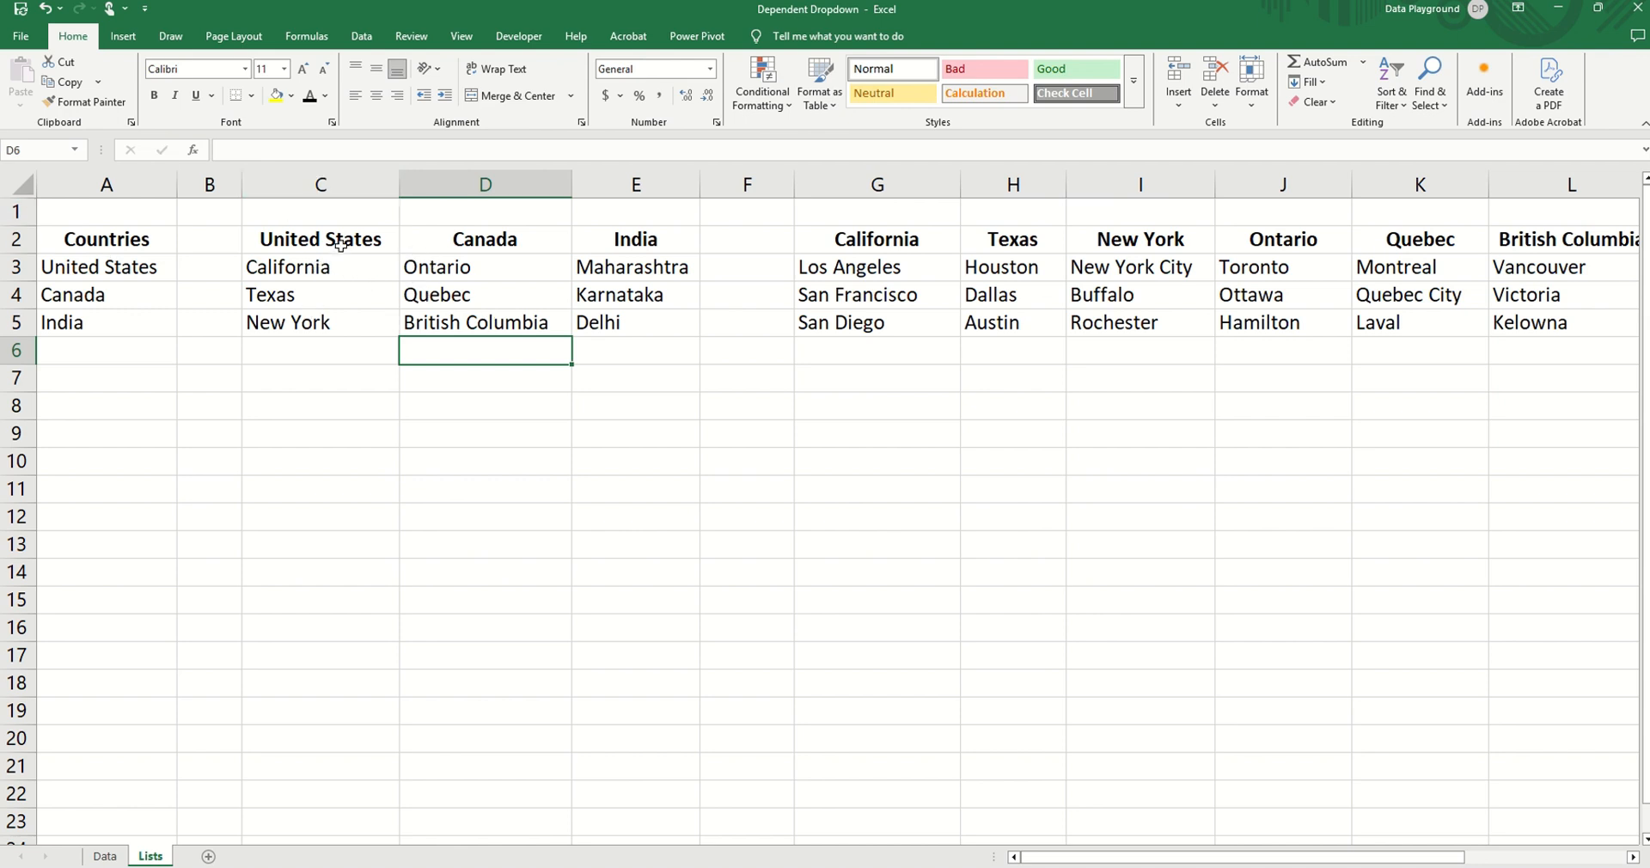
{"action": "left_click", "coordinate": [484, 239]}
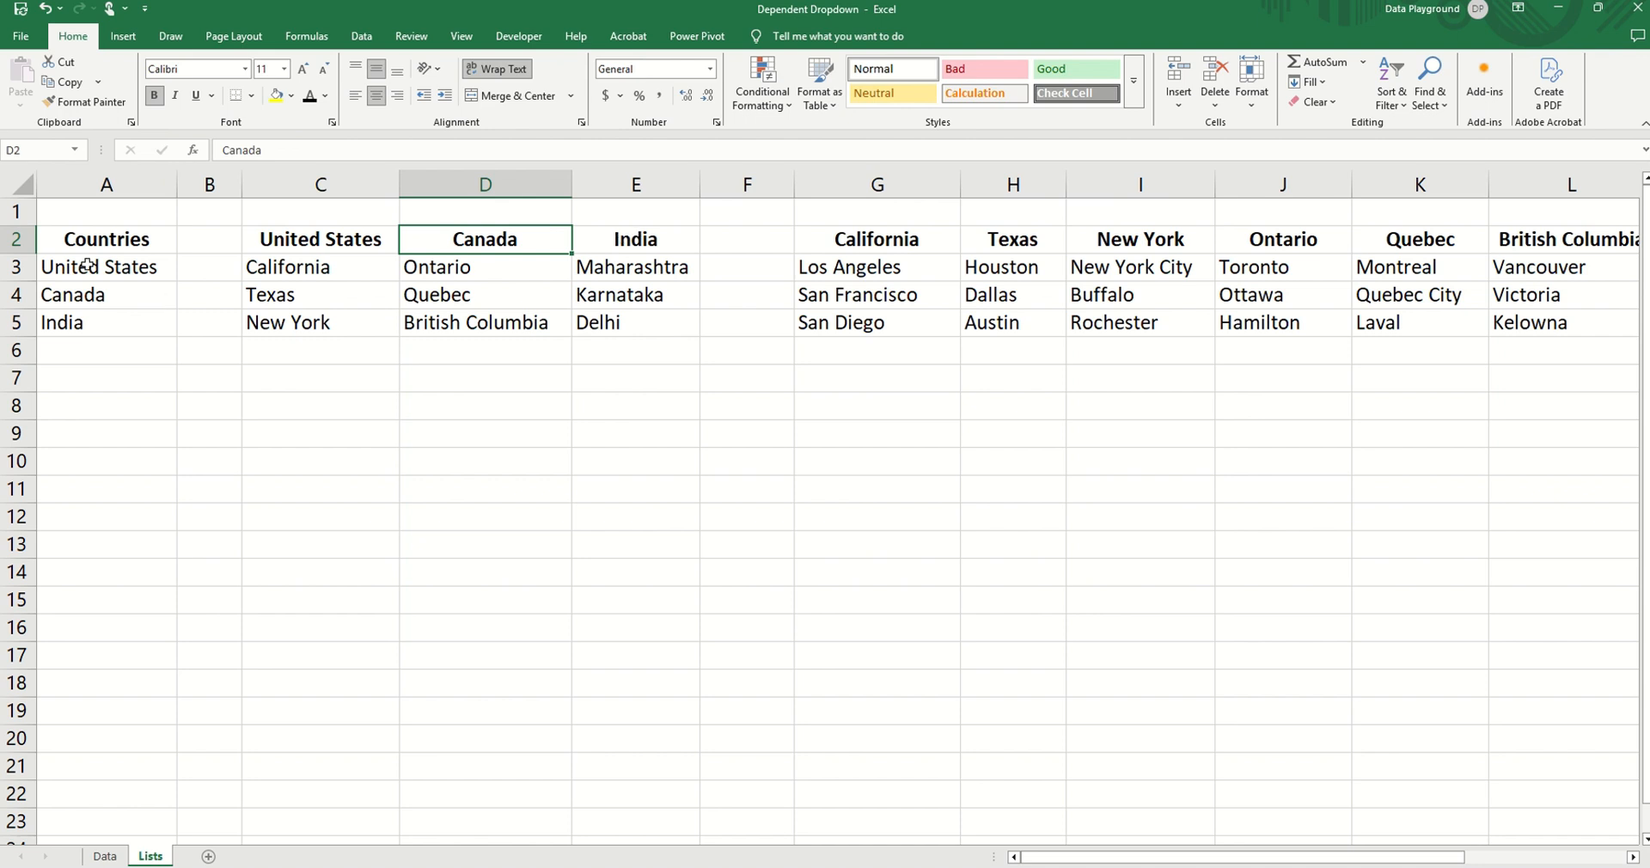
{"action": "left_click", "coordinate": [104, 266]}
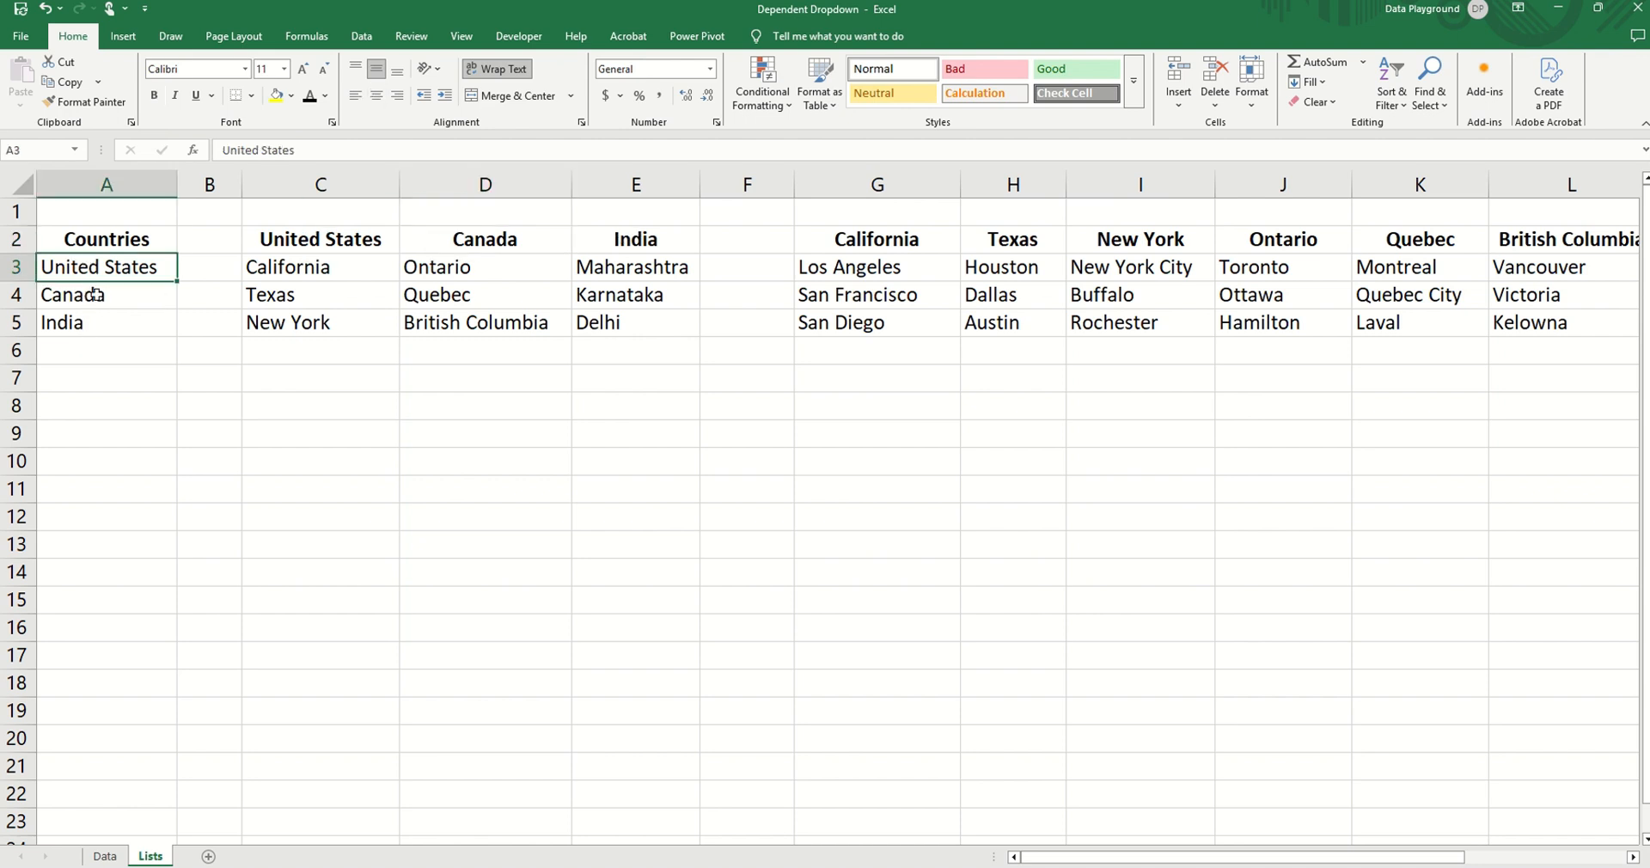
{"action": "left_click", "coordinate": [105, 295]}
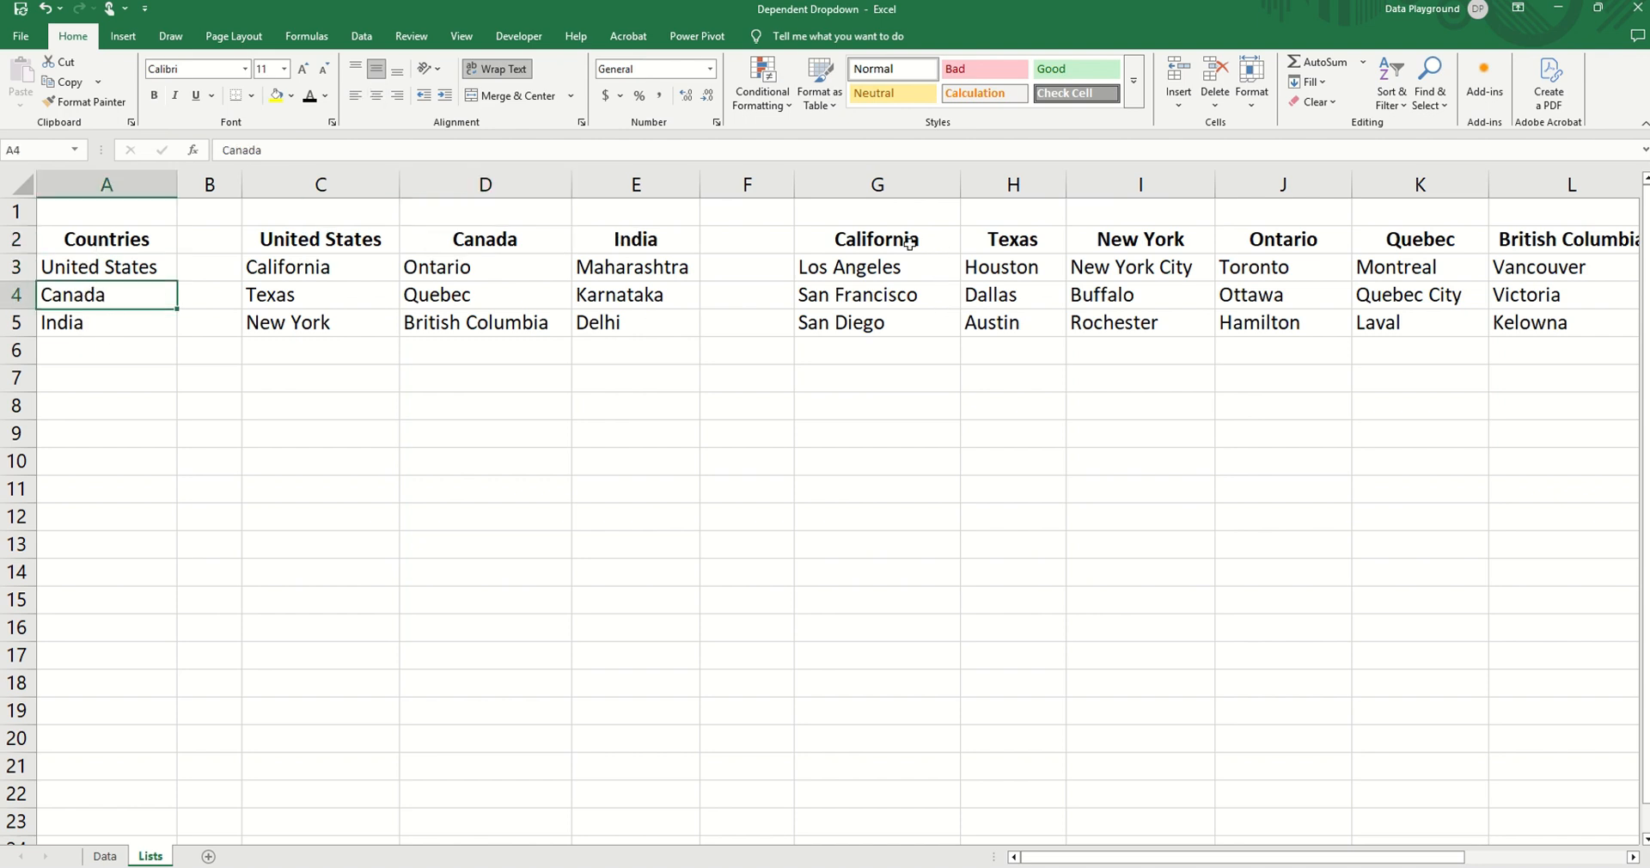
{"action": "left_click", "coordinate": [1139, 239]}
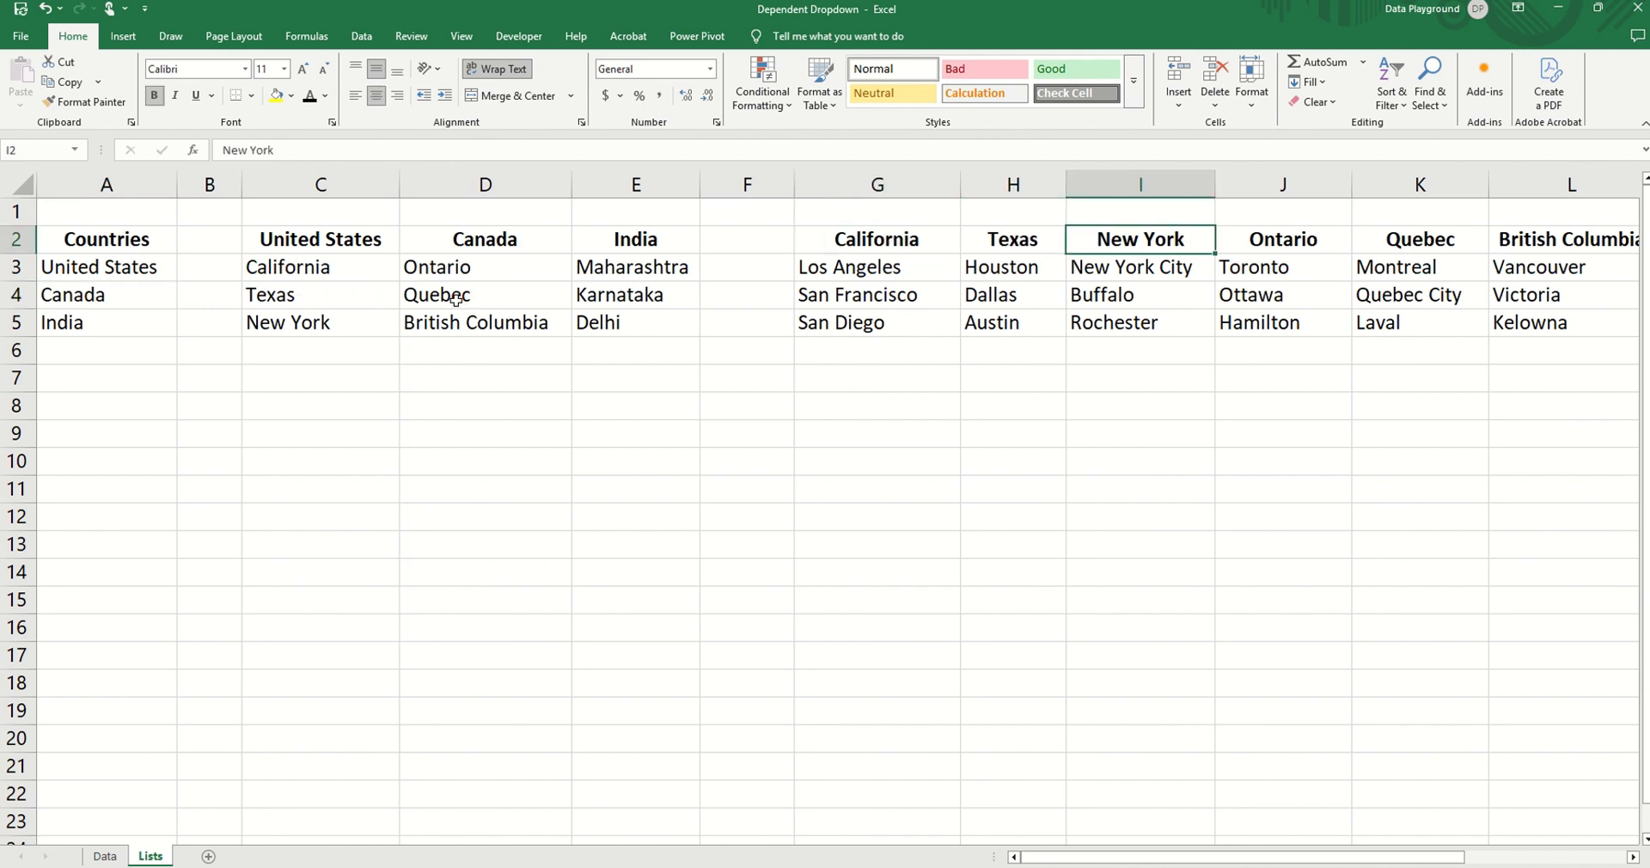
{"action": "left_click", "coordinate": [634, 267]}
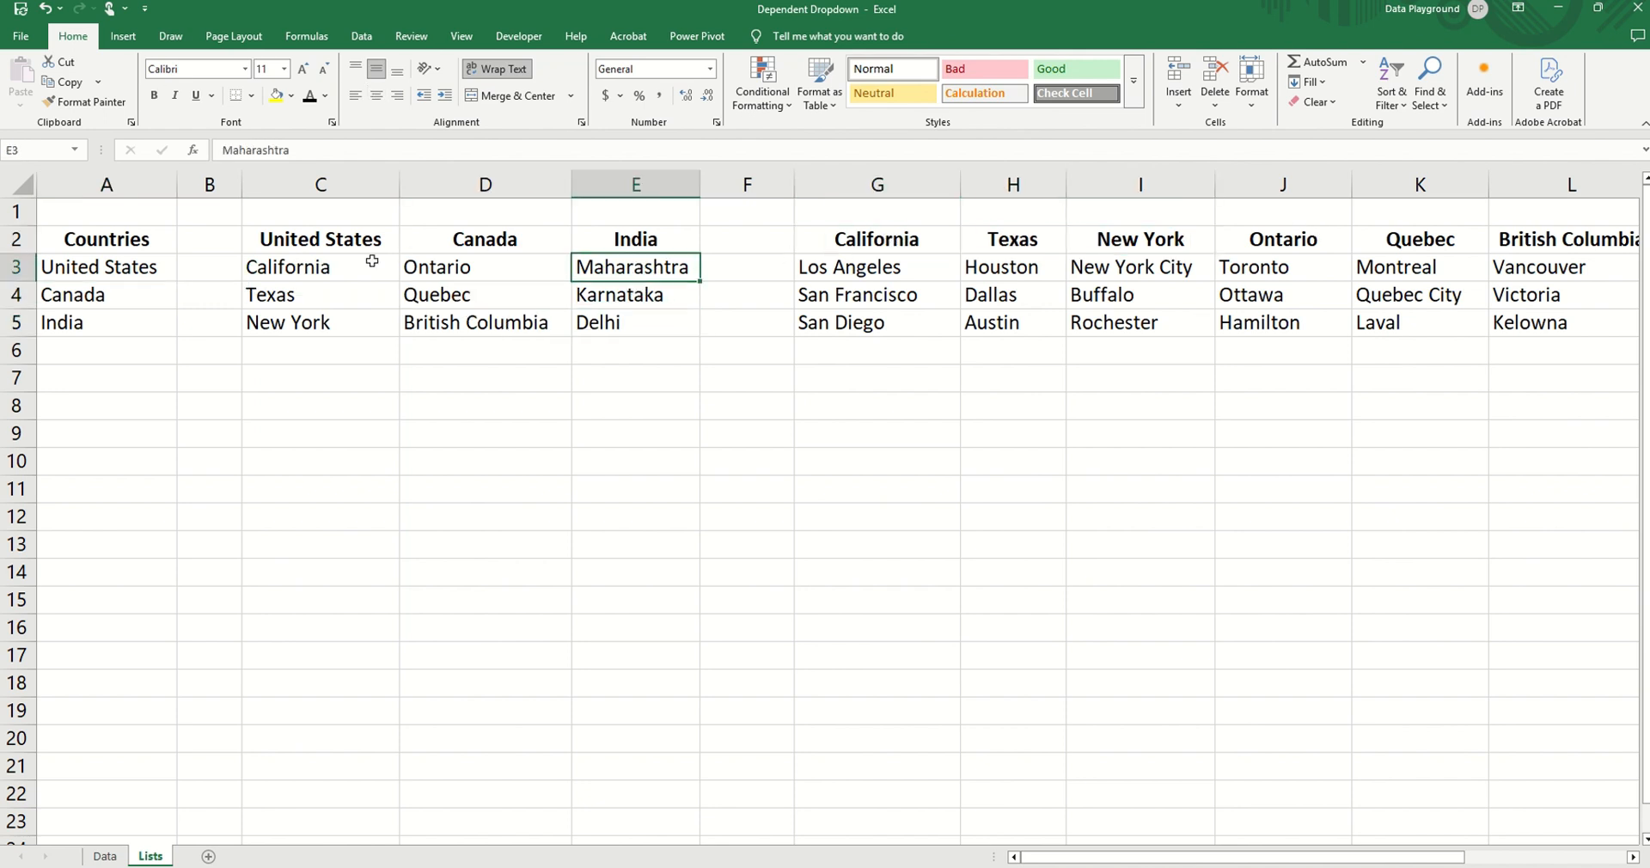
{"action": "mouse_move", "coordinate": [337, 239]}
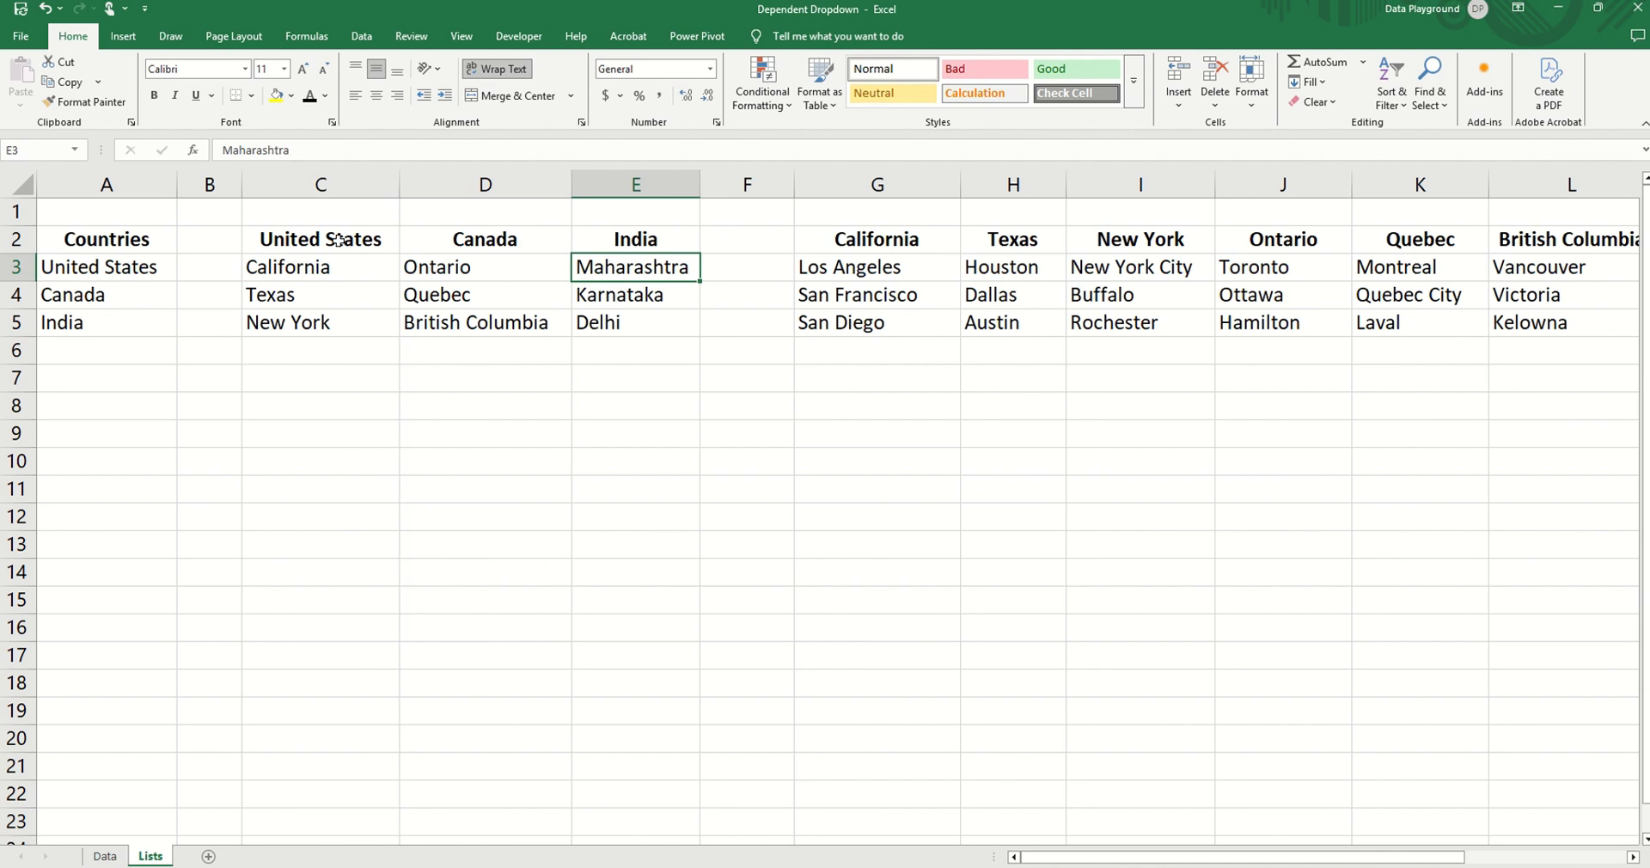
{"action": "mouse_move", "coordinate": [359, 294]}
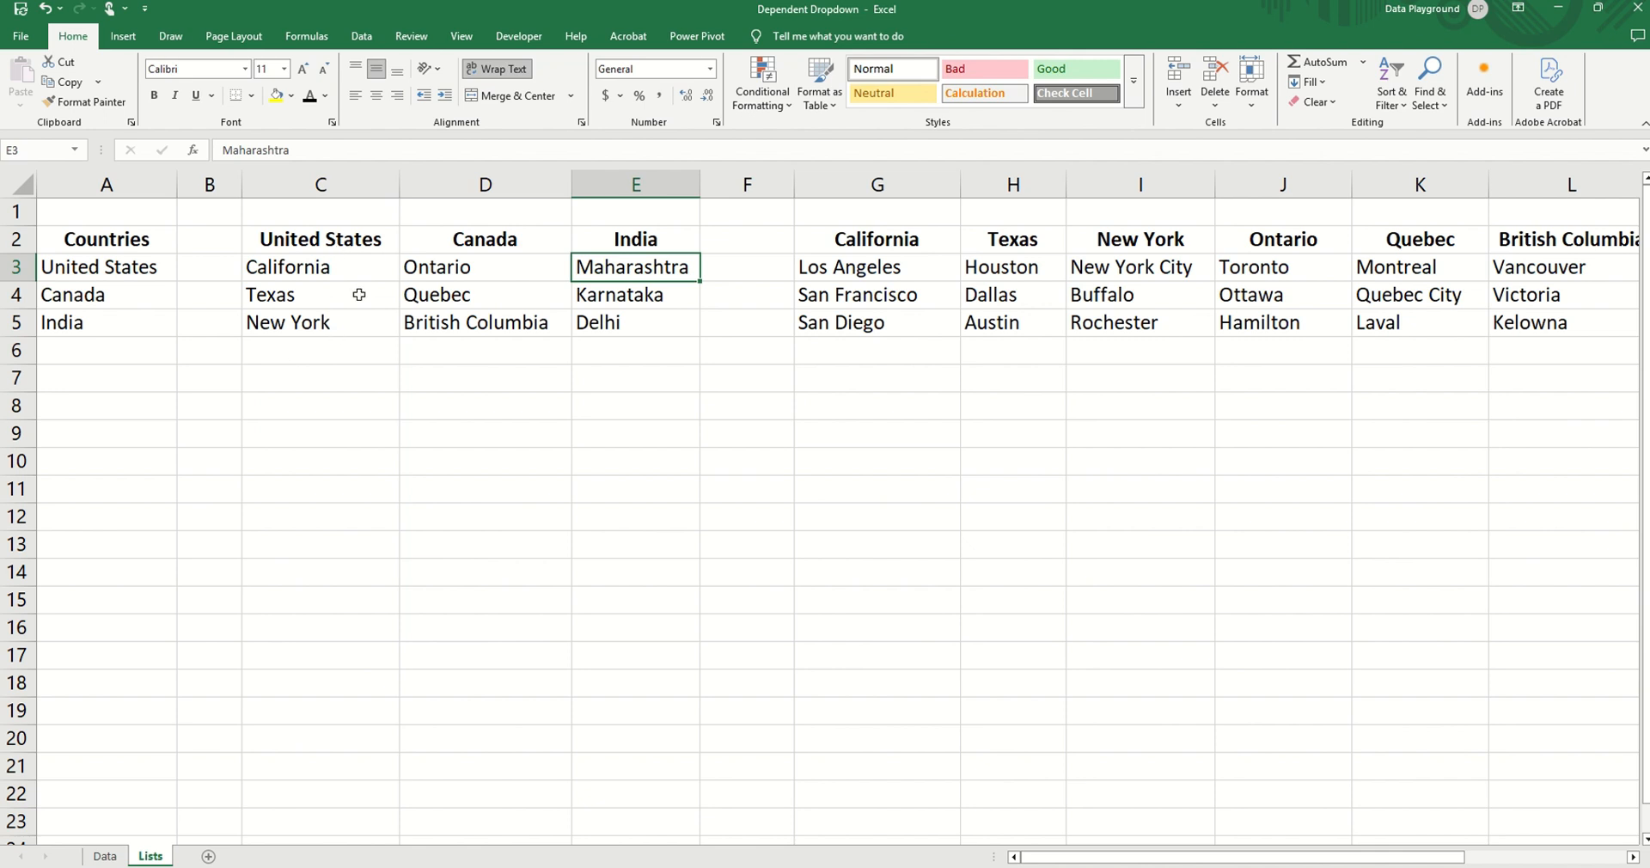
{"action": "mouse_move", "coordinate": [993, 265]}
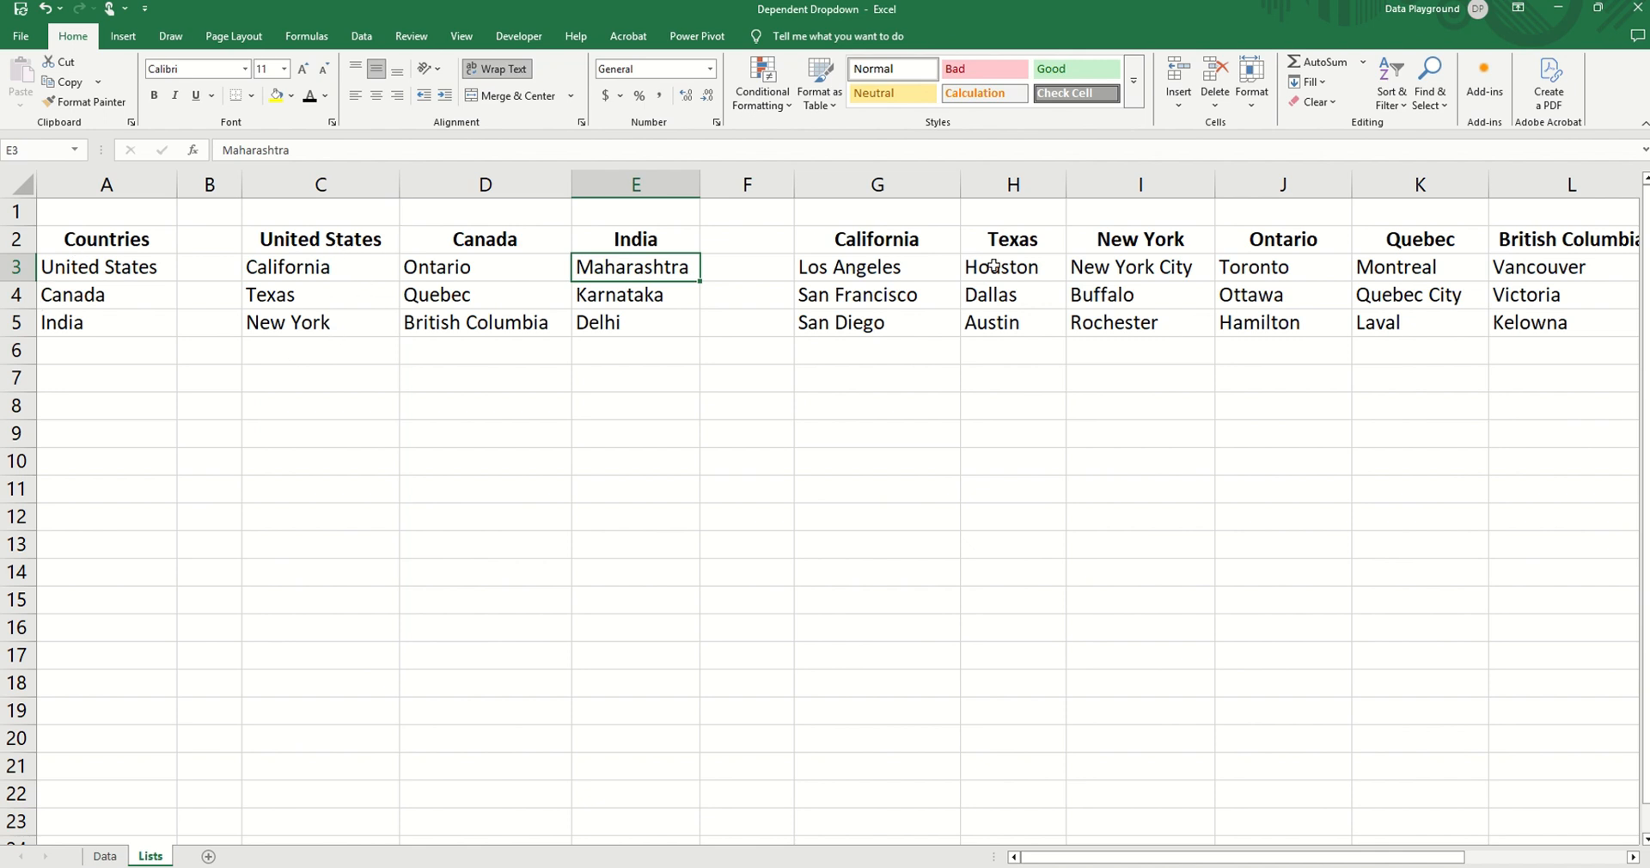
{"action": "mouse_move", "coordinate": [89, 314]}
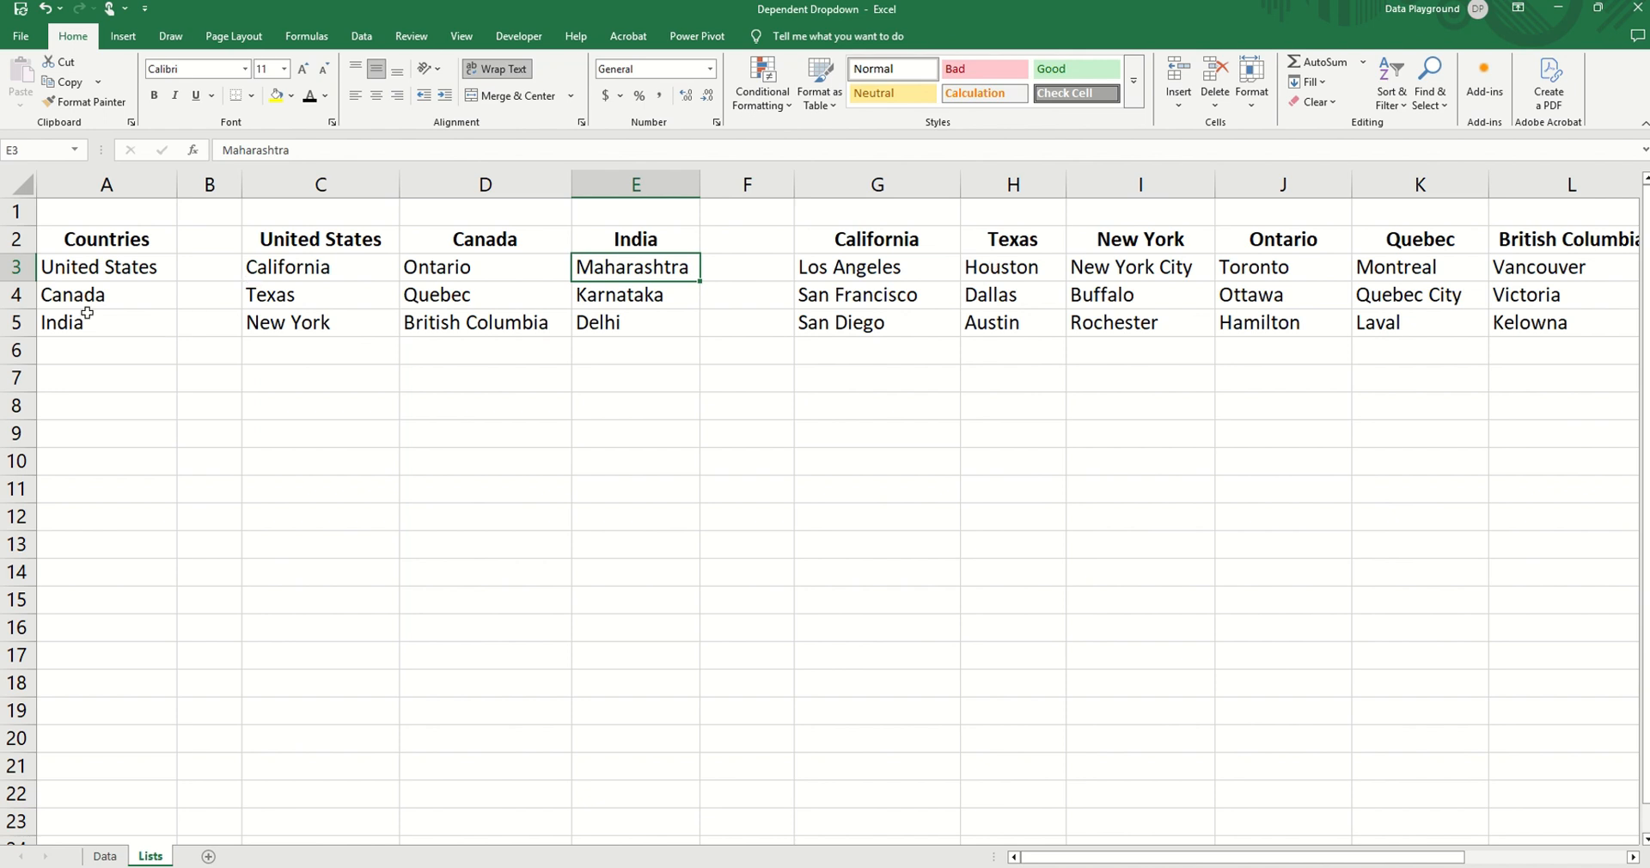
{"action": "left_click", "coordinate": [105, 294]}
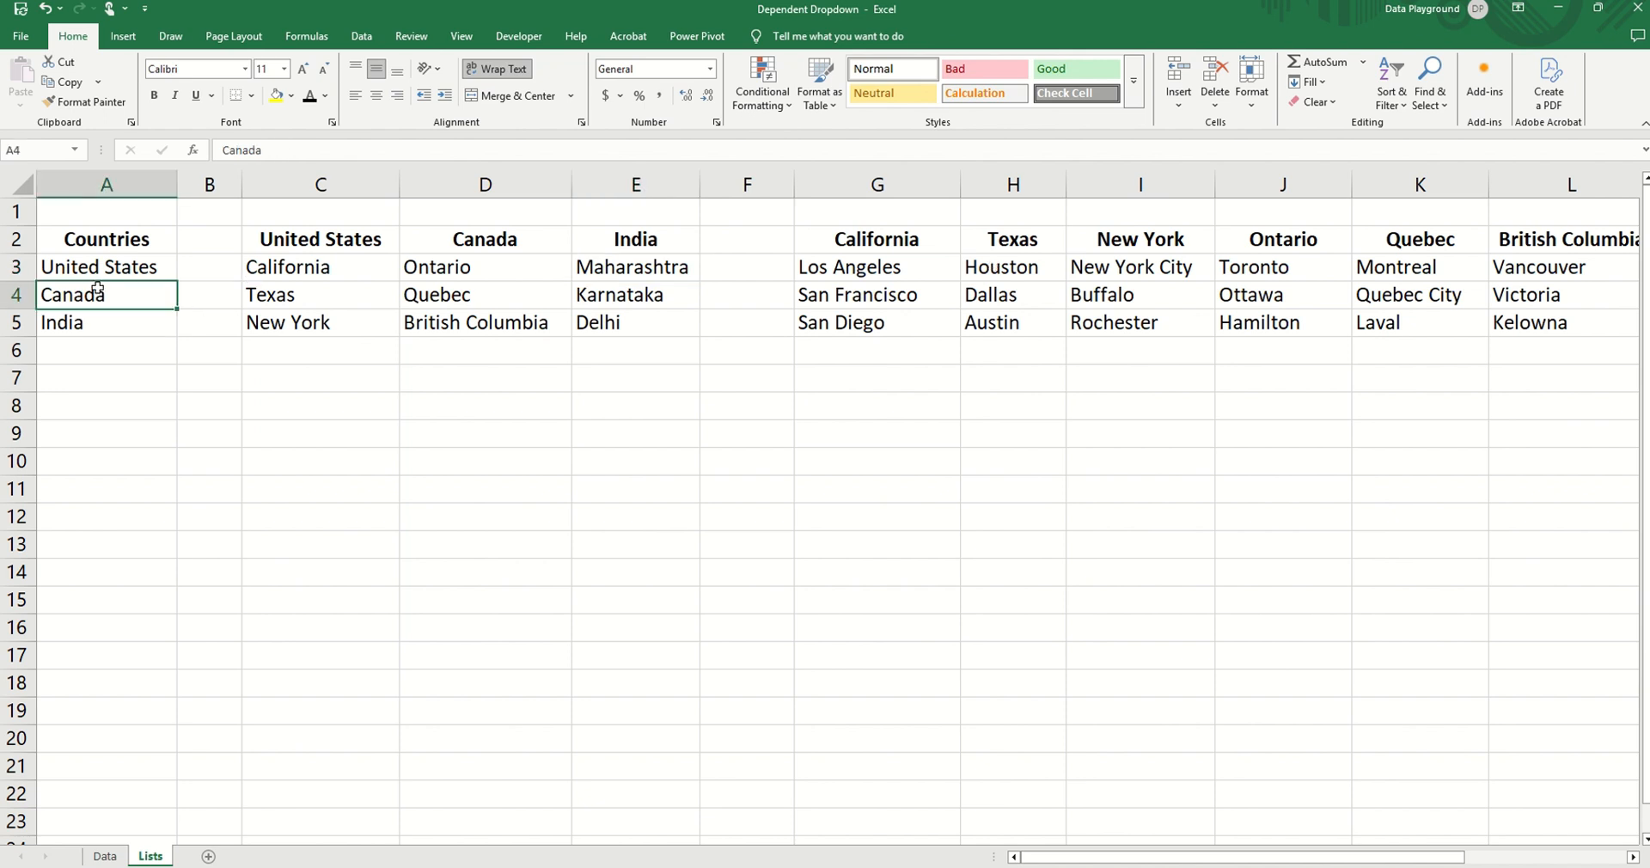
- Convert the country list A2:A5 into a table with headers named Countries
{"action": "left_click", "coordinate": [122, 35]}
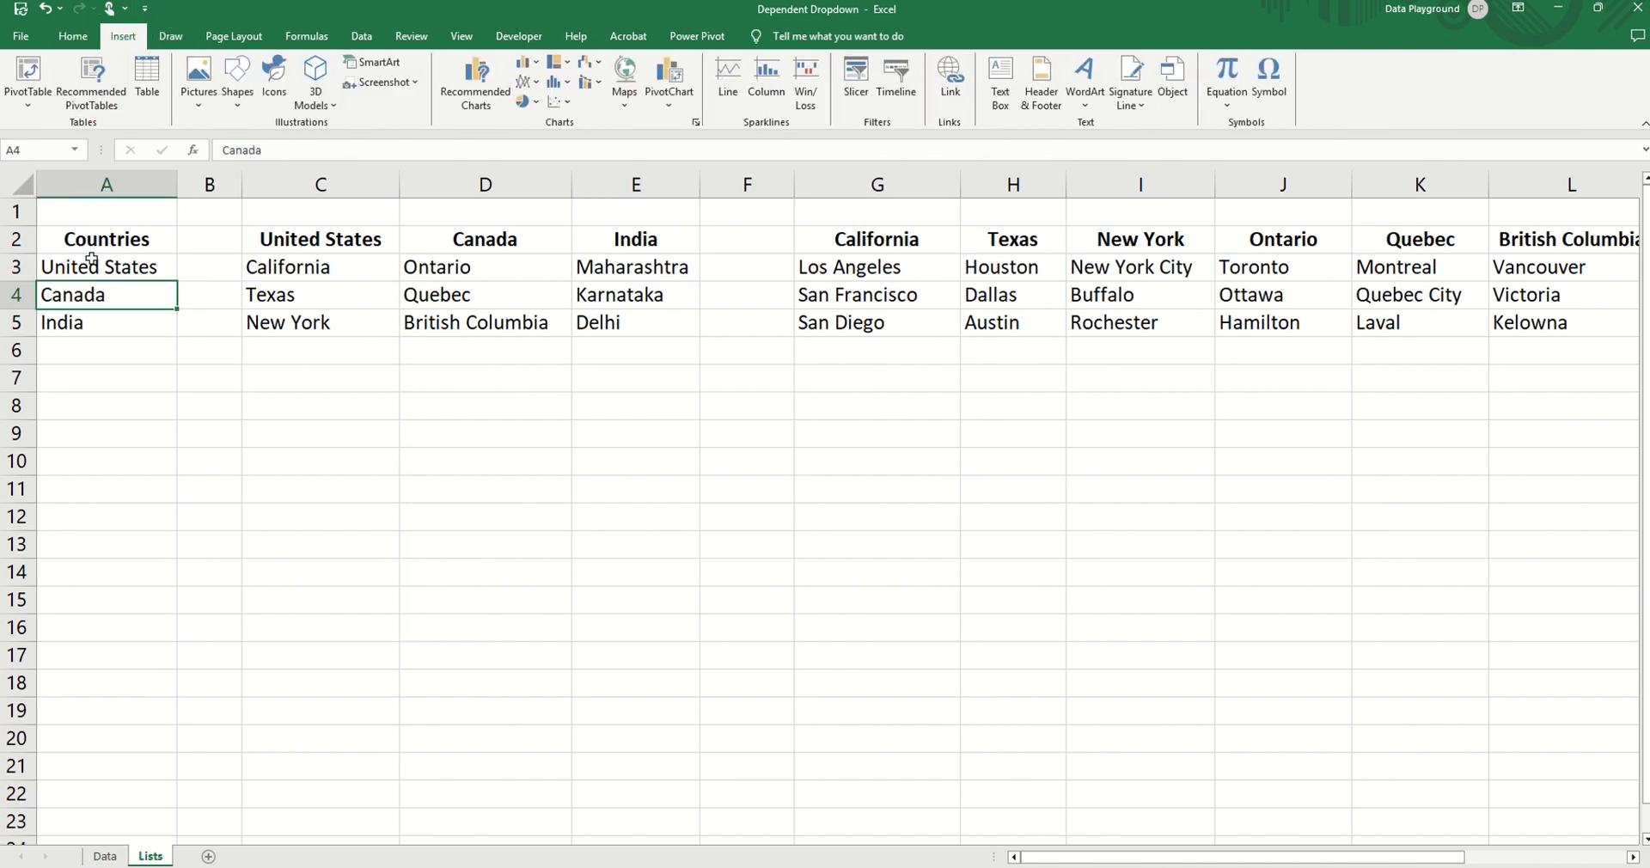
{"action": "left_click", "coordinate": [146, 82]}
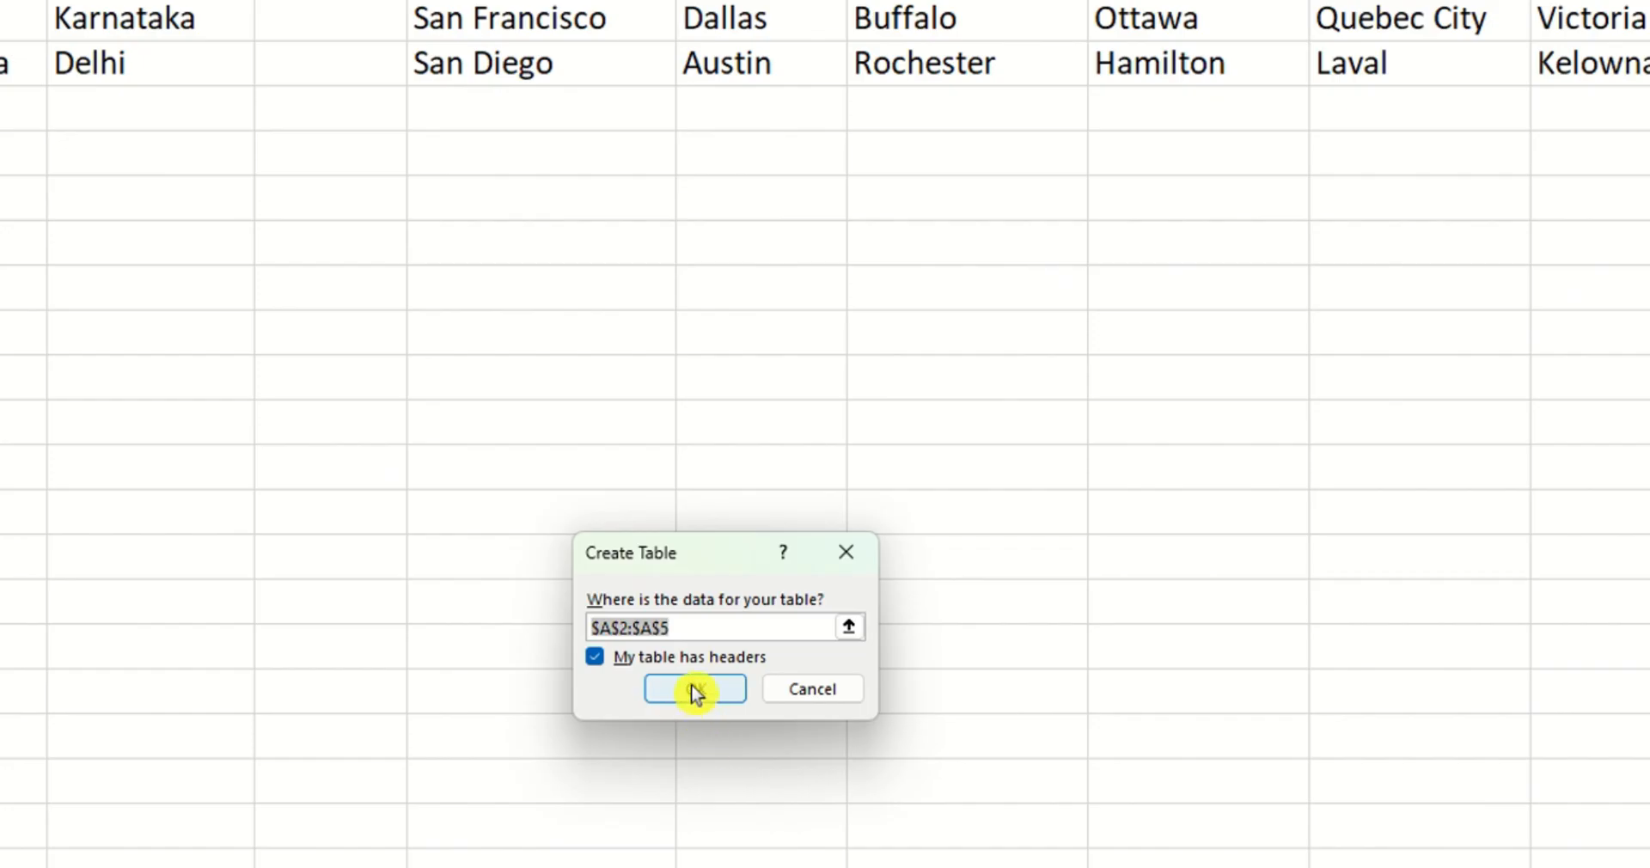
{"action": "left_click", "coordinate": [693, 688]}
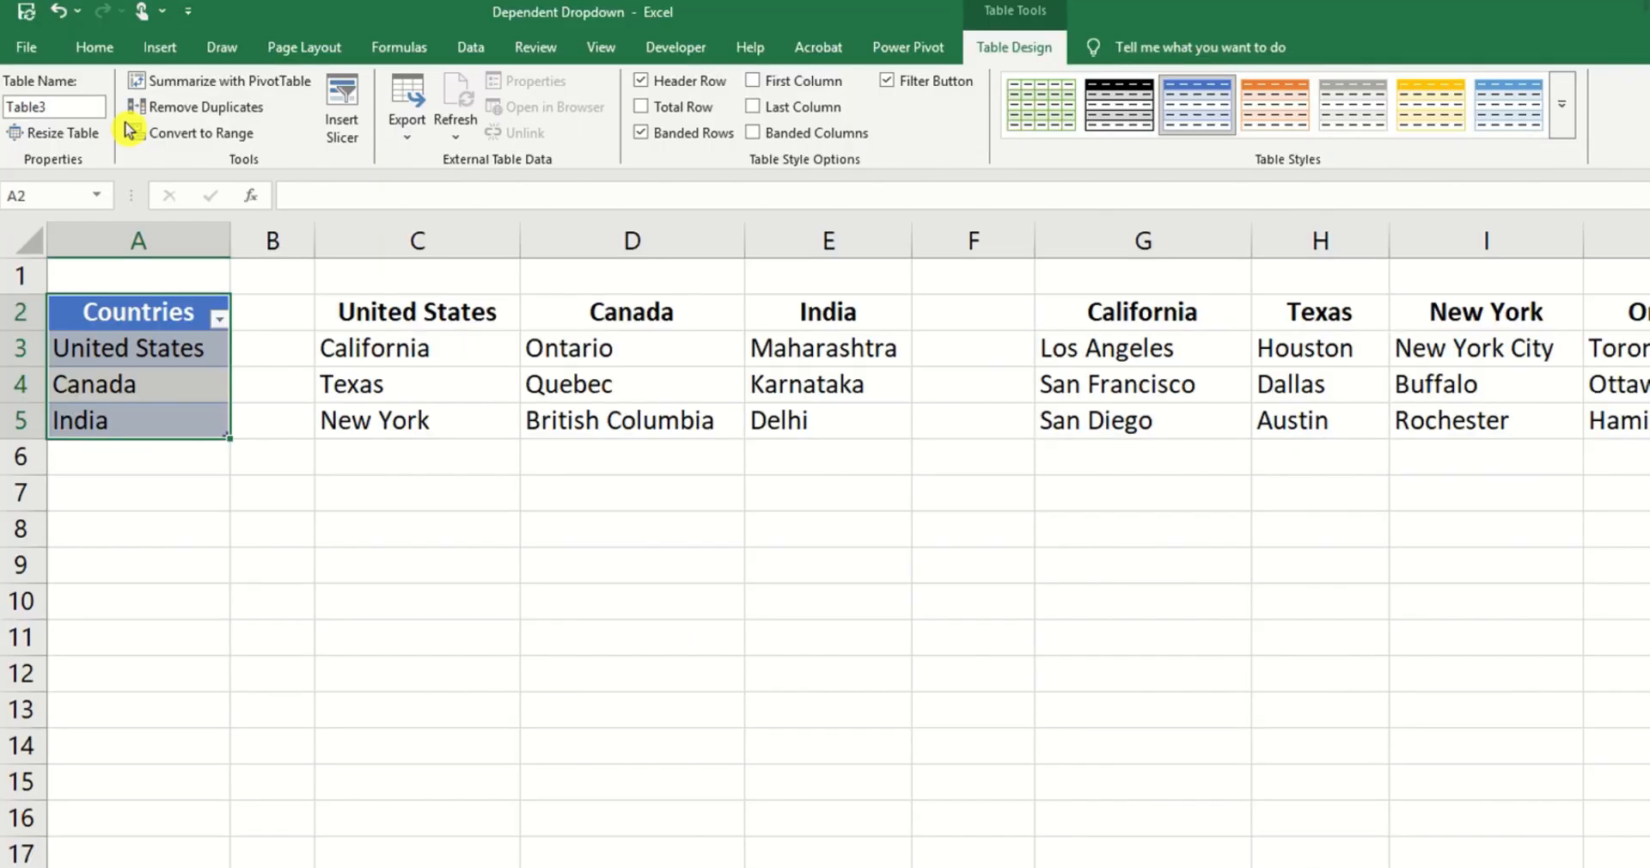
{"action": "left_click", "coordinate": [53, 106]}
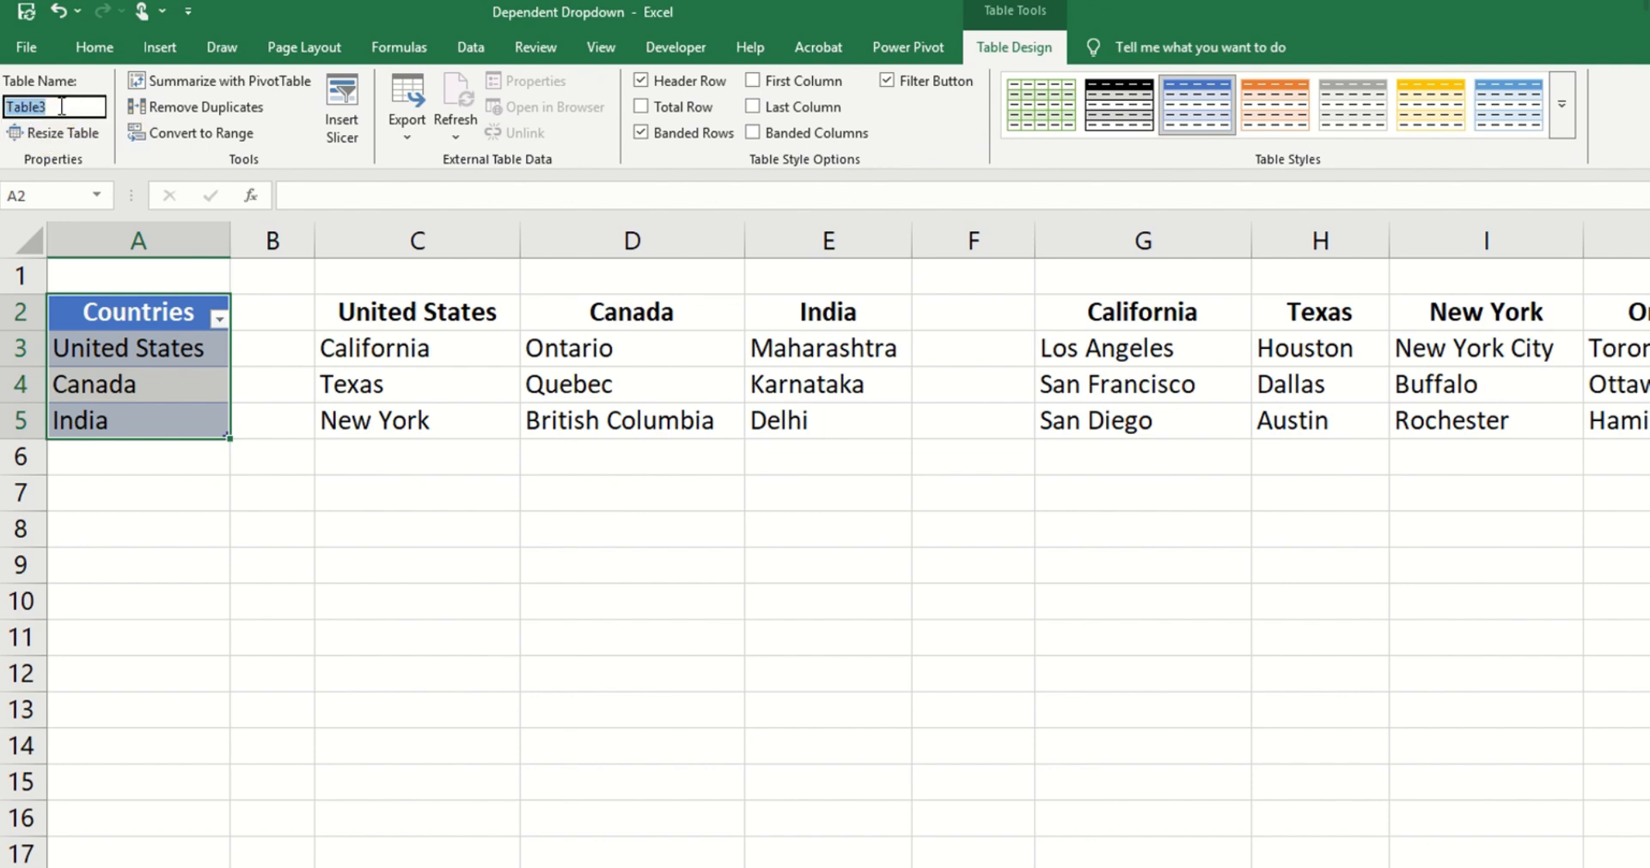
{"action": "type", "text": "c"}
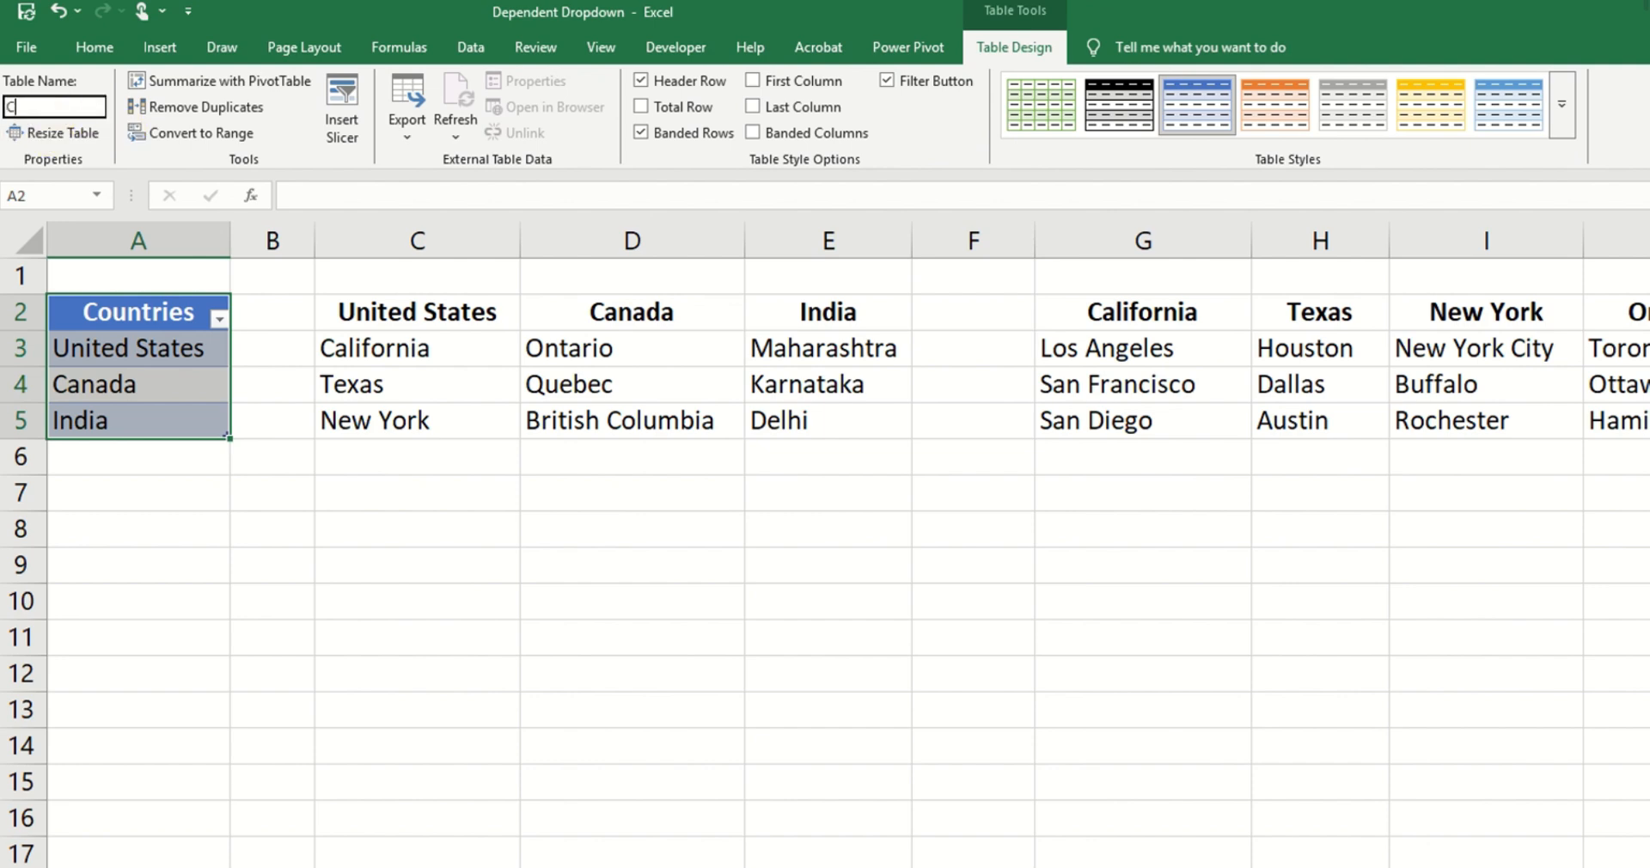
{"action": "type", "text": "ountries"}
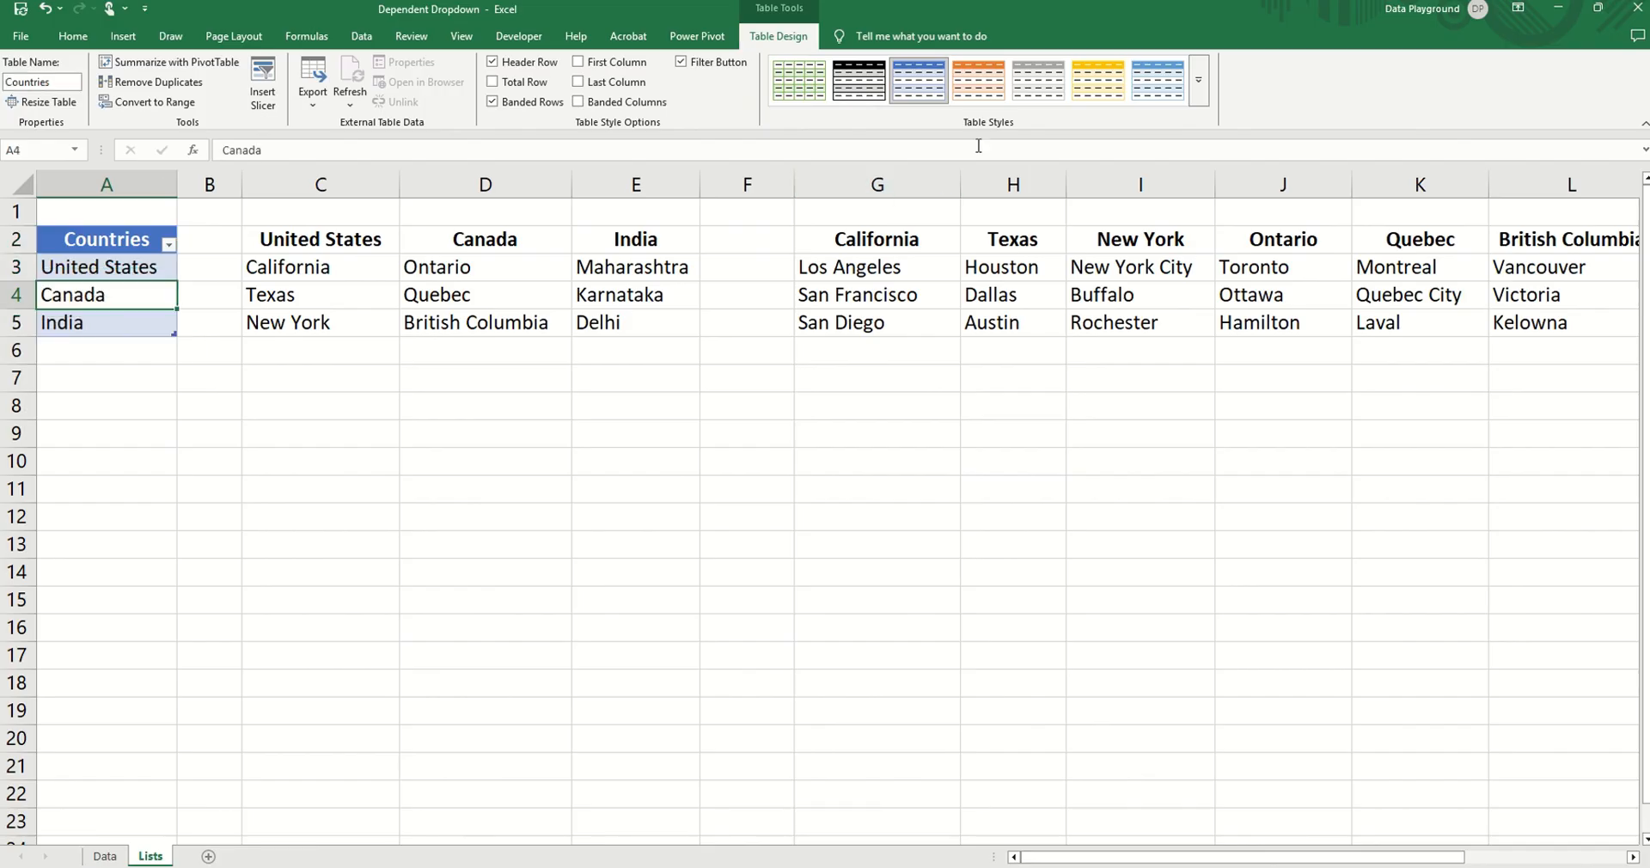
{"action": "left_click", "coordinate": [1196, 80]}
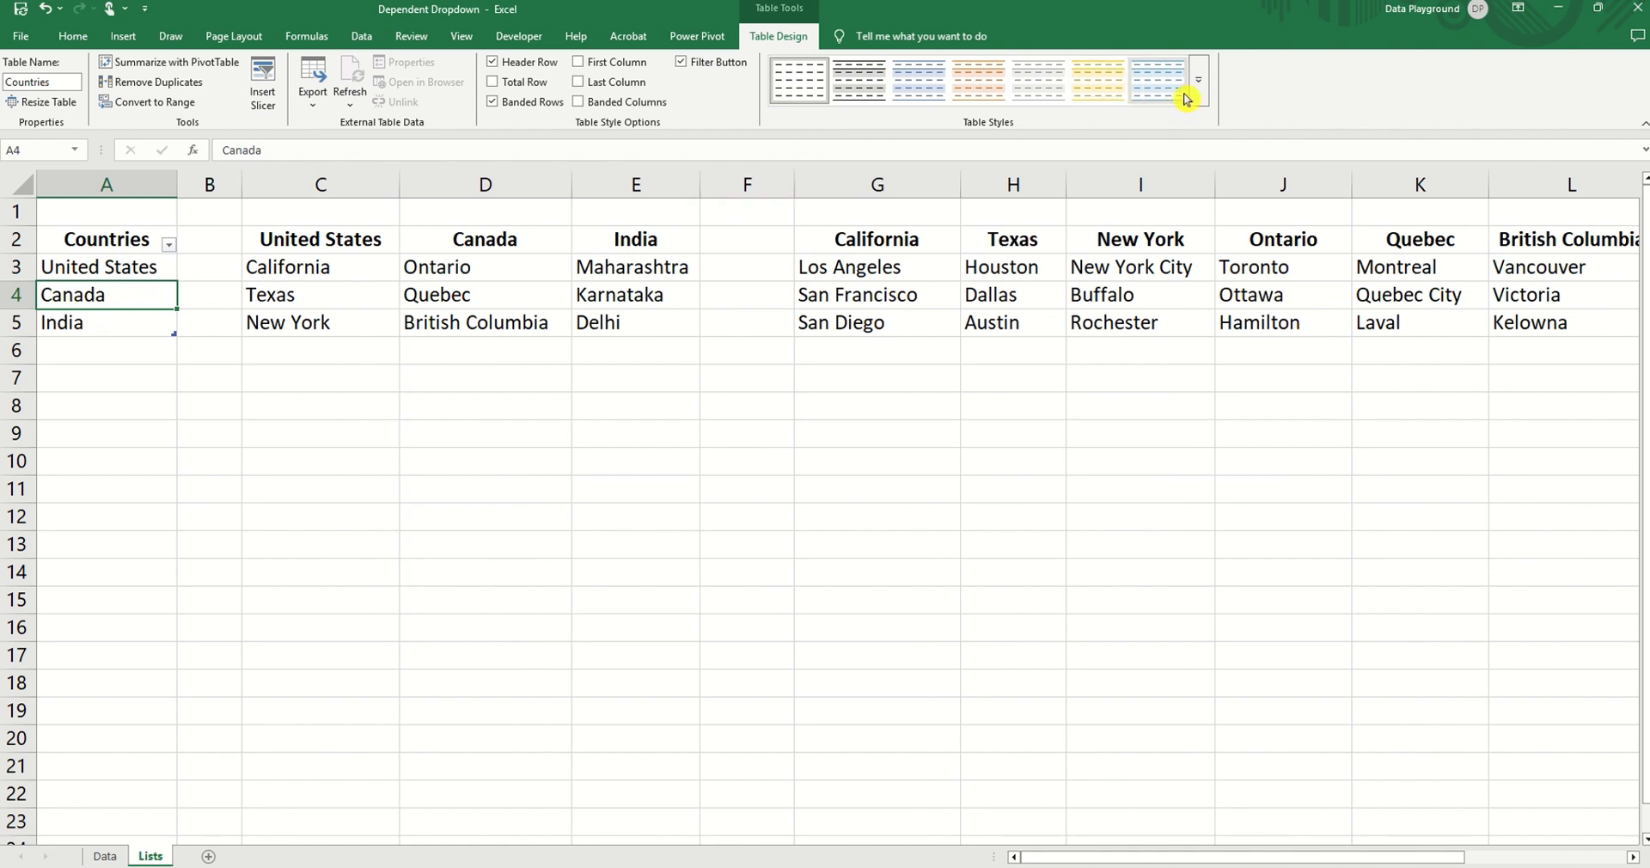
{"action": "left_click", "coordinate": [1197, 80]}
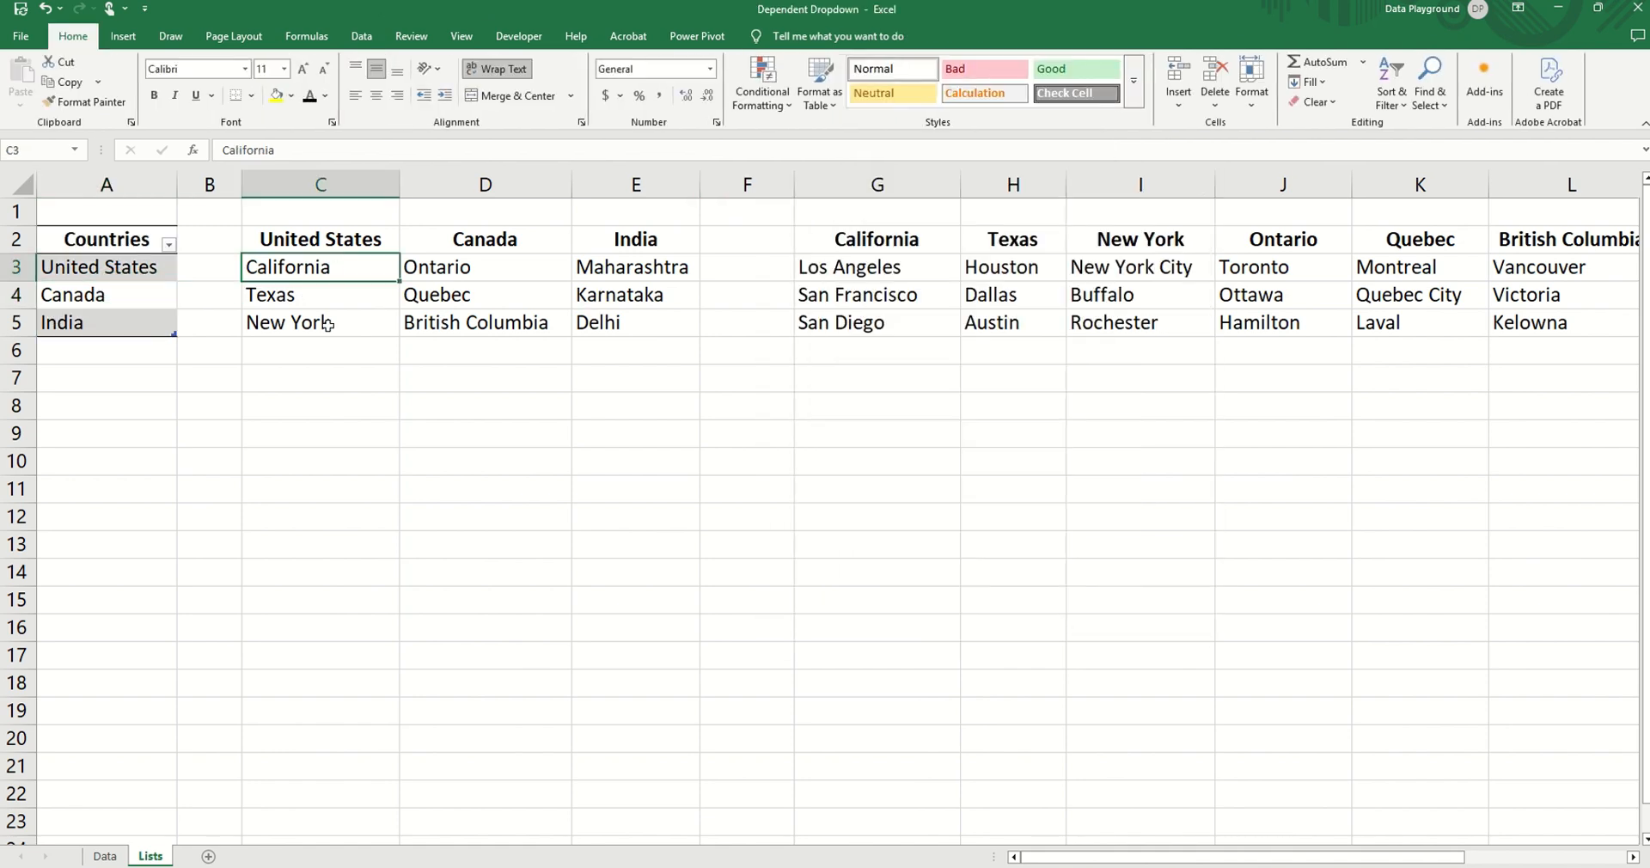
- Convert the United States, Canada and India state columns into a table named States
{"action": "left_click", "coordinate": [121, 34]}
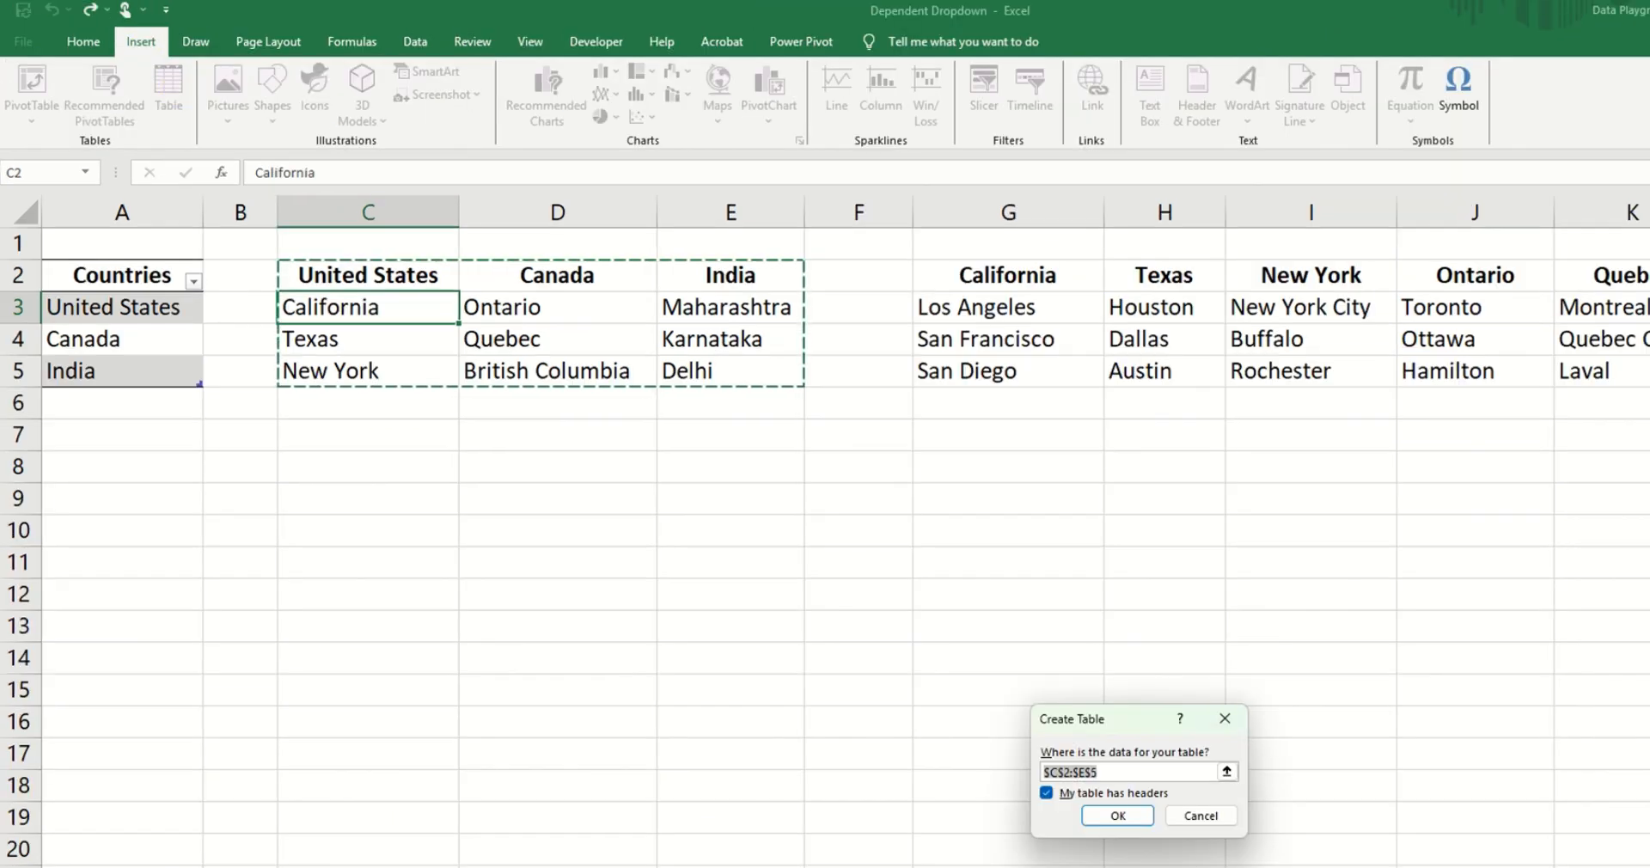
{"action": "left_click", "coordinate": [1115, 815]}
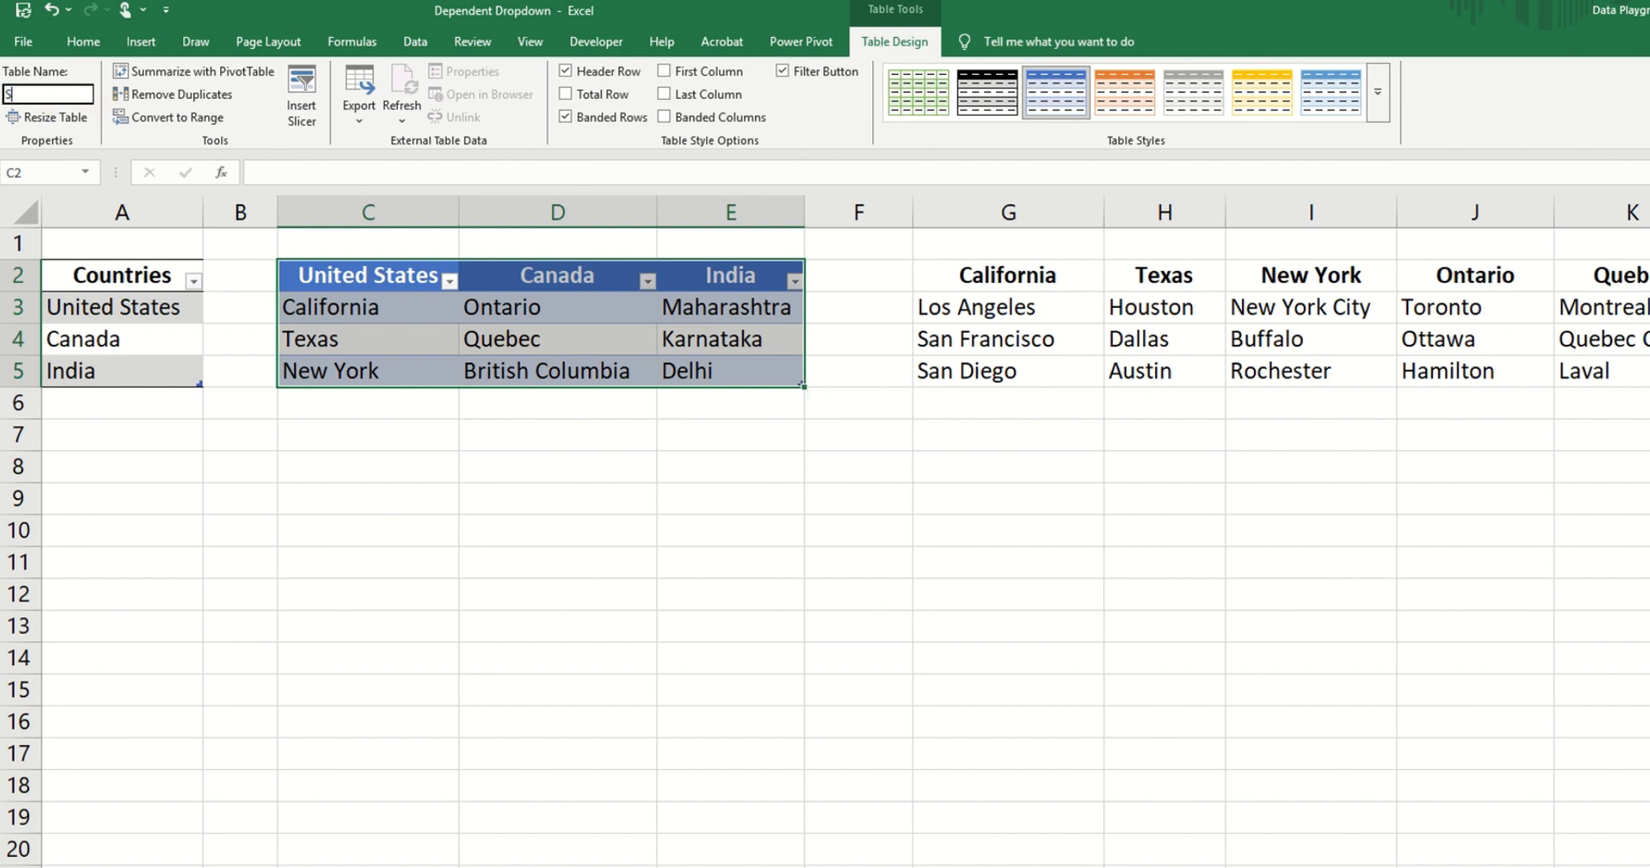
{"action": "type", "text": "States"}
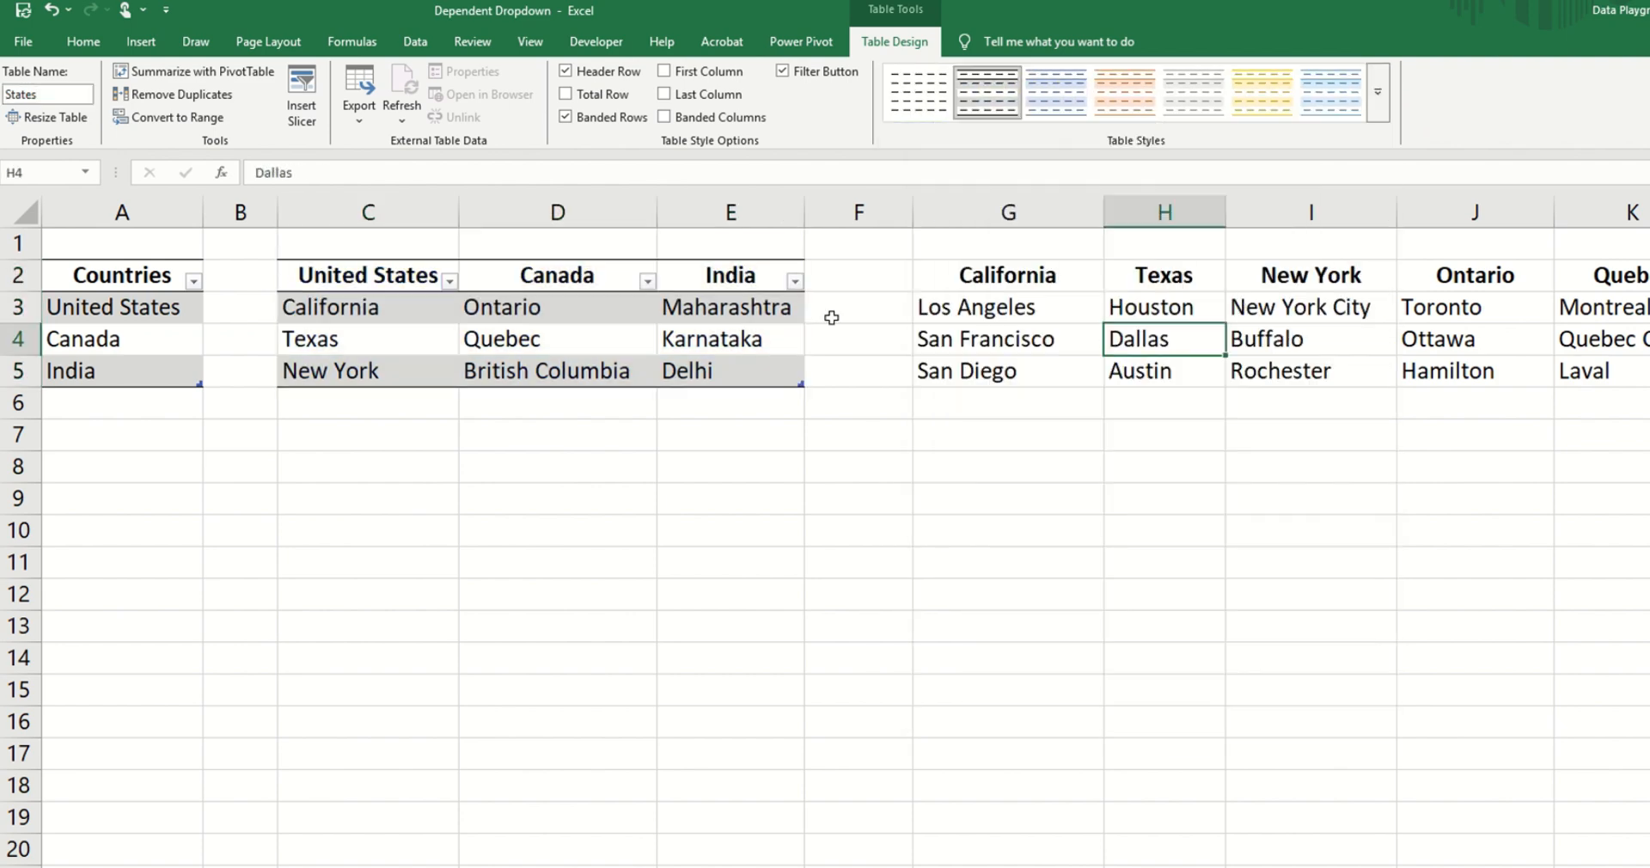
- Convert the city columns into a table named Cities via Ctrl+T, then go to Data
{"action": "left_click", "coordinate": [140, 43]}
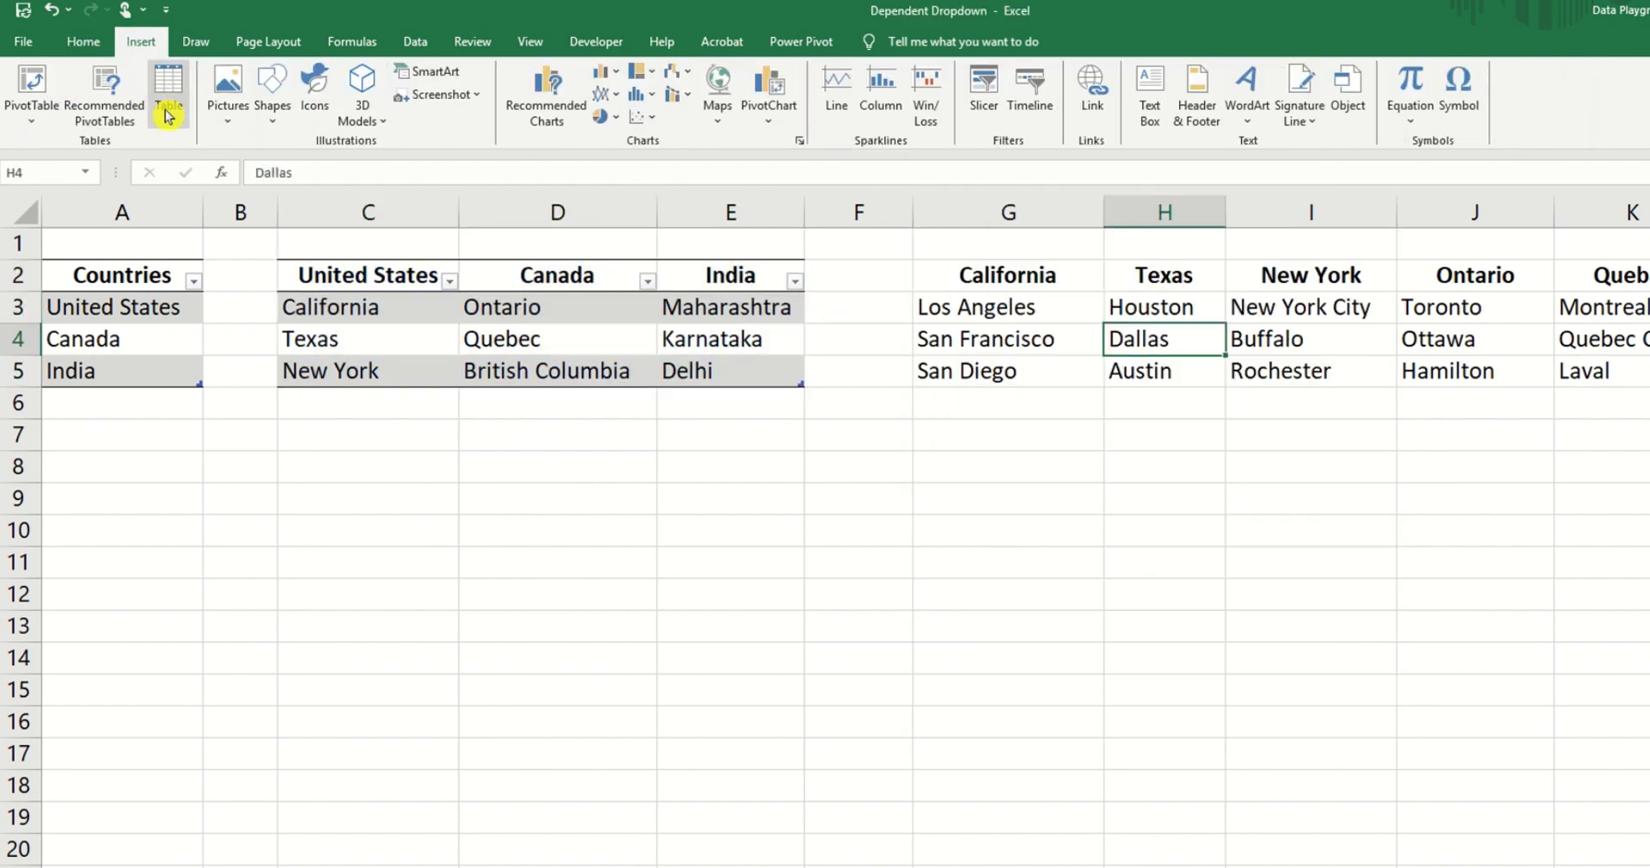
{"action": "key", "text": "ctrl+t"}
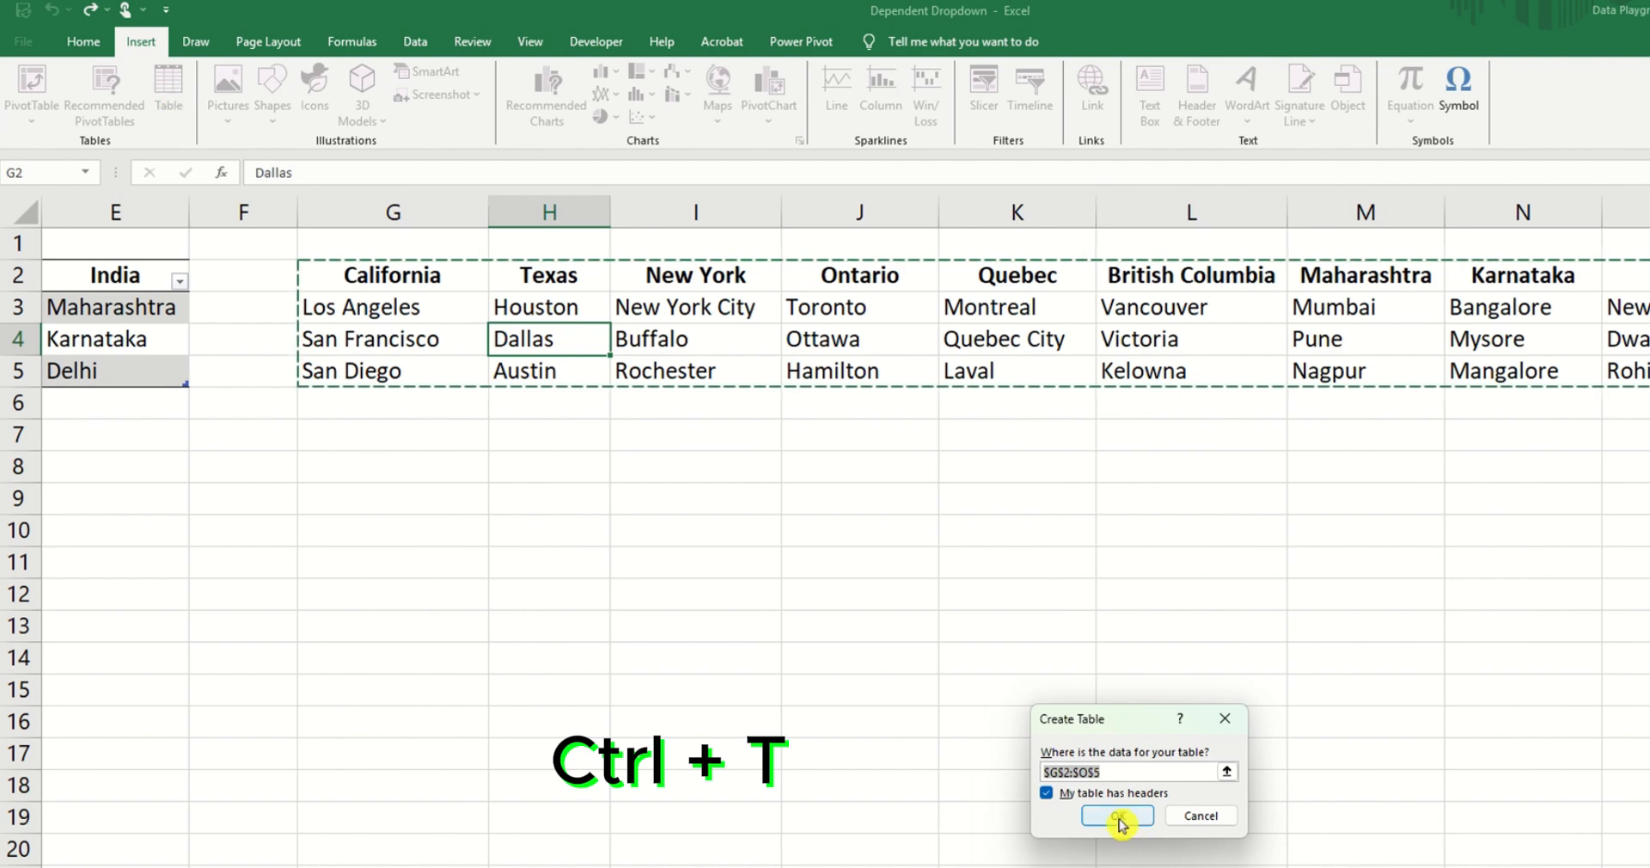
{"action": "left_click", "coordinate": [1114, 815]}
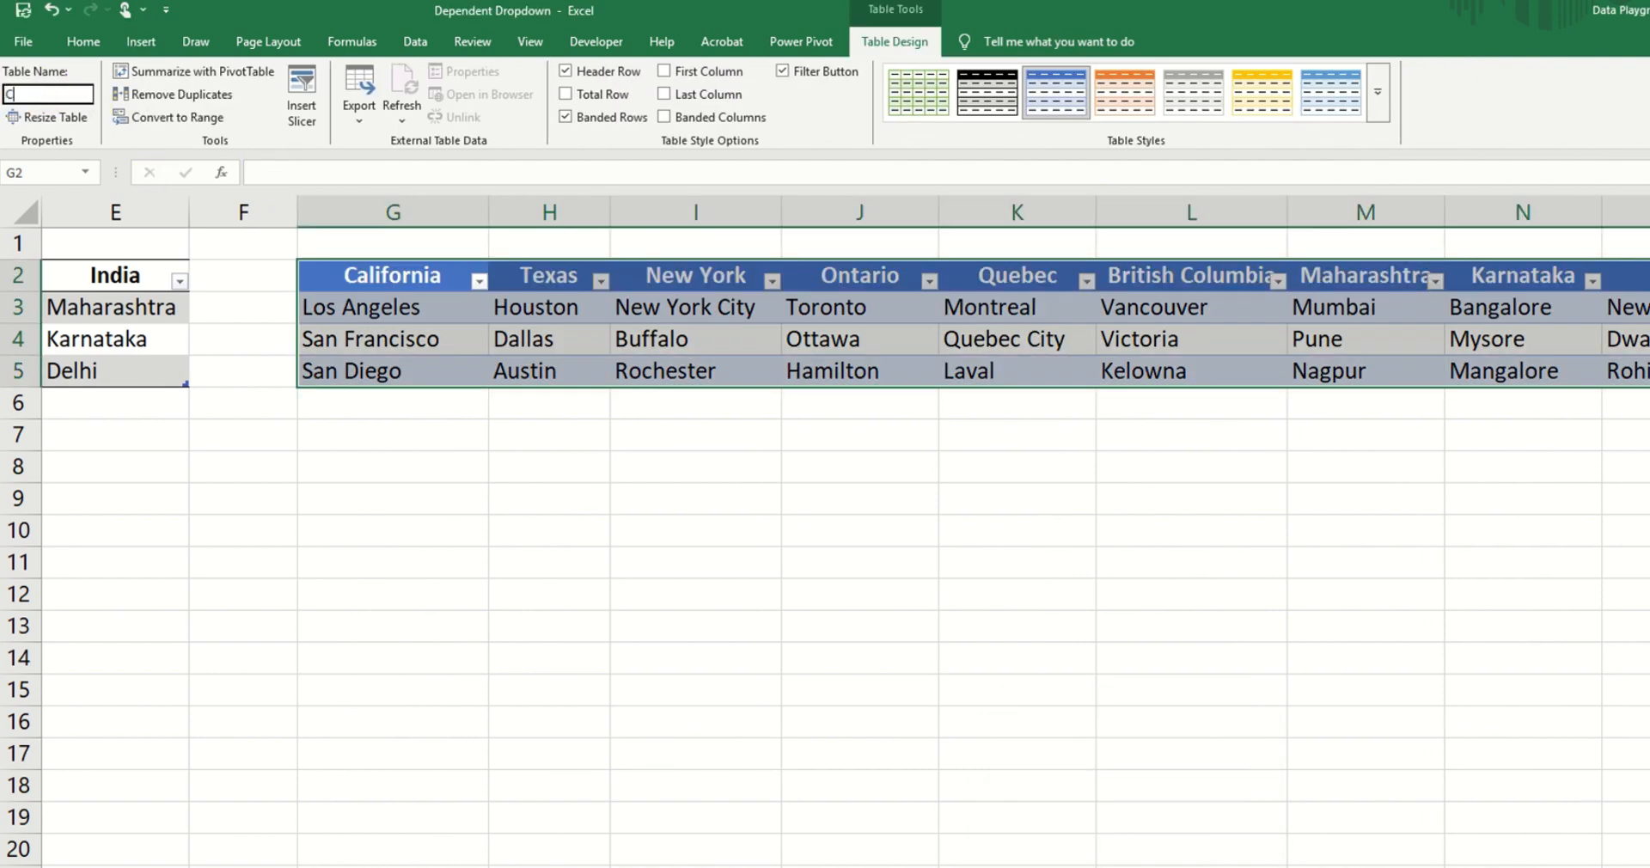
{"action": "type", "text": "Cities"}
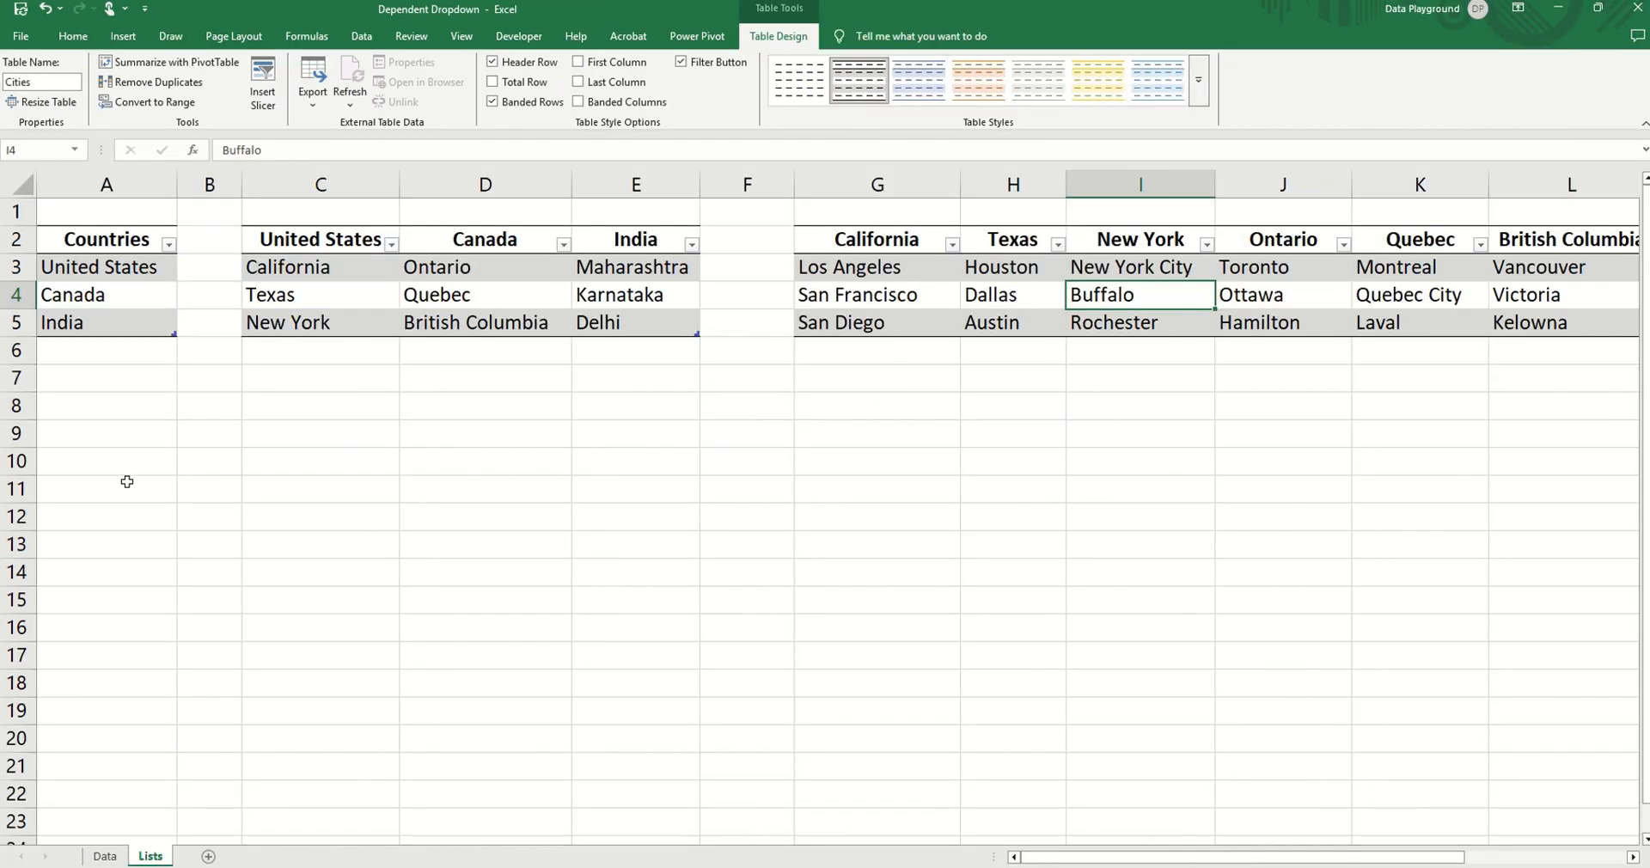
{"action": "mouse_move", "coordinate": [116, 323]}
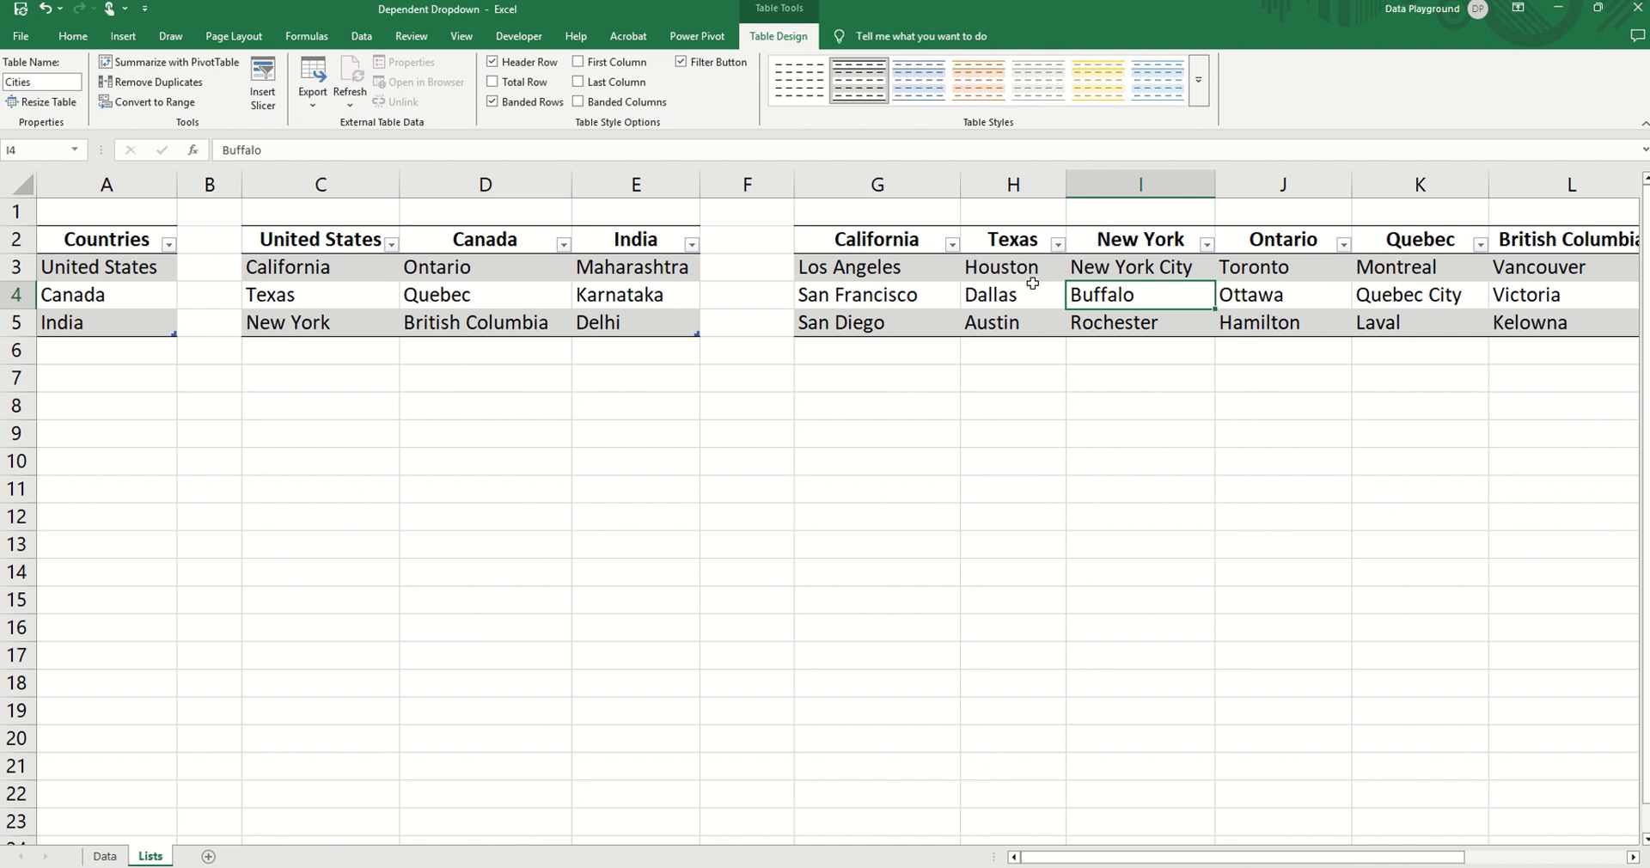
{"action": "left_click", "coordinate": [1012, 295]}
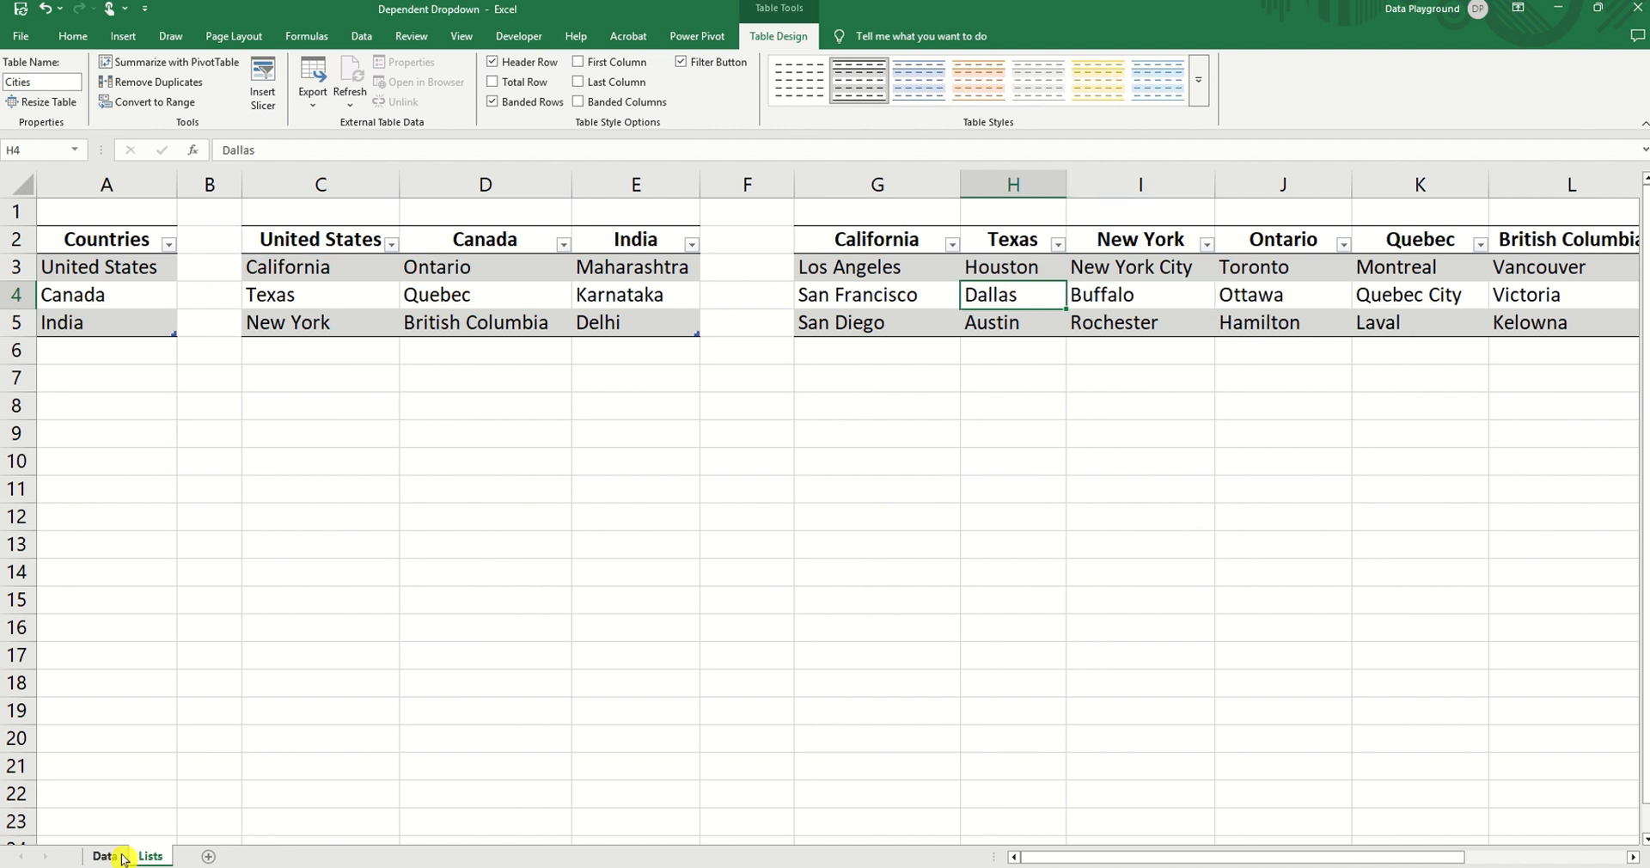
{"action": "left_click", "coordinate": [104, 855]}
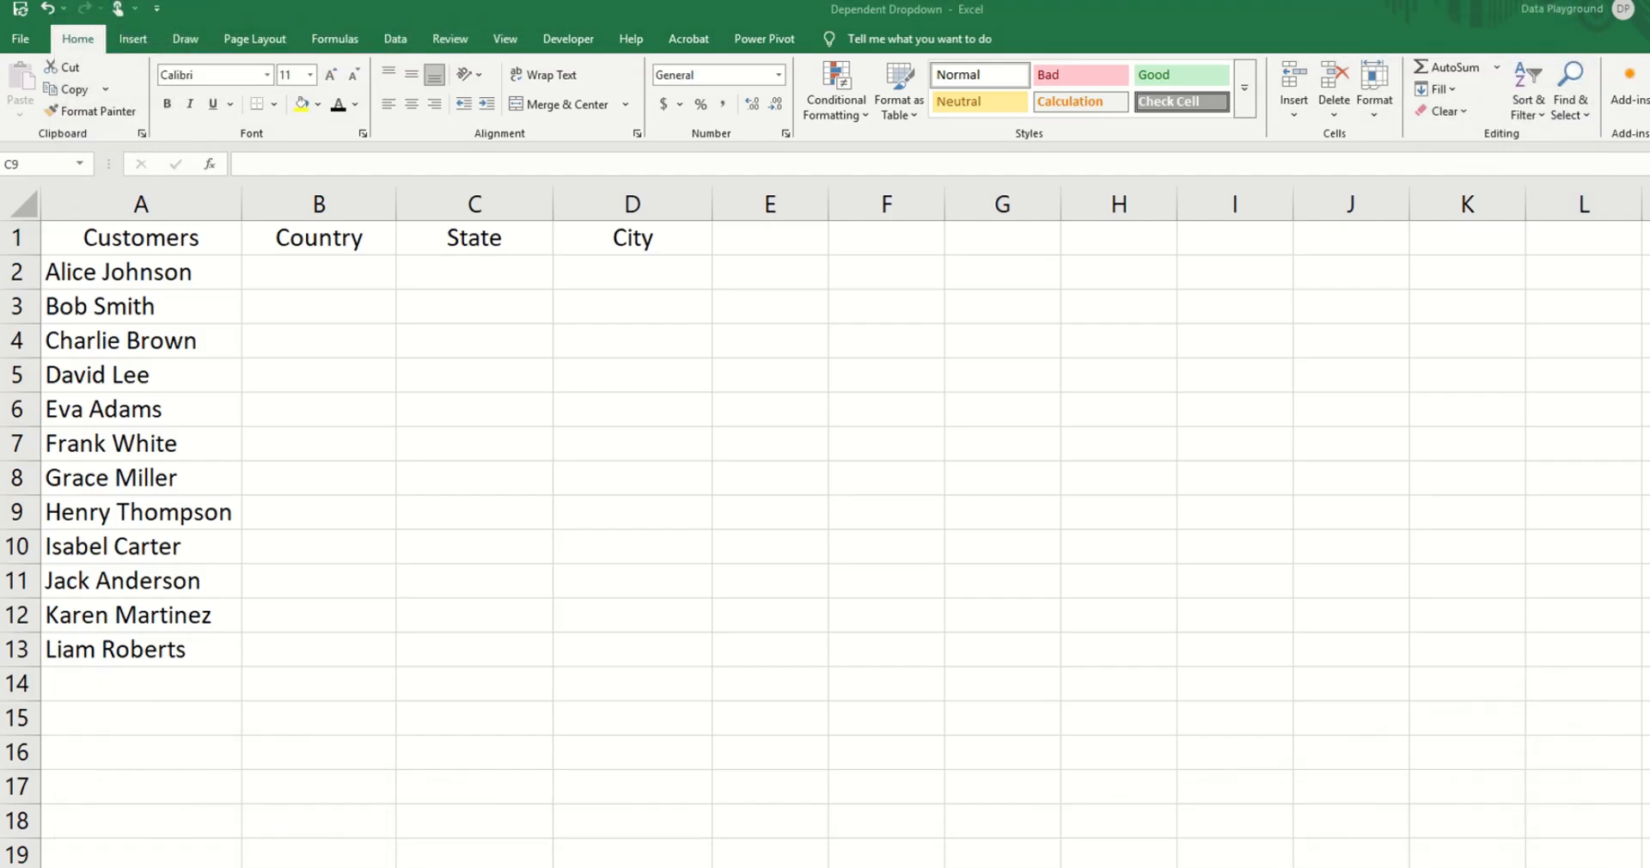
- Give Country cells B2:B13 a List validation sourced from =INDIRECT("Countries")
{"action": "left_click_drag", "start_coordinate": [318, 271], "coordinate": [318, 614]}
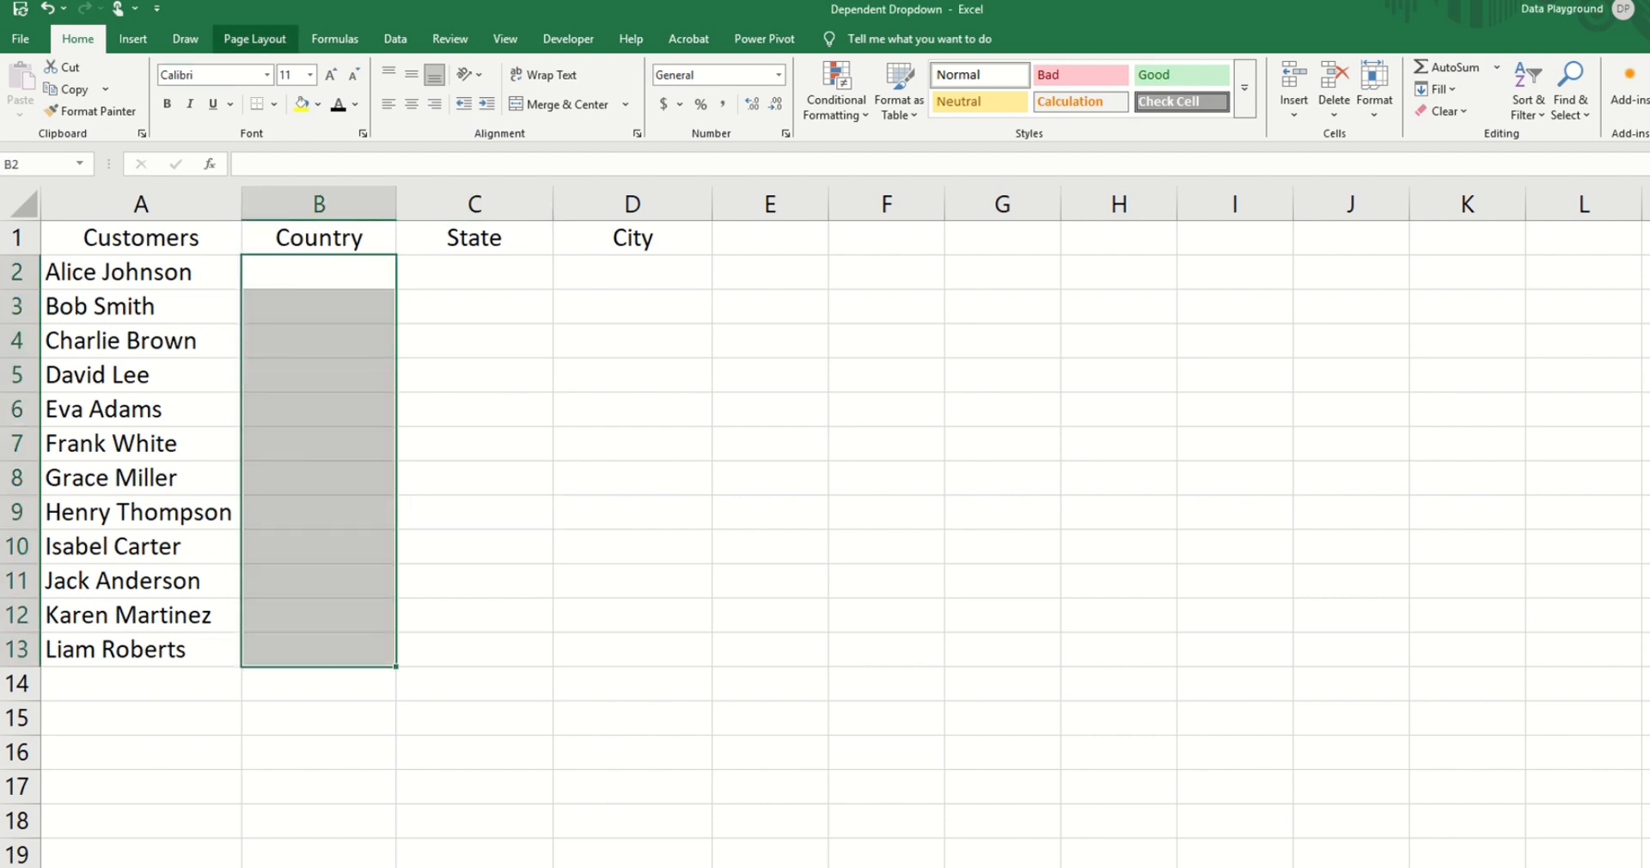
{"action": "left_click", "coordinate": [394, 38]}
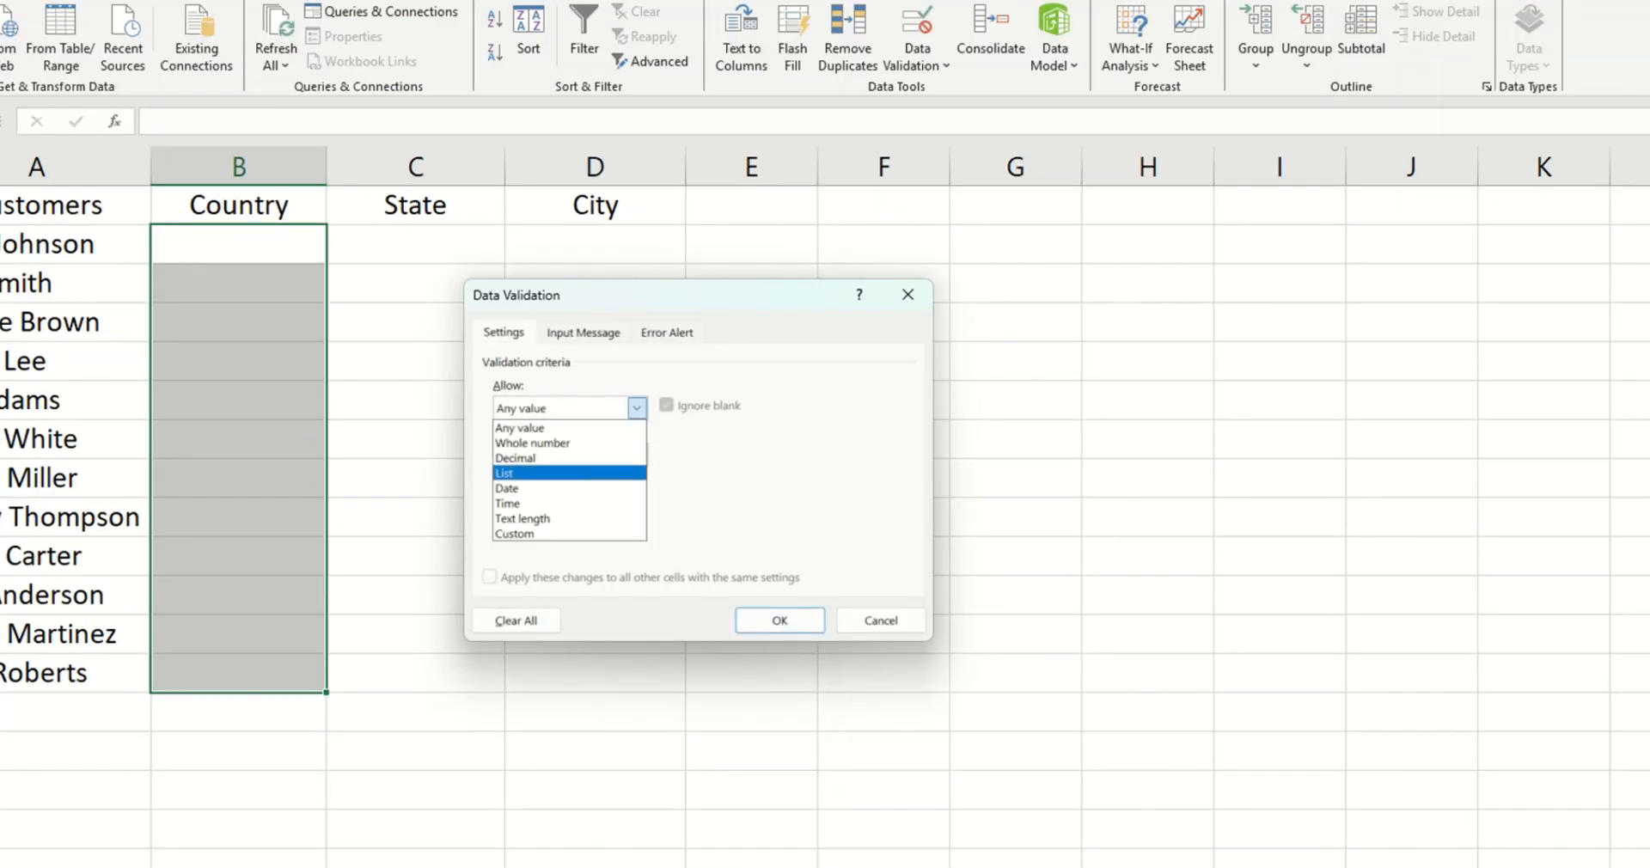
{"action": "left_click", "coordinate": [503, 472]}
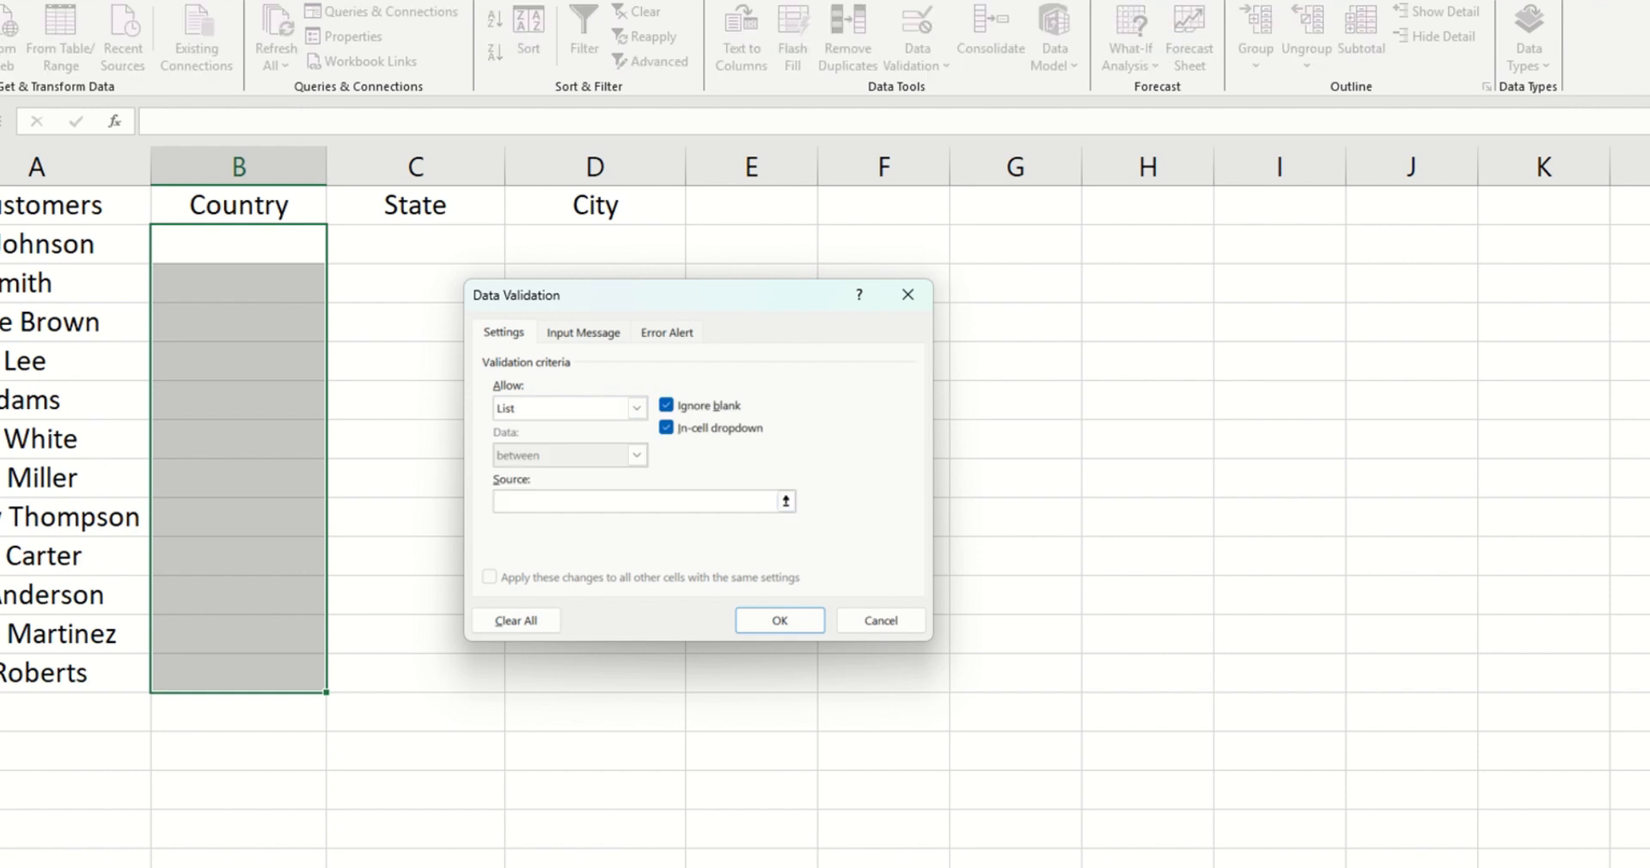
{"action": "type", "text": "="}
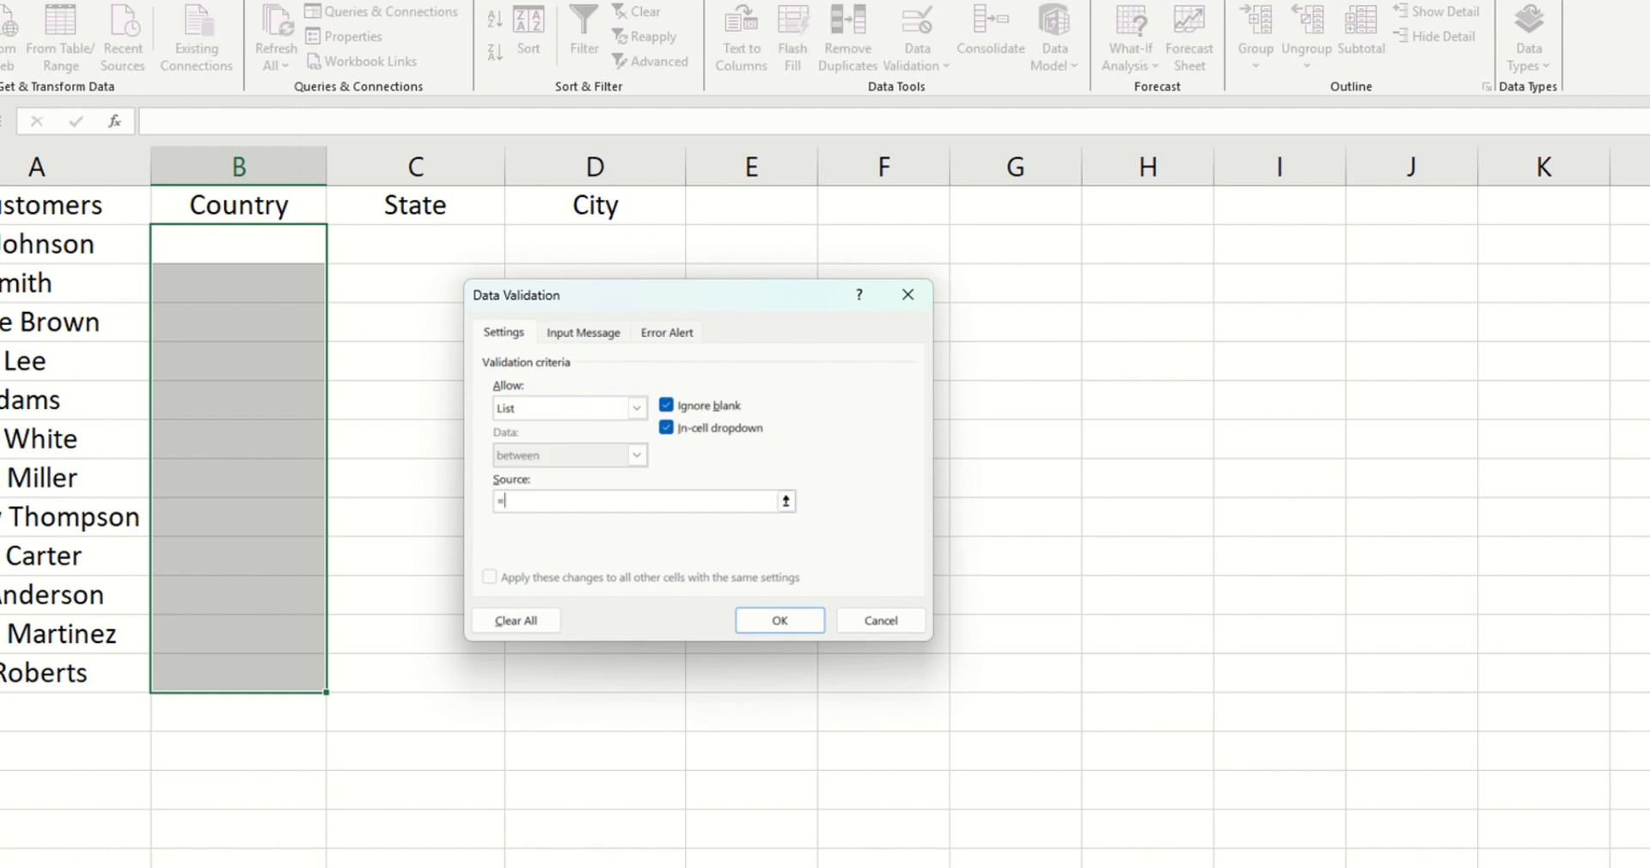
{"action": "type", "text": "INDIREC"}
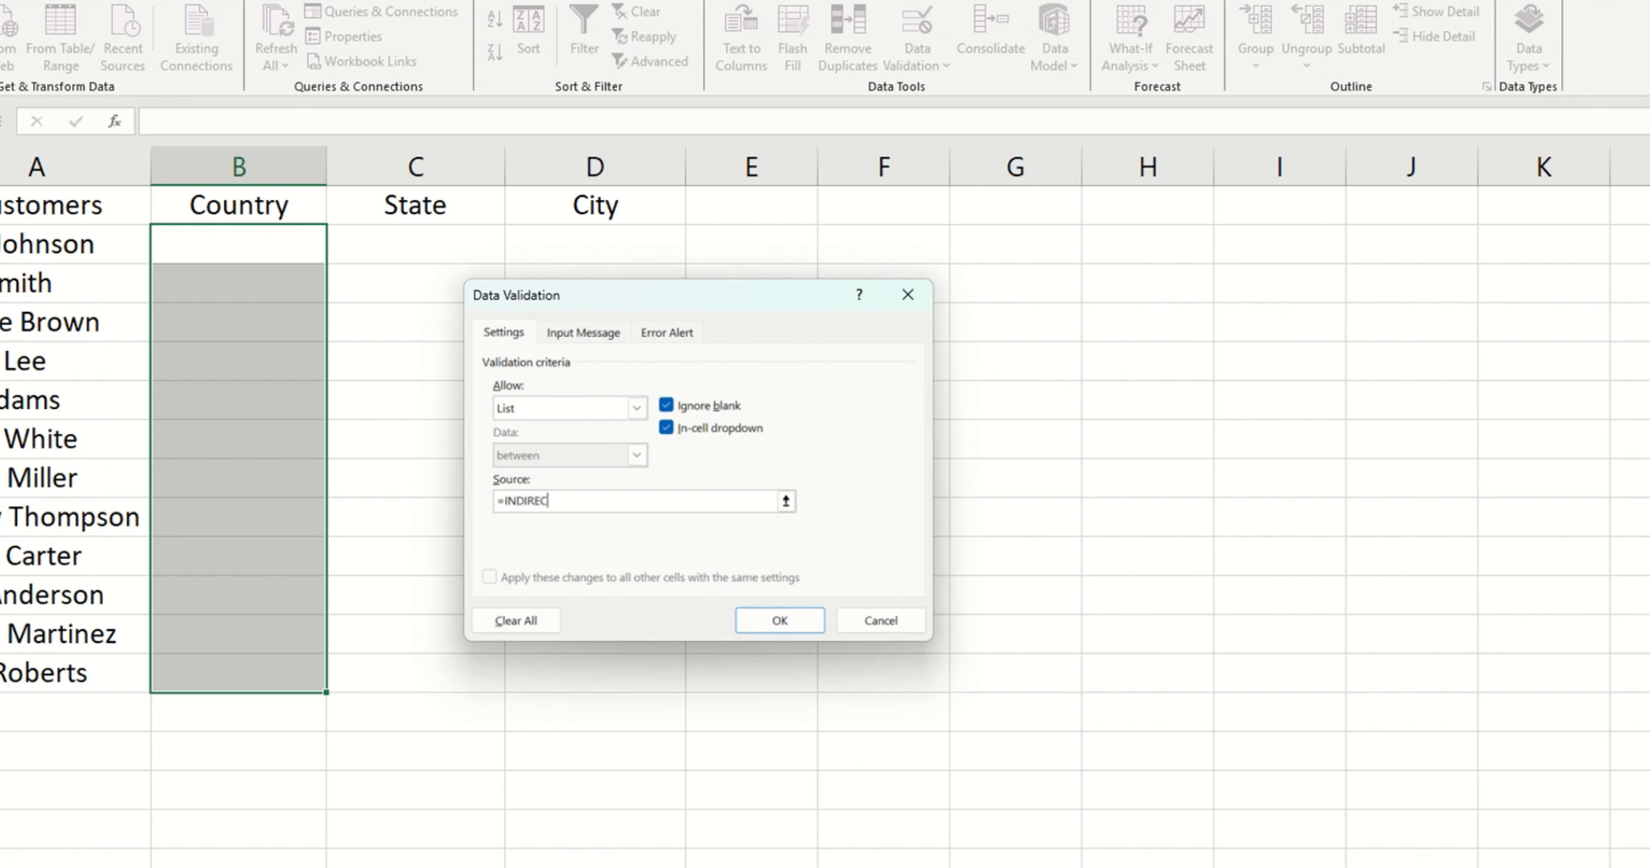
{"action": "type", "text": "T("}
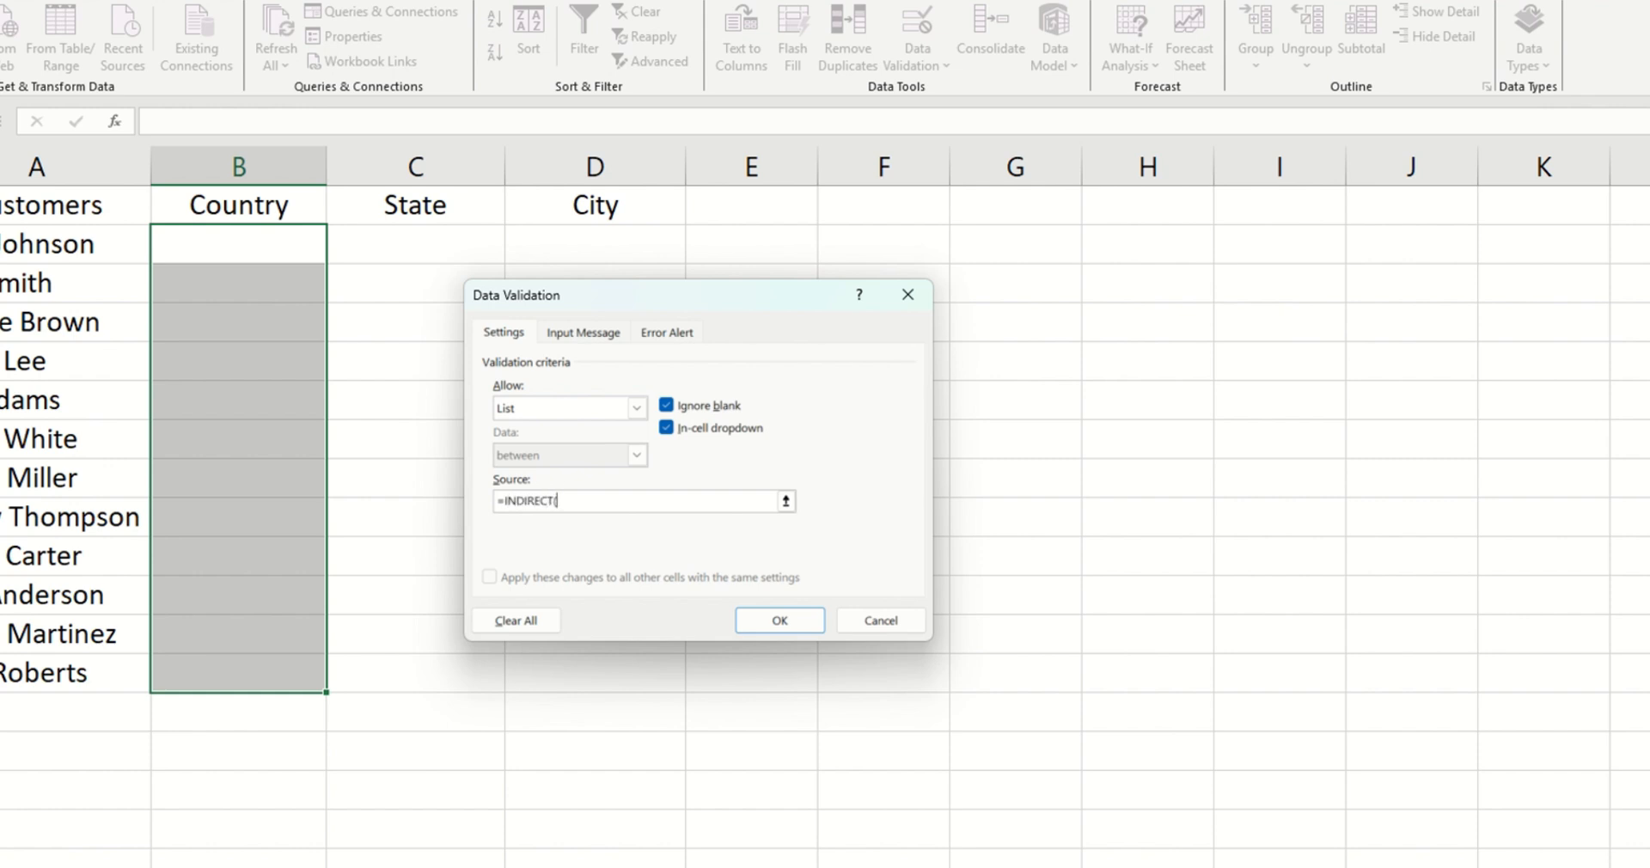
{"action": "type", "text": "'"}
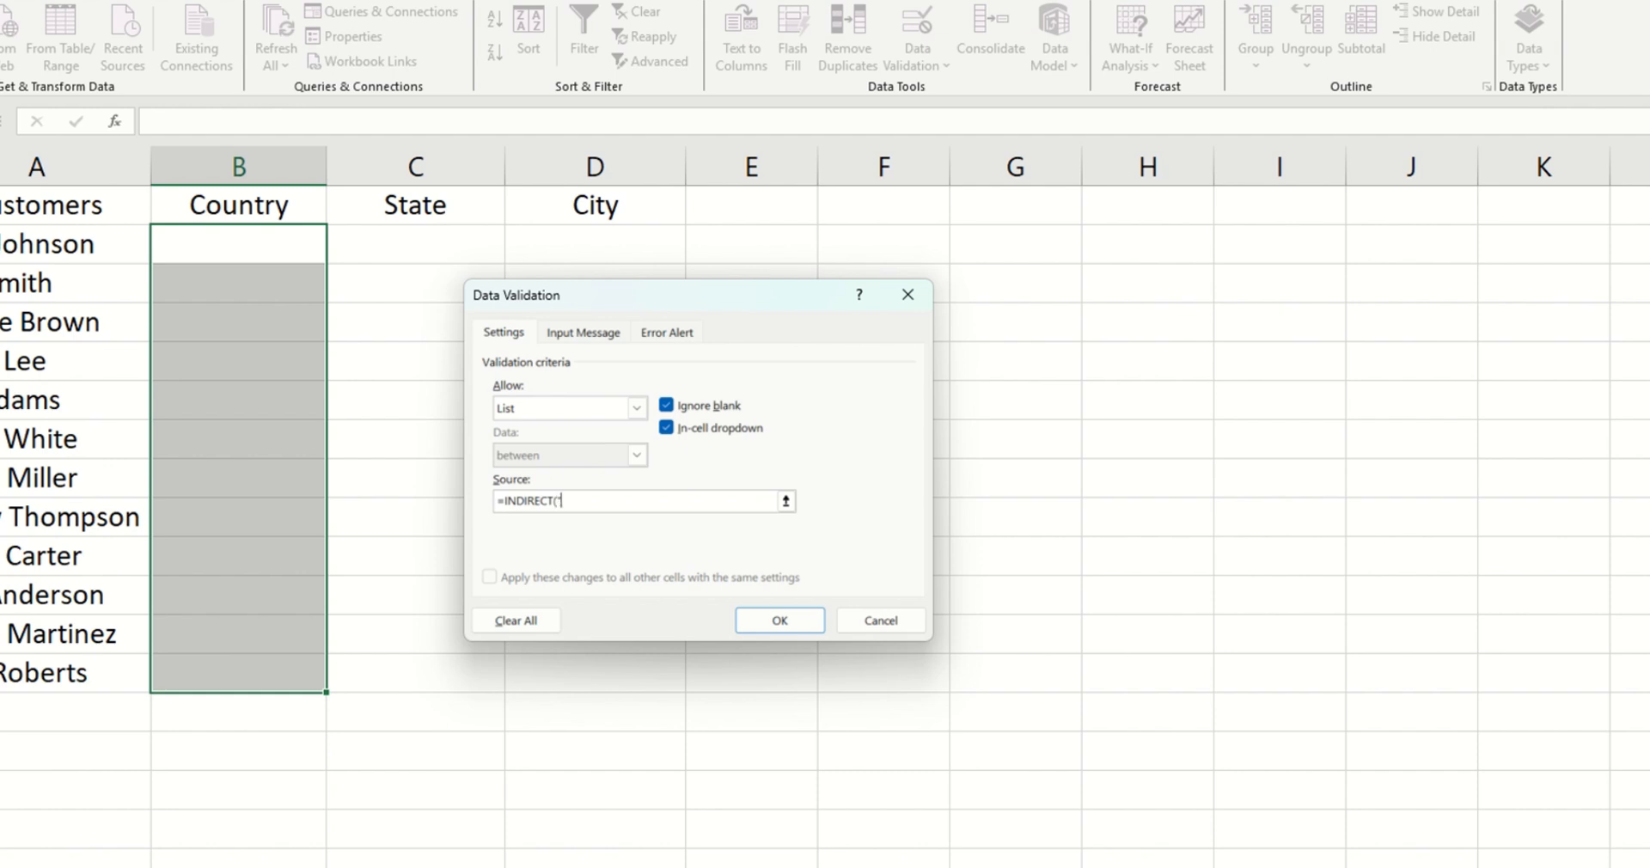
{"action": "type", "text": "C"}
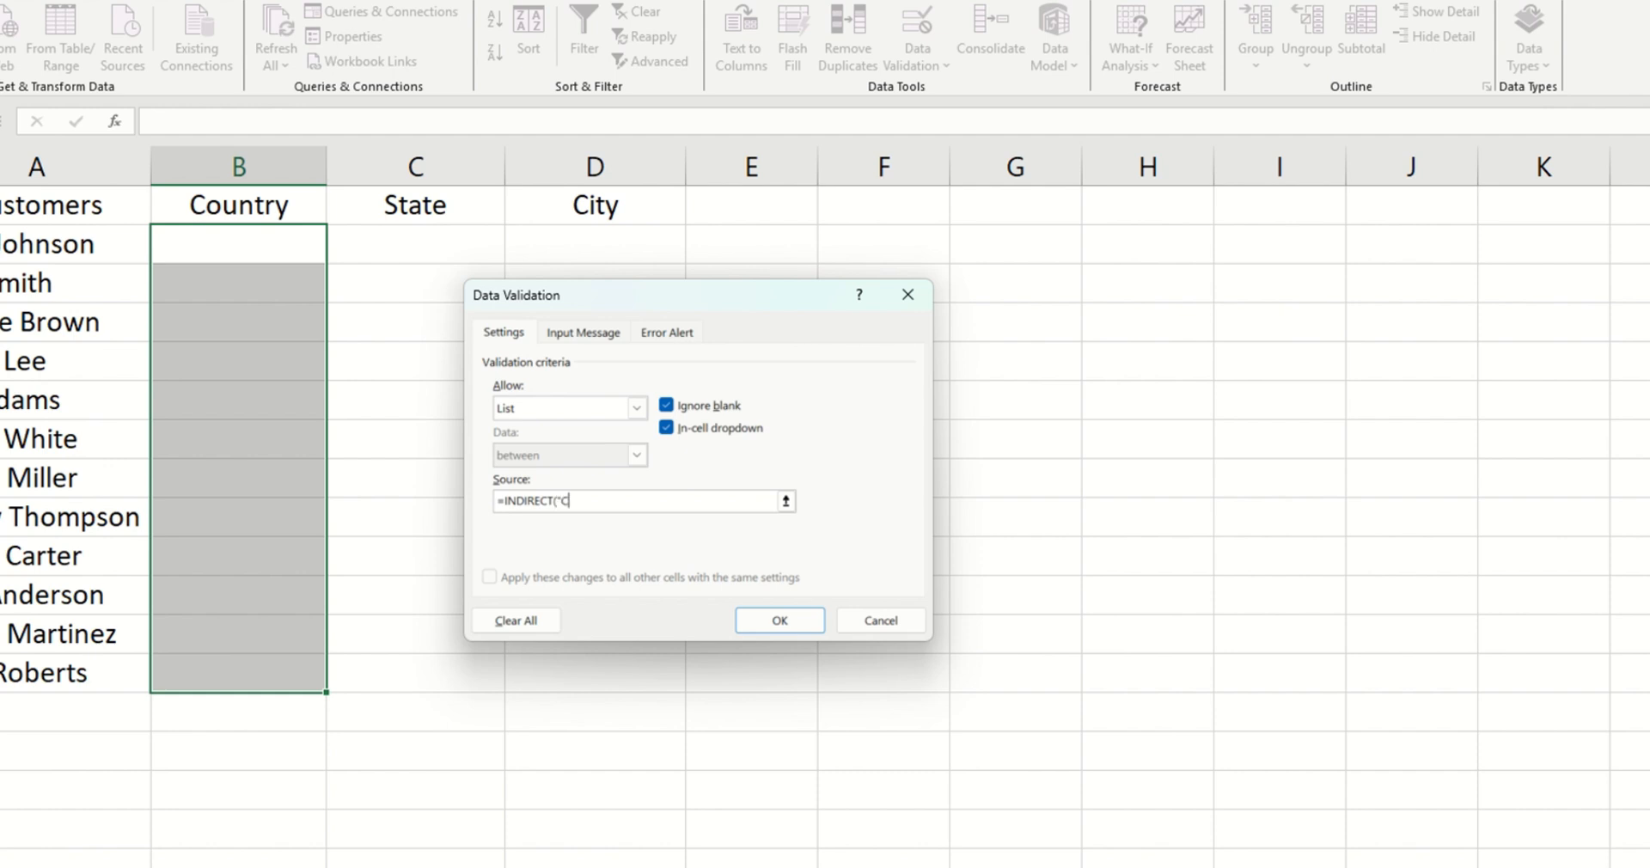
{"action": "type", "text": "ountr"}
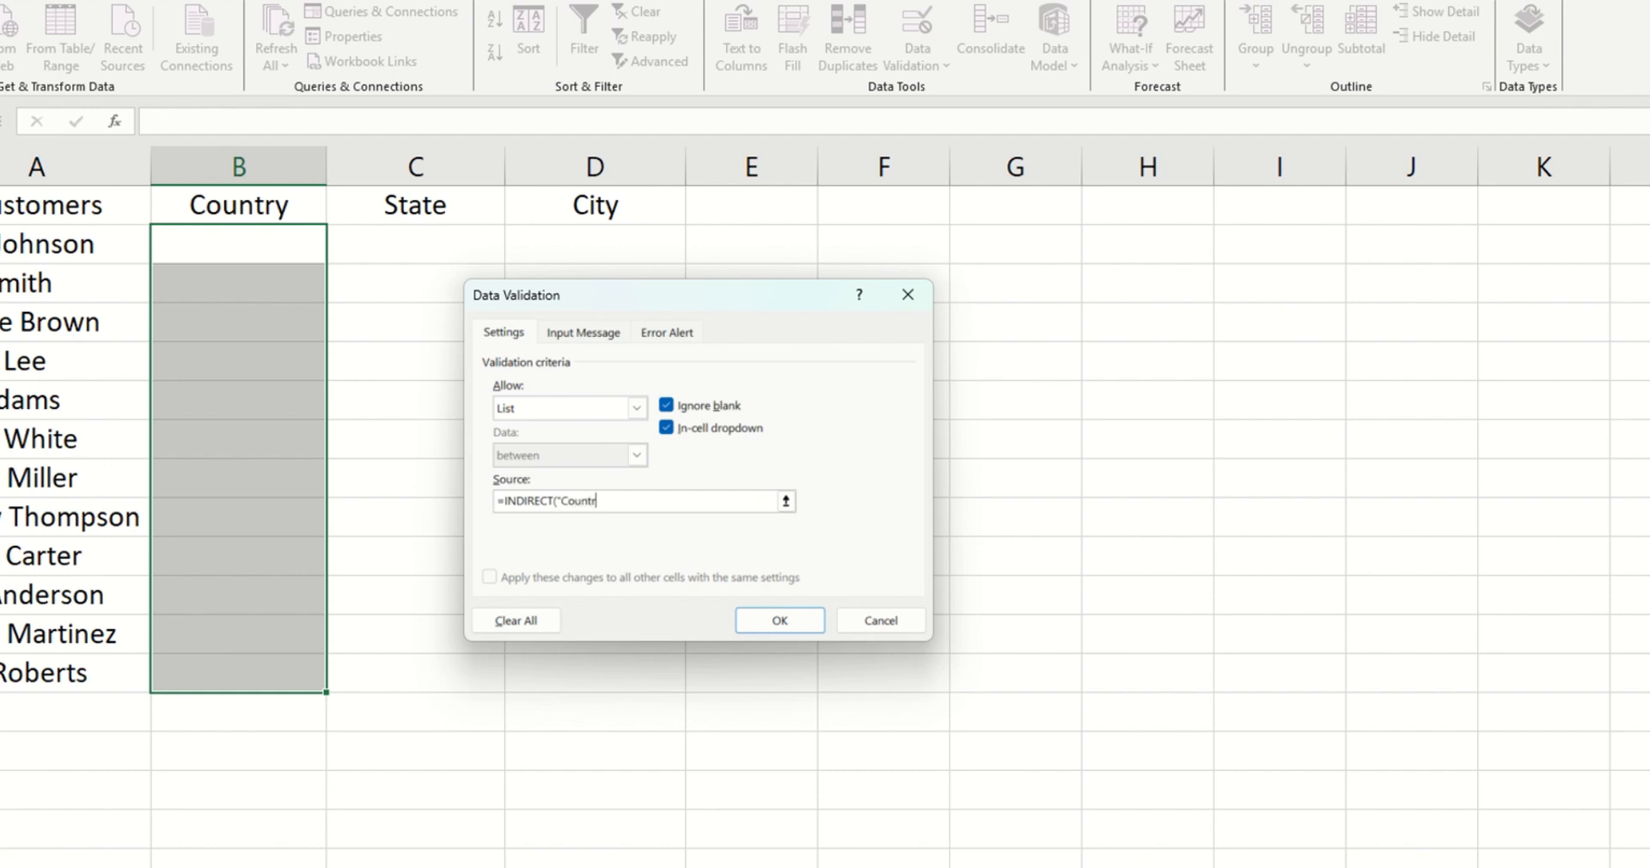
{"action": "type", "text": "ies\""}
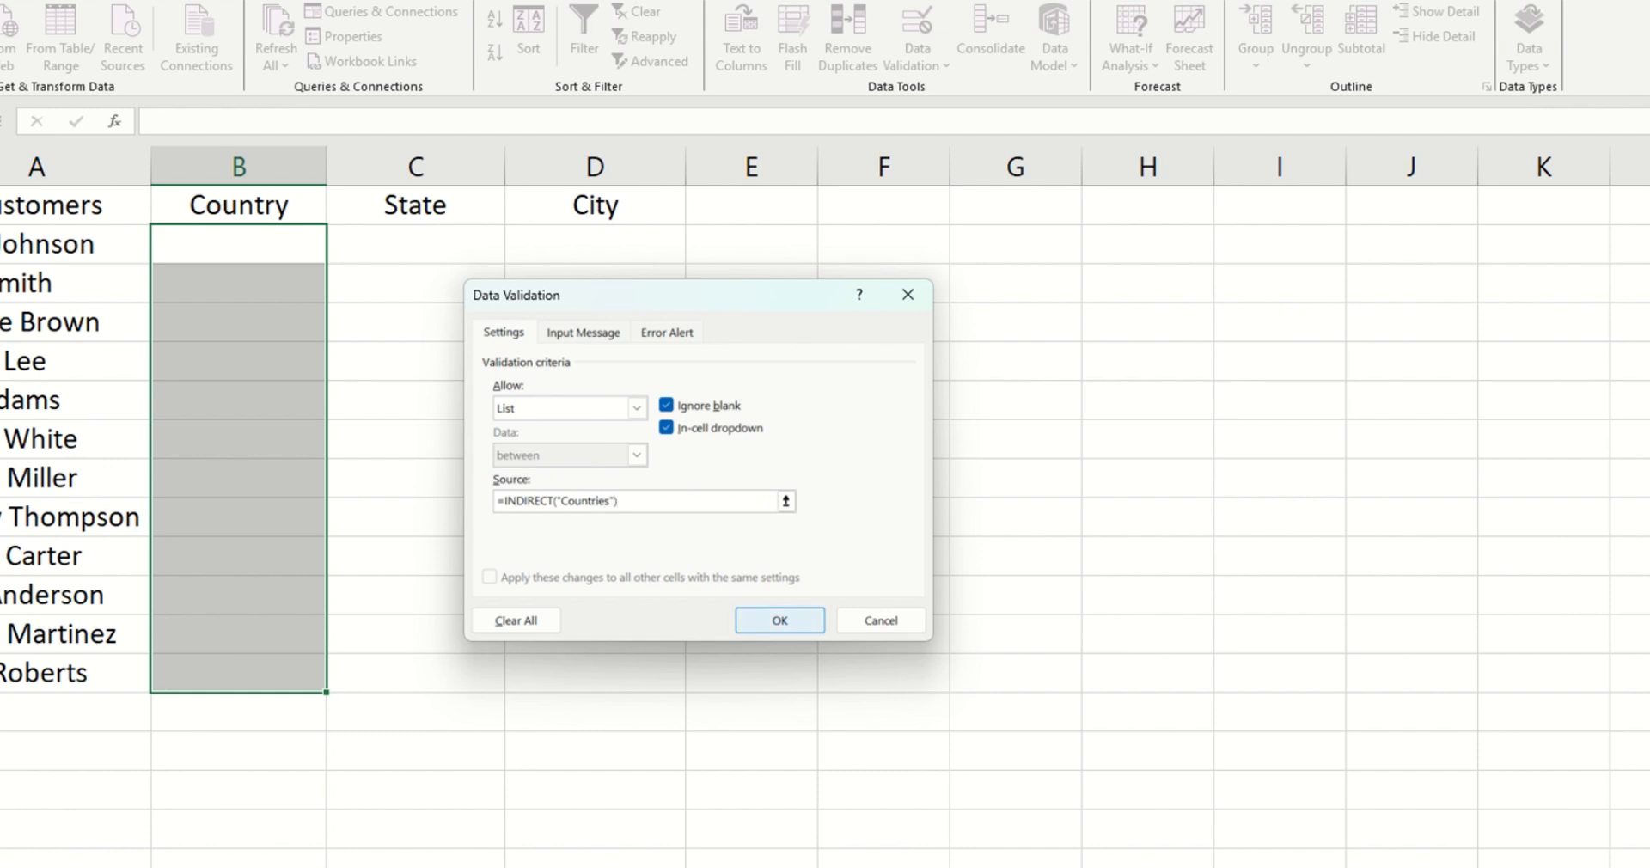
{"action": "left_click", "coordinate": [778, 619]}
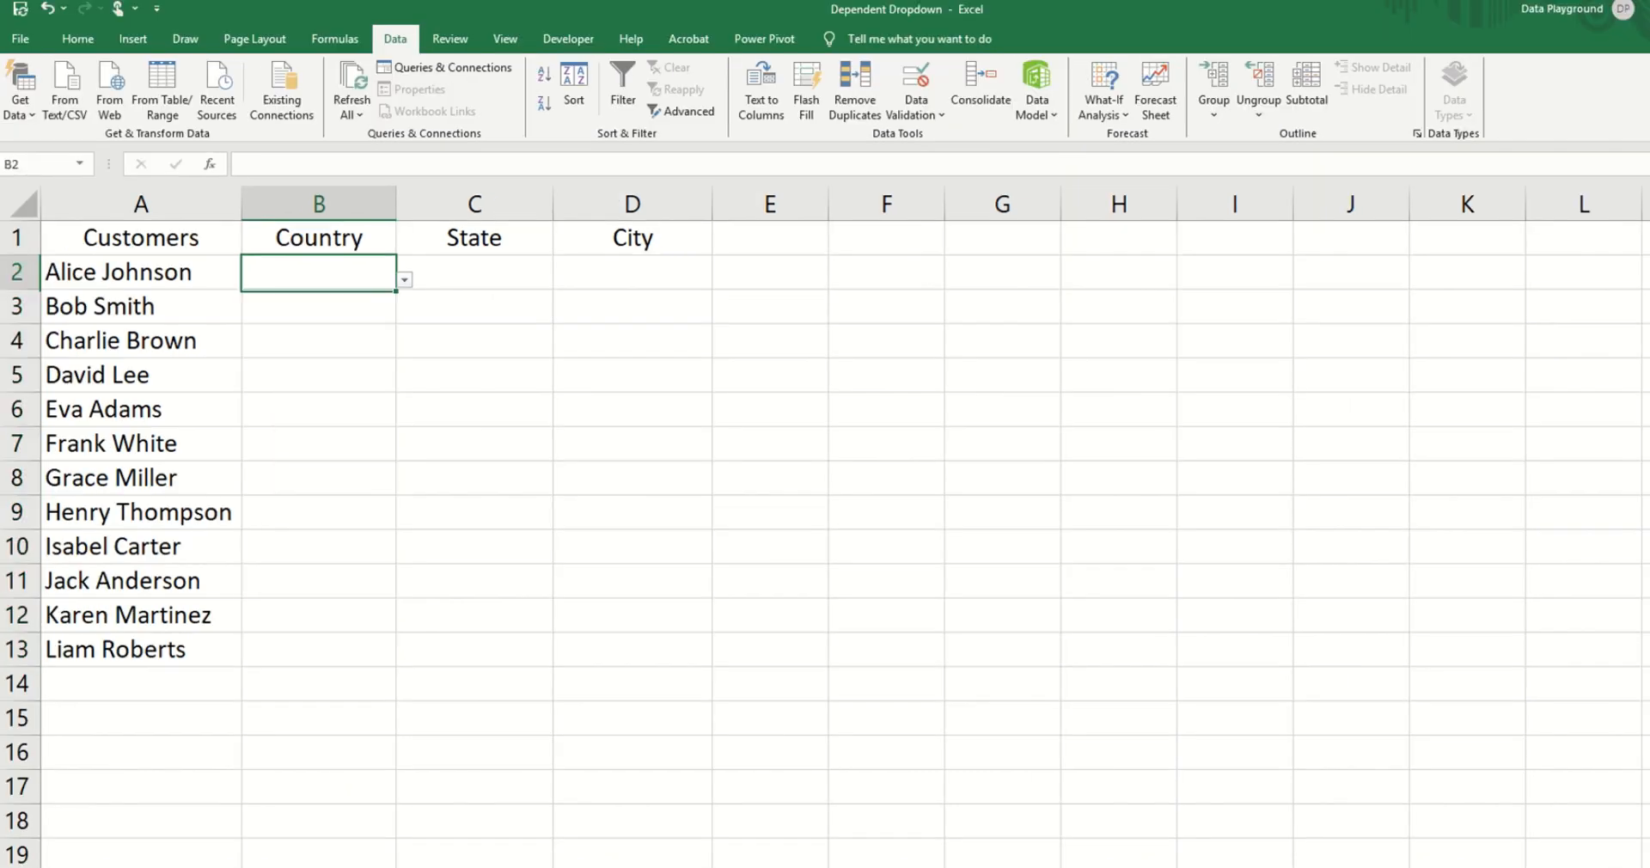
{"action": "left_click", "coordinate": [403, 279]}
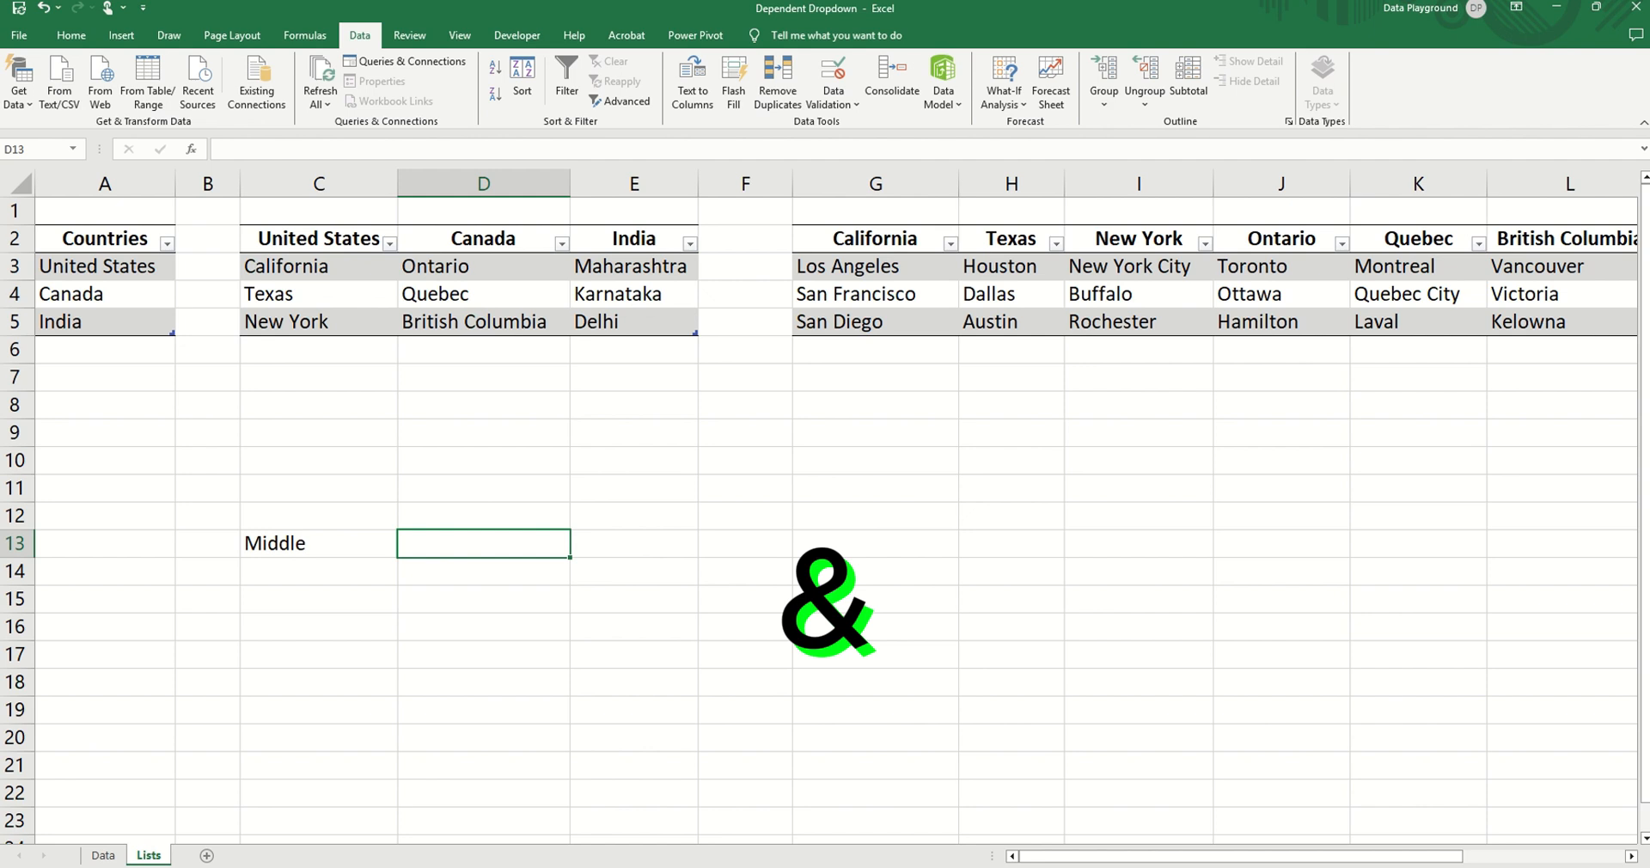
- Enter ="First "&C13&" Last" in D13 to show First Middle Last, then return to Data
{"action": "type", "text": "="}
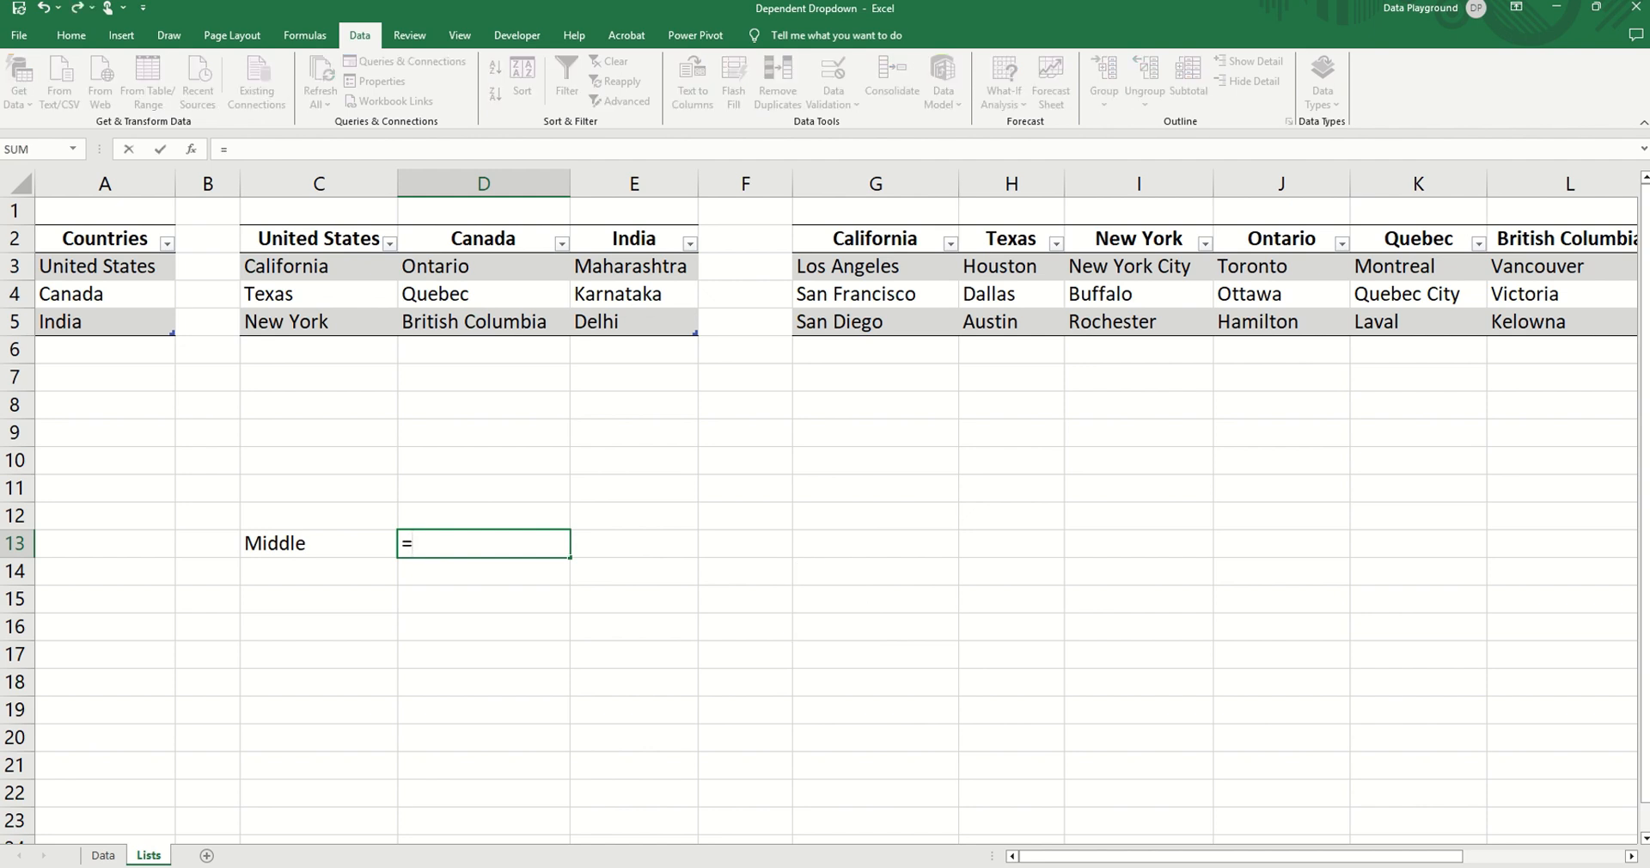
{"action": "type", "text": "\"F"}
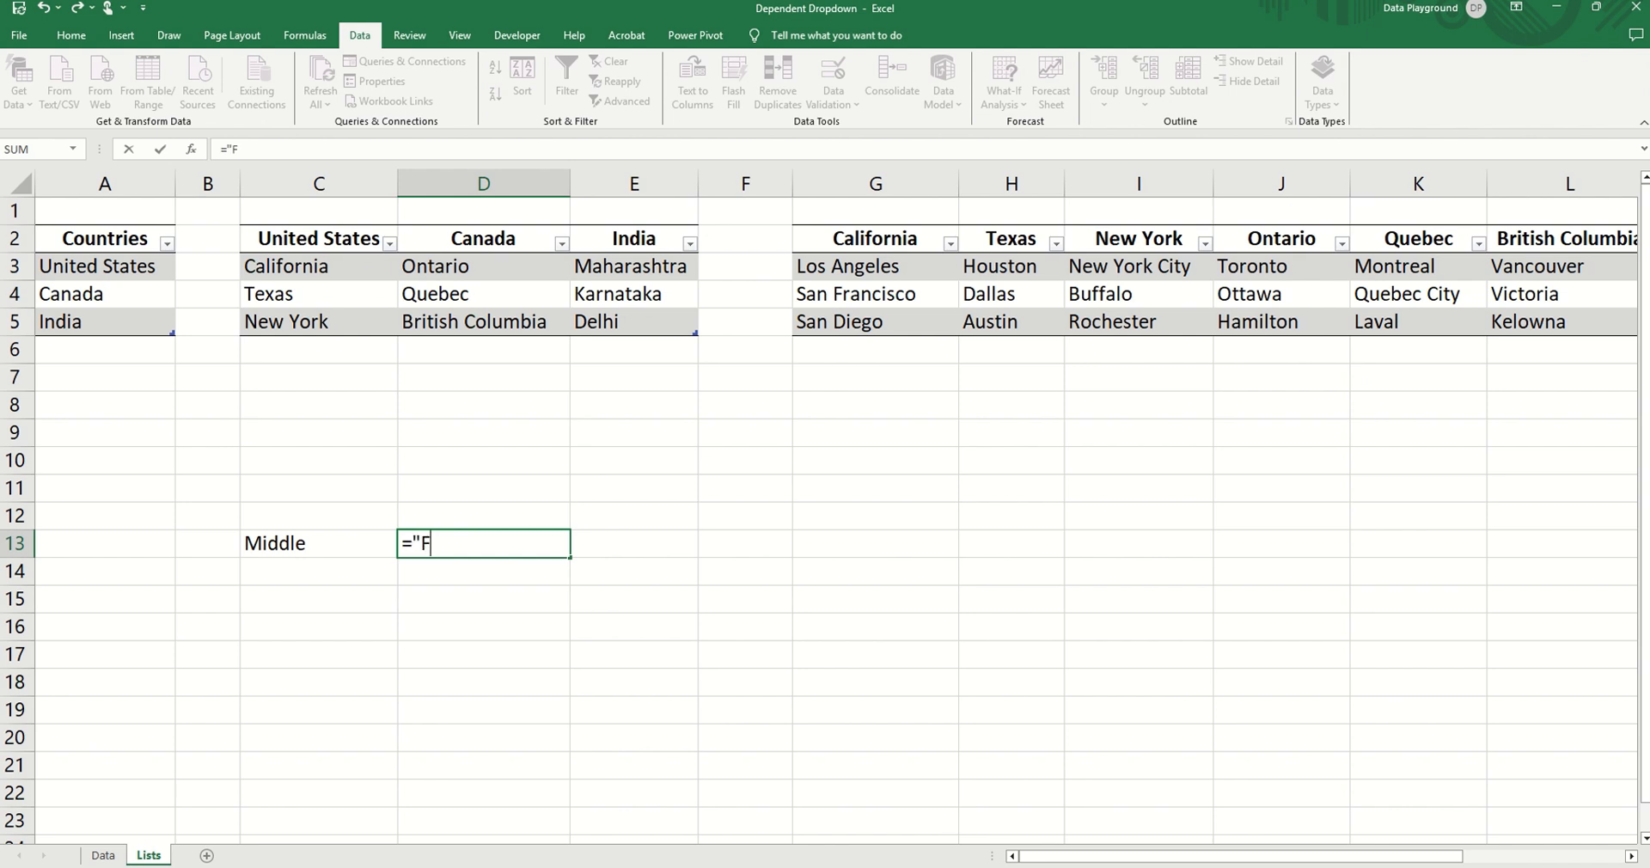
{"action": "type", "text": "irst\""}
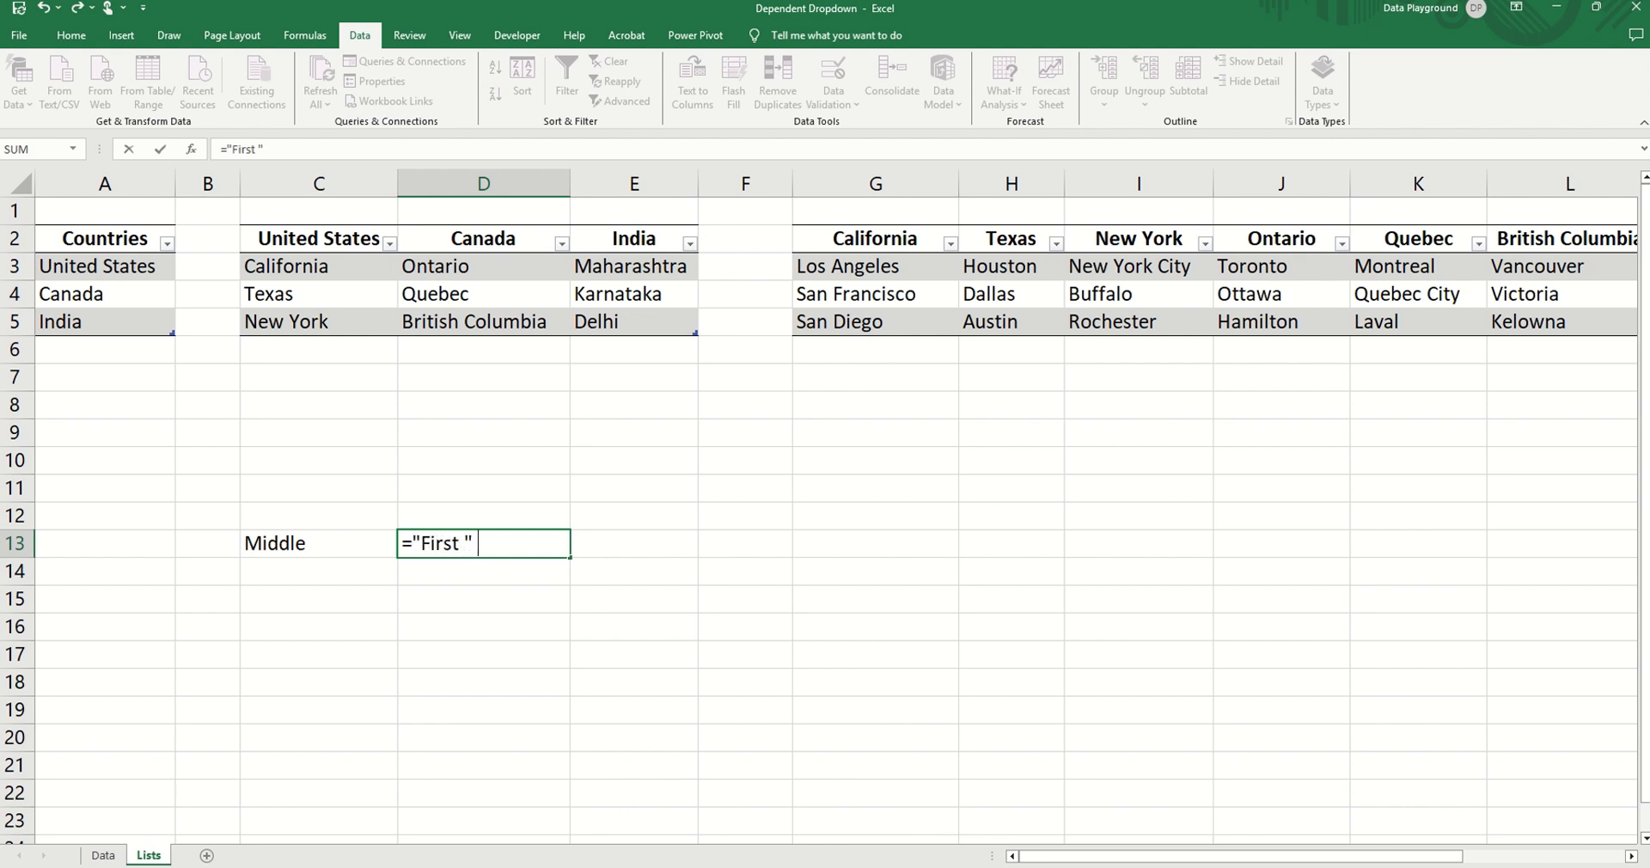
{"action": "type", "text": "&"}
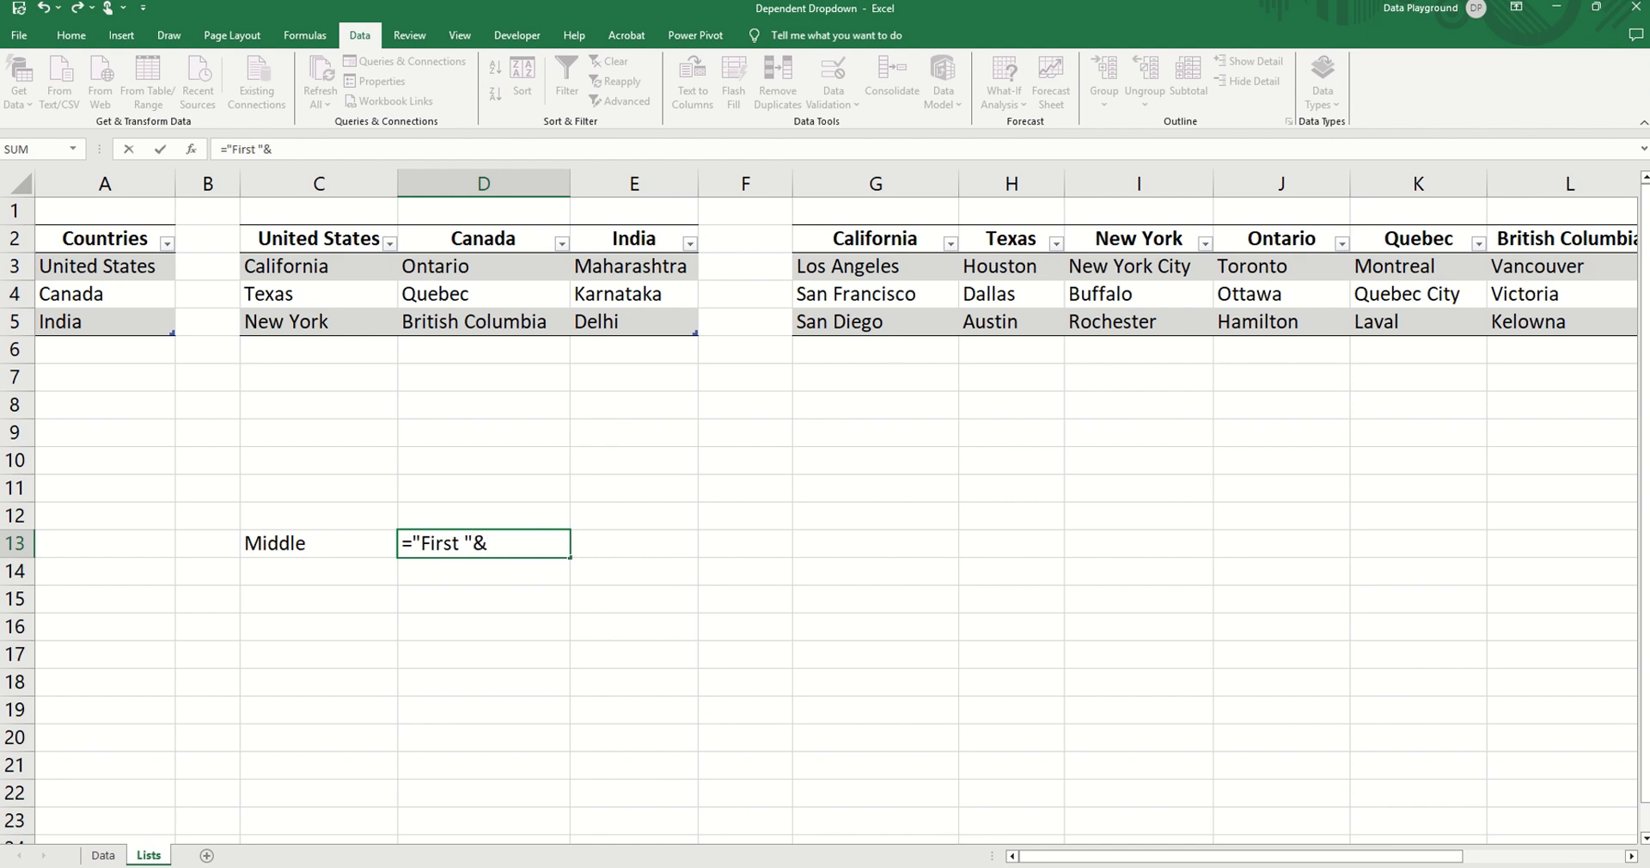
{"action": "left_click", "coordinate": [318, 543]}
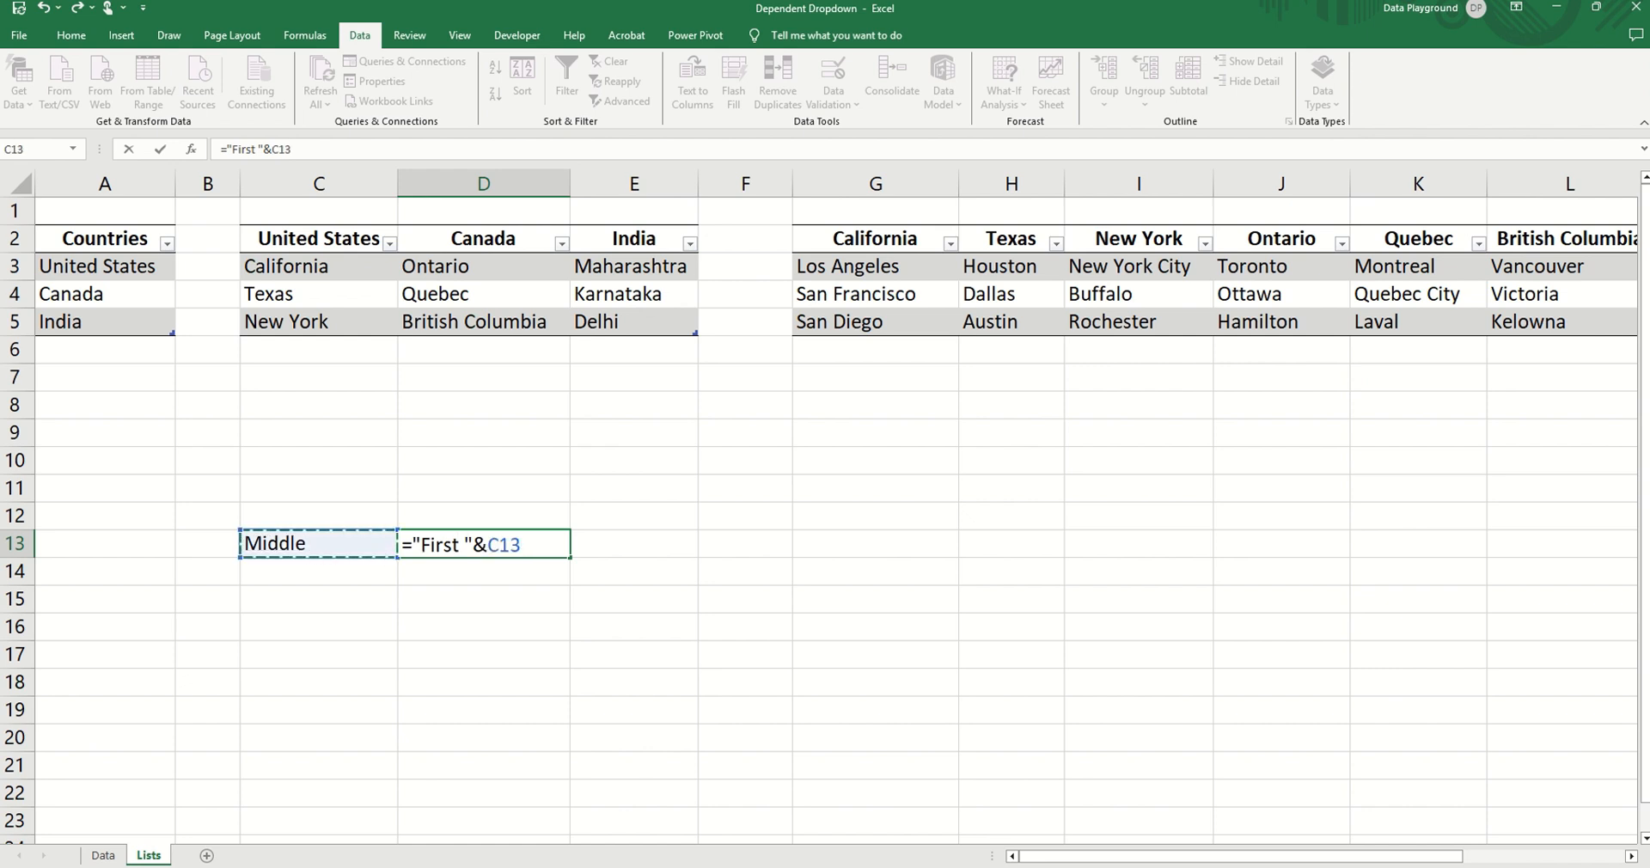
{"action": "type", "text": "&"}
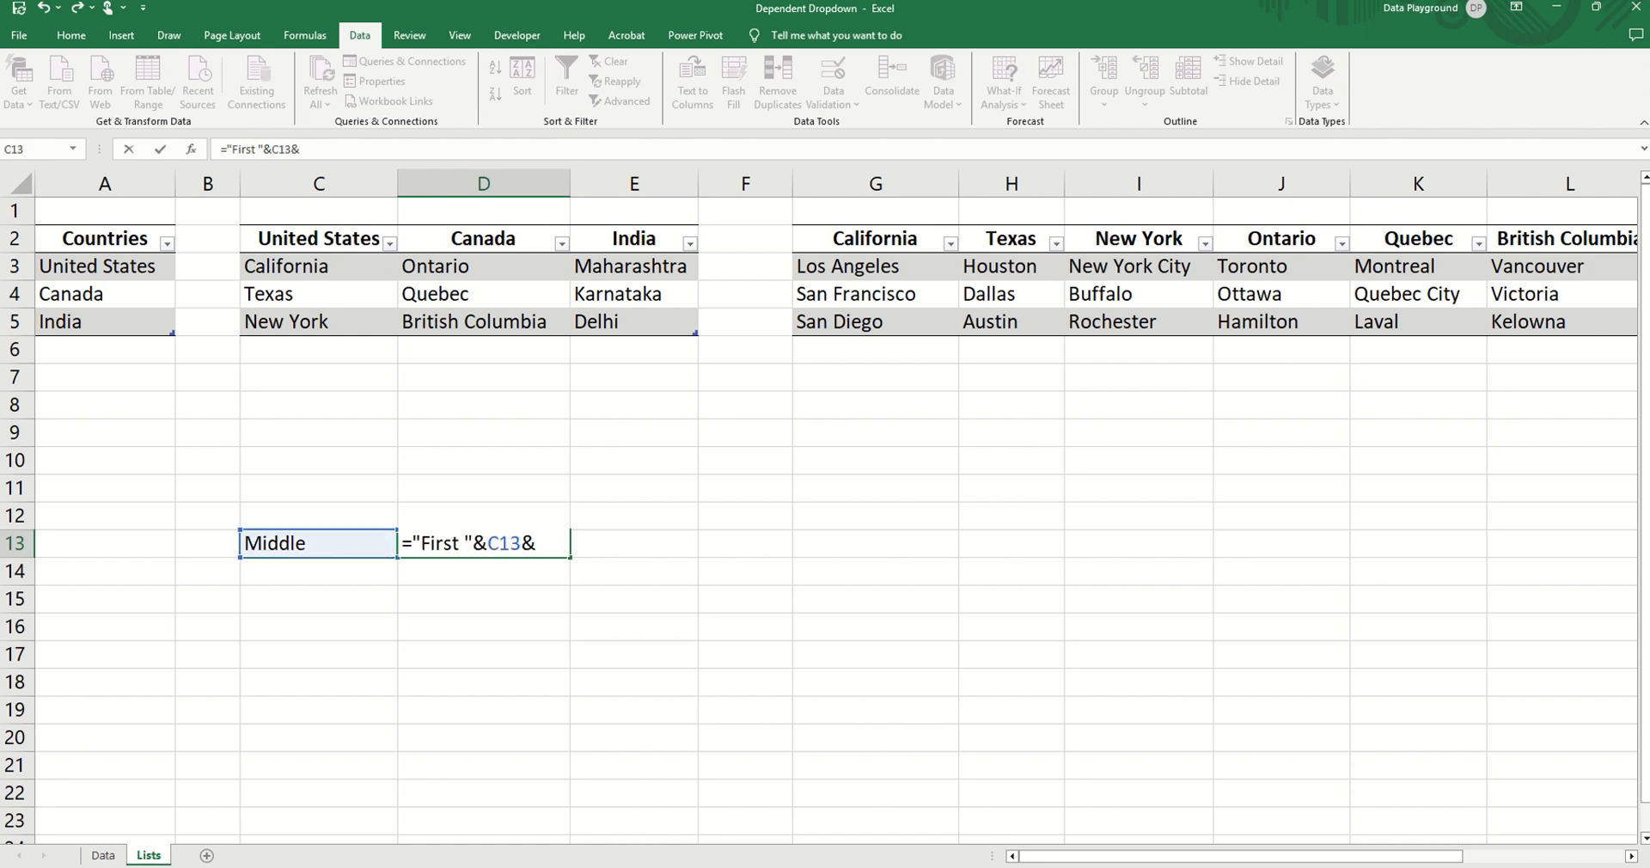
{"action": "type", "text": "\" S"}
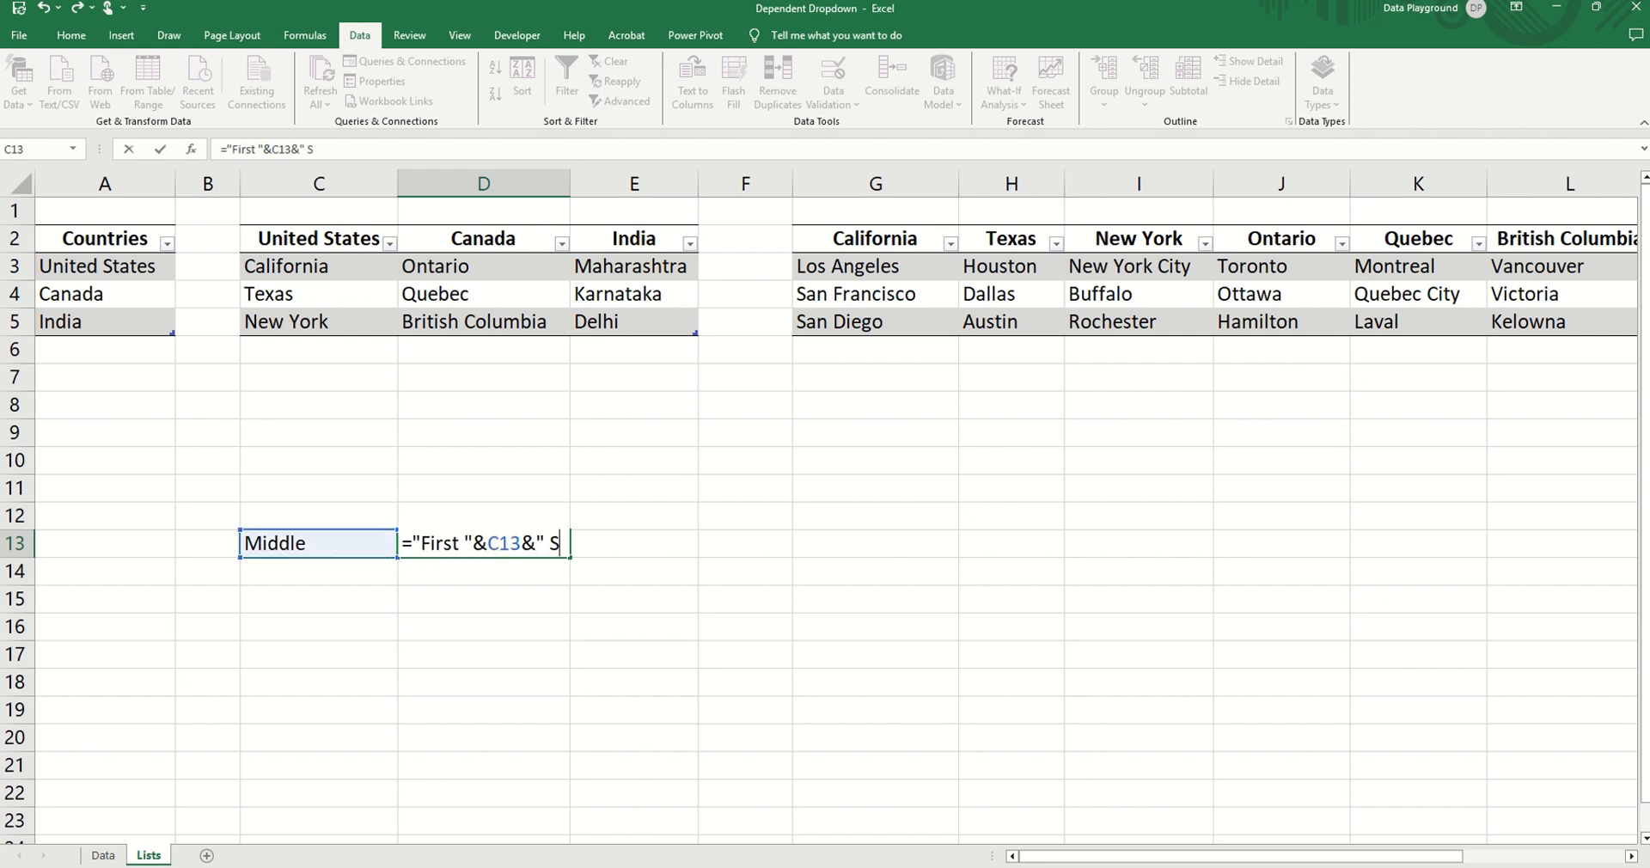
{"action": "type", "text": "Last\""}
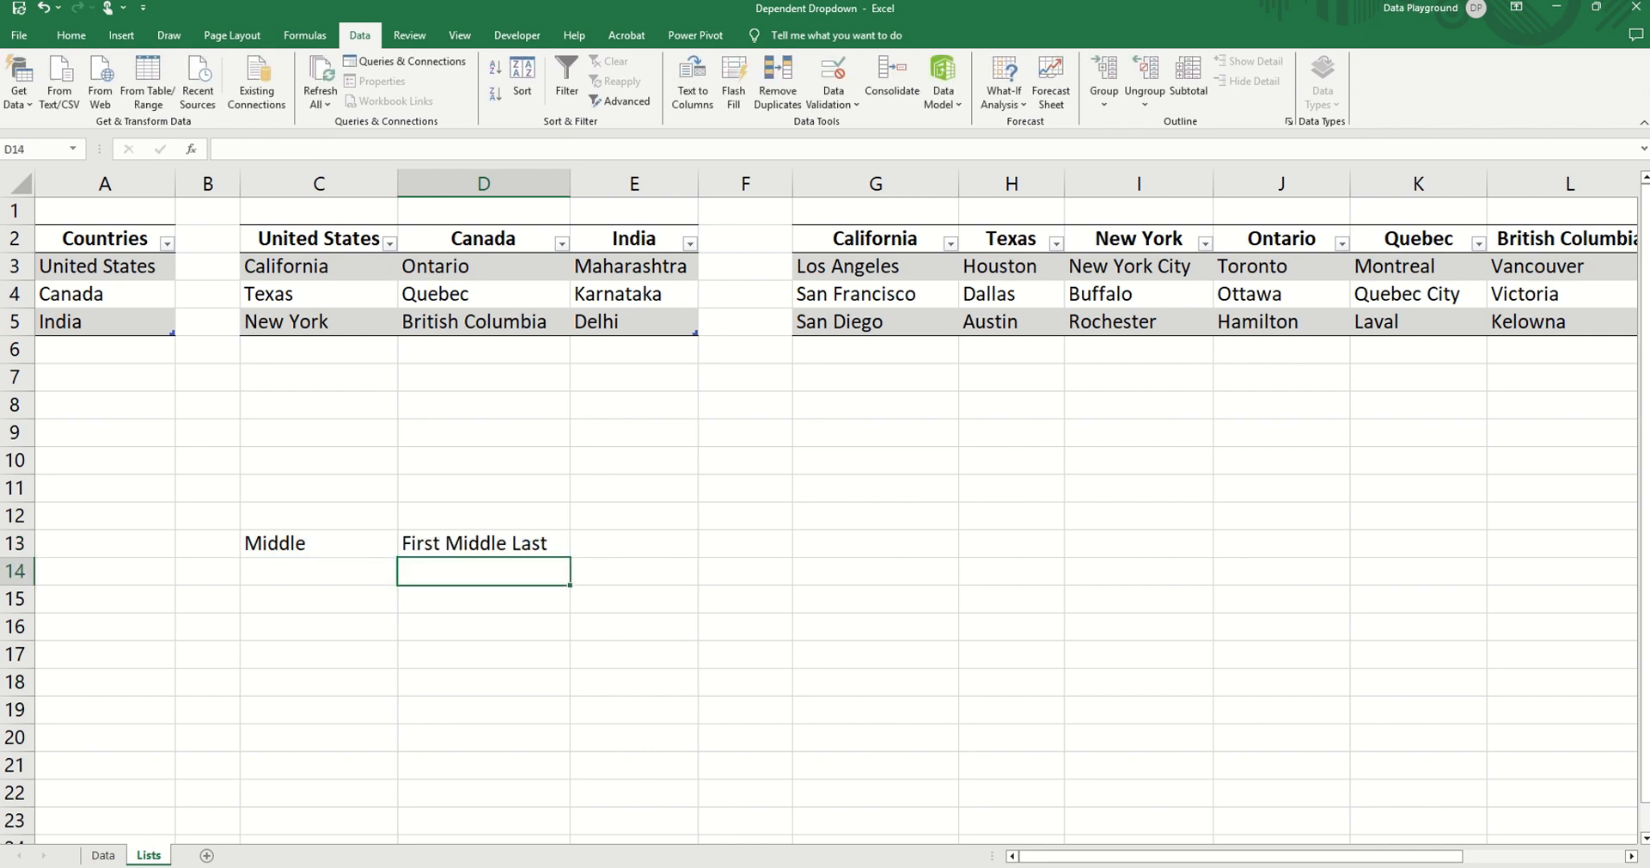
{"action": "left_click", "coordinate": [483, 543]}
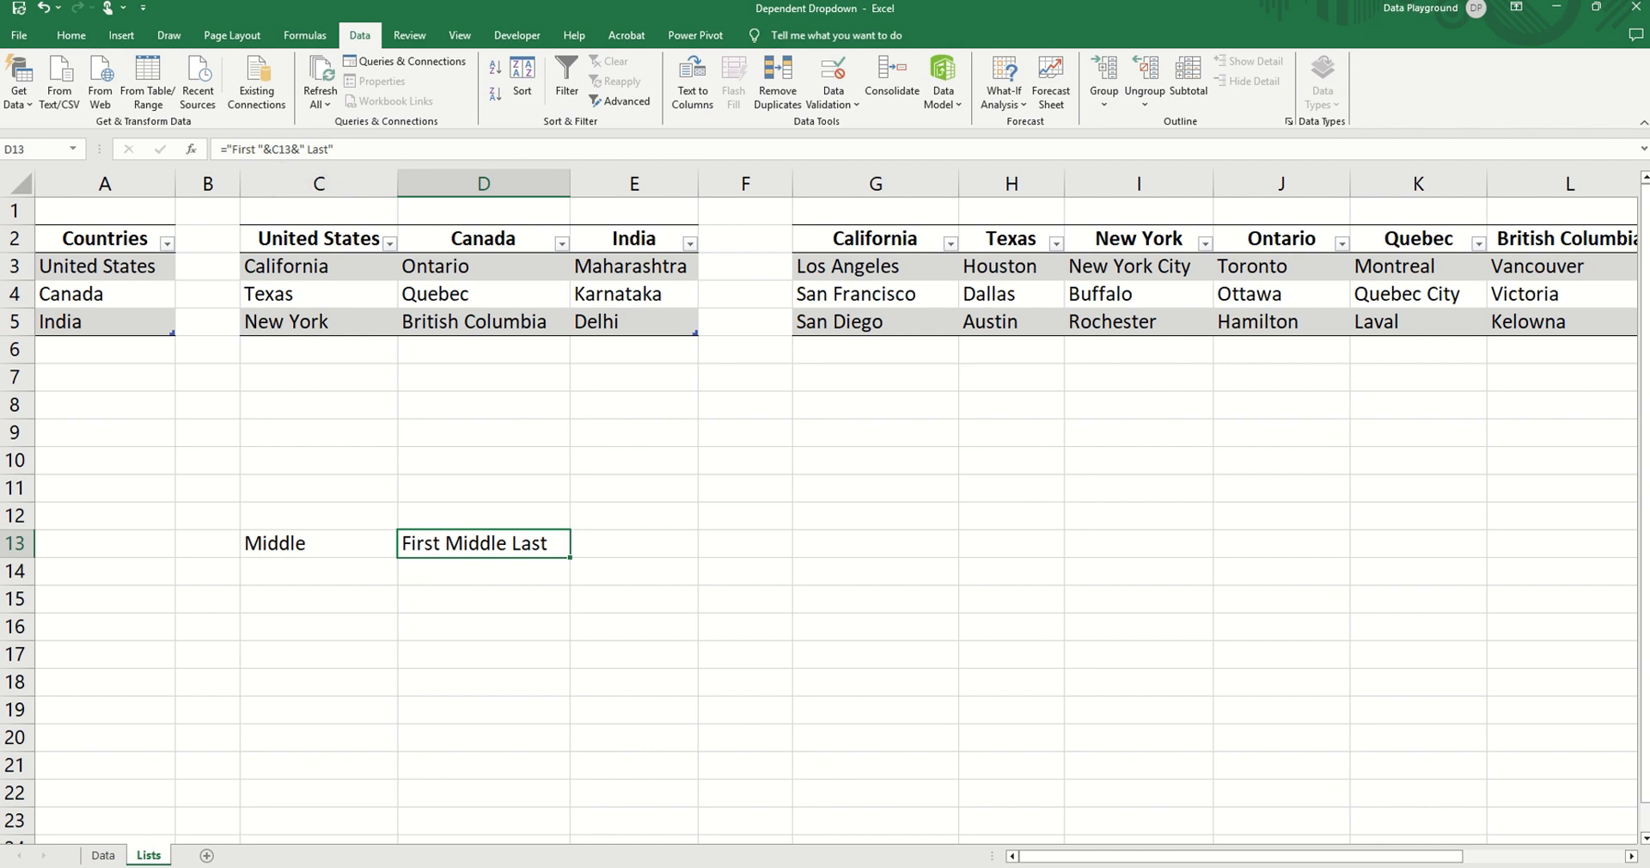
{"action": "left_click", "coordinate": [102, 854]}
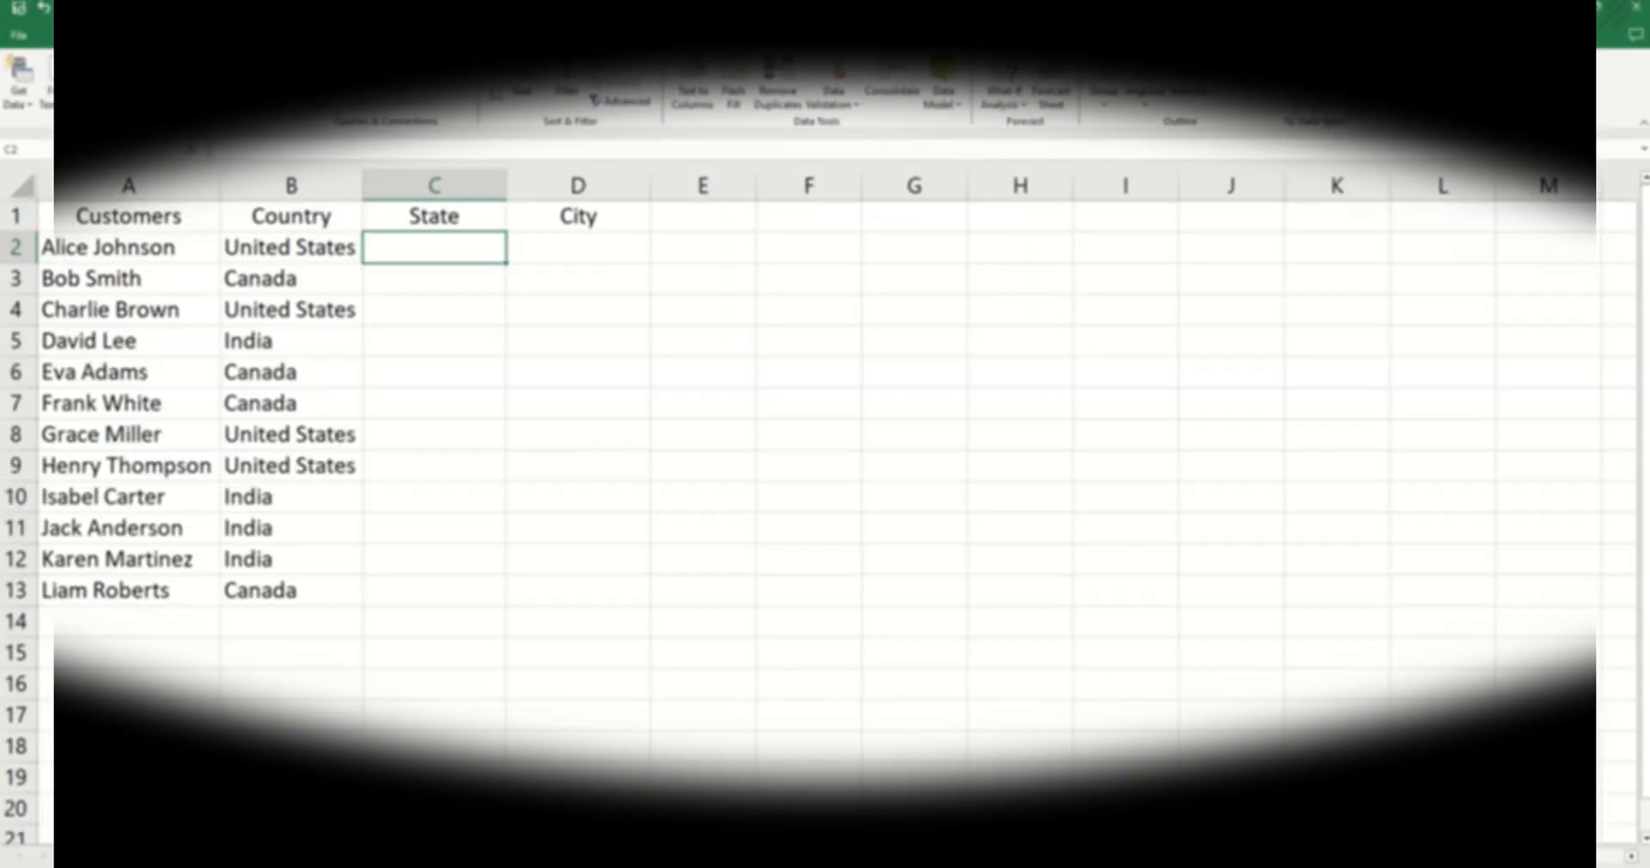
- Give State cells C2:C13 a List validation sourced from =INDIRECT("States[Canada]")
{"action": "left_click_drag", "start_coordinate": [433, 247], "coordinate": [433, 589]}
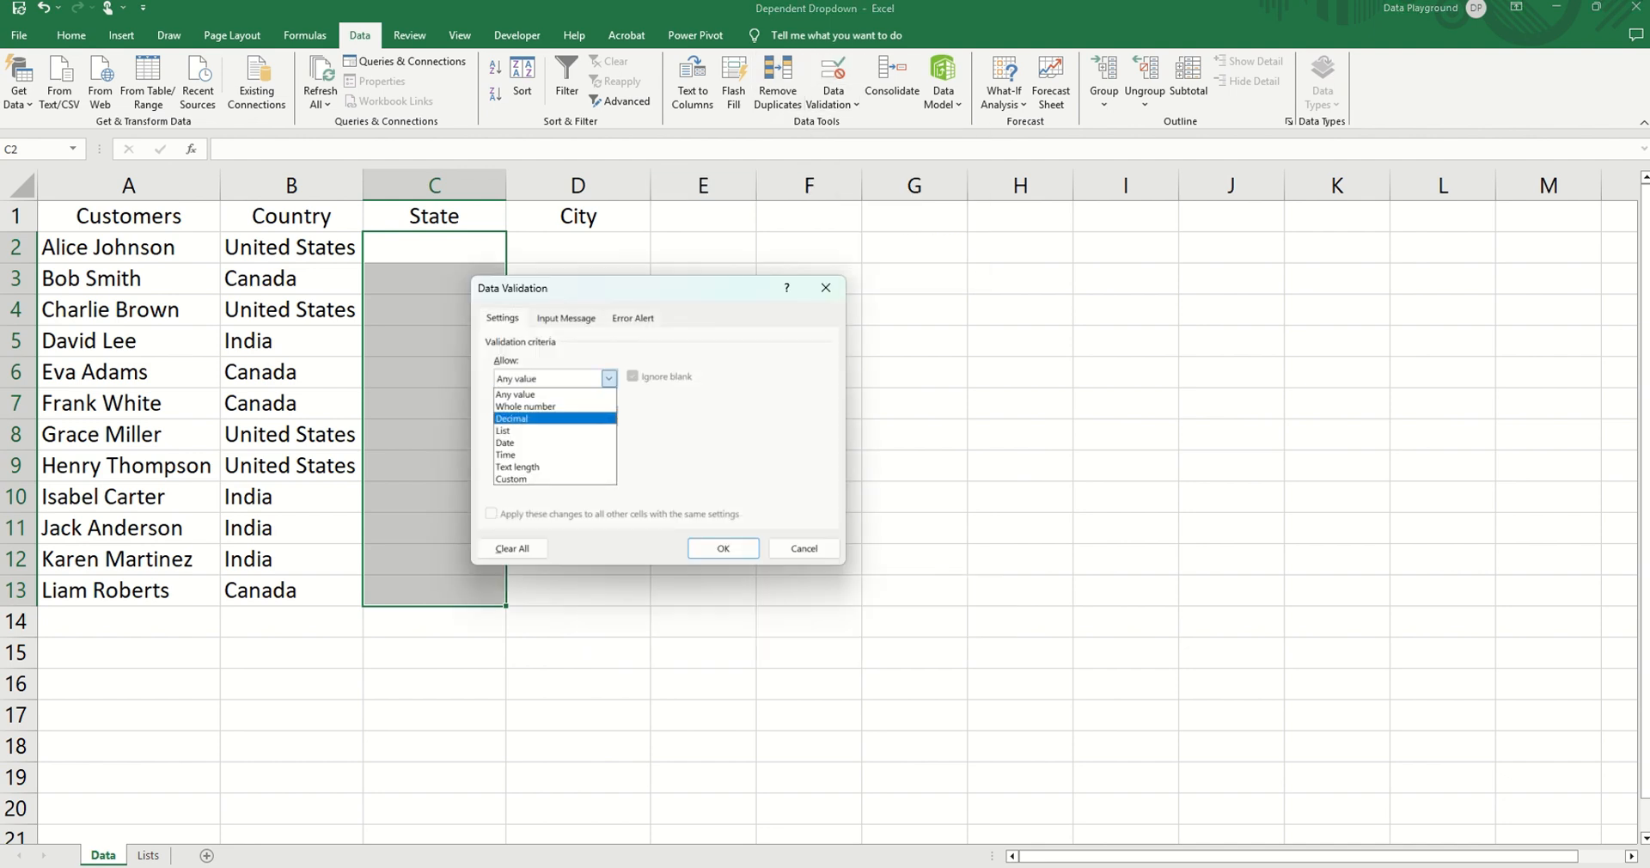
{"action": "left_click", "coordinate": [503, 430]}
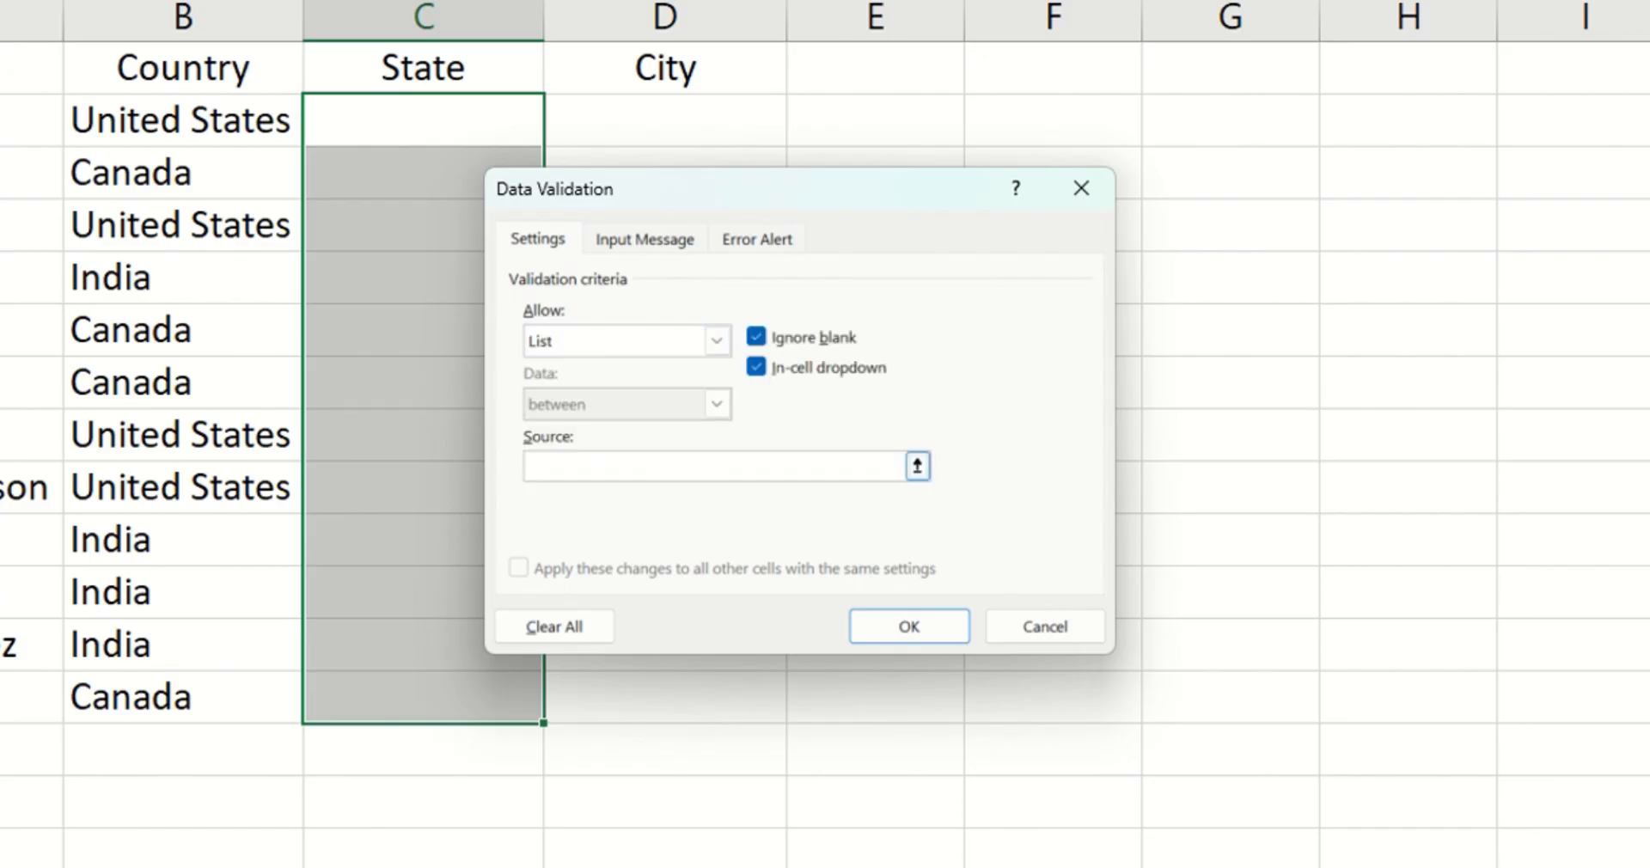
{"action": "type", "text": "=IN"}
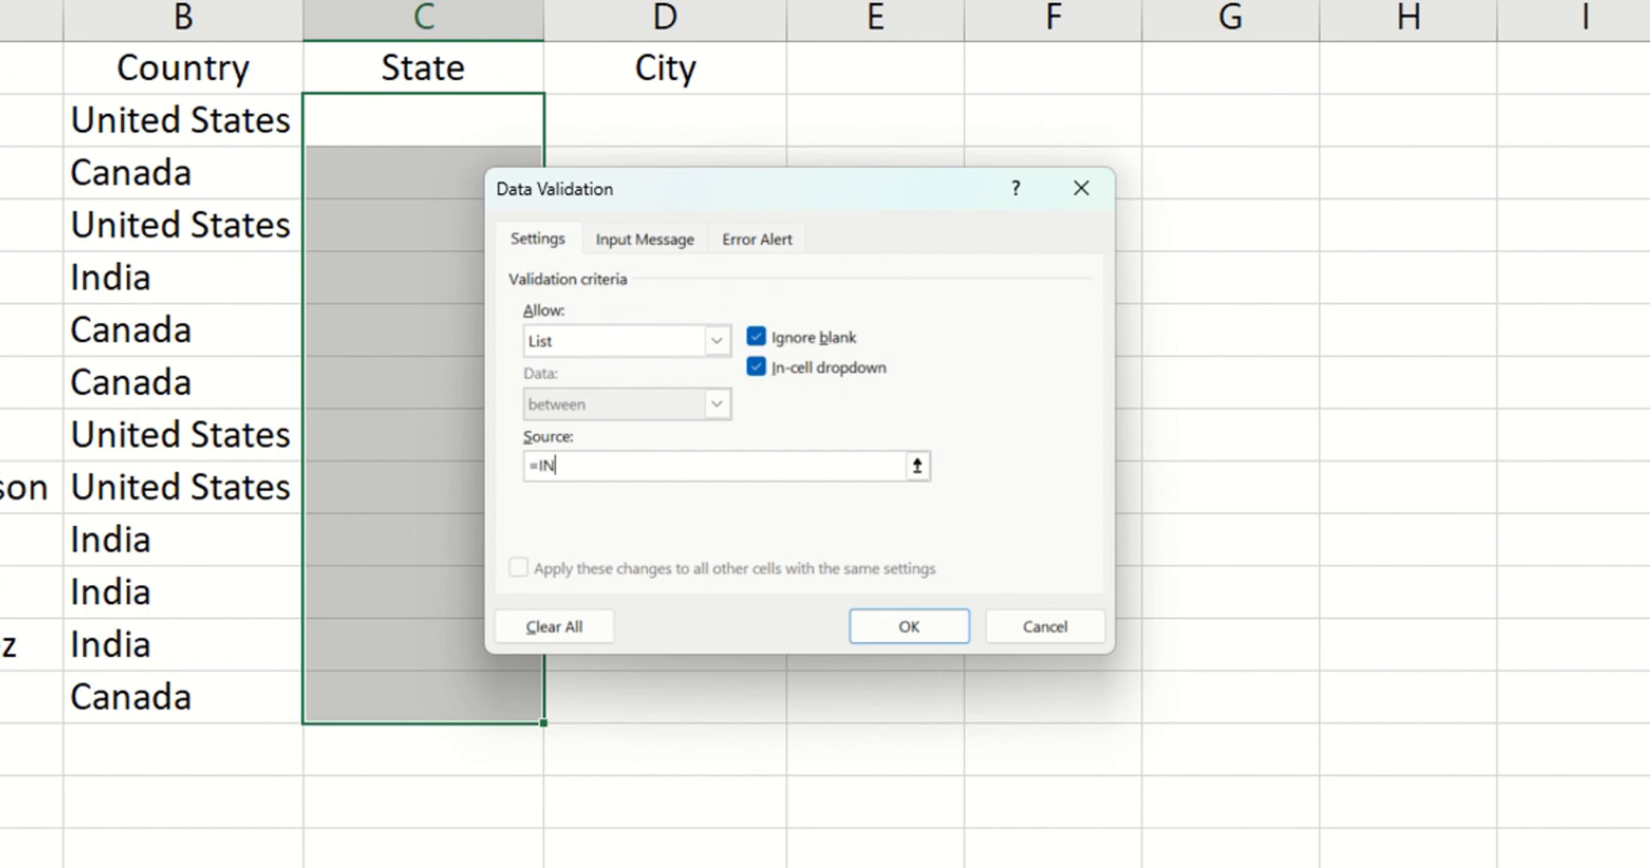
{"action": "type", "text": "DIRECT"}
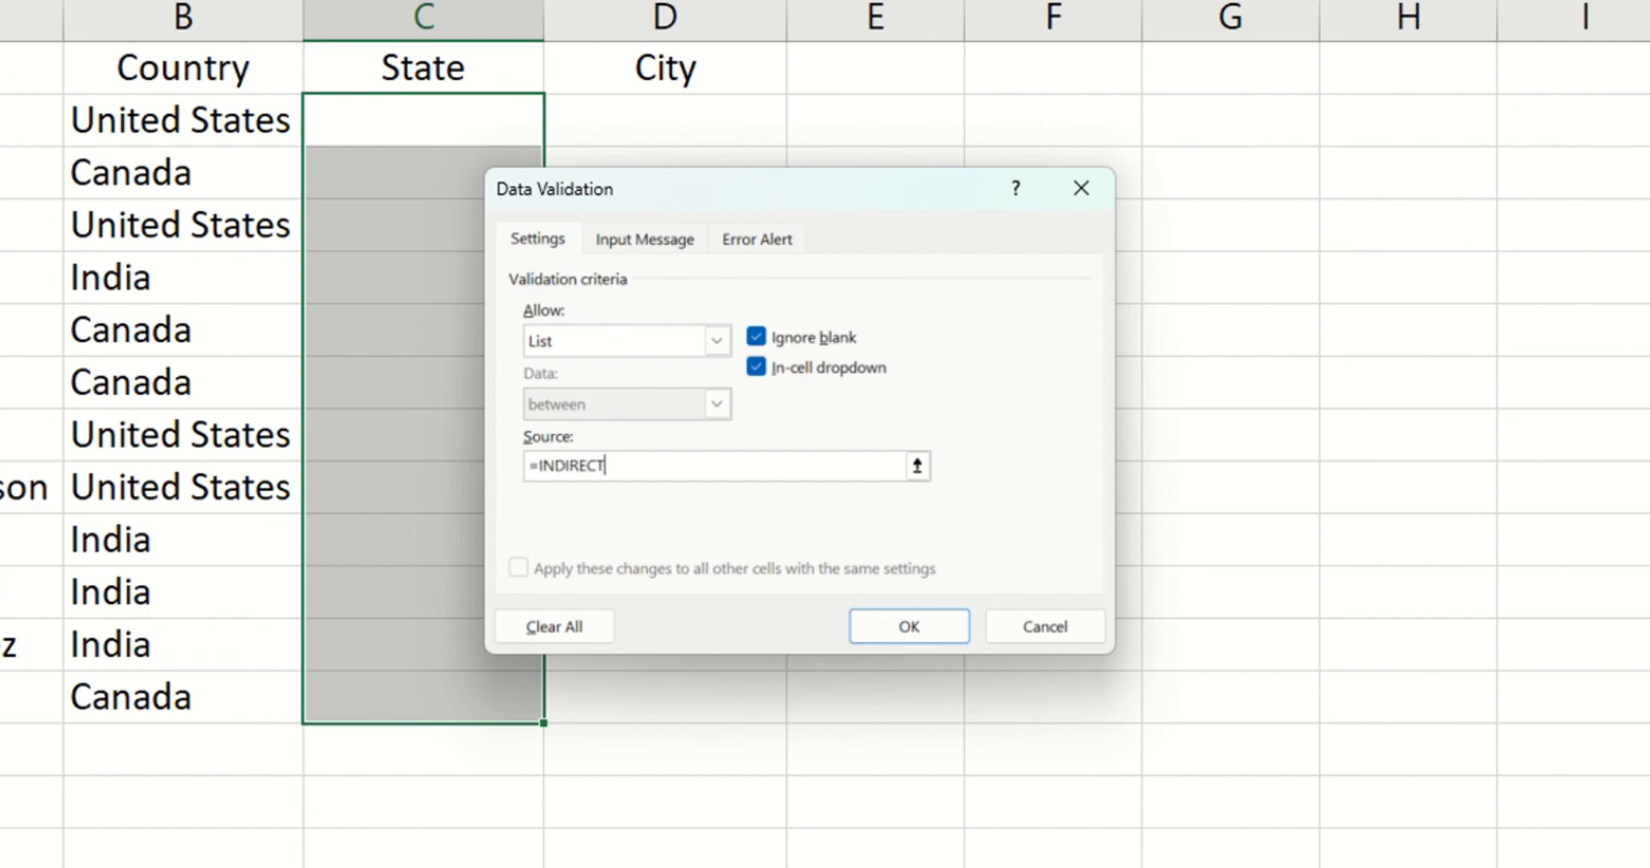
{"action": "type", "text": "("}
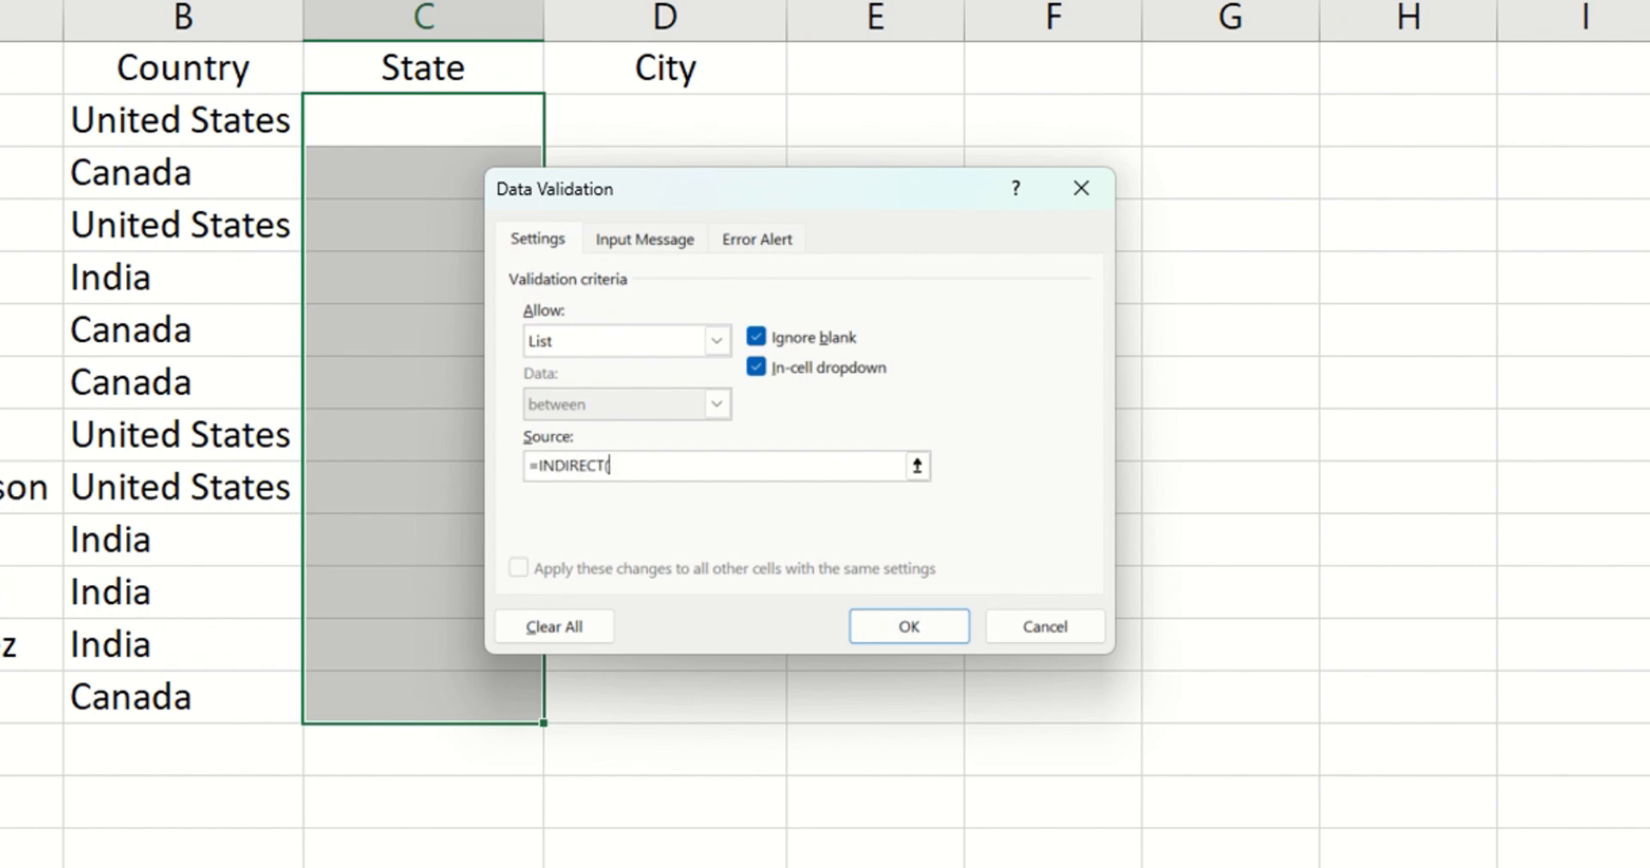
{"action": "type", "text": "\"Sta"}
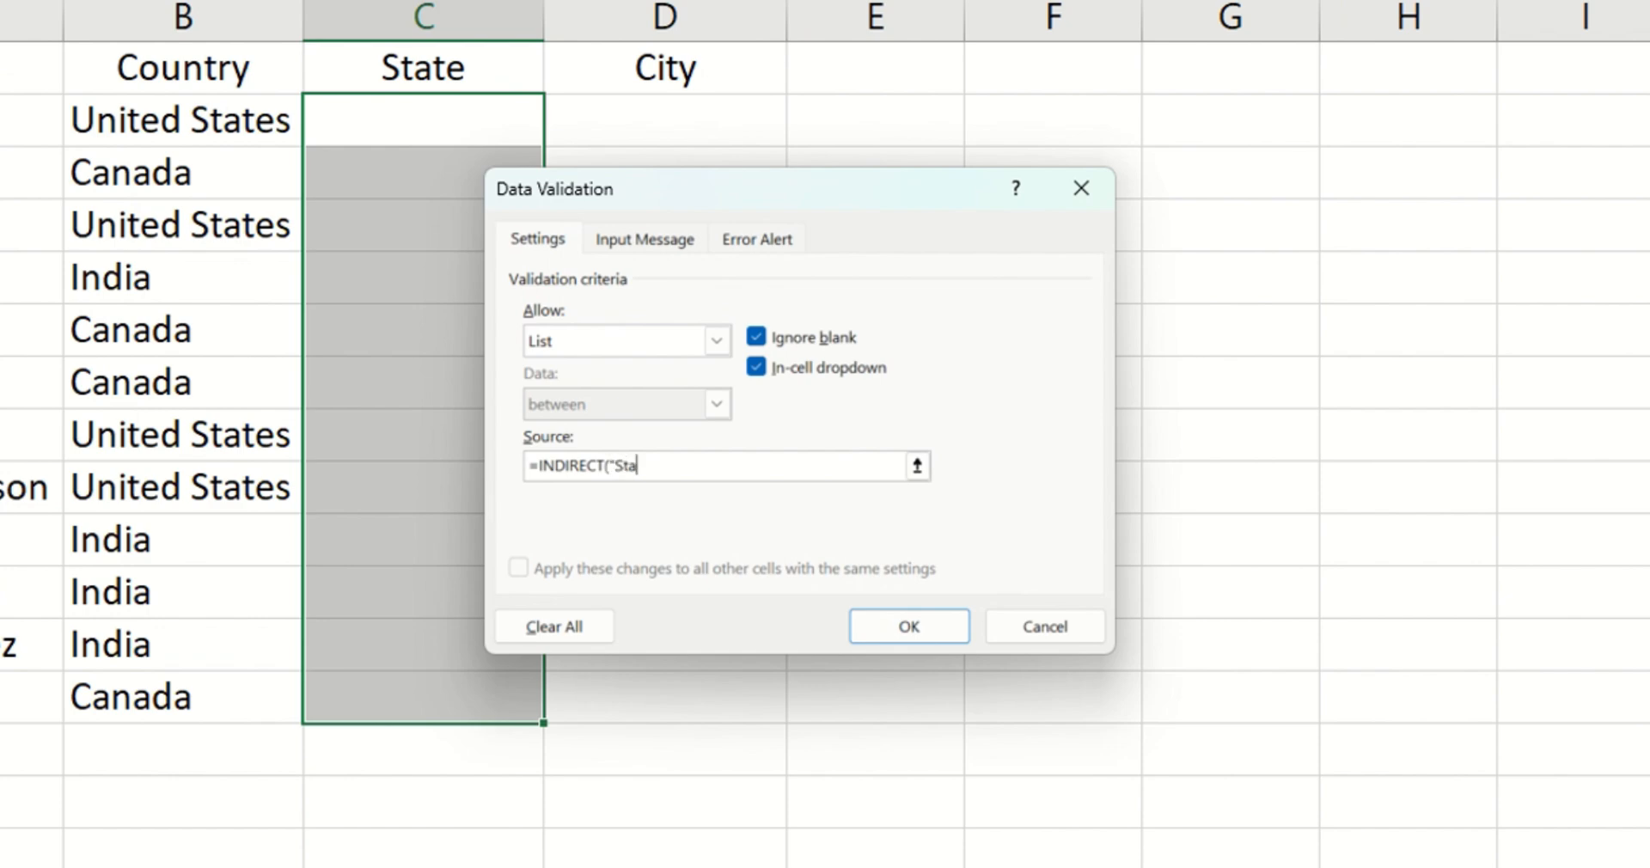
{"action": "type", "text": "te"}
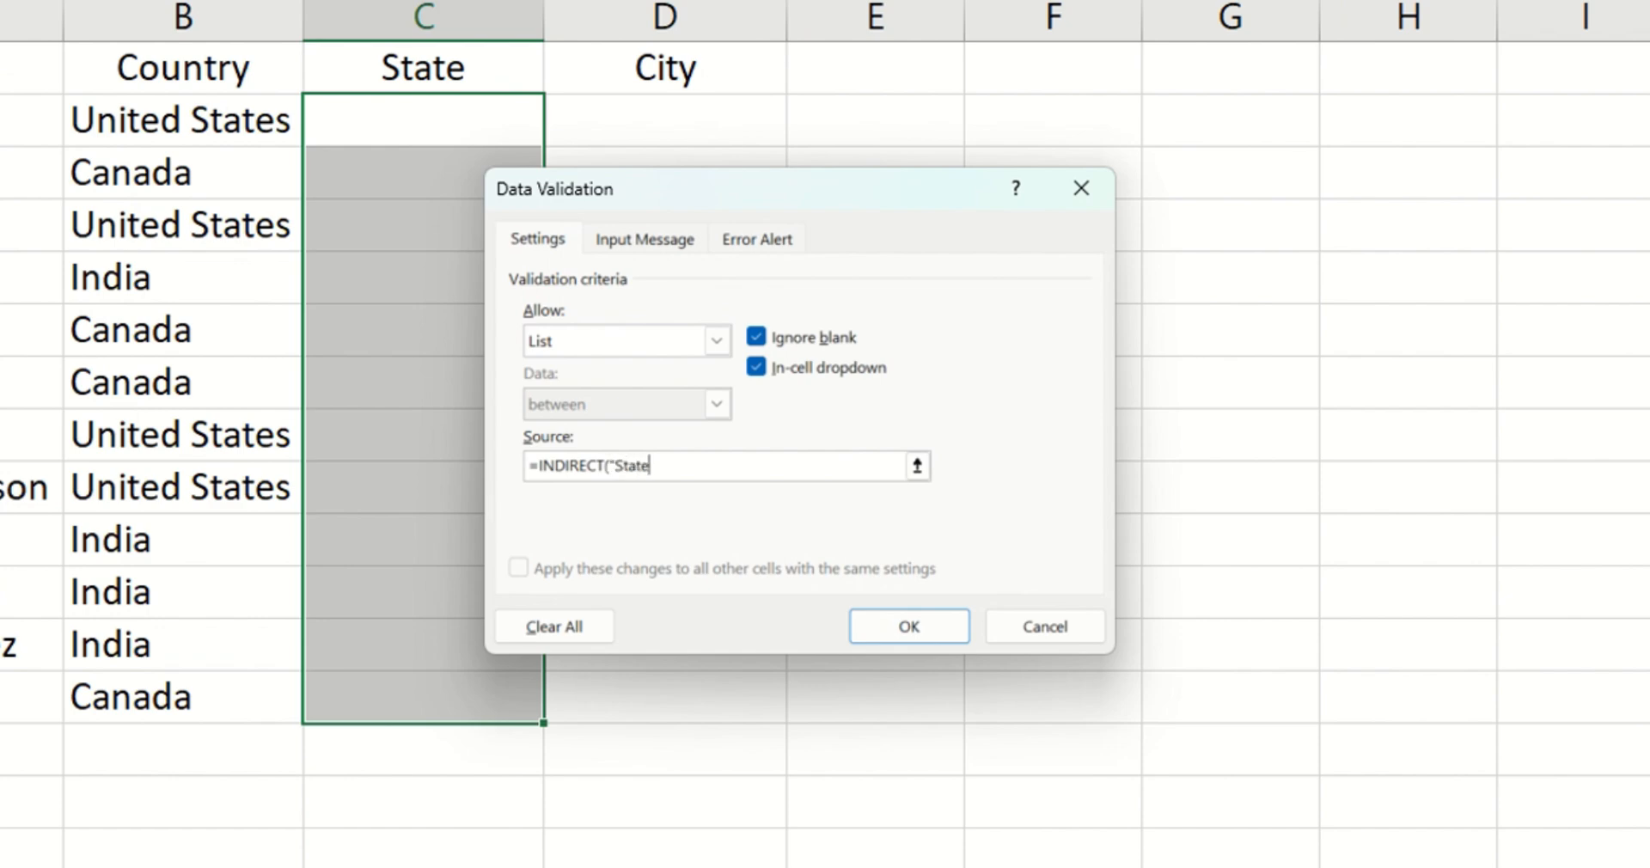
{"action": "type", "text": "s"}
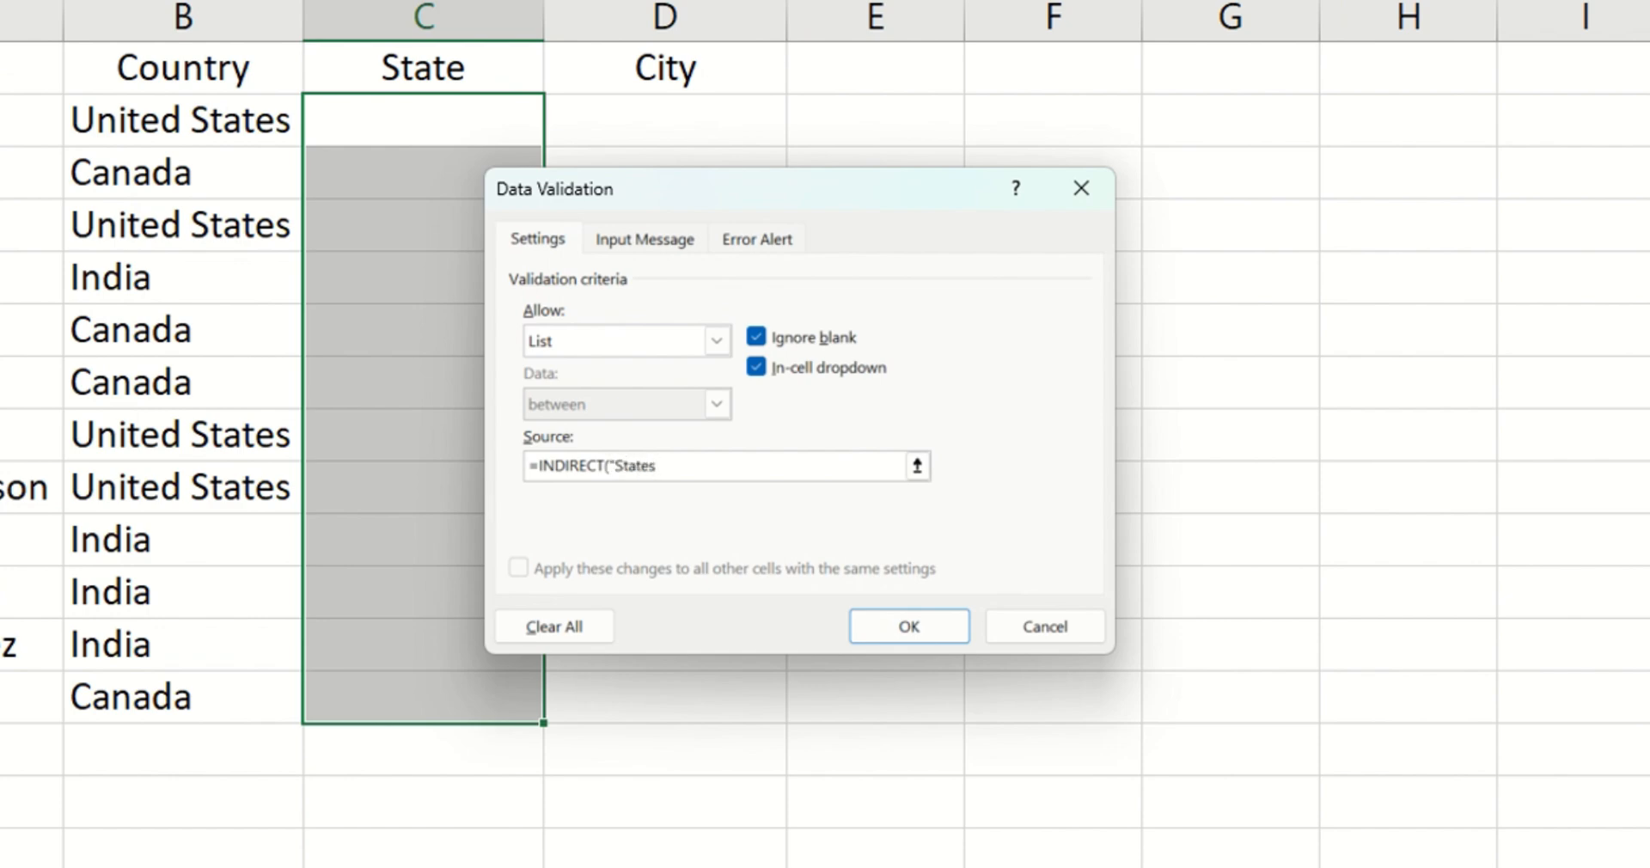
{"action": "type", "text": "[C"}
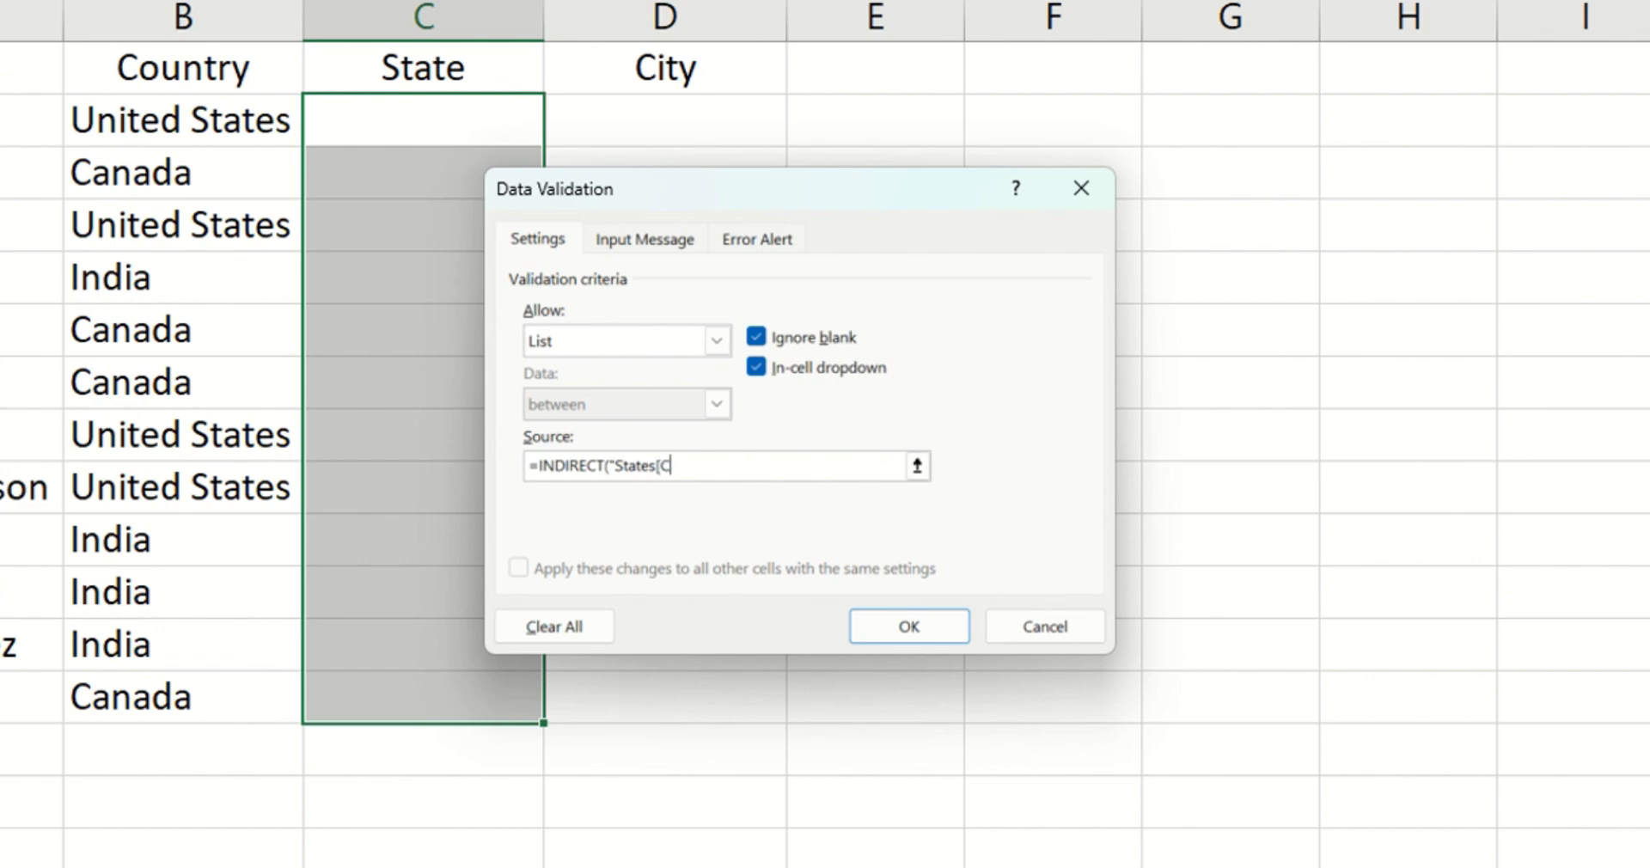
{"action": "type", "text": "anada"}
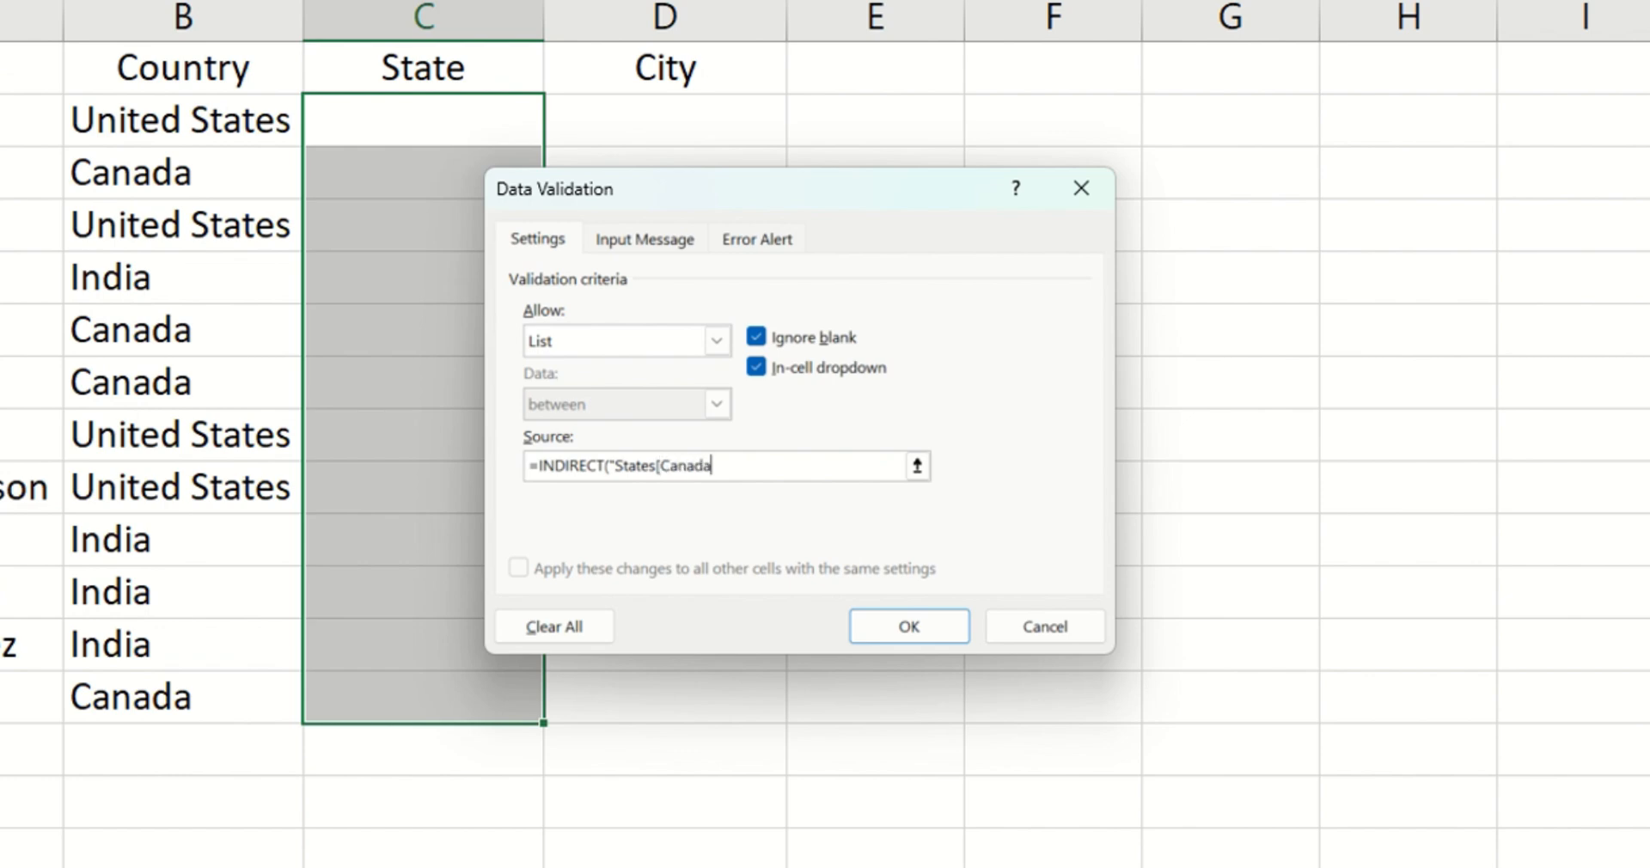
{"action": "type", "text": "]"}
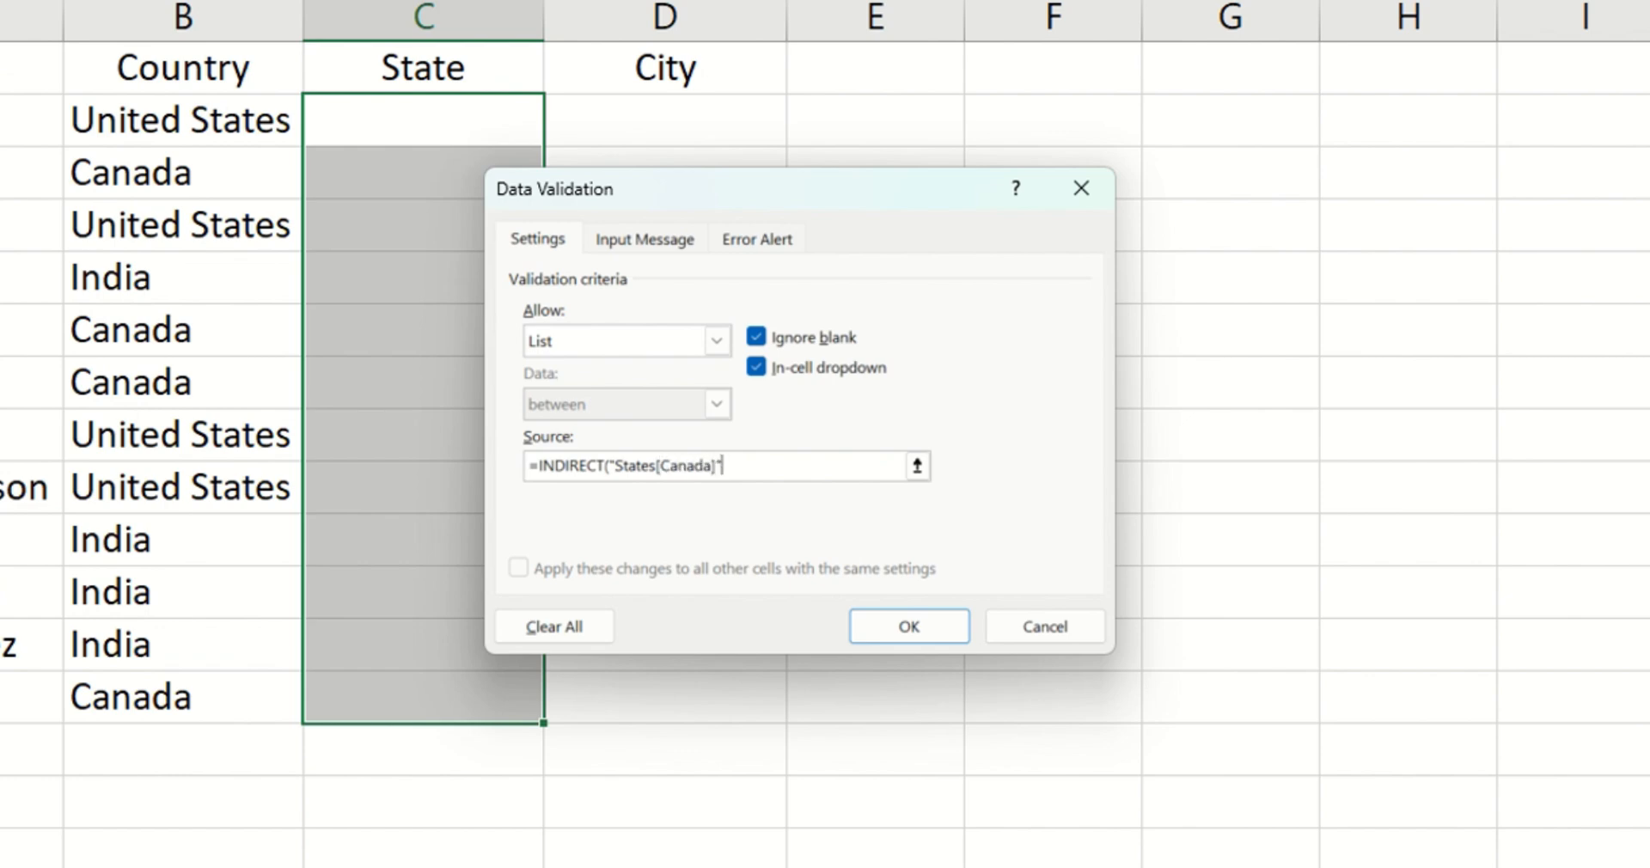
{"action": "type", "text": "\")"}
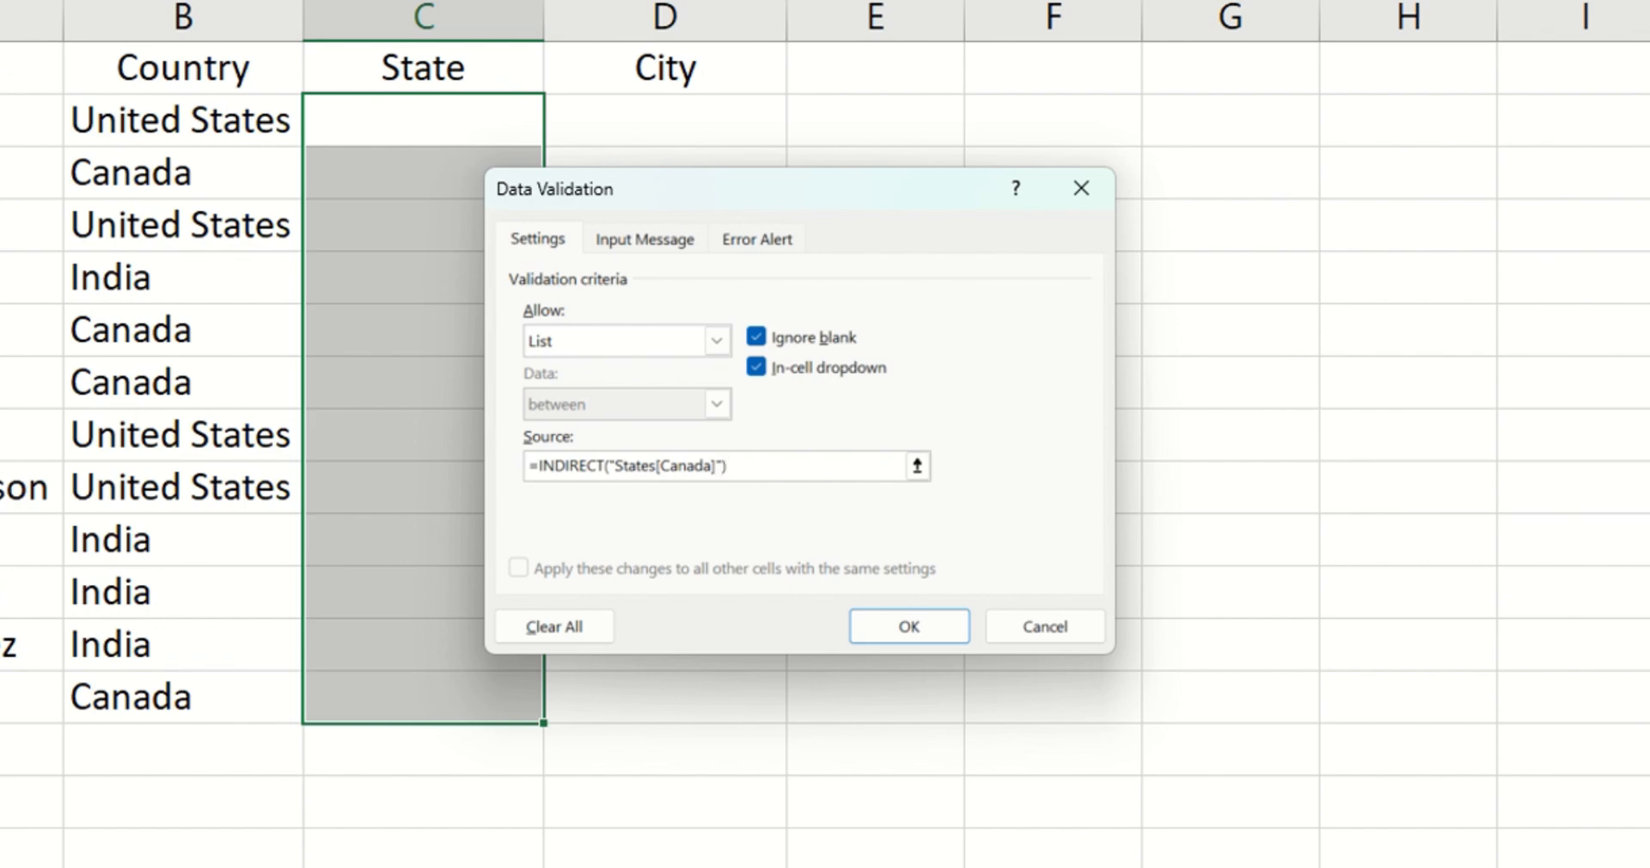
{"action": "left_click", "coordinate": [907, 624]}
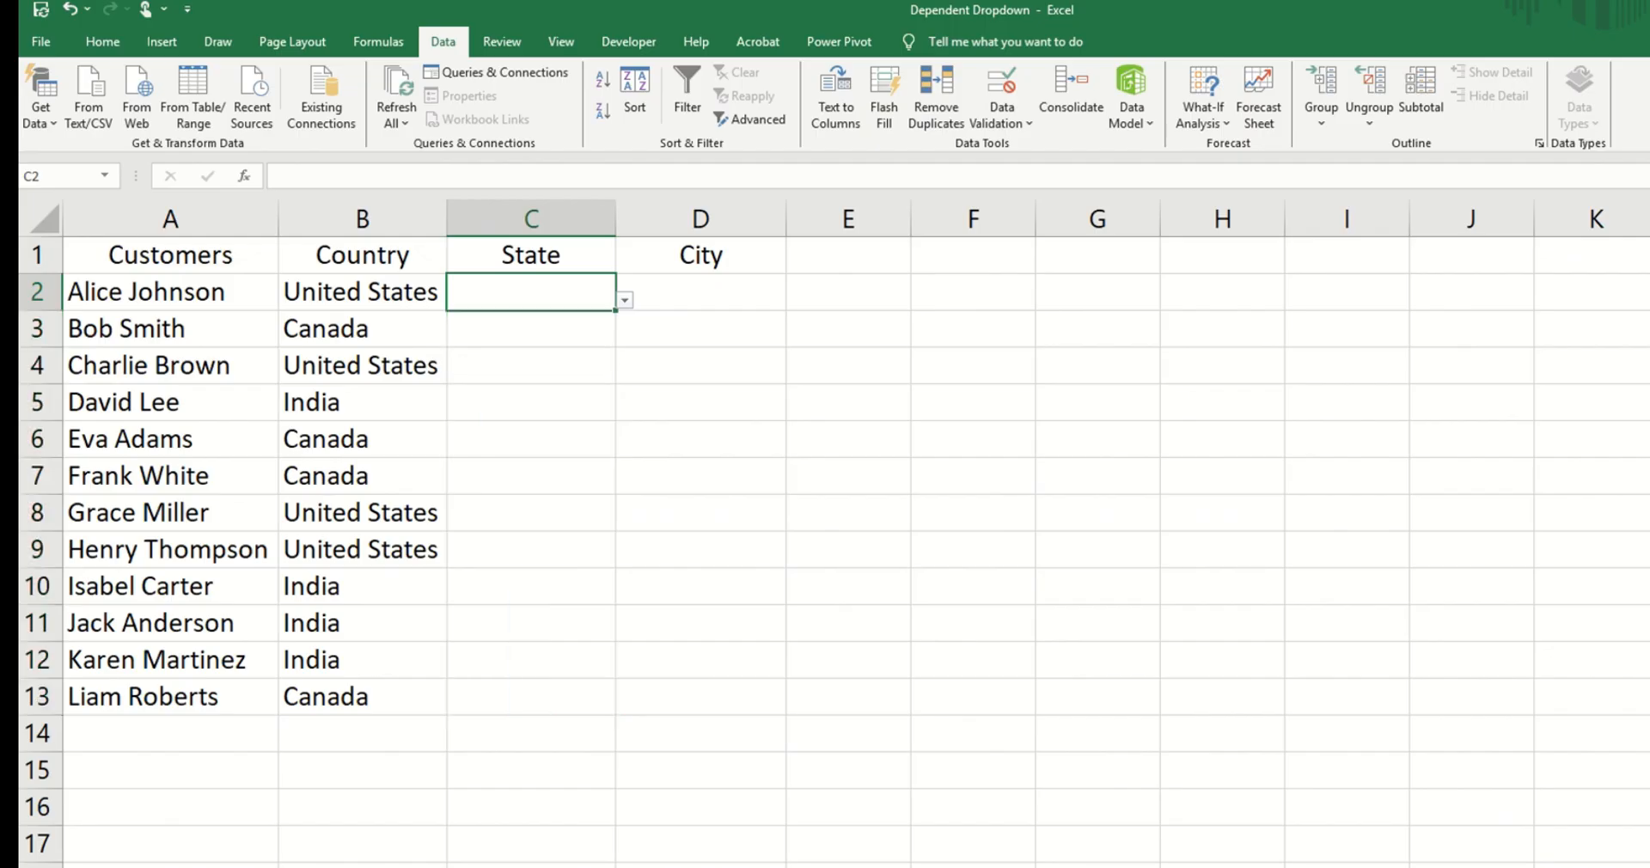
{"action": "left_click", "coordinate": [530, 439]}
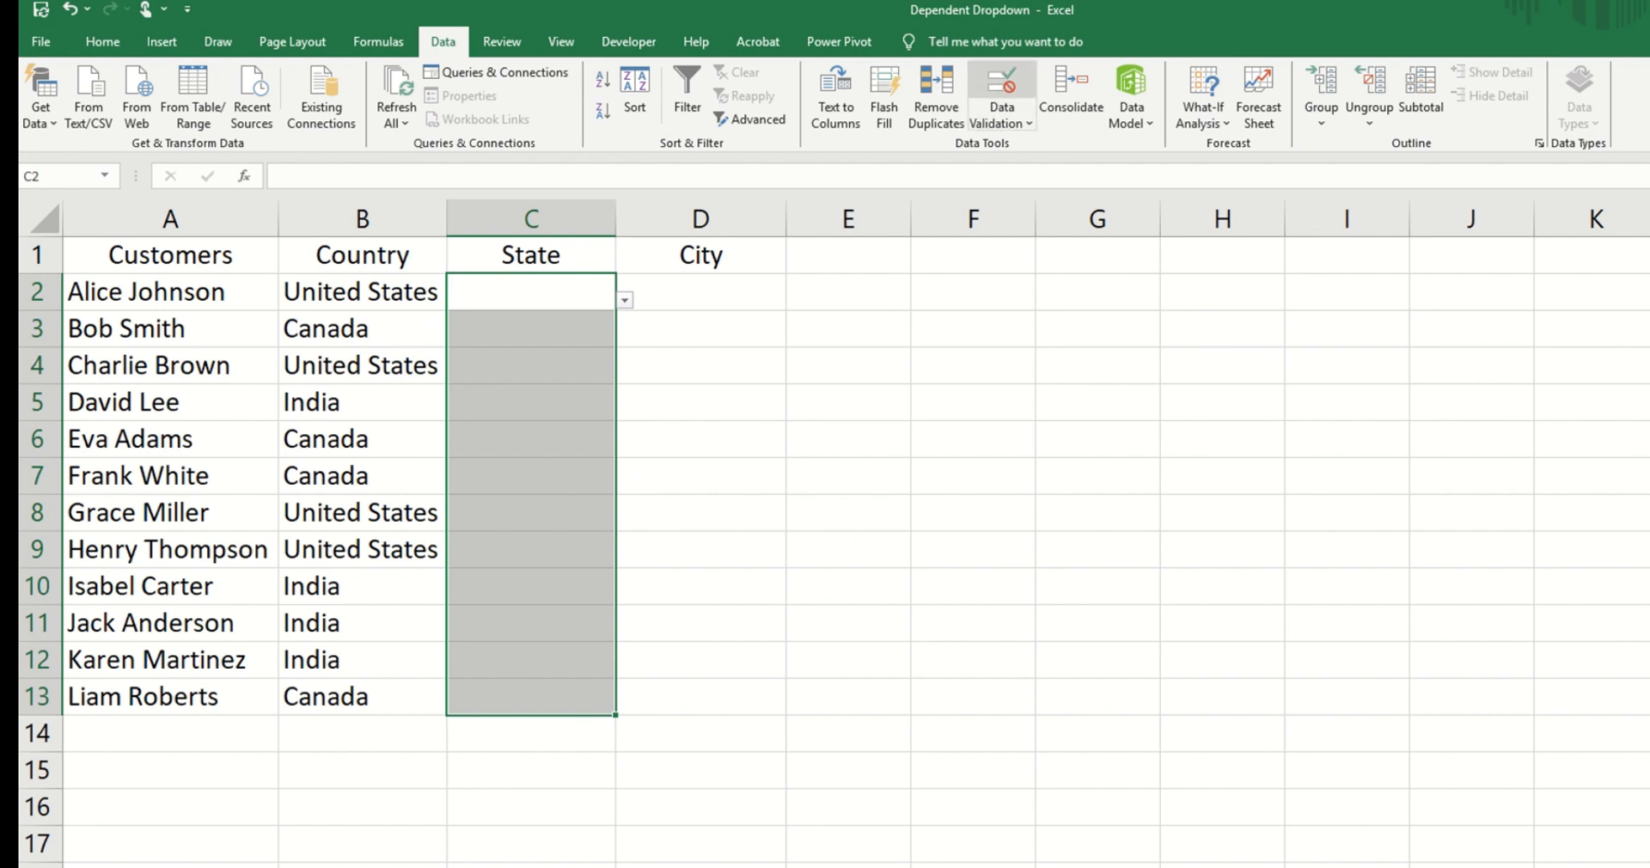
- Change the State validation source to =INDIRECT("States[" & B2 & "]") so states follow each country
{"action": "left_click", "coordinate": [998, 95]}
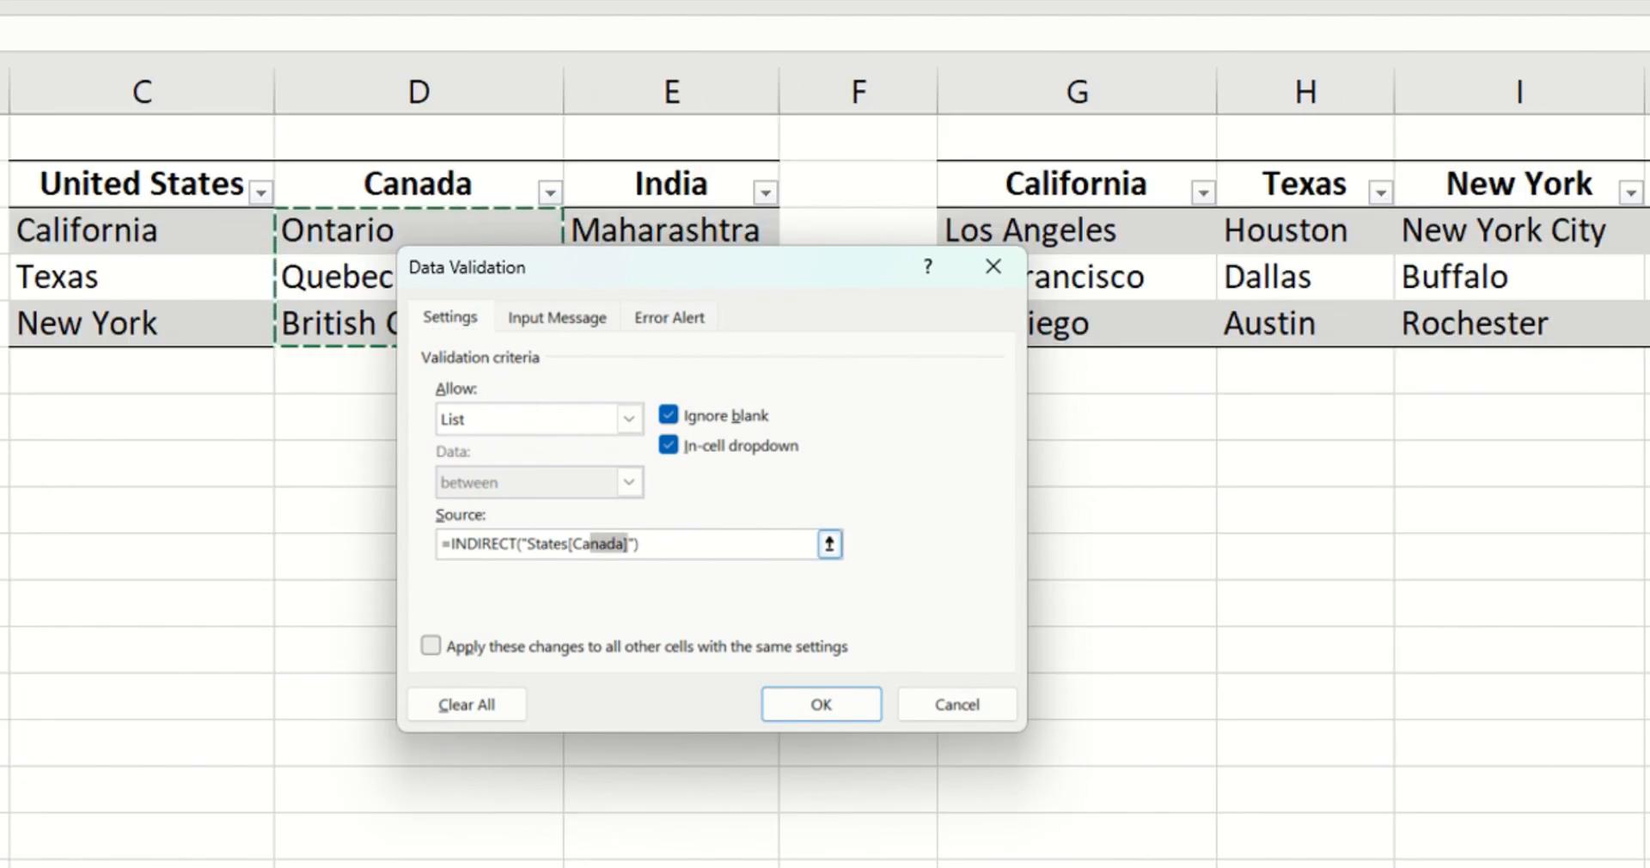
{"action": "key", "text": "BackSpace"}
{"action": "type", "text": "\" & "}
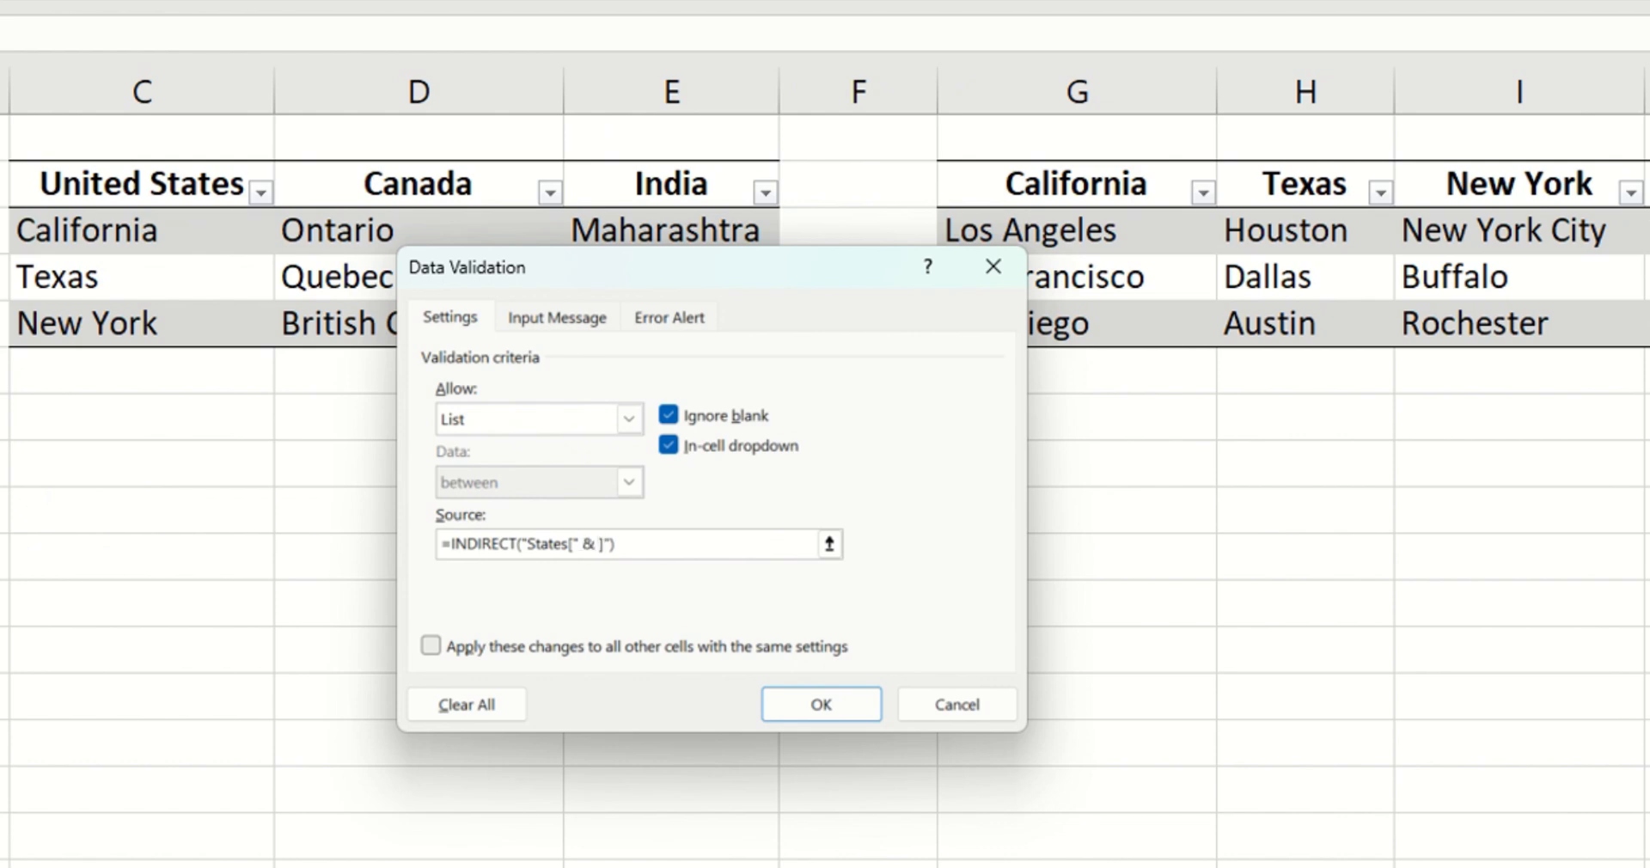
{"action": "type", "text": "B2"}
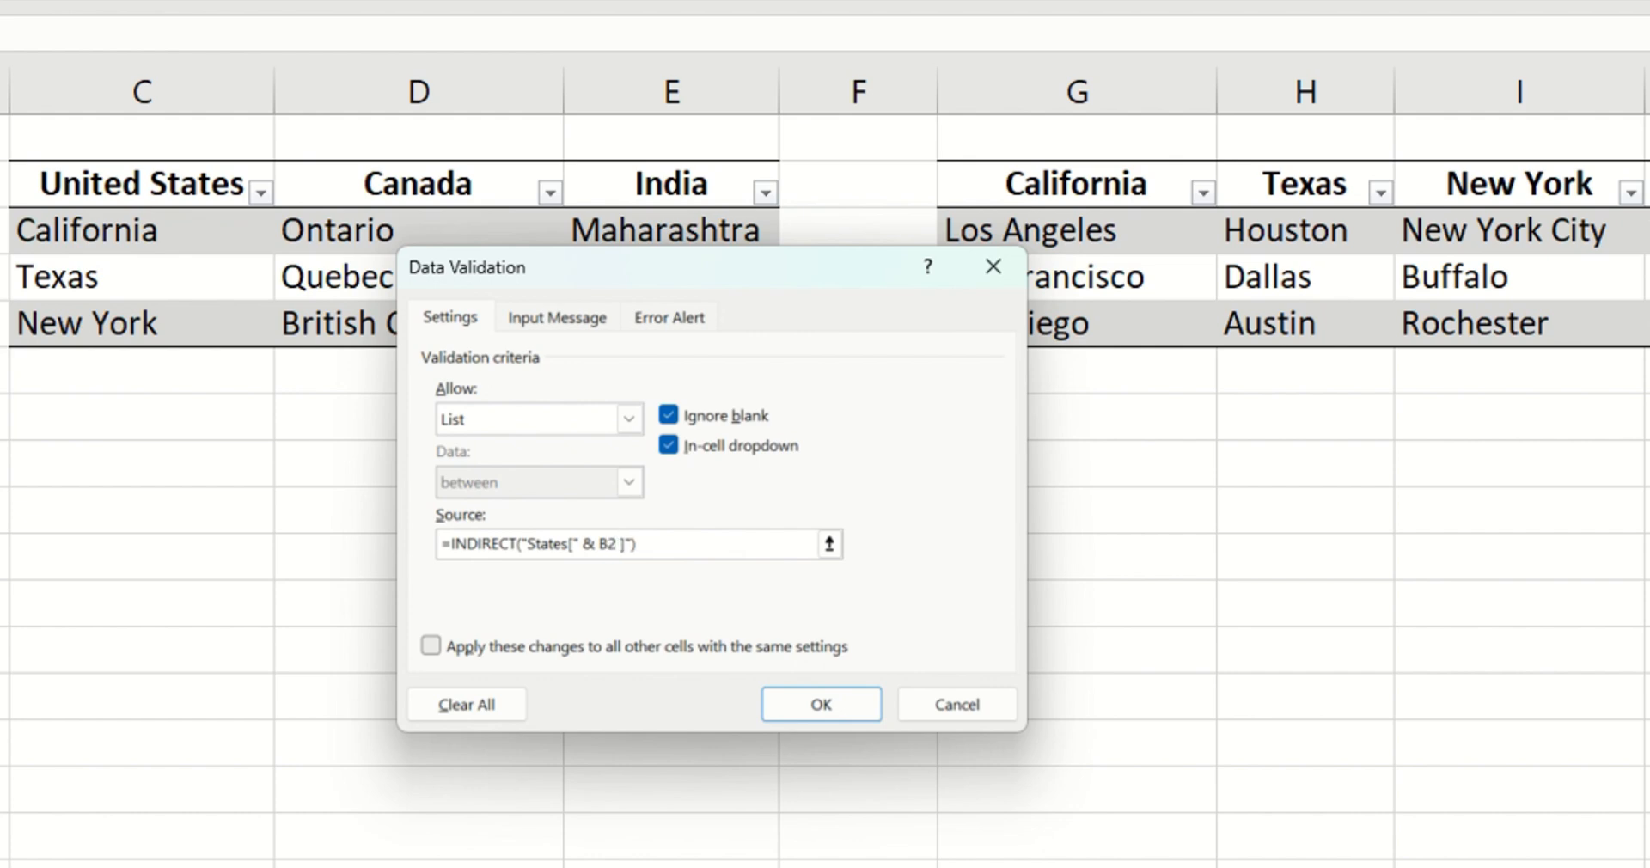
{"action": "type", "text": "& \""}
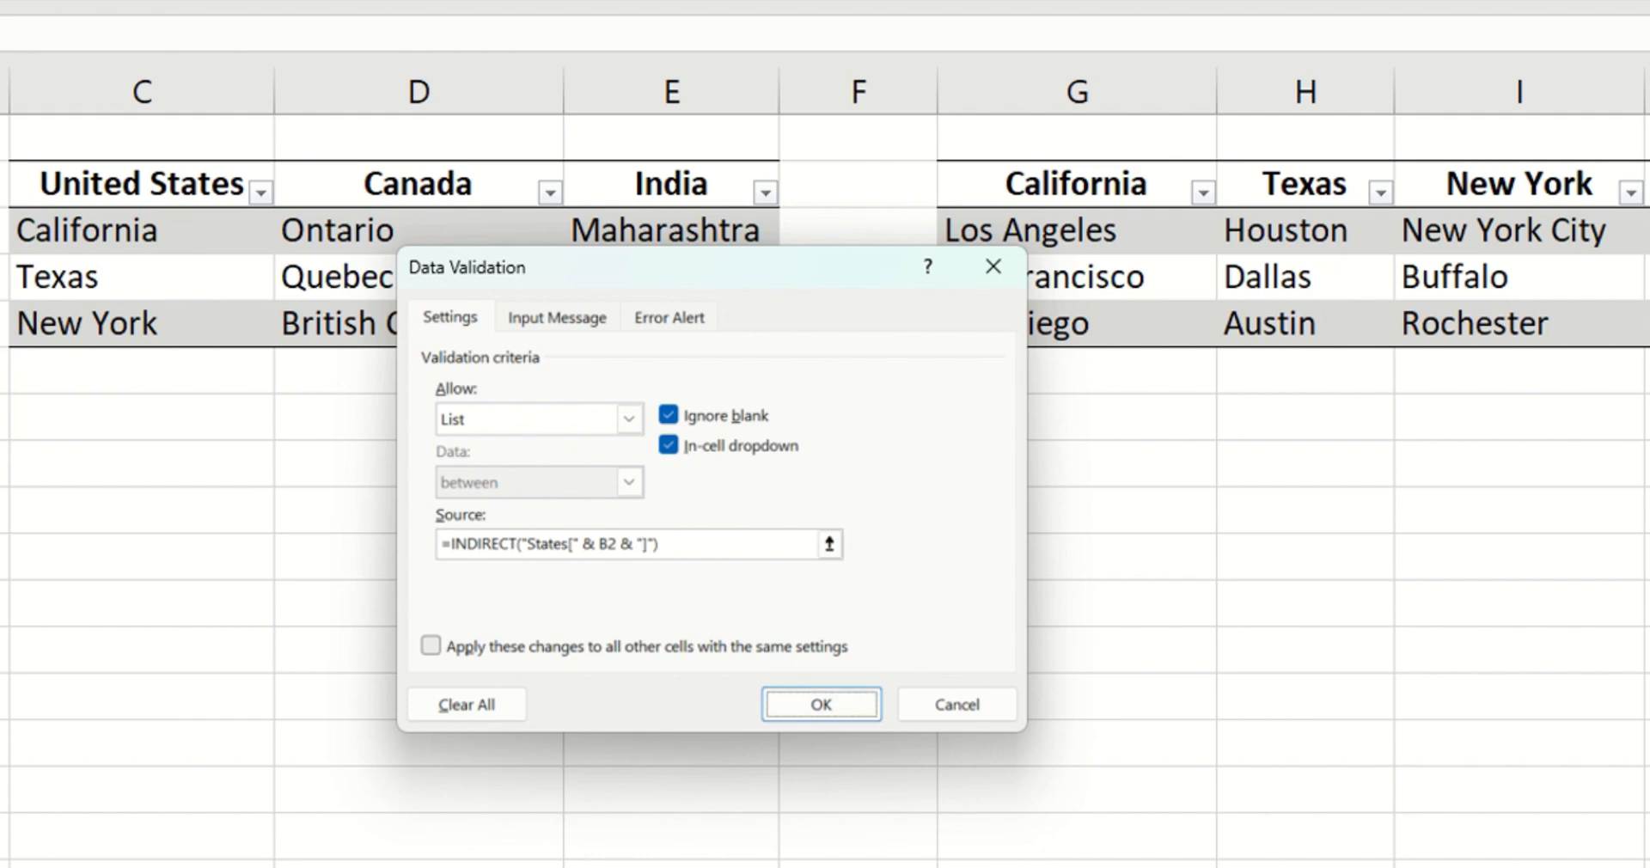
{"action": "left_click", "coordinate": [820, 704]}
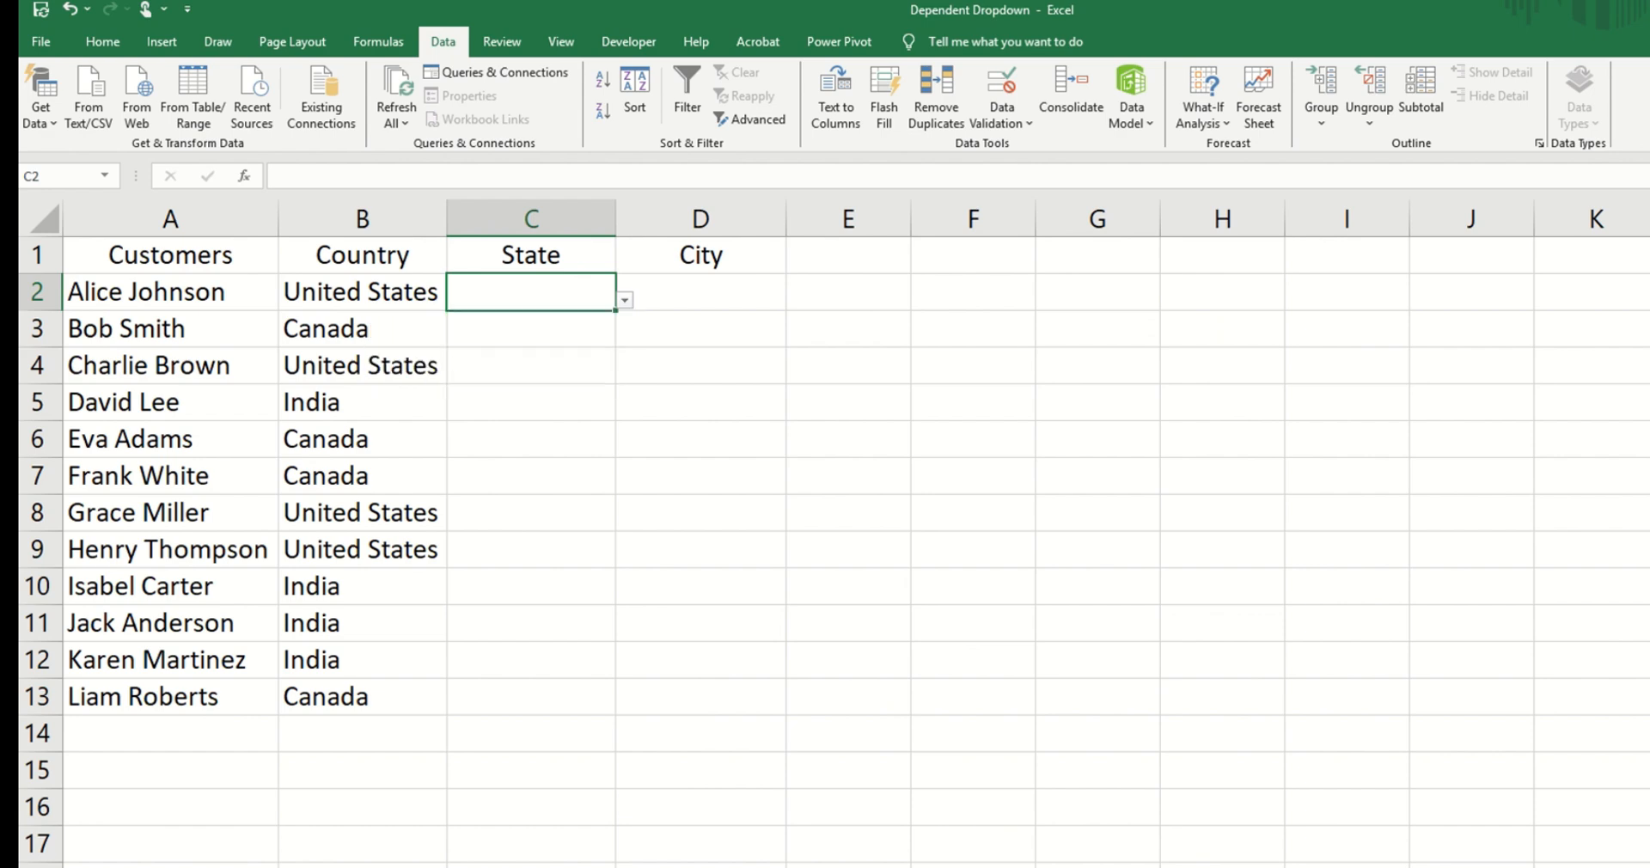
- Set Alice Johnson's state to California, then glance at the Lists sheet and return to Data
{"action": "left_click", "coordinate": [530, 328]}
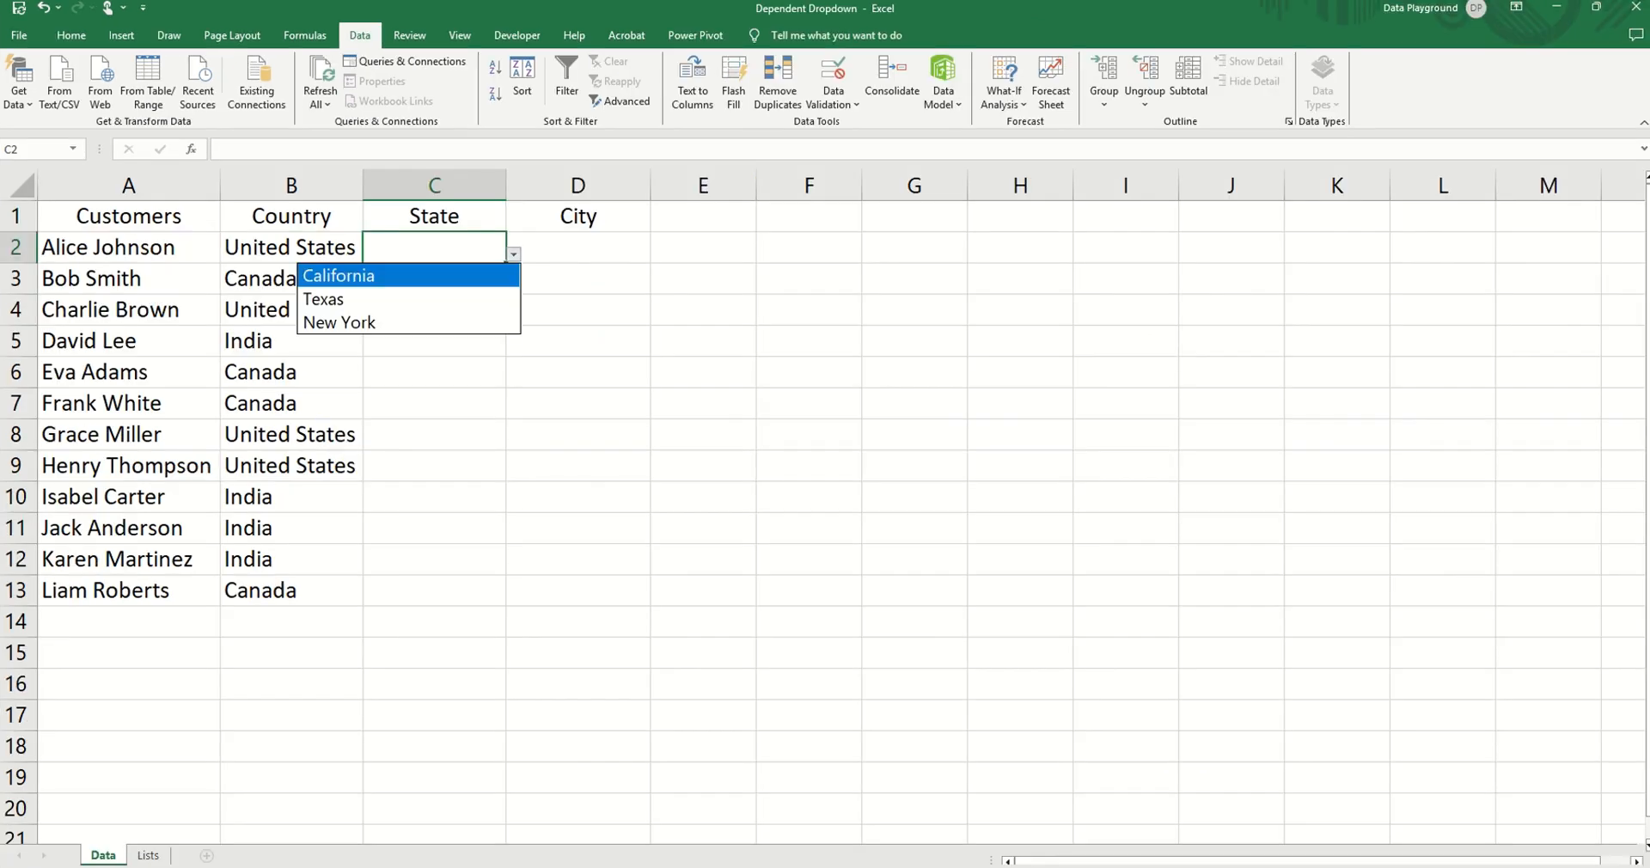
{"action": "left_click", "coordinate": [338, 275]}
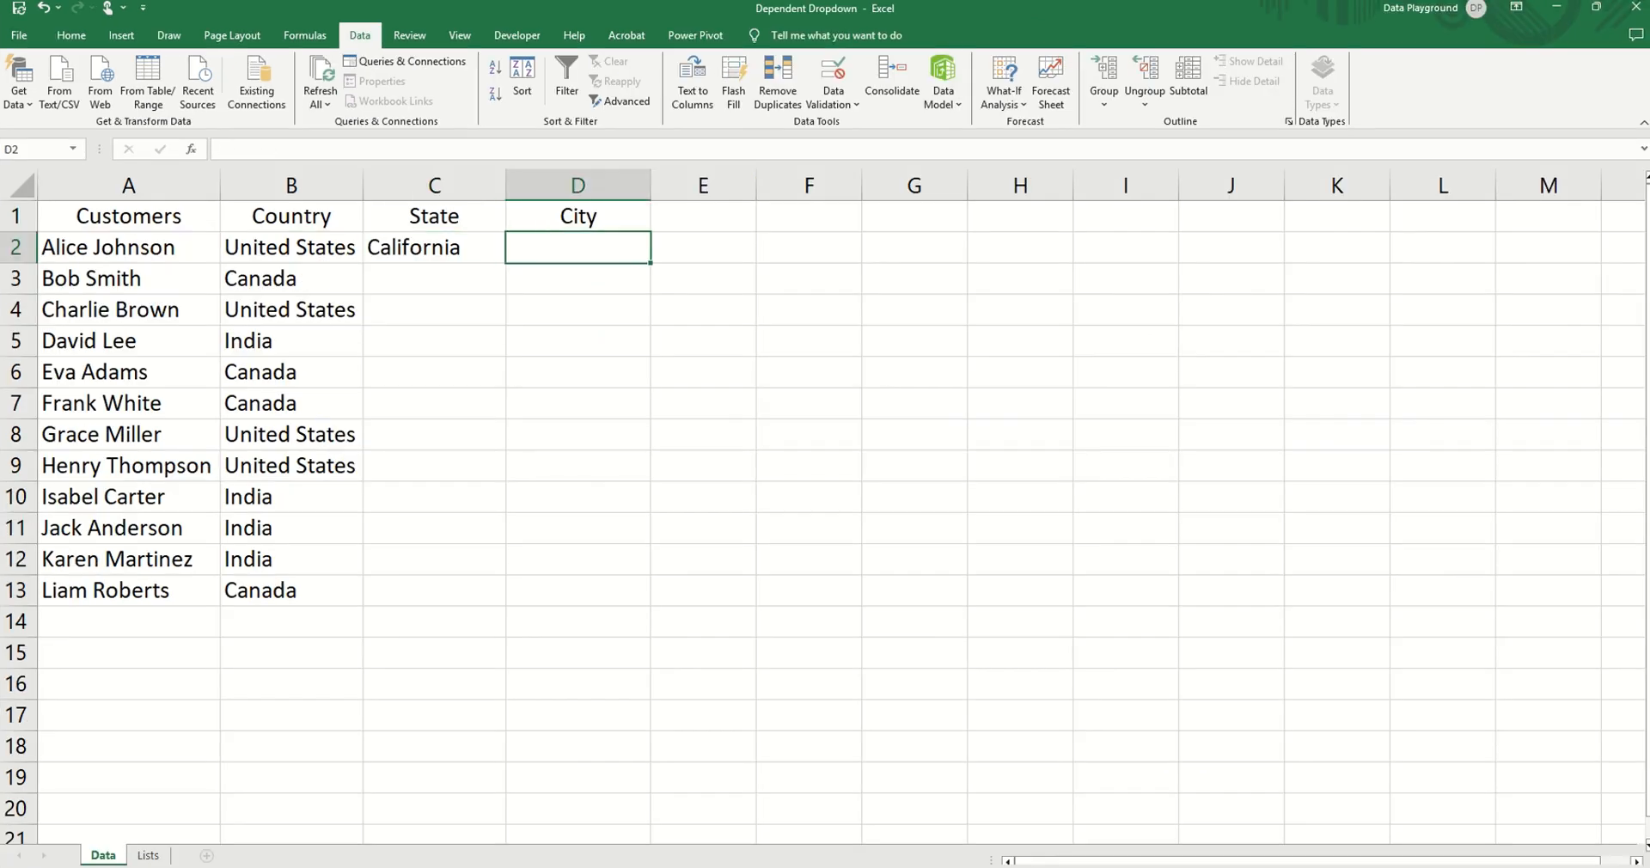
{"action": "left_click", "coordinate": [147, 854]}
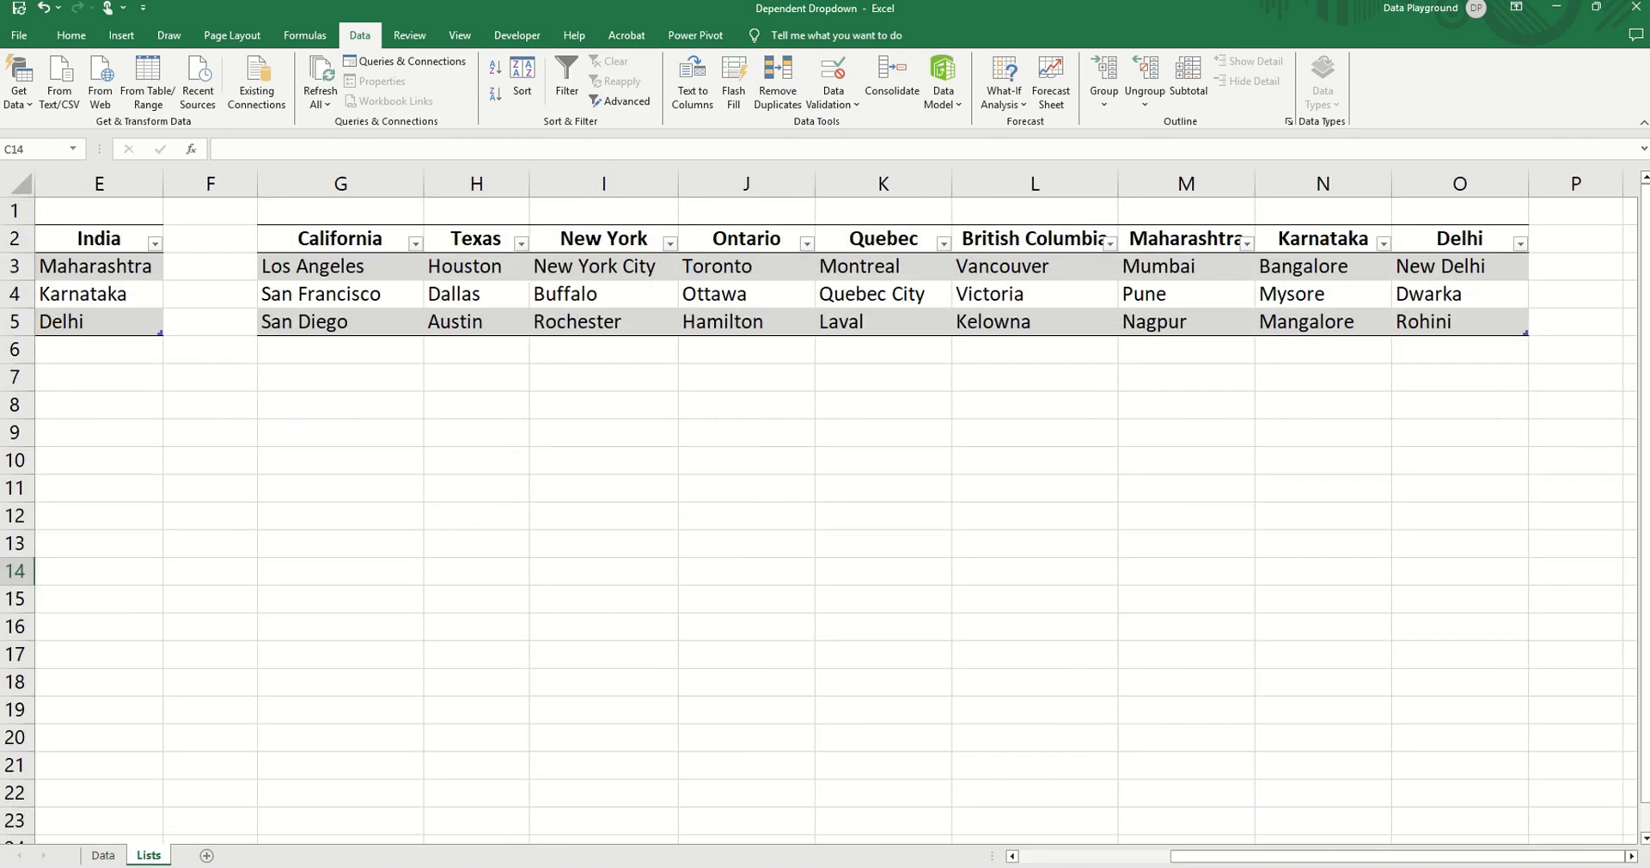
{"action": "scroll", "scroll_direction": "left", "scroll_amount": 3}
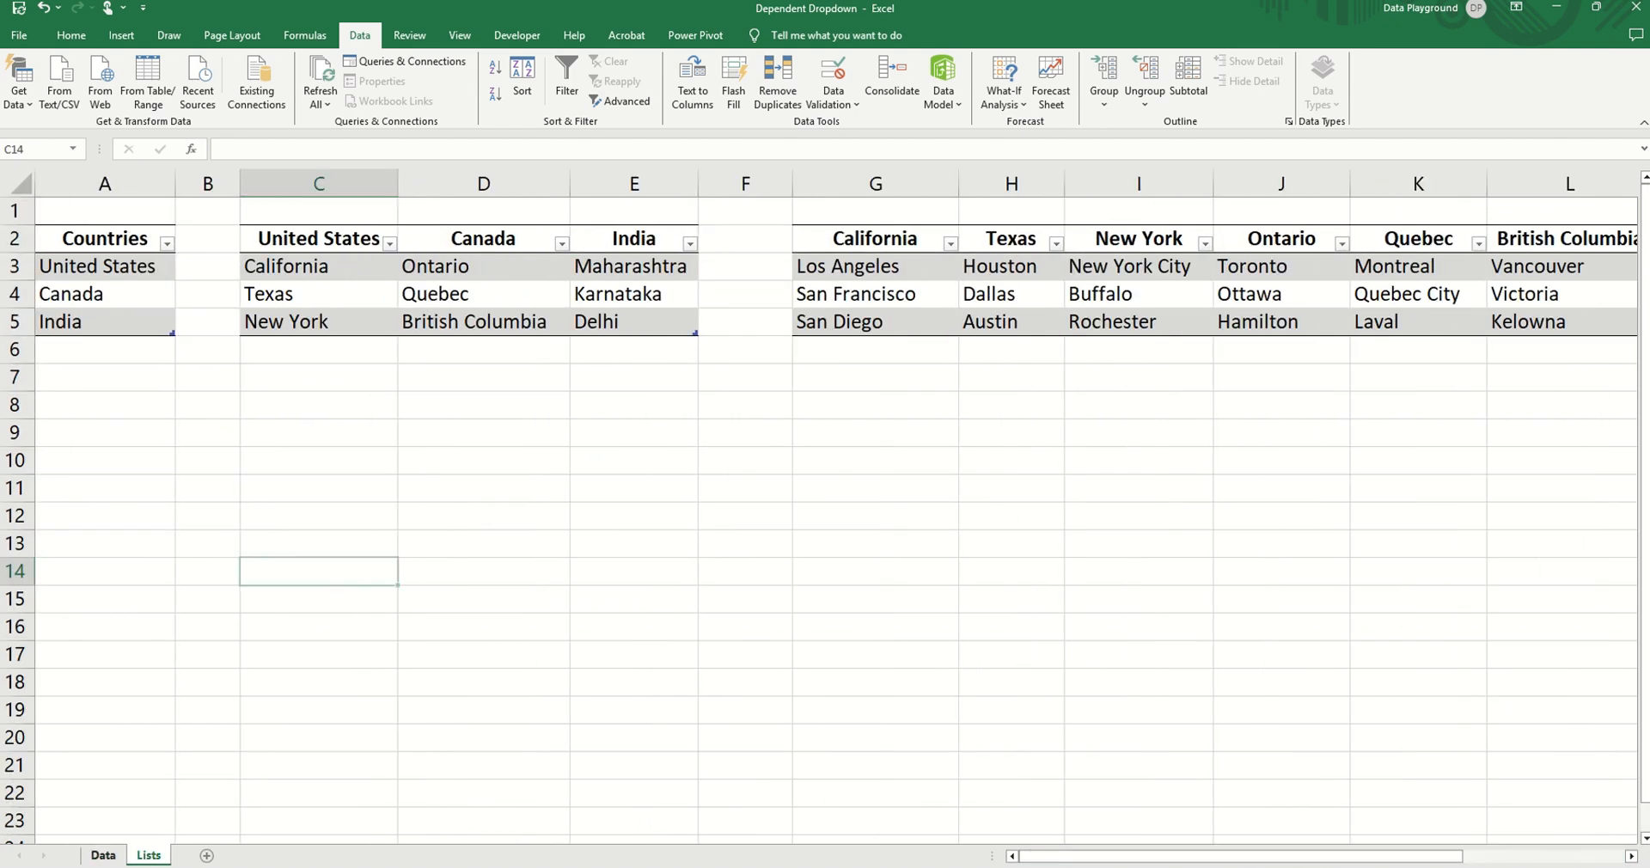
{"action": "left_click", "coordinate": [103, 854]}
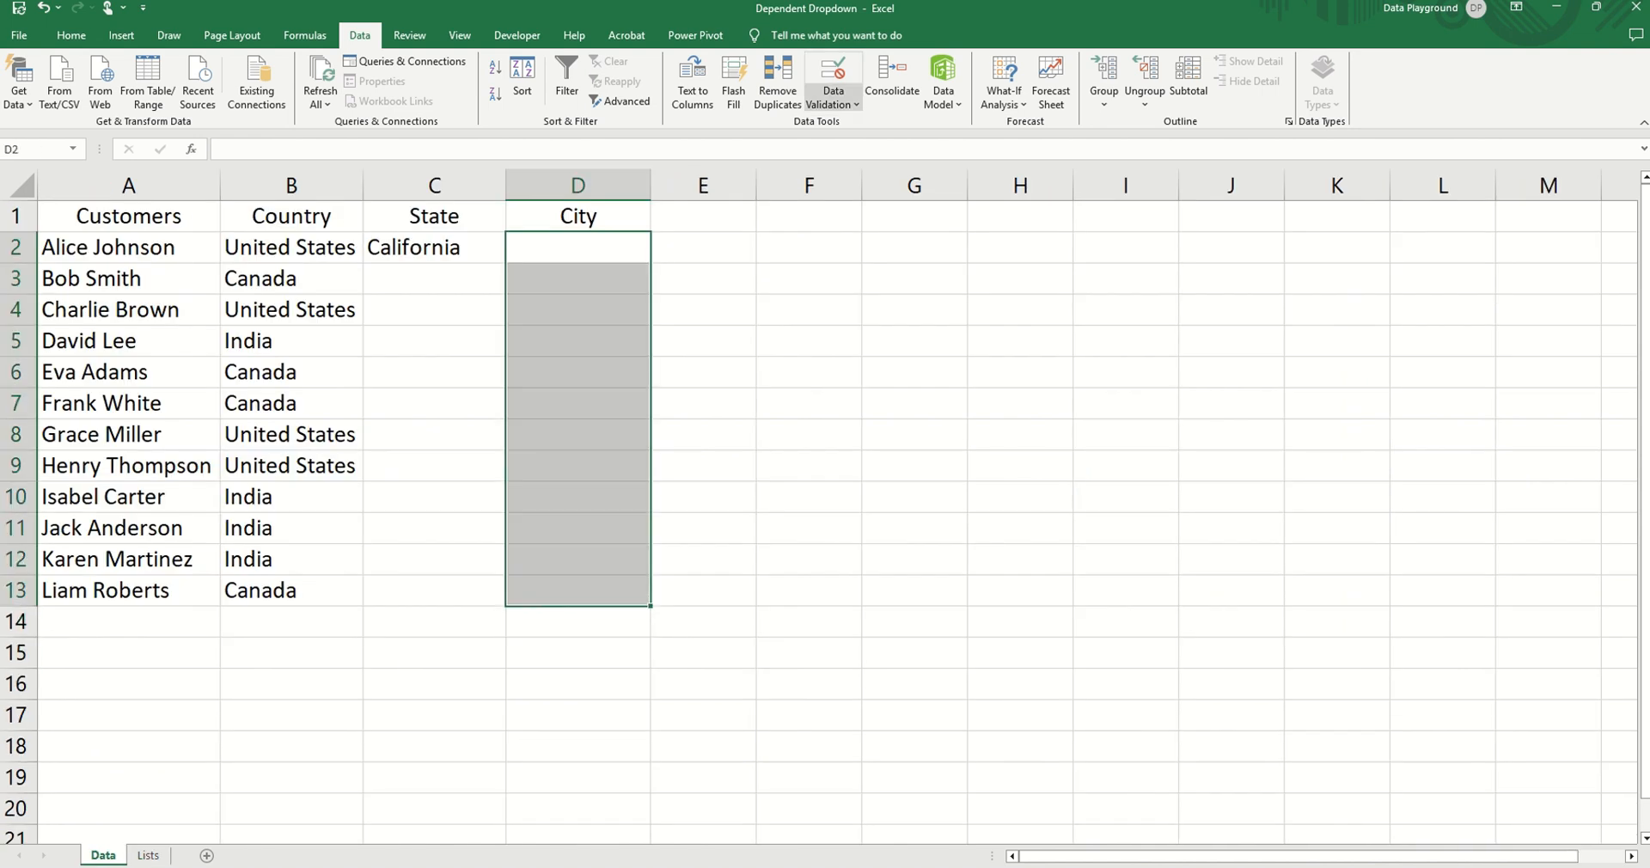
- Restrict the City cells' data validation to allow a List
{"action": "left_click", "coordinate": [833, 76]}
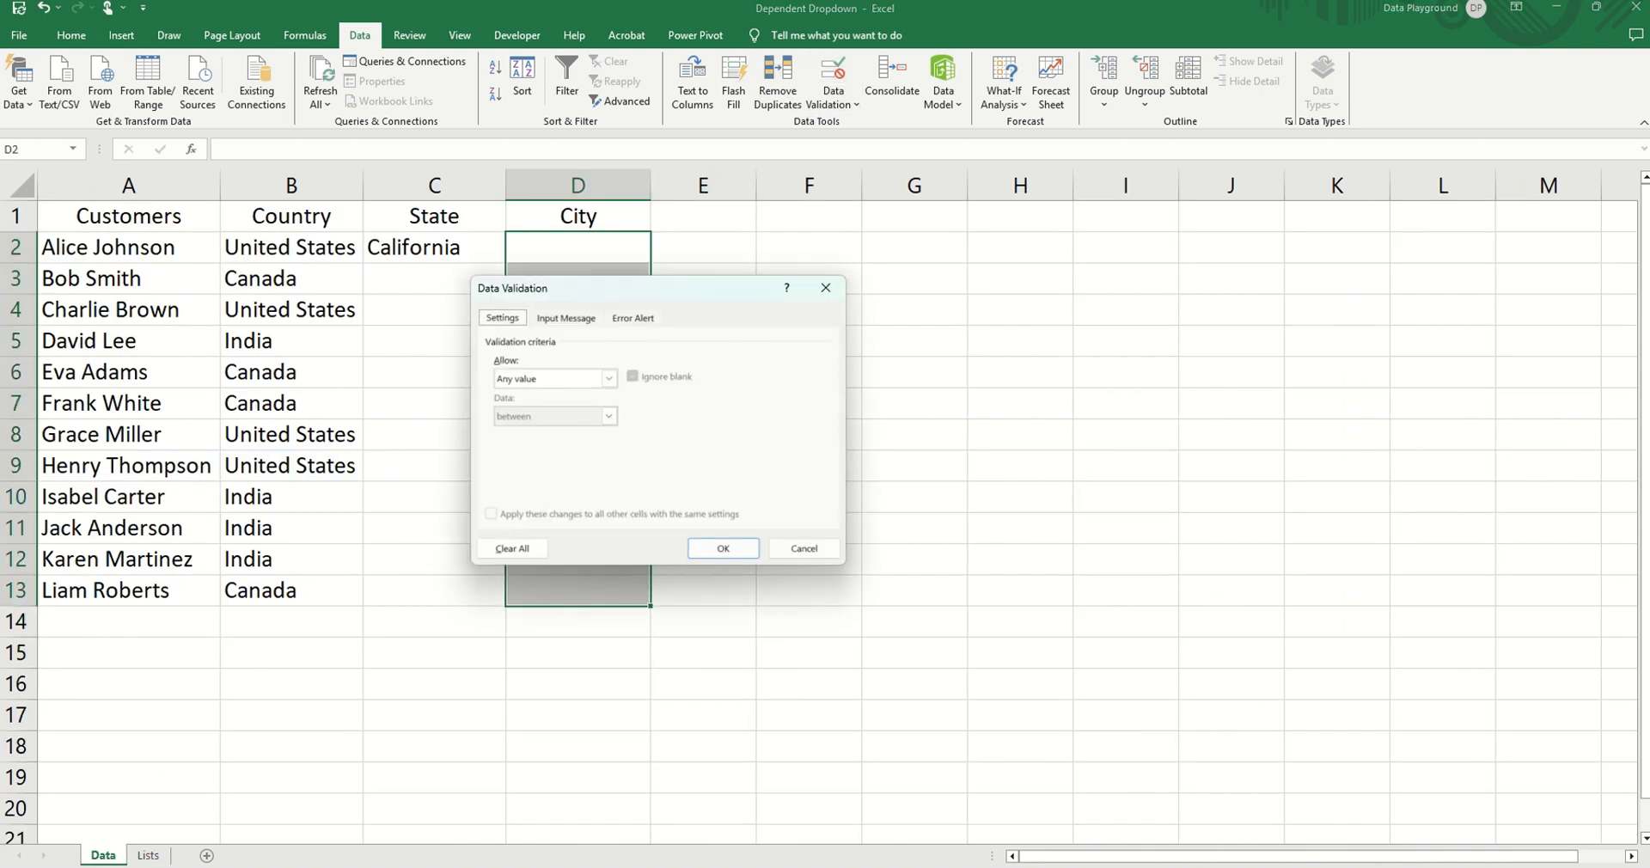
{"action": "left_click", "coordinate": [609, 378]}
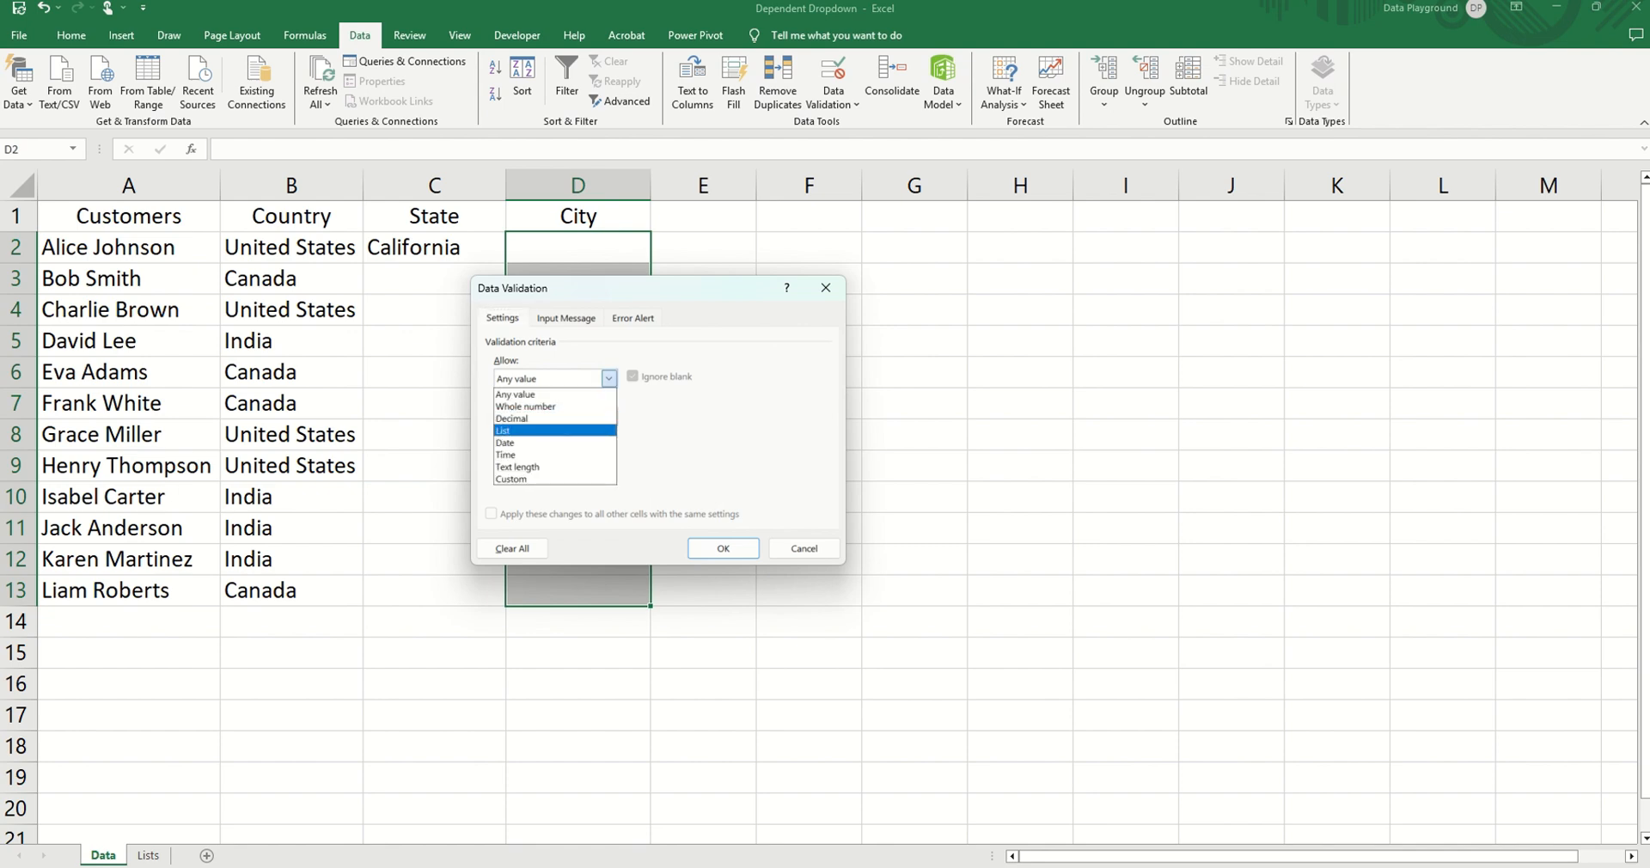
{"action": "left_click", "coordinate": [511, 429]}
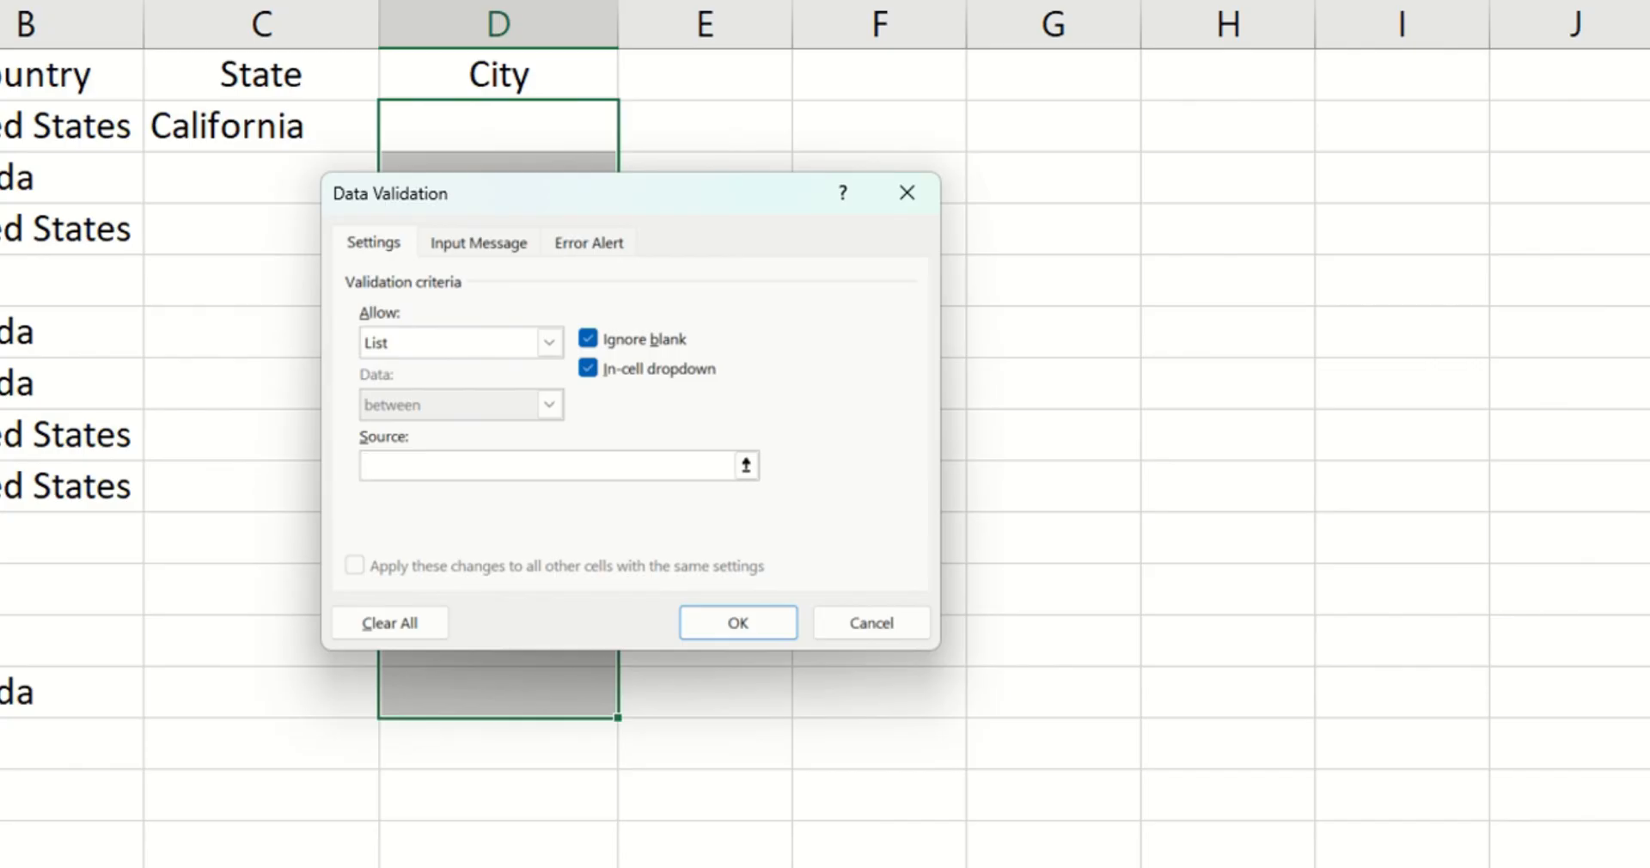
- Enter the list source =INDIRECT("Cities[" & C2 & "]"), replacing the sample Texas reference
{"action": "type", "text": "=INDIRE"}
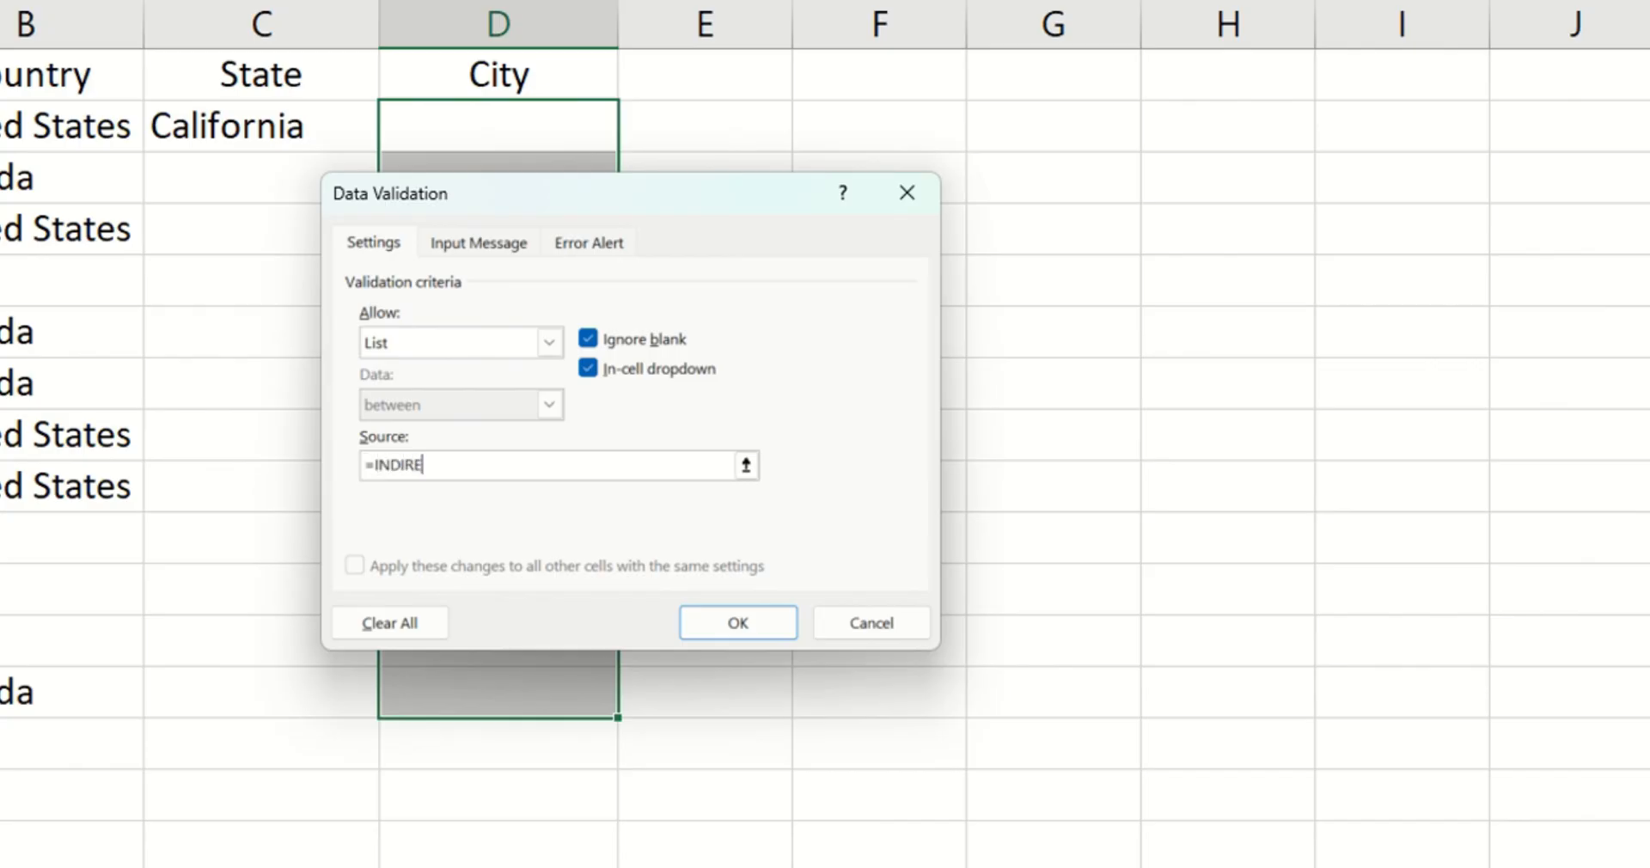
{"action": "type", "text": "CT("}
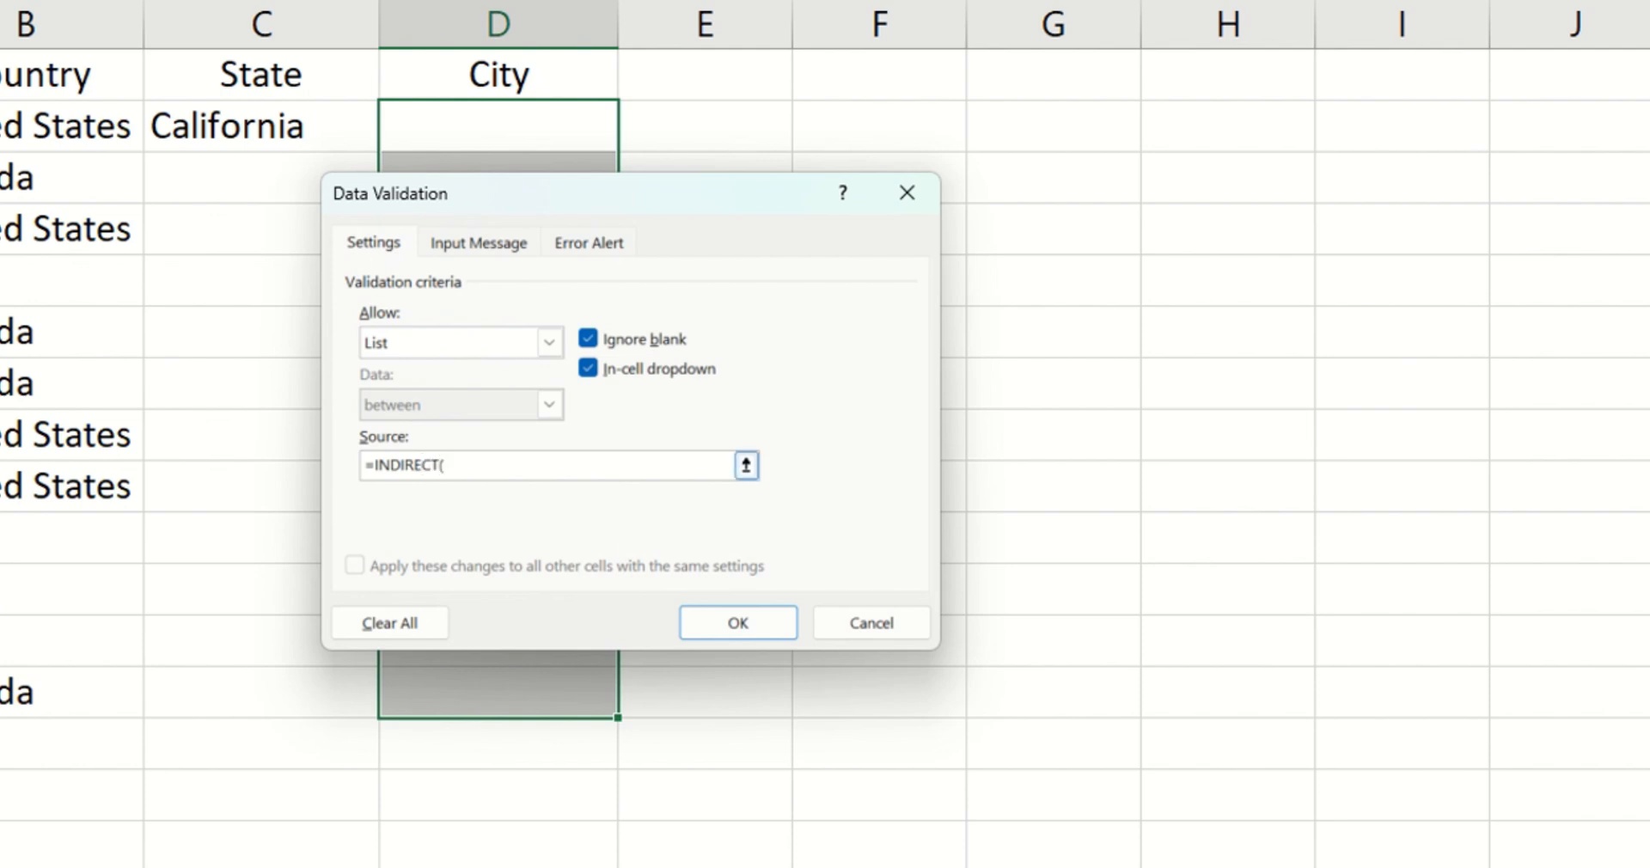
{"action": "type", "text": "'"}
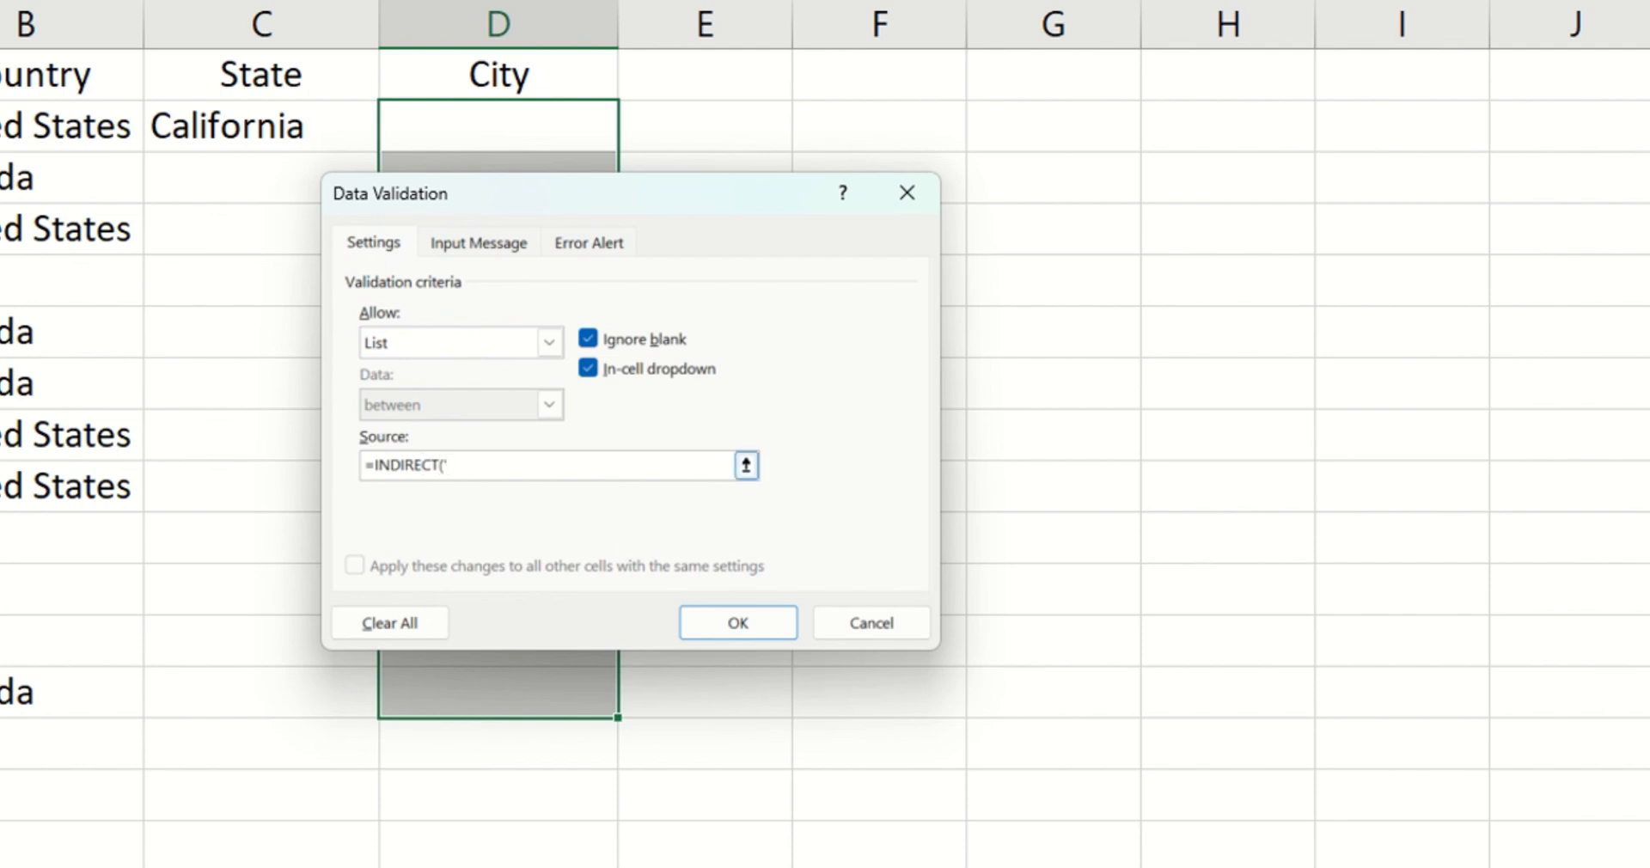
{"action": "type", "text": "Cities"}
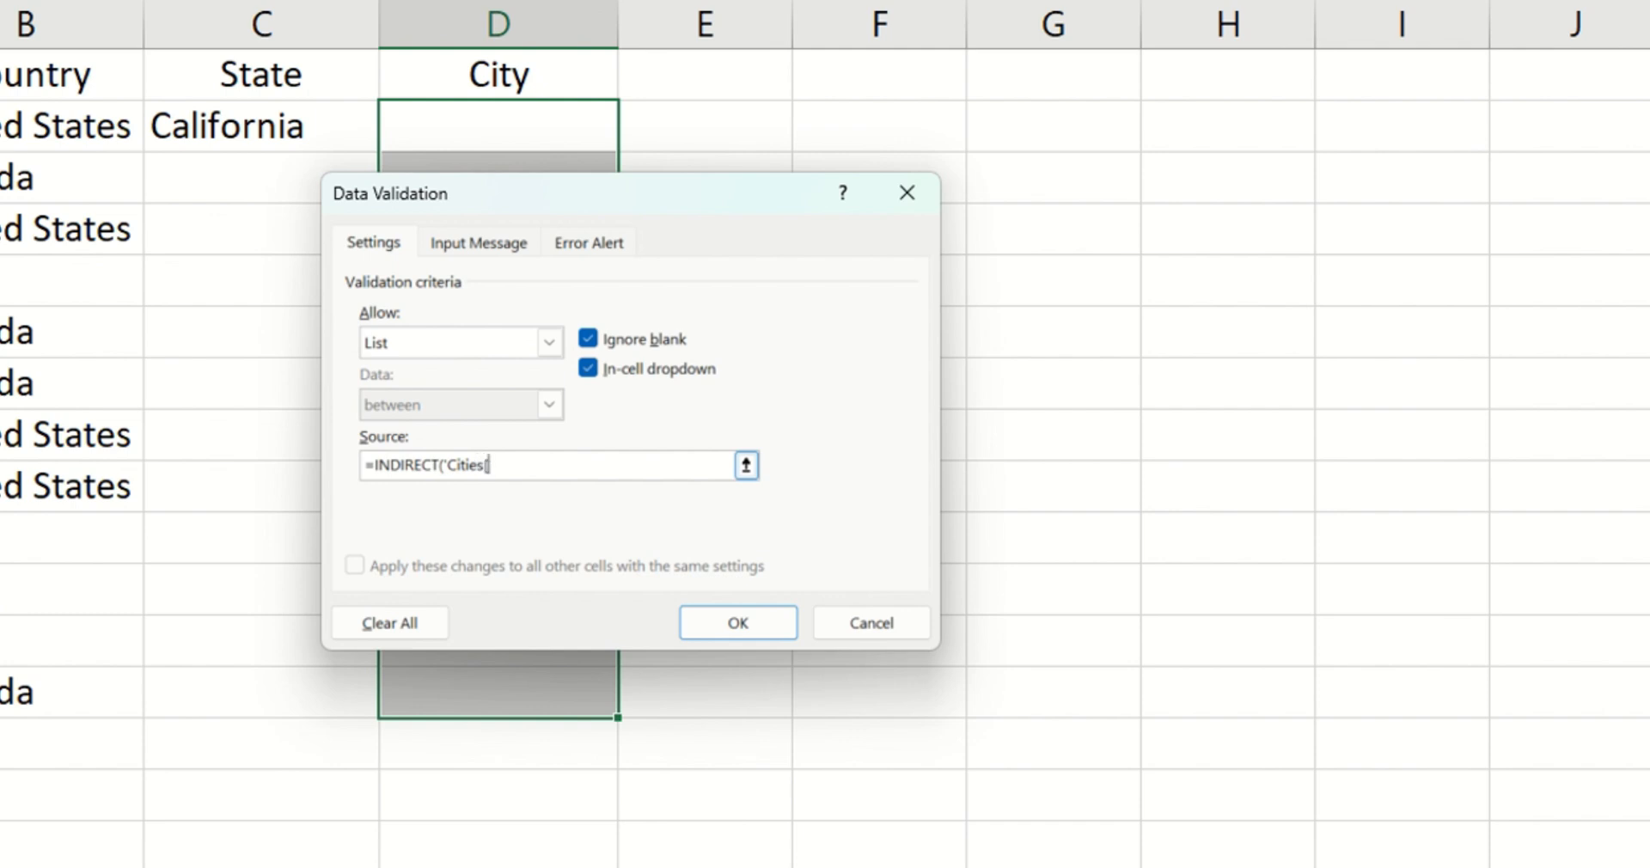
{"action": "type", "text": "[T"}
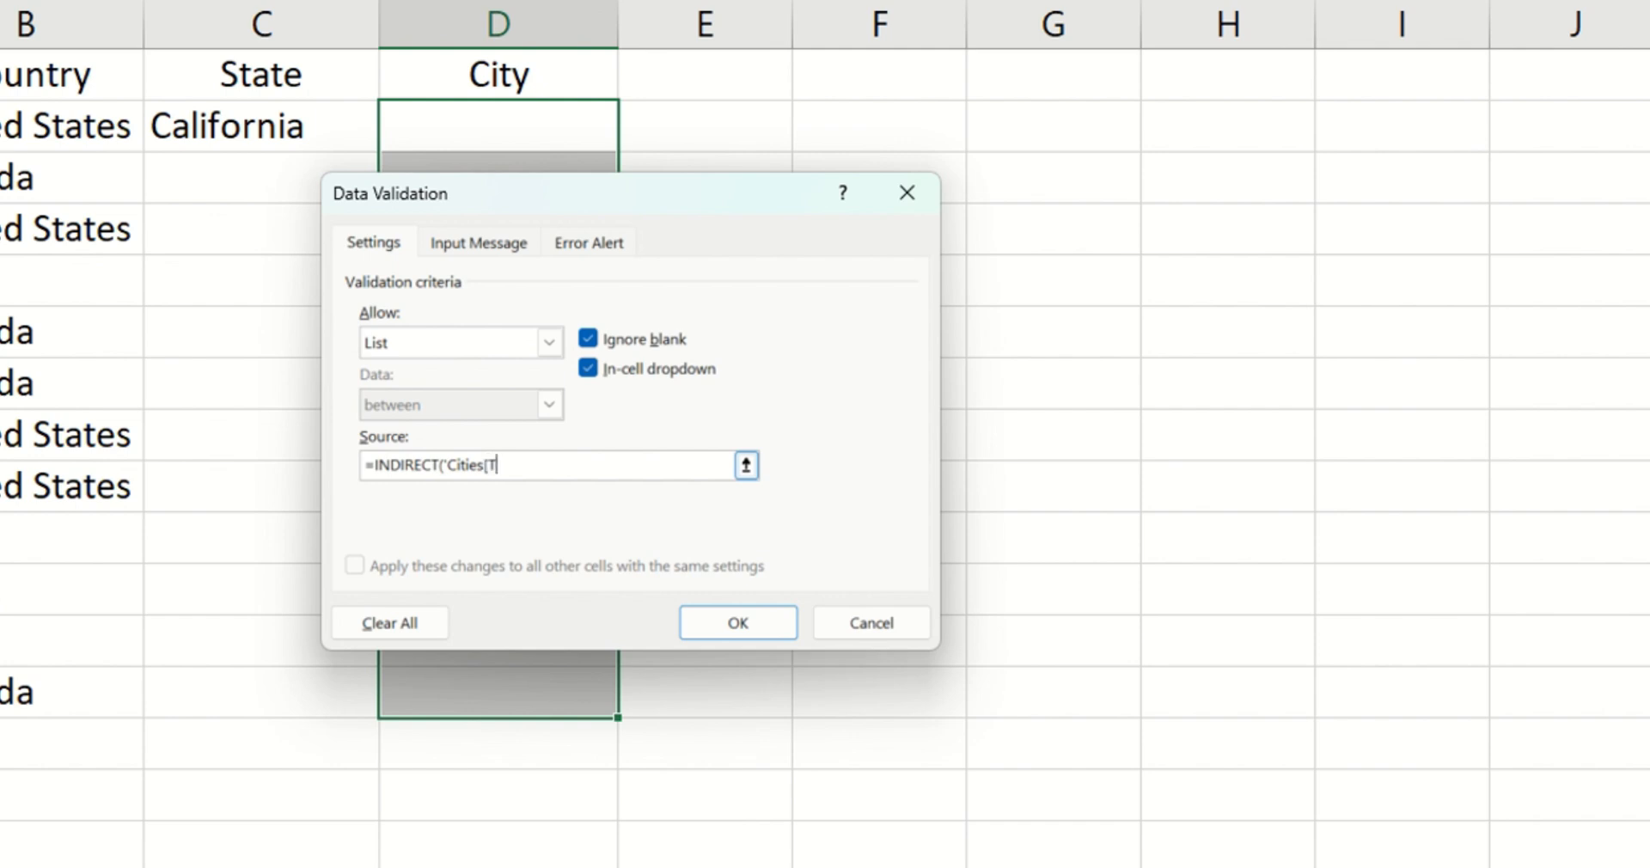
{"action": "type", "text": "exas"}
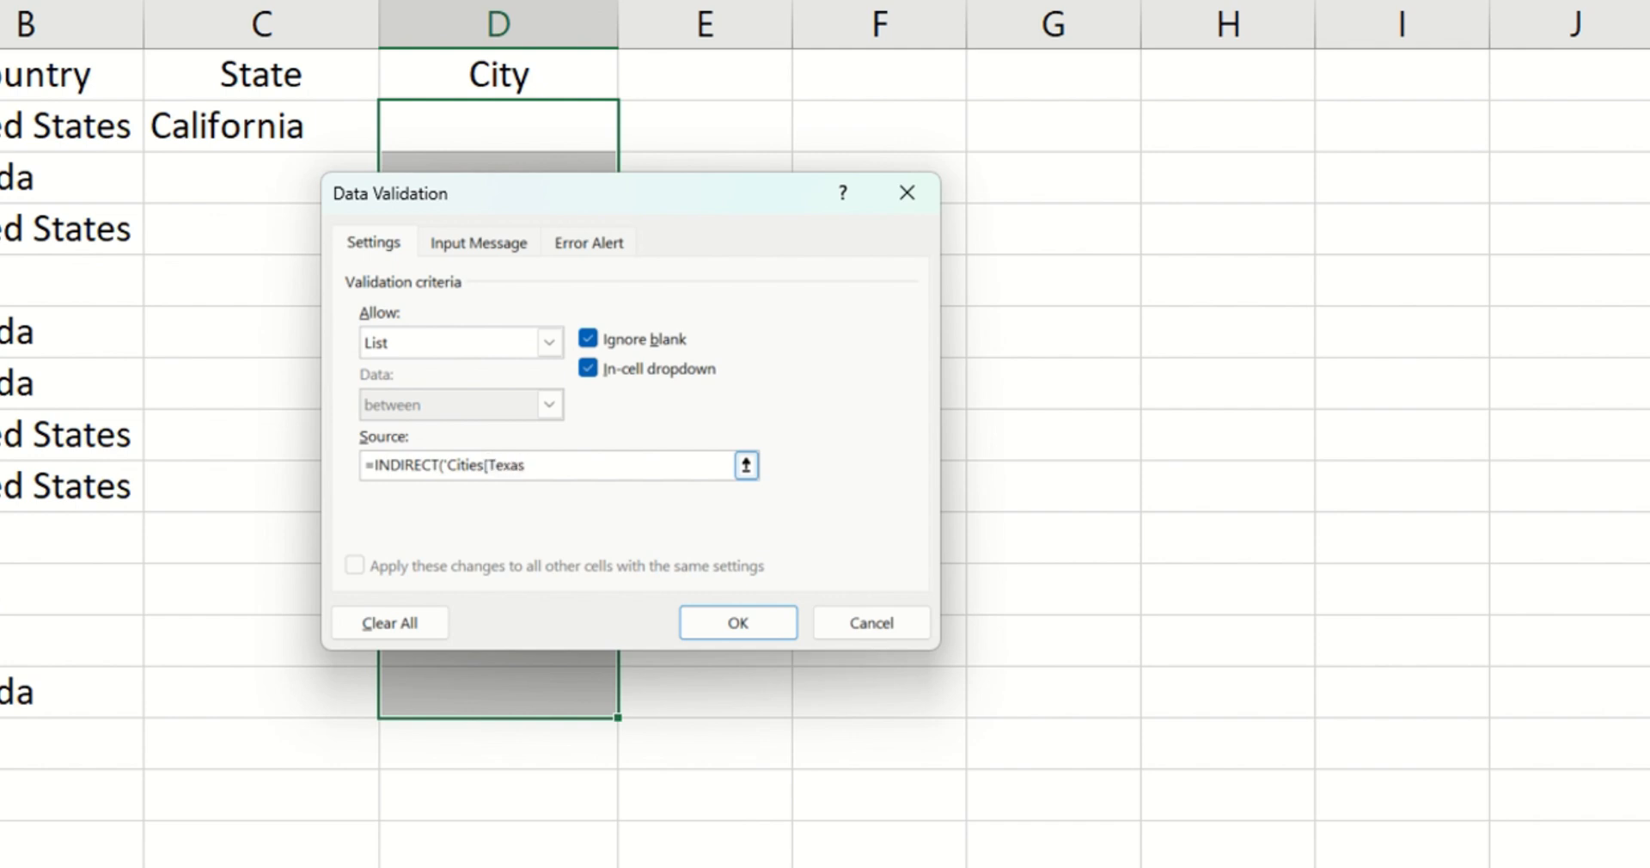
{"action": "type", "text": "]"}
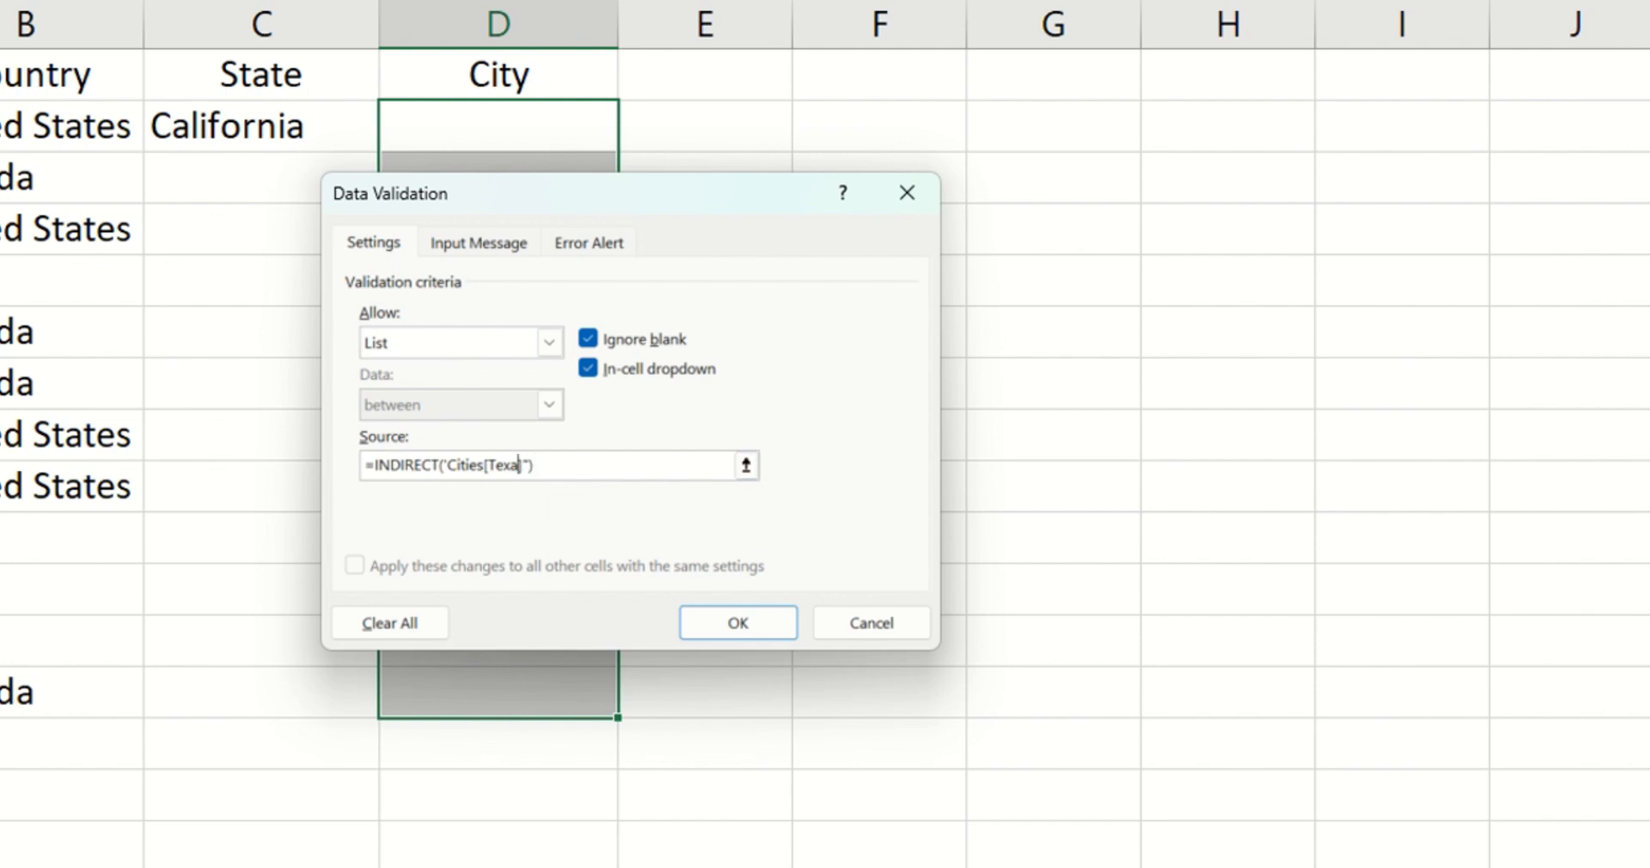
{"action": "key", "text": "Backspace"}
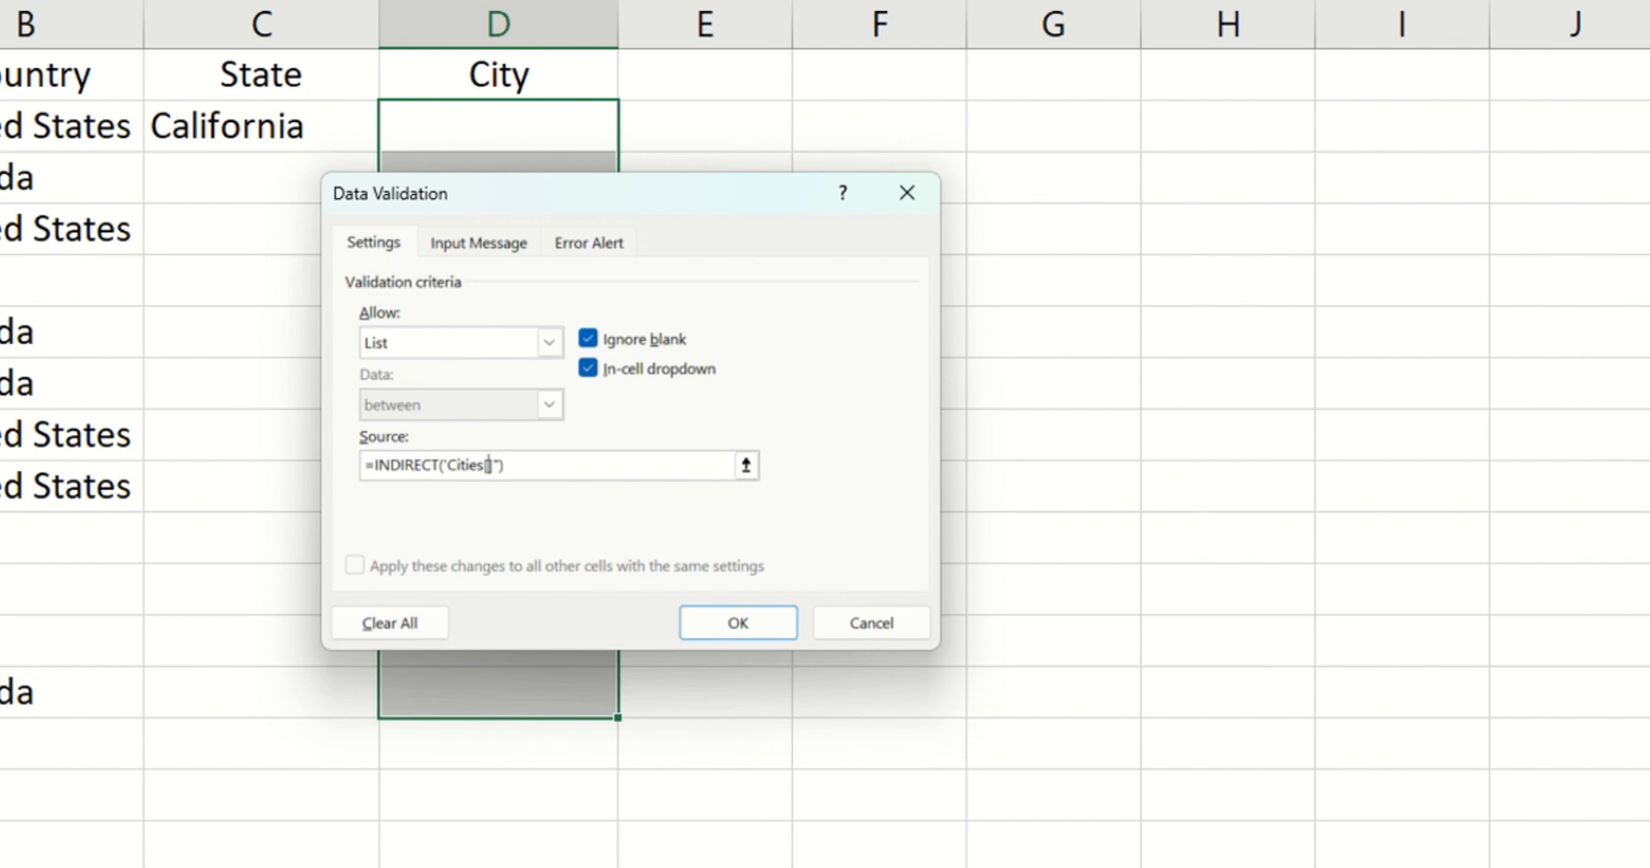
{"action": "type", "text": "[\" &"}
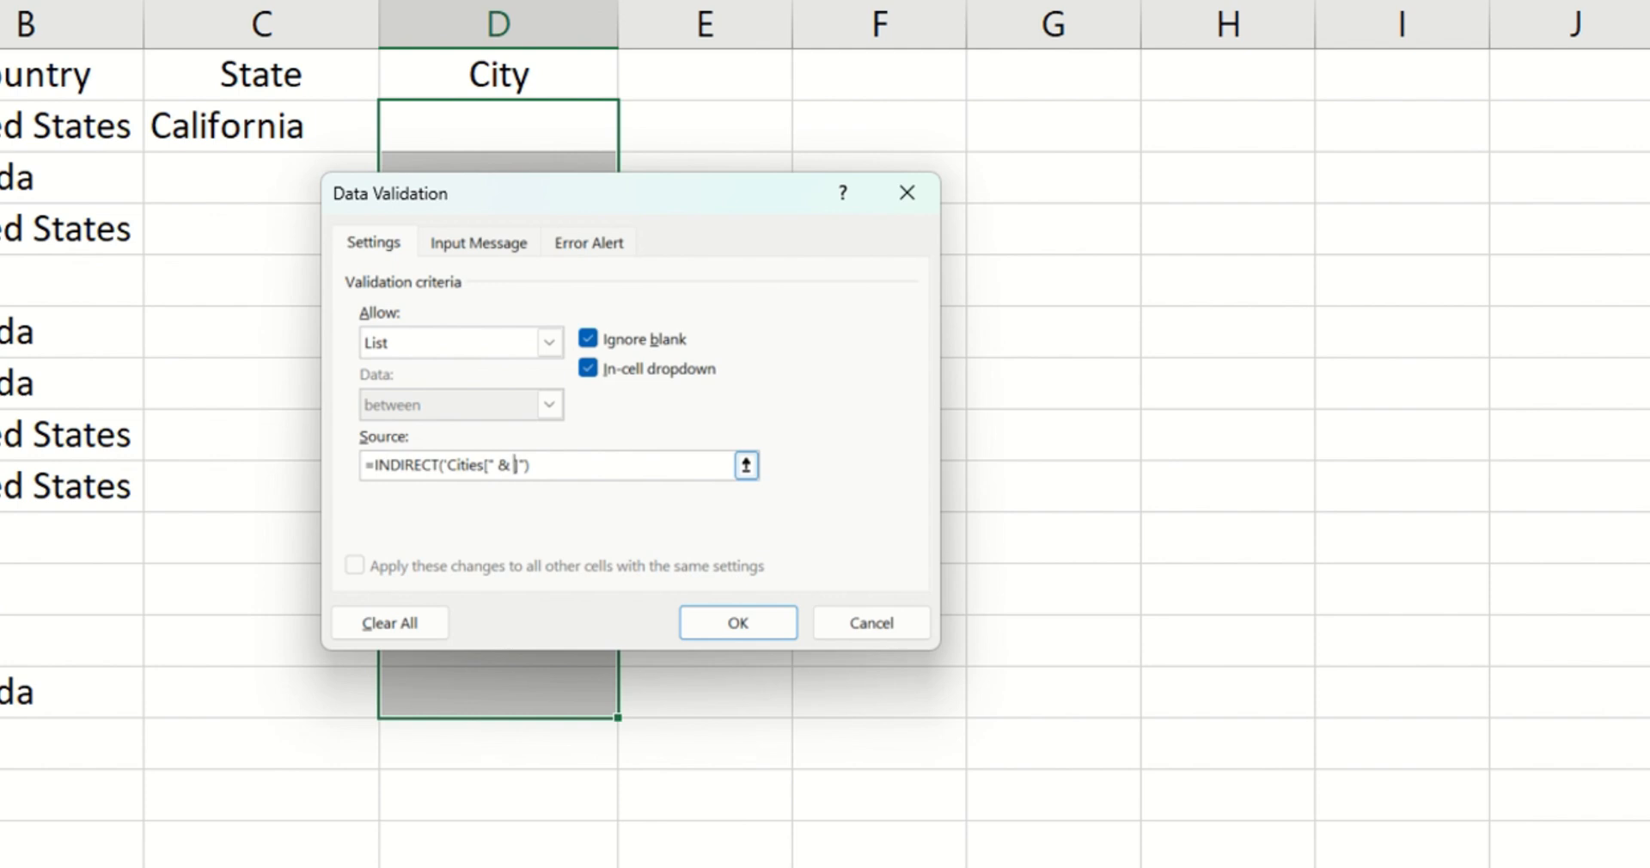
{"action": "type", "text": "C2"}
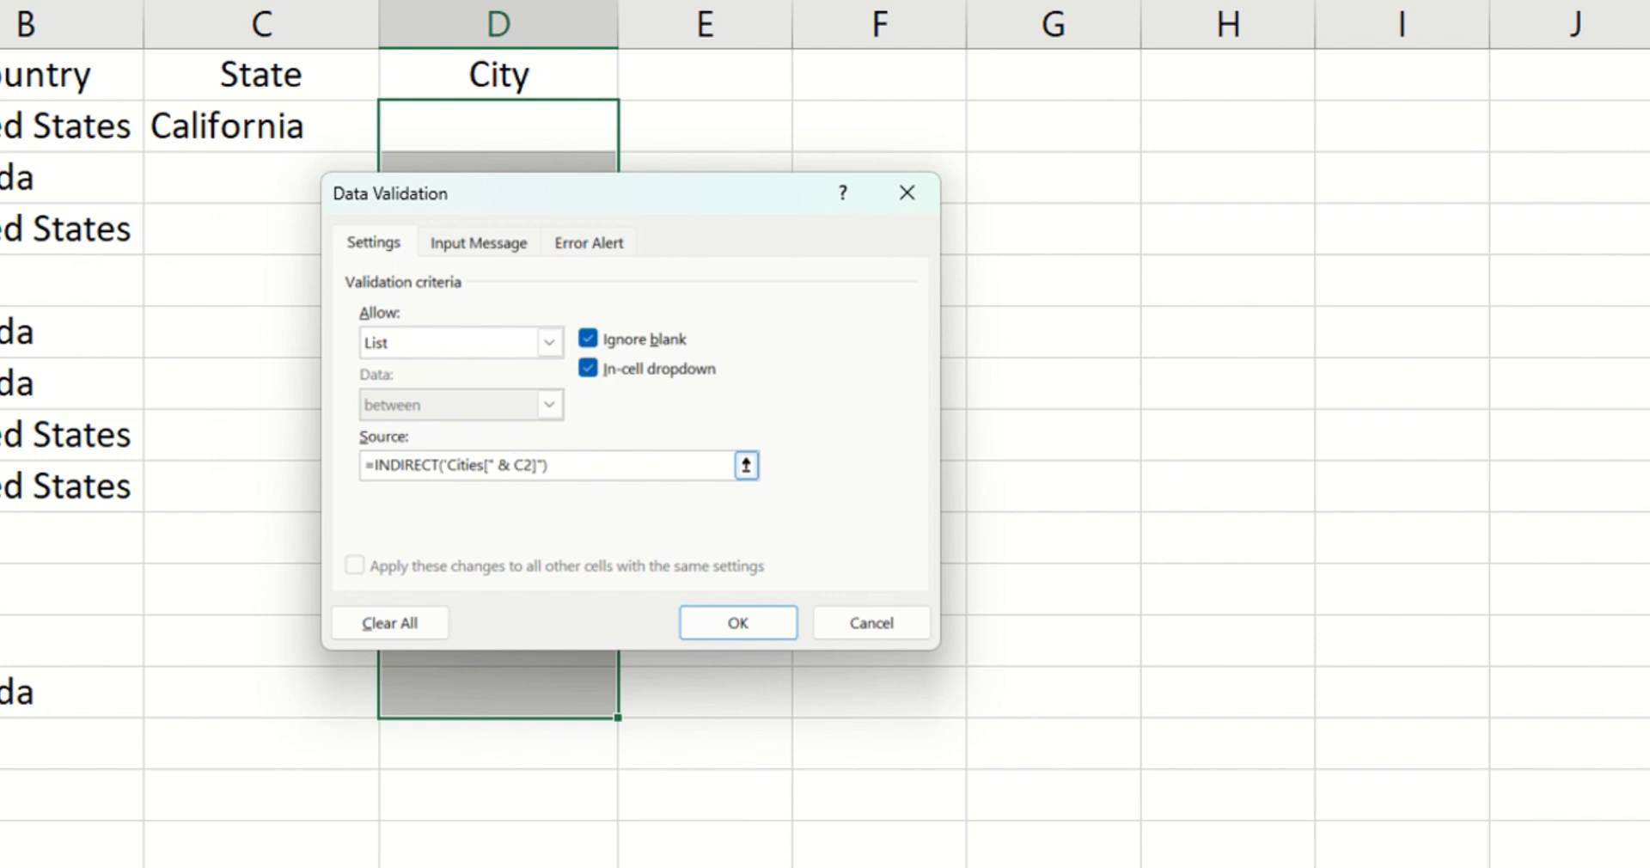
{"action": "type", "text": "&"}
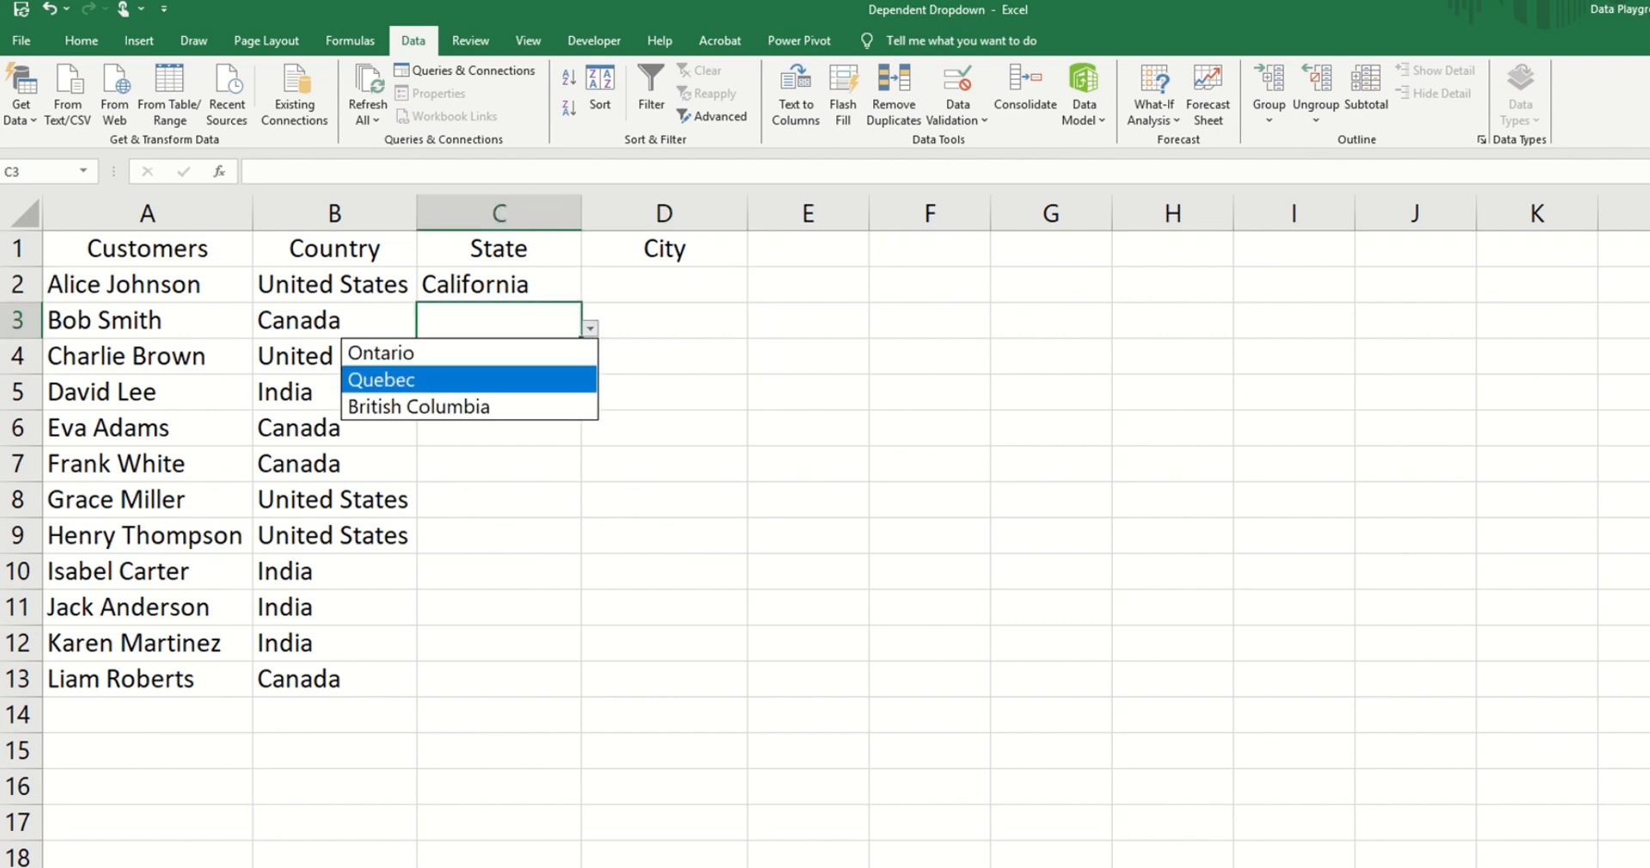
- Choose Quebec in C3, then Karnataka in C5 and Bangalore in D5
{"action": "left_click", "coordinate": [382, 380]}
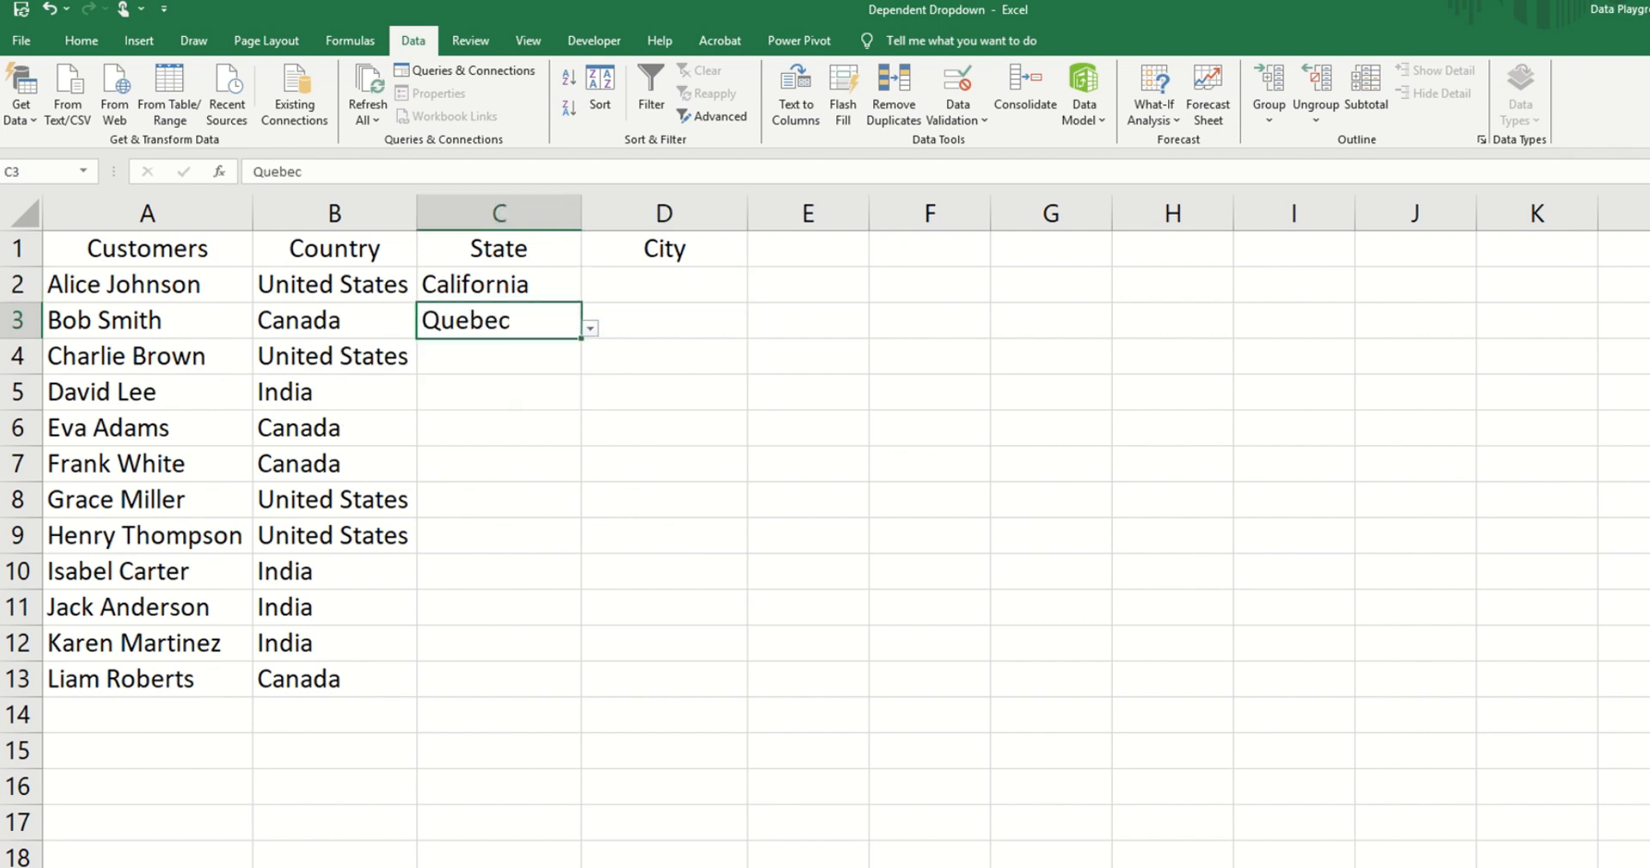
{"action": "left_click", "coordinate": [664, 320]}
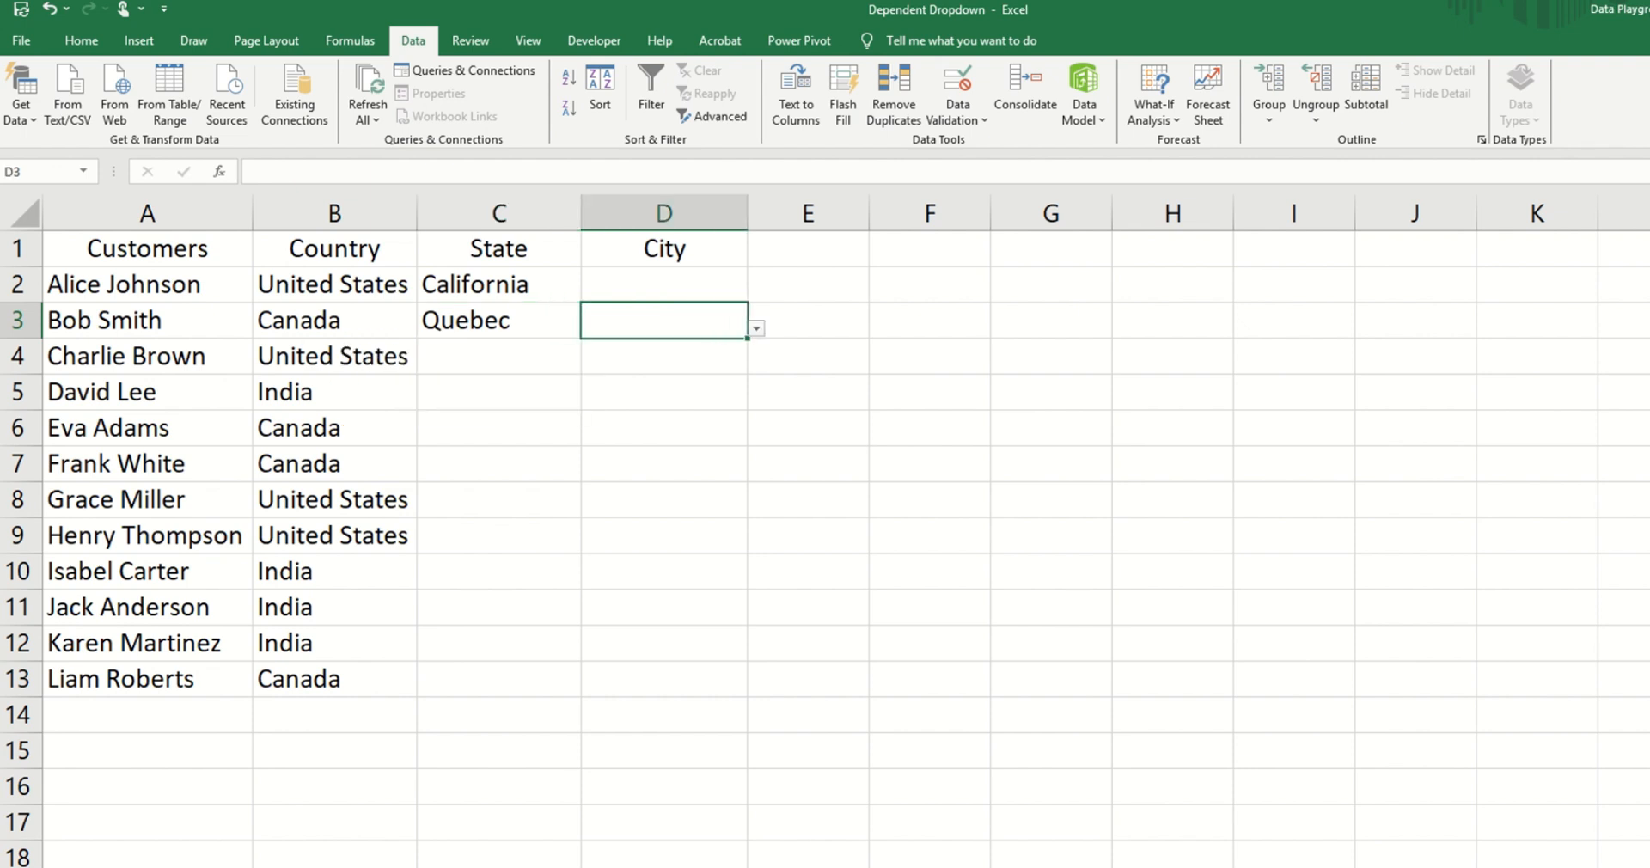
{"action": "left_click", "coordinate": [755, 328]}
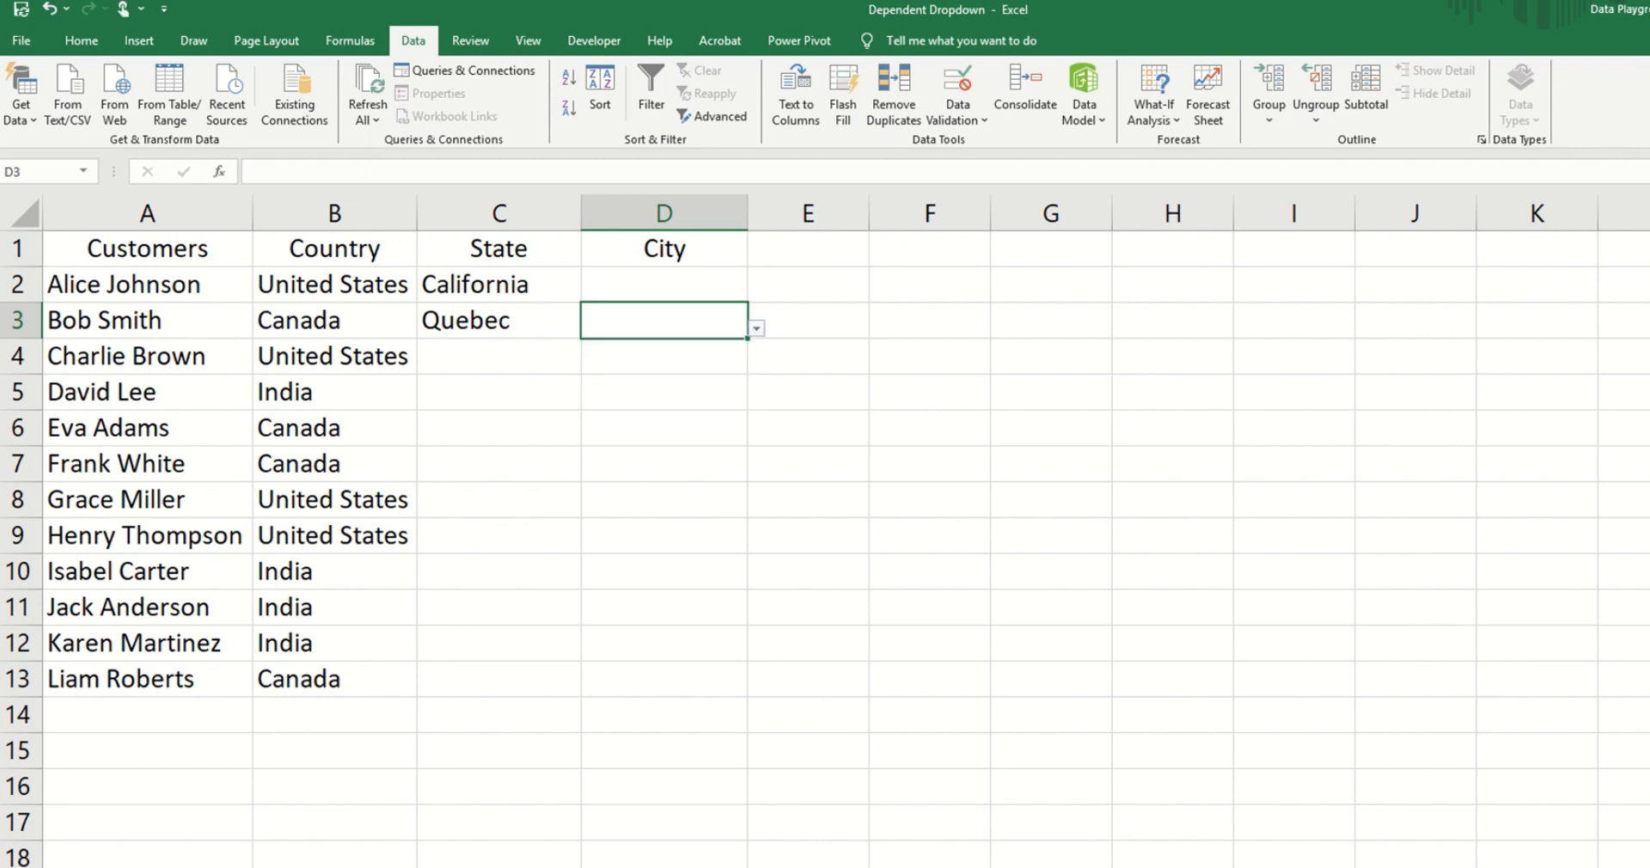
{"action": "left_click", "coordinate": [589, 400]}
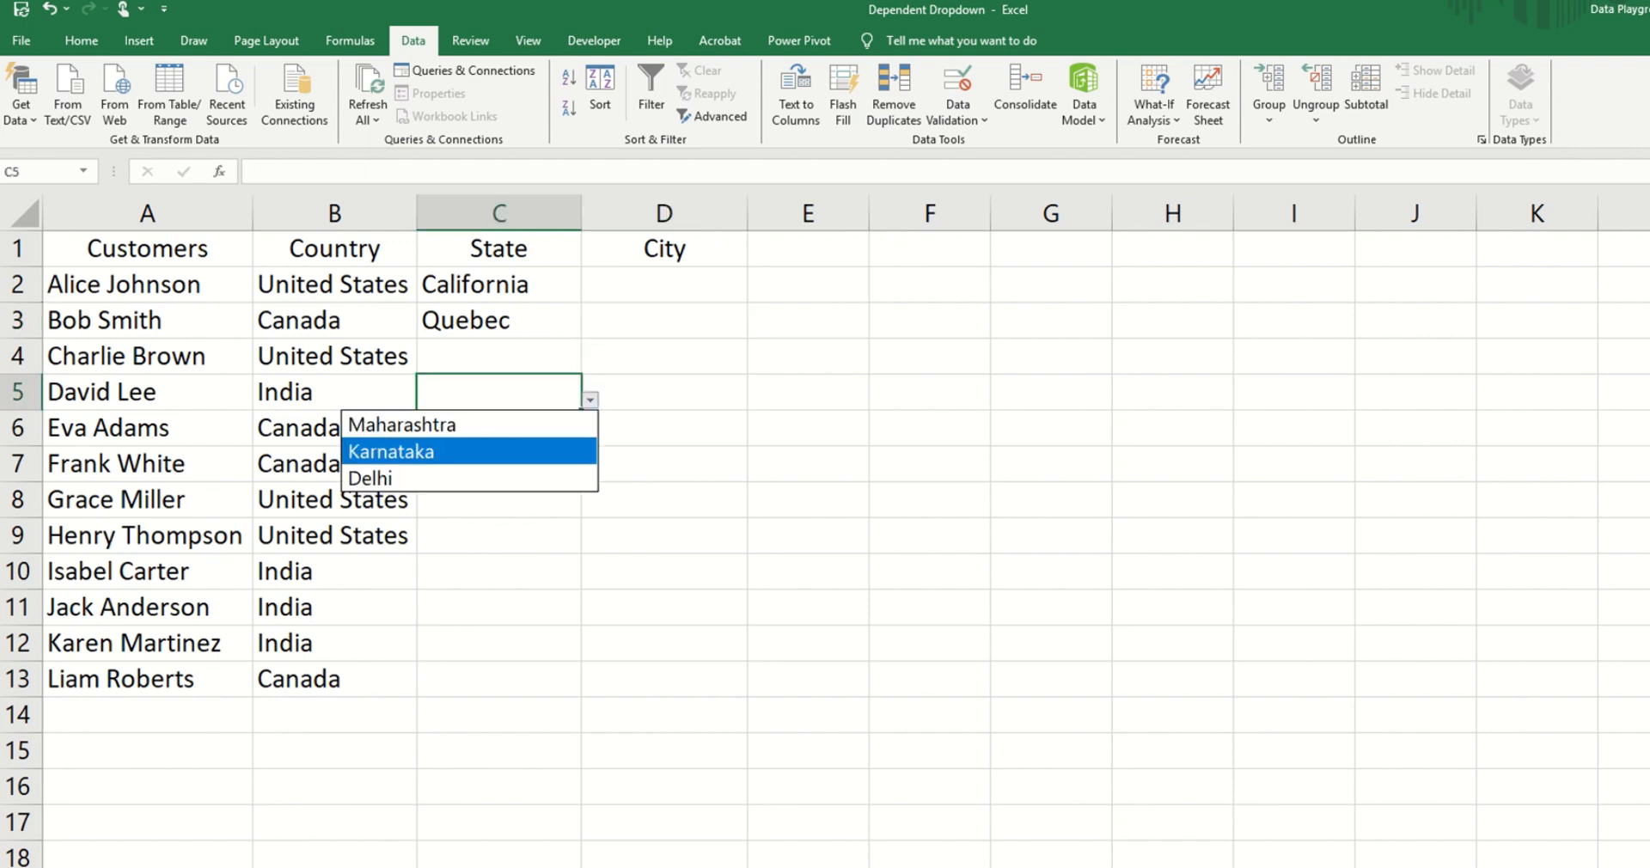
{"action": "left_click", "coordinate": [390, 451]}
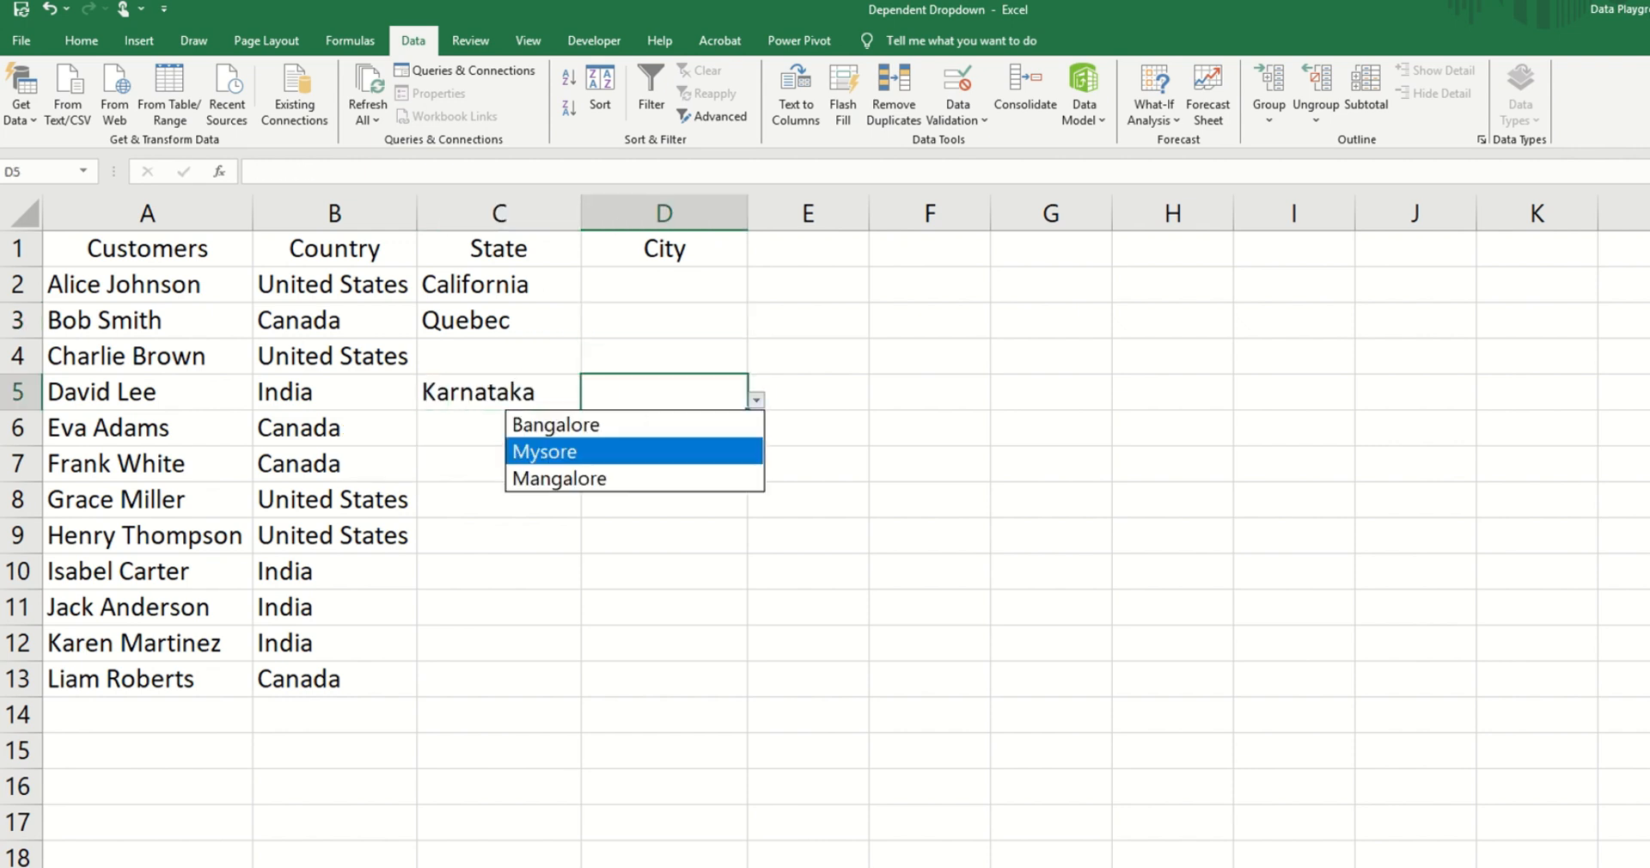
{"action": "left_click", "coordinate": [554, 424]}
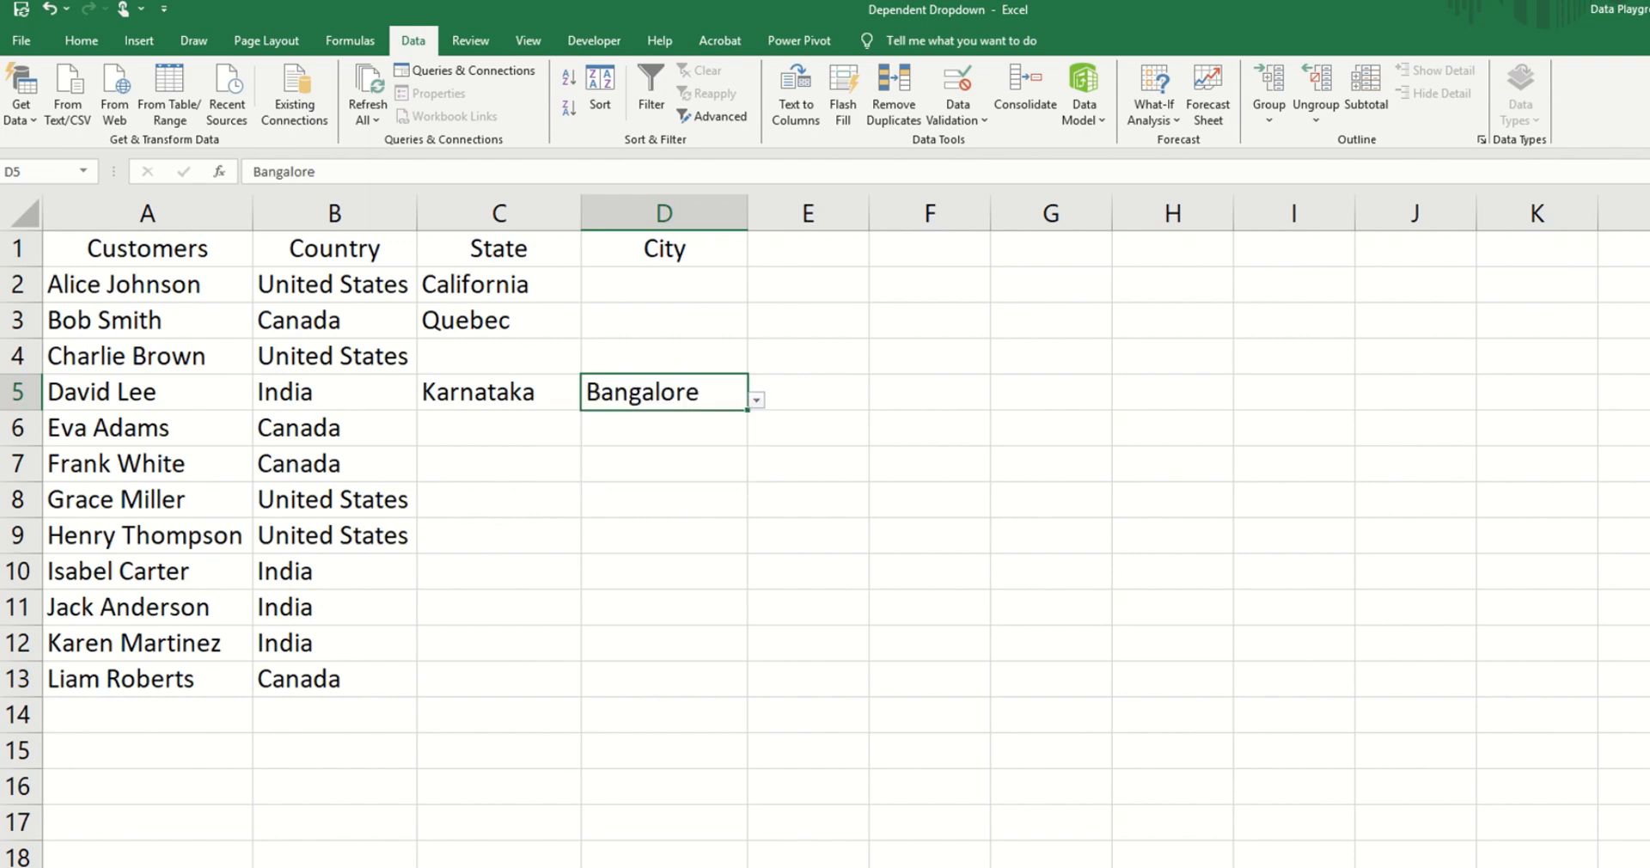